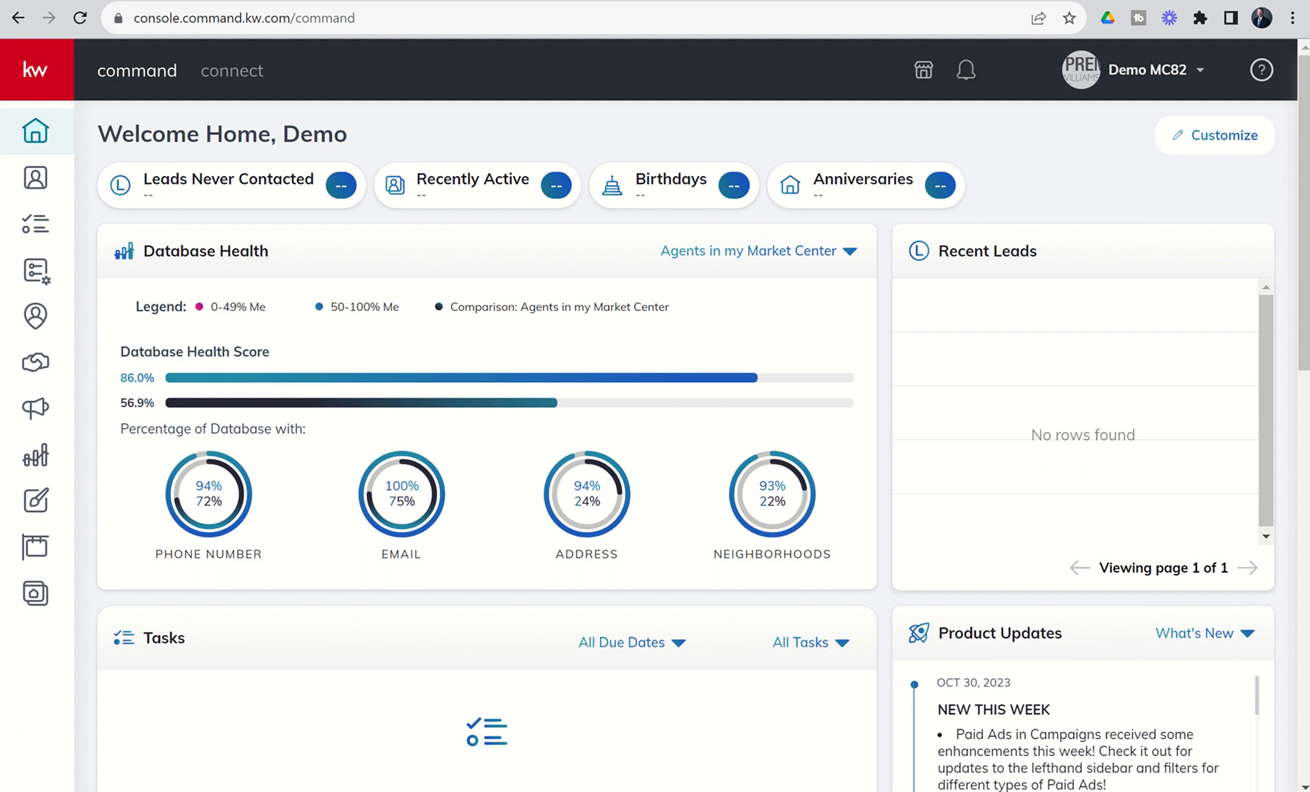
{"action": "mouse_move", "coordinate": [36, 409]}
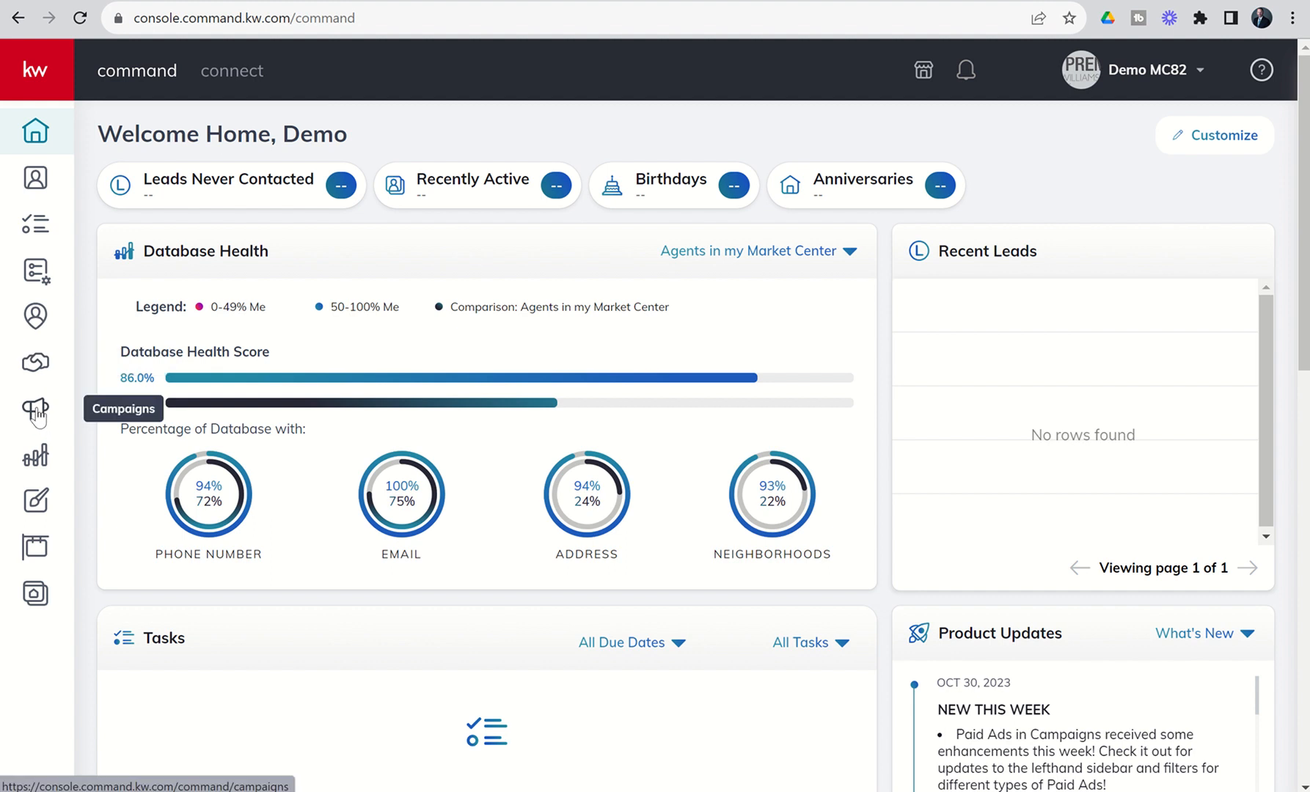
Go to the Campaigns area from the left sidebar megaphone icon.
{"action": "left_click", "coordinate": [36, 413]}
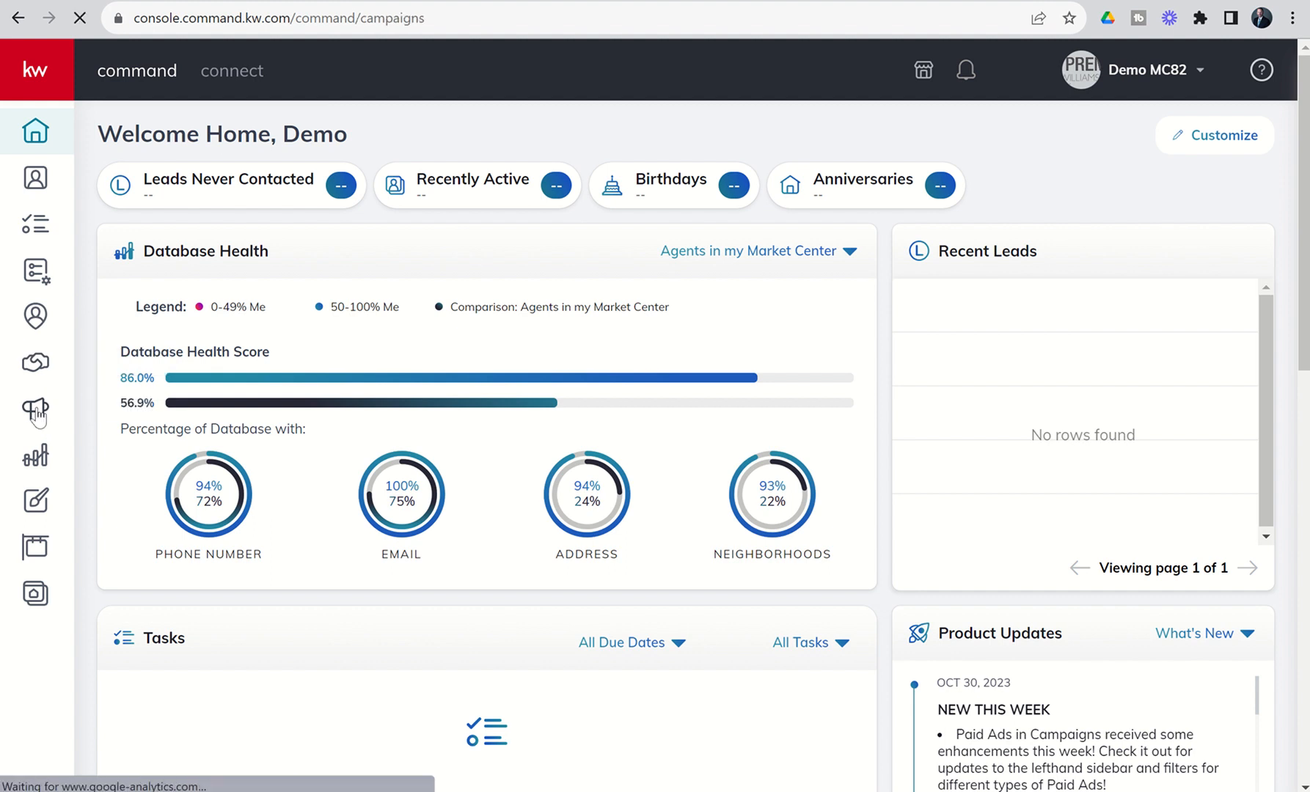
{"action": "left_click", "coordinate": [35, 409]}
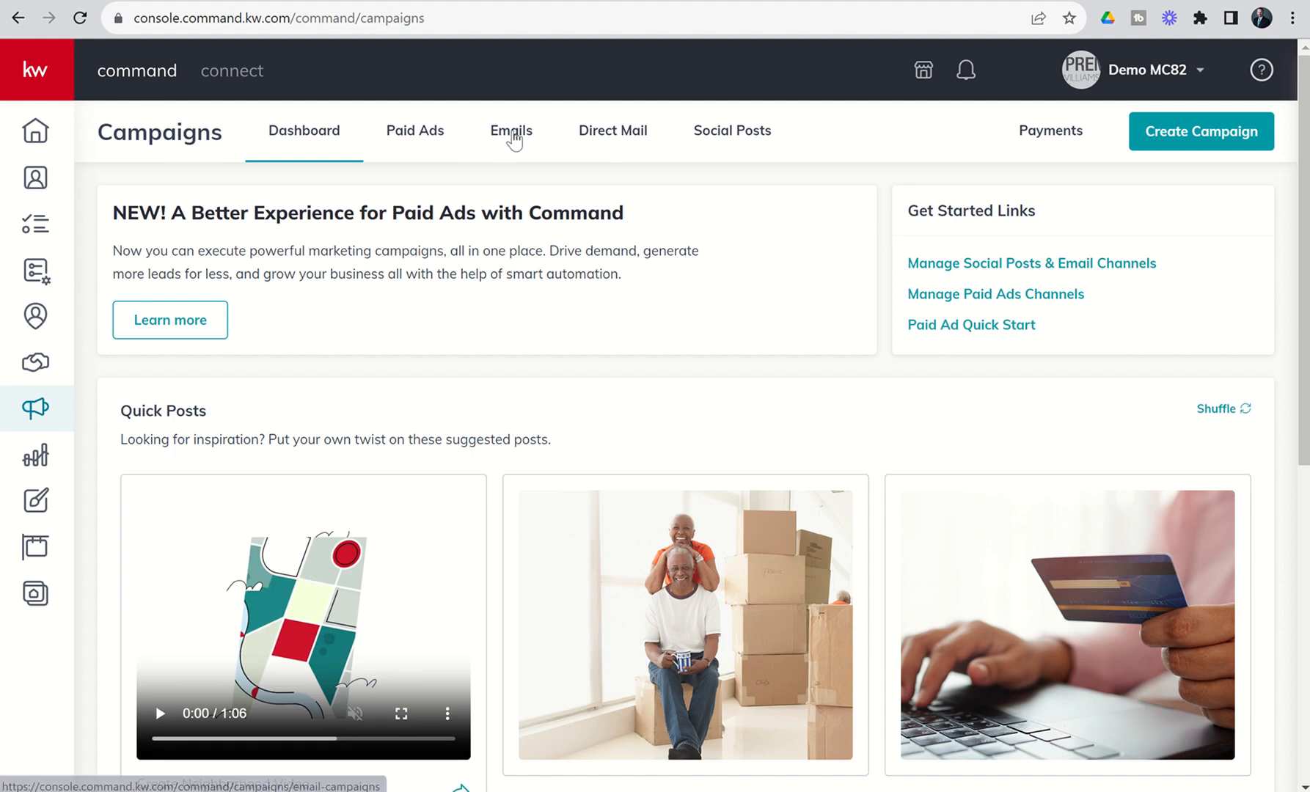
Switch to the Emails list to see the campaigns' mailed, recipient, open and click totals.
{"action": "left_click", "coordinate": [511, 131]}
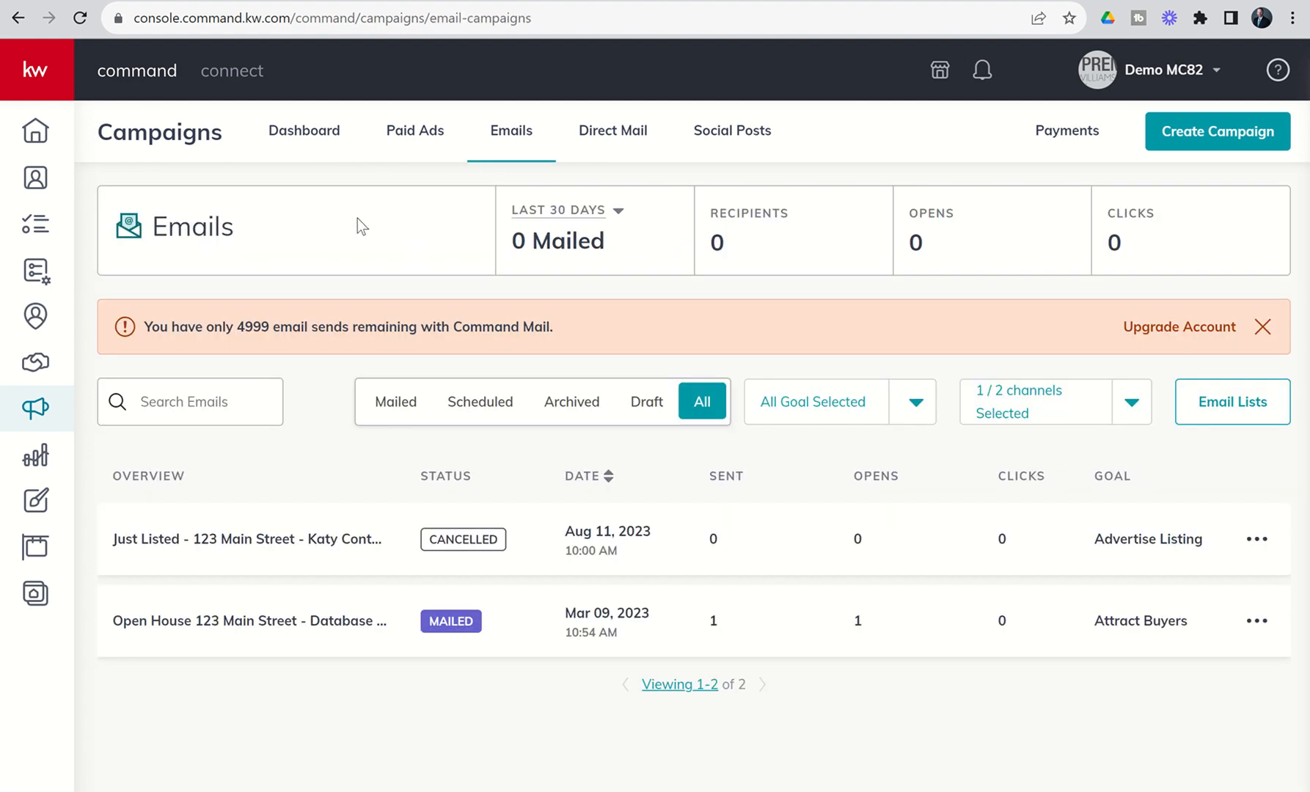
{"action": "mouse_move", "coordinate": [398, 250]}
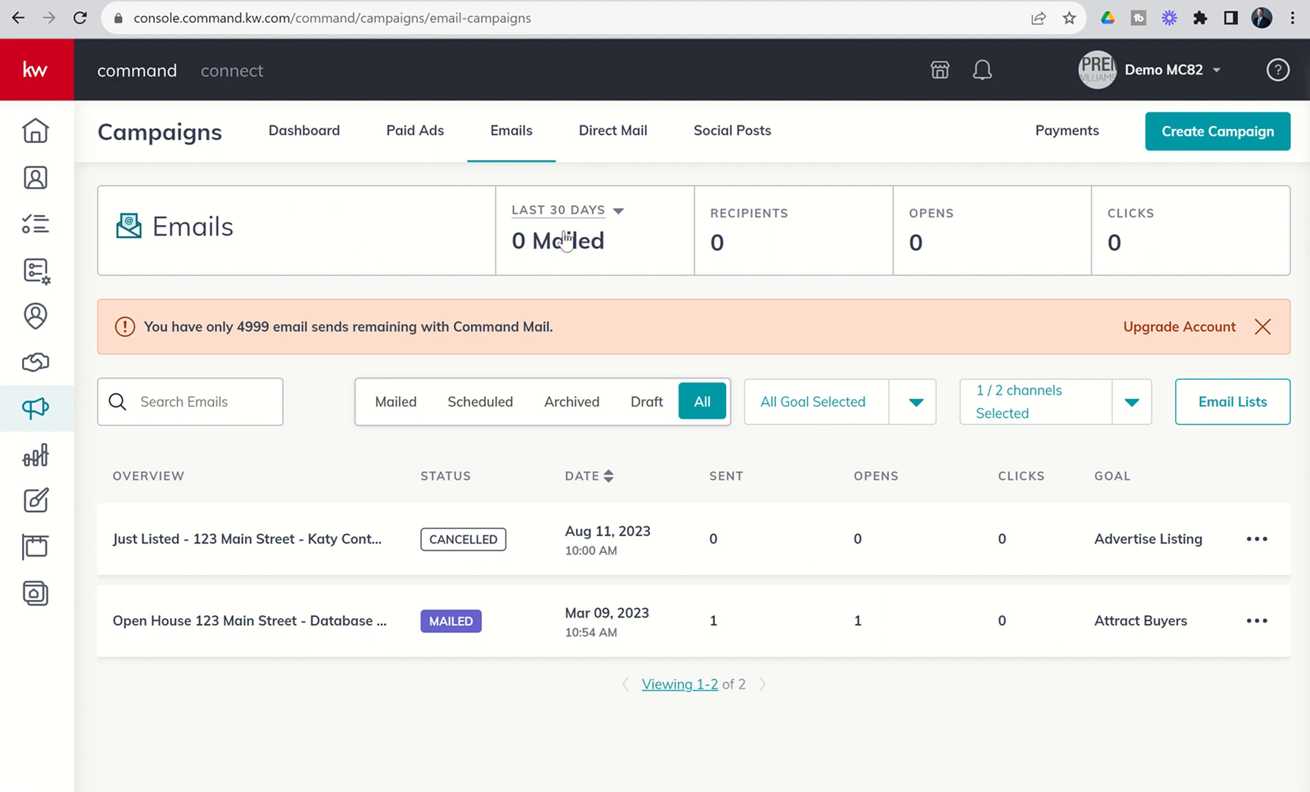
{"action": "mouse_move", "coordinate": [737, 233]}
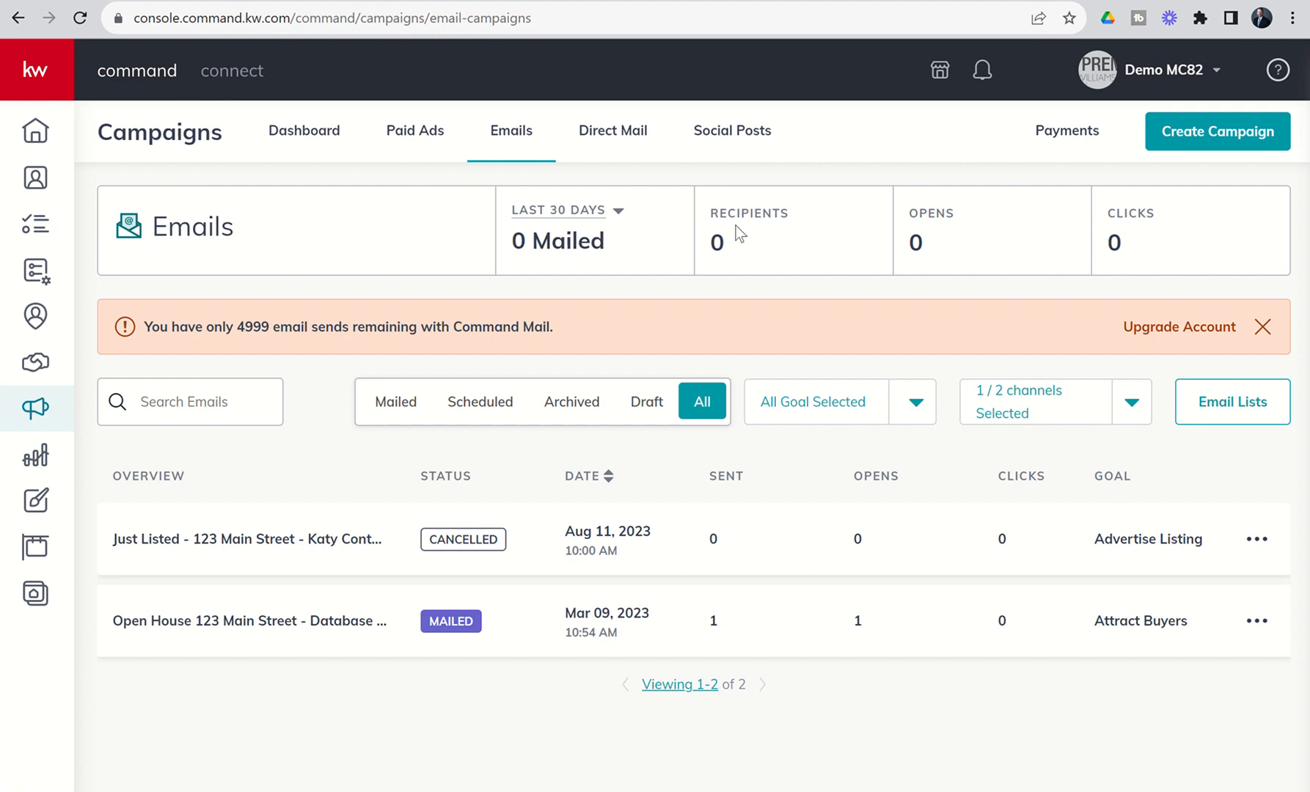
{"action": "mouse_move", "coordinate": [941, 242]}
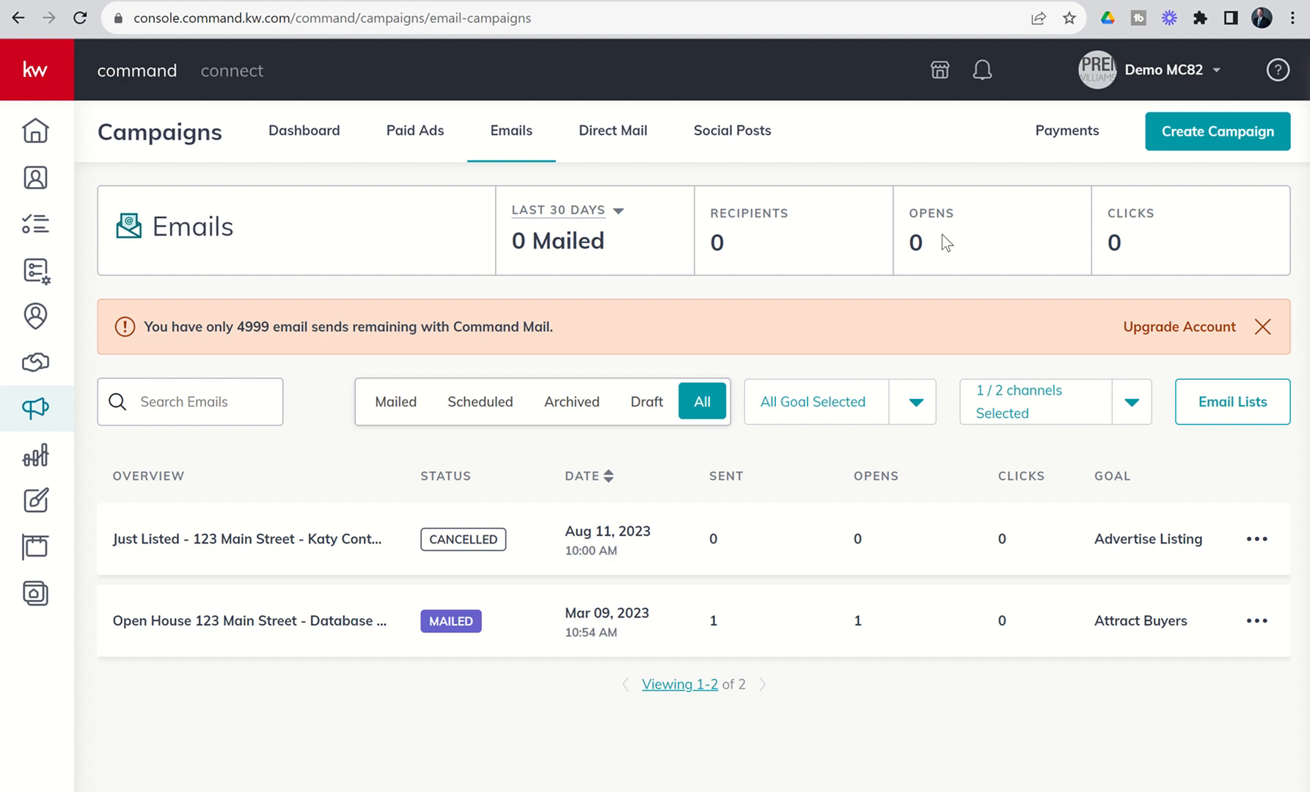
{"action": "mouse_move", "coordinate": [1135, 255]}
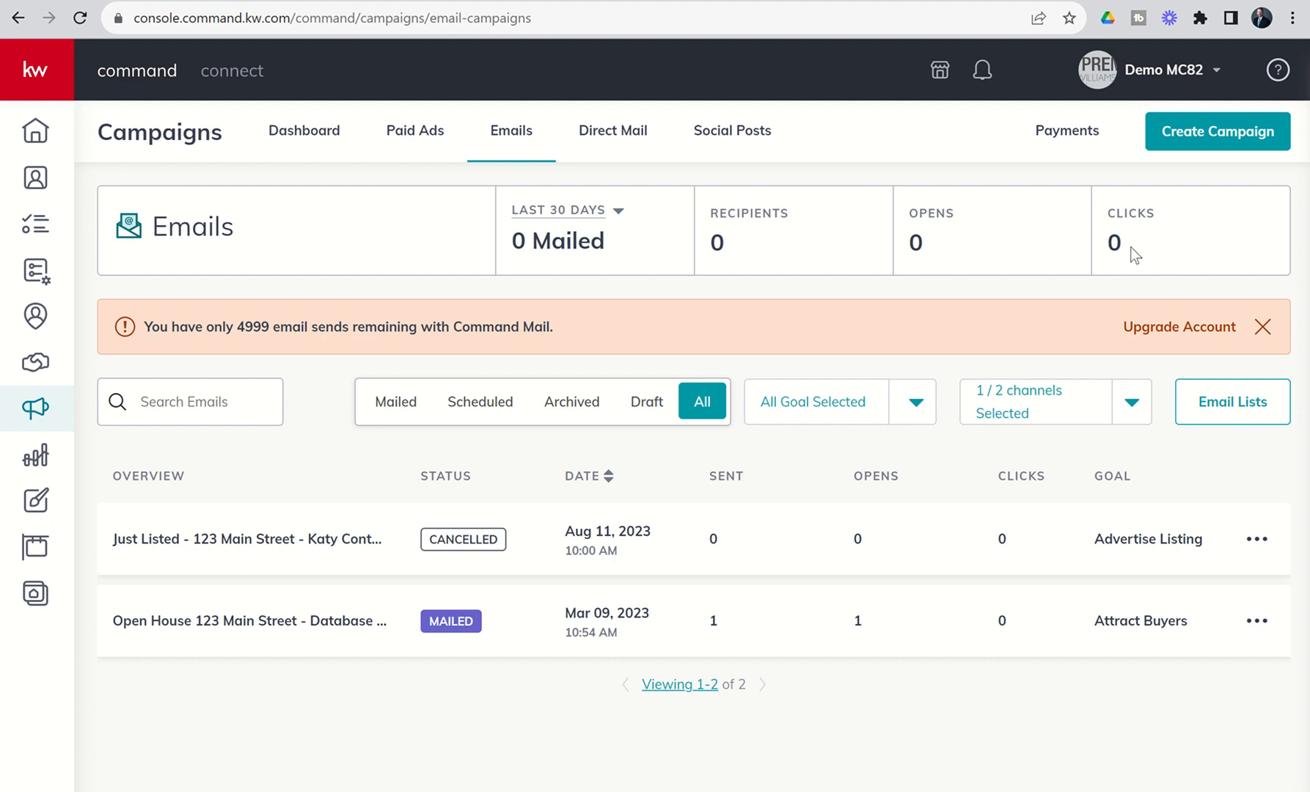
{"action": "mouse_move", "coordinate": [589, 257]}
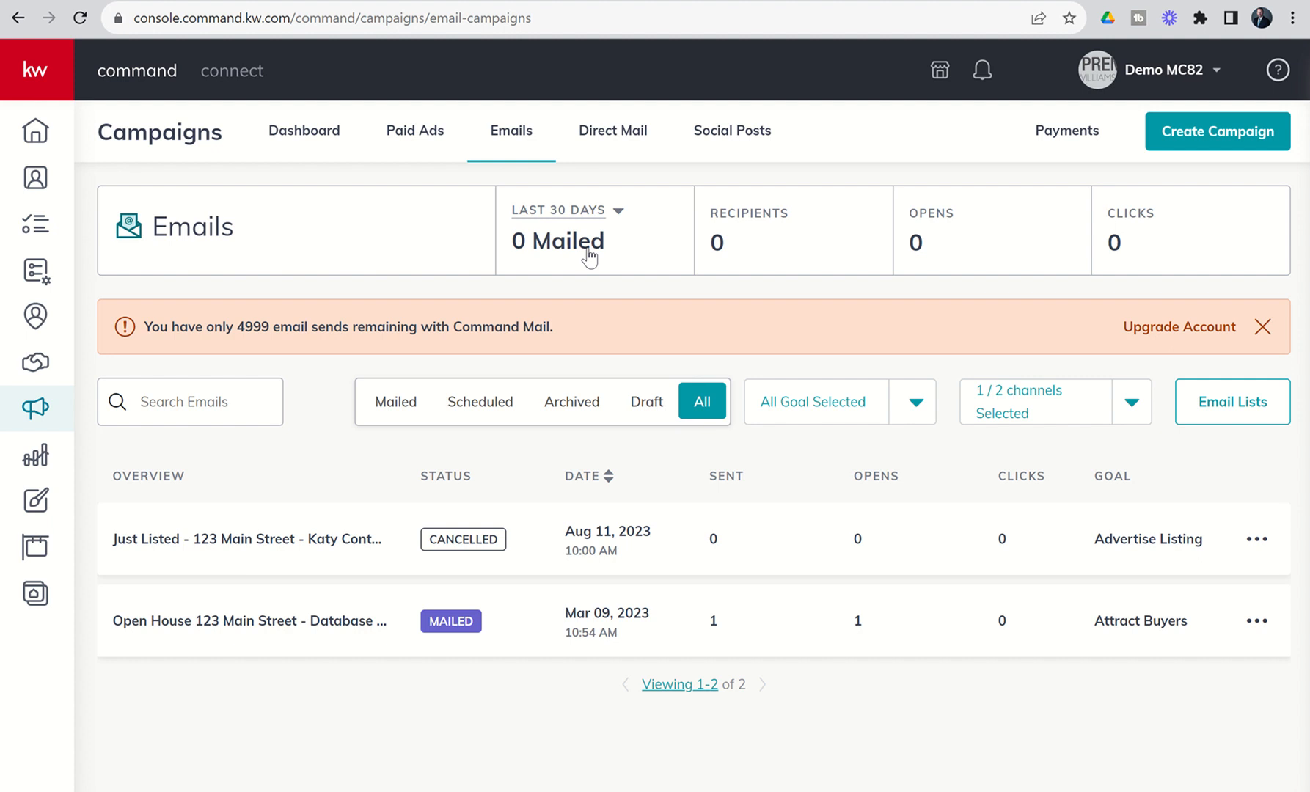
{"action": "mouse_move", "coordinate": [349, 326]}
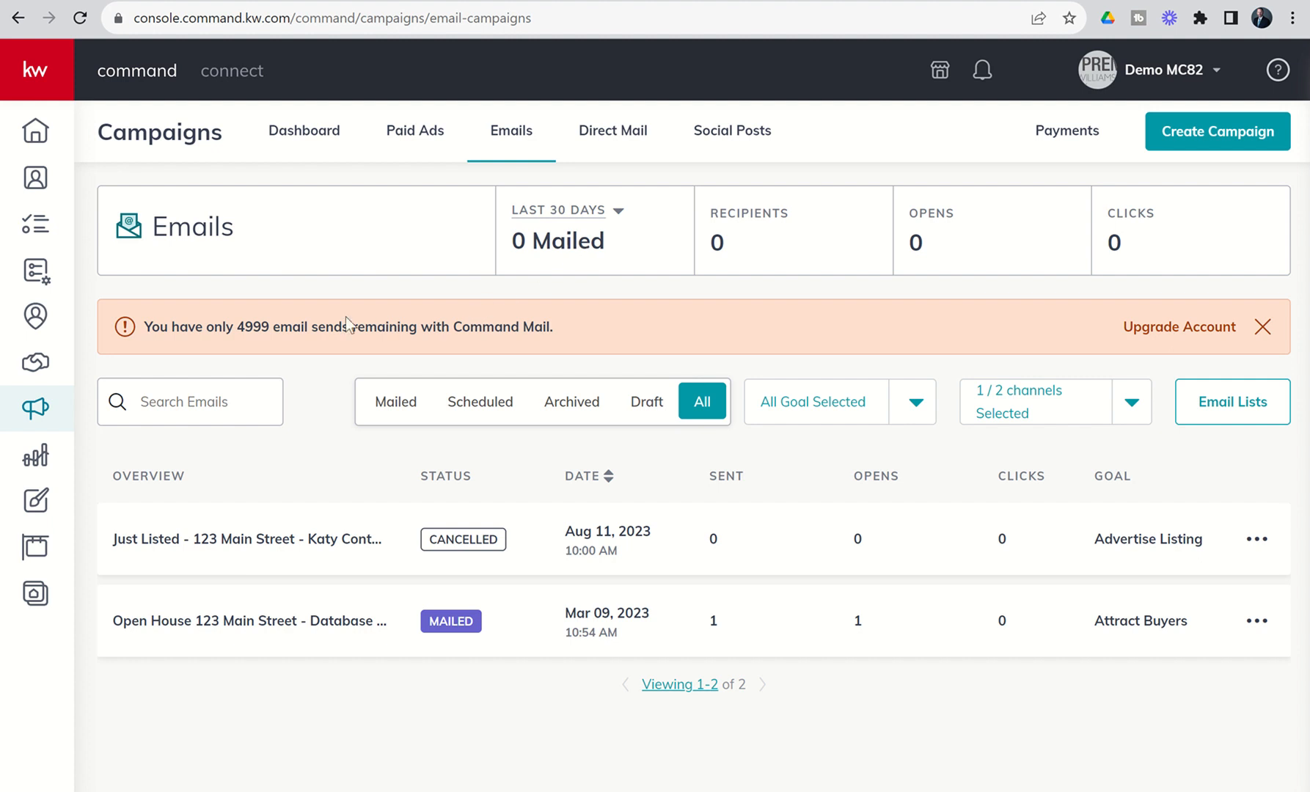
{"action": "mouse_move", "coordinate": [241, 350]}
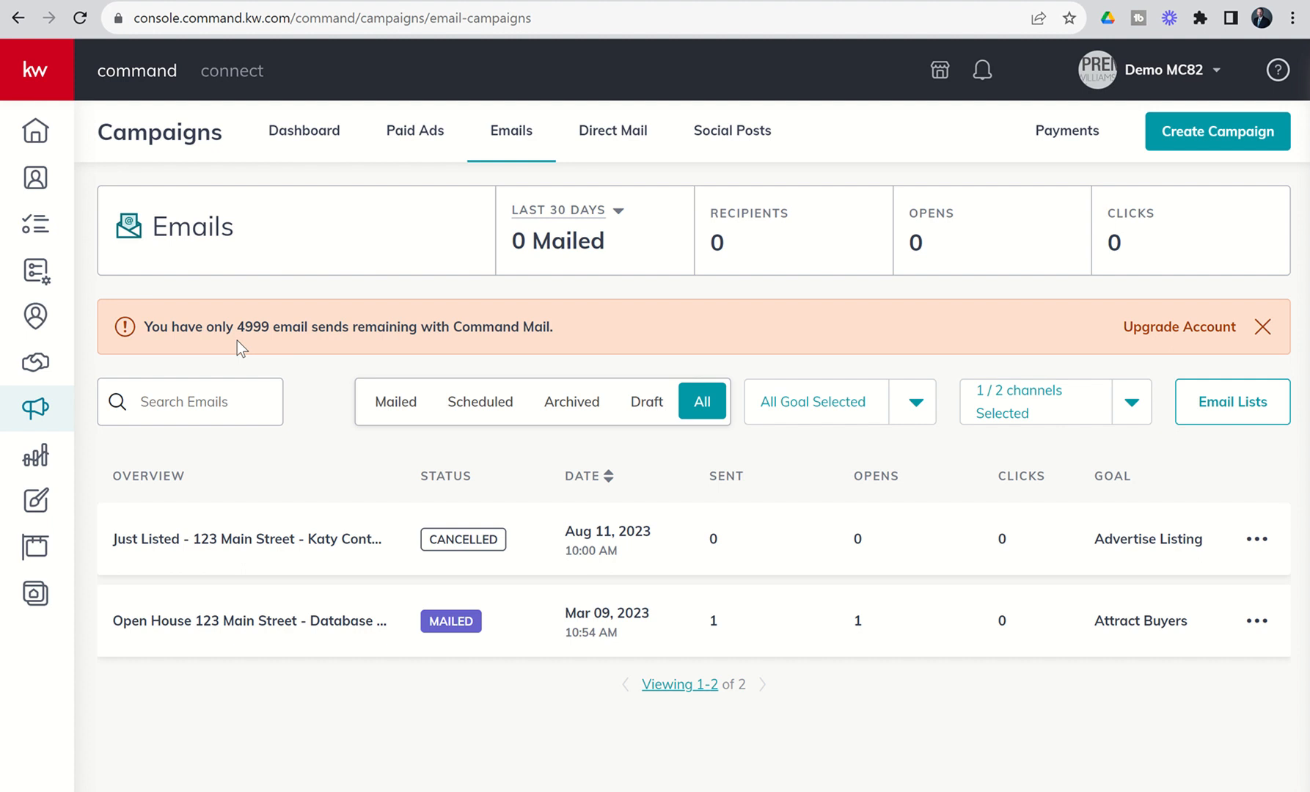
{"action": "mouse_move", "coordinate": [1101, 318]}
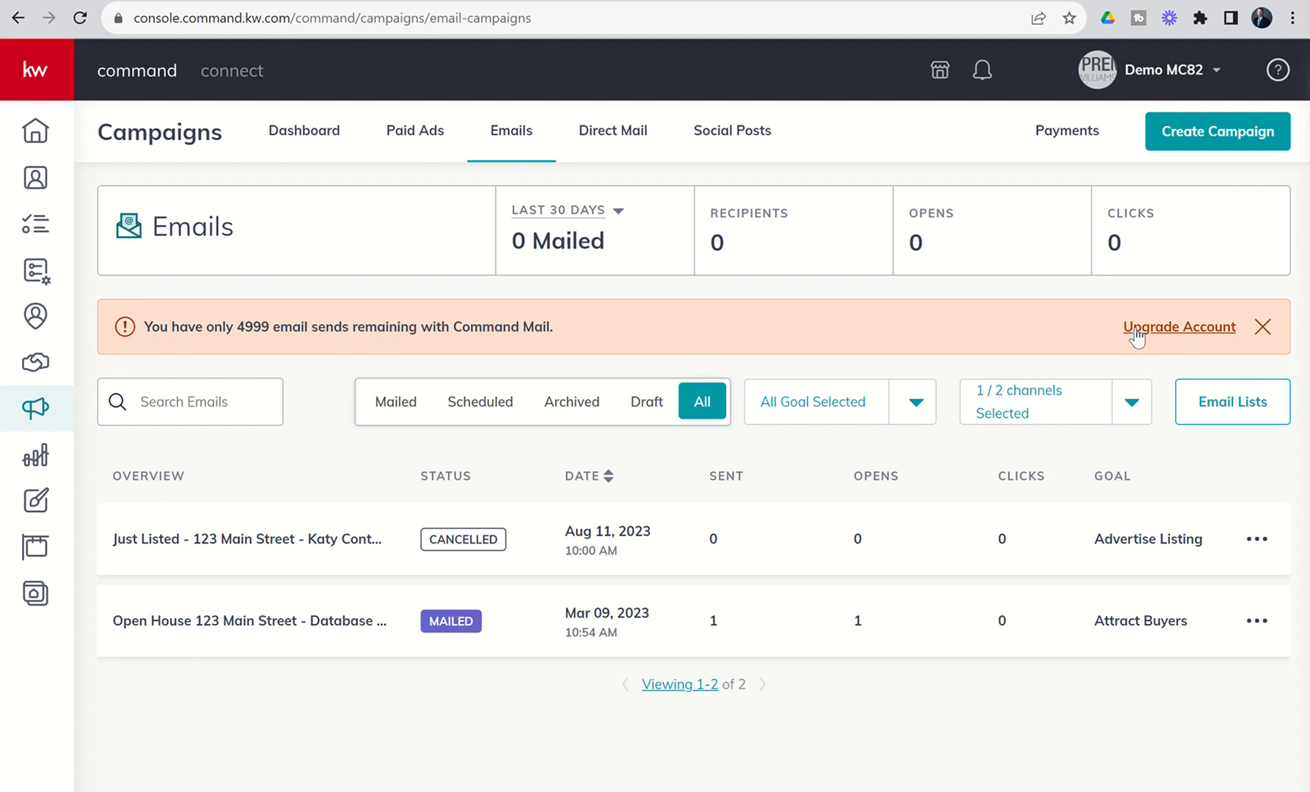
{"action": "mouse_move", "coordinate": [802, 340]}
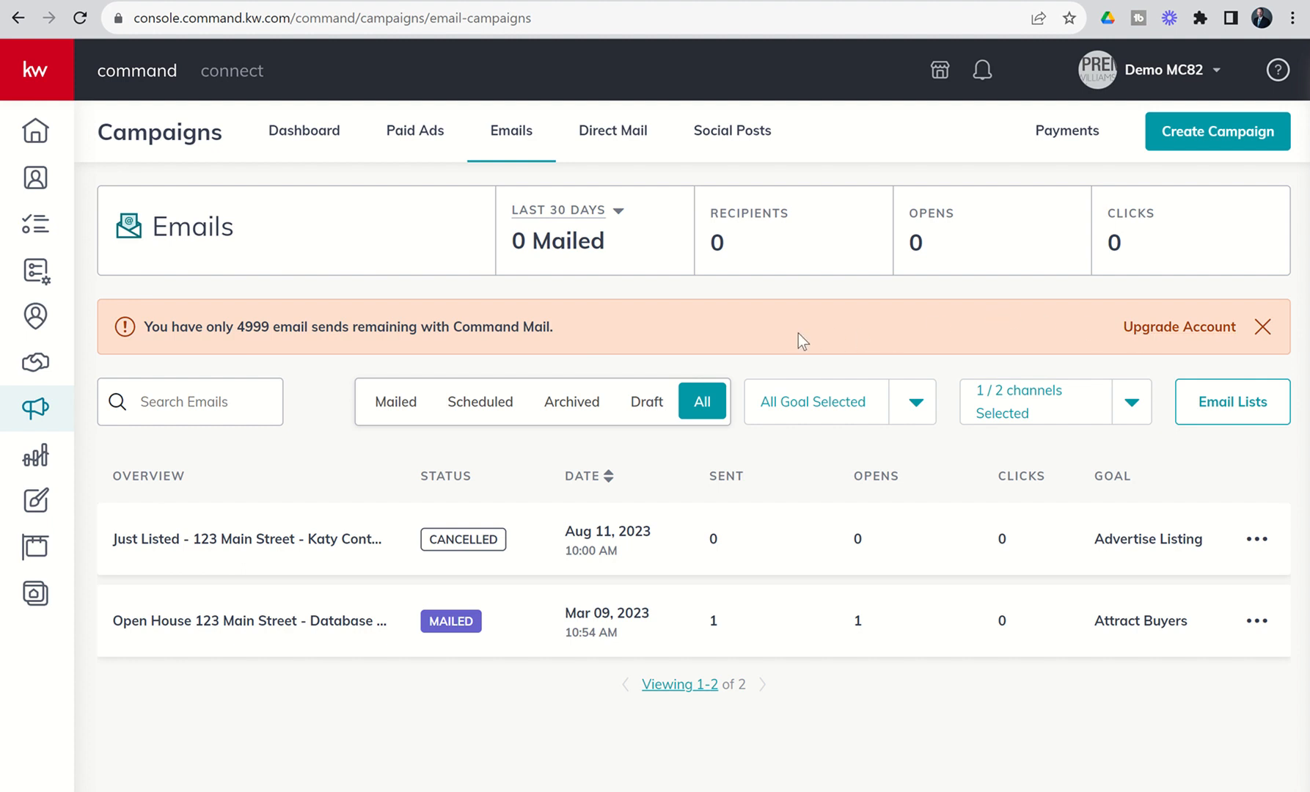
{"action": "mouse_move", "coordinate": [660, 326]}
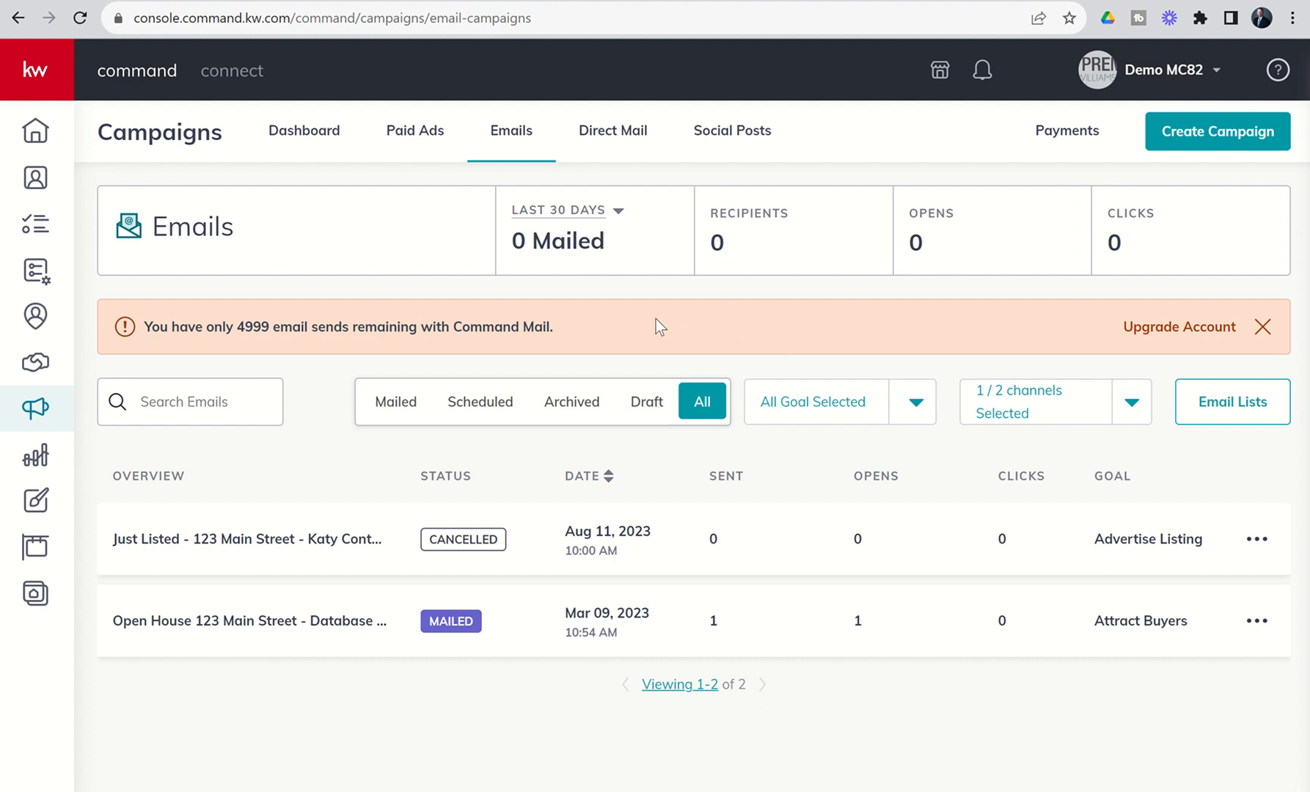
{"action": "mouse_move", "coordinate": [585, 337]}
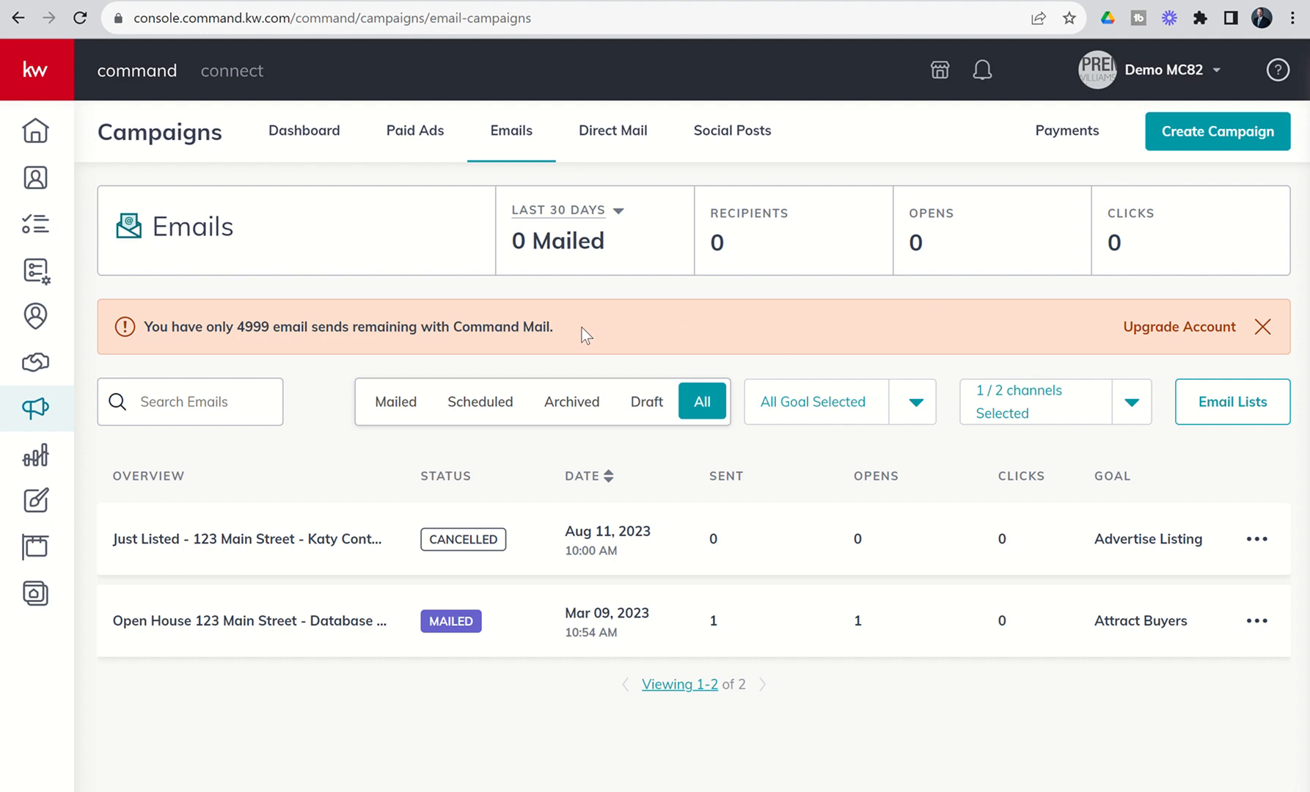
{"action": "mouse_move", "coordinate": [1200, 148]}
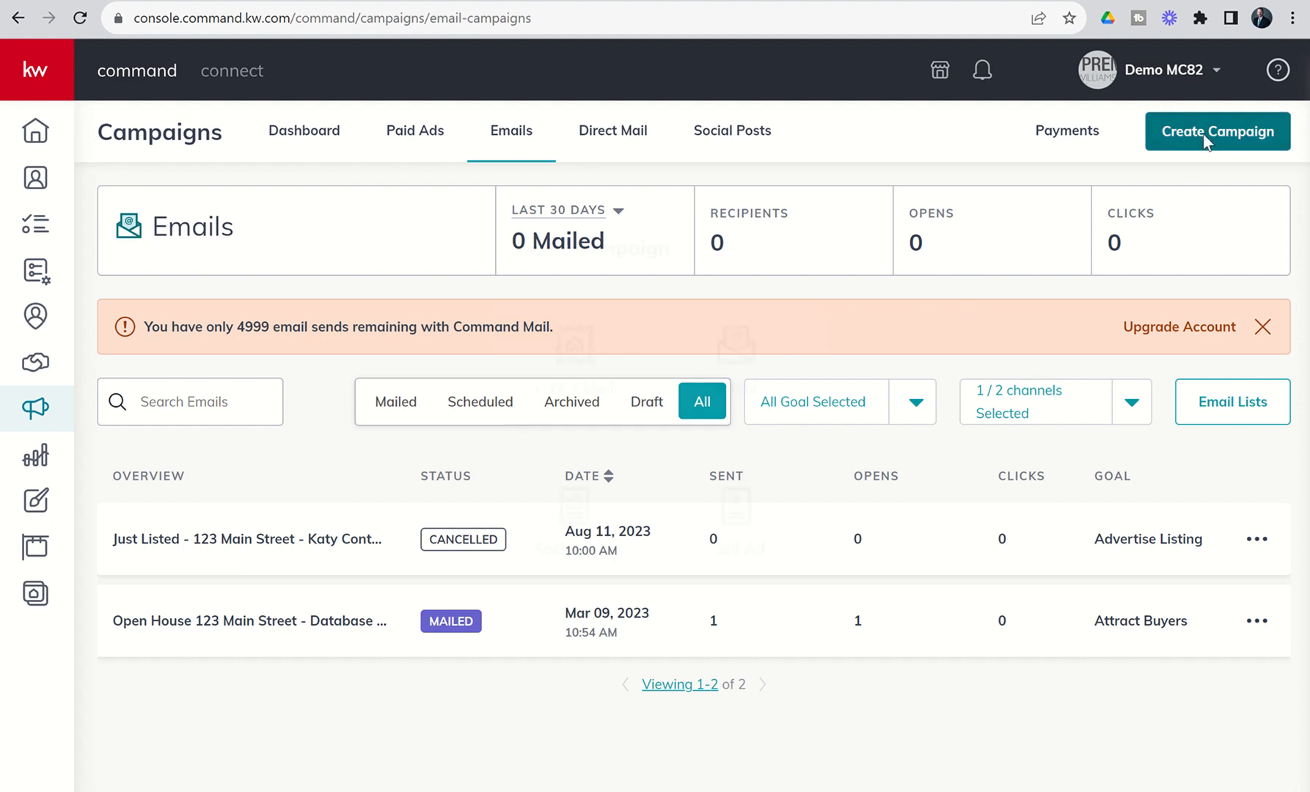
Create a new campaign of type Email so the New Email Campaign dialog appears.
{"action": "left_click", "coordinate": [1216, 131]}
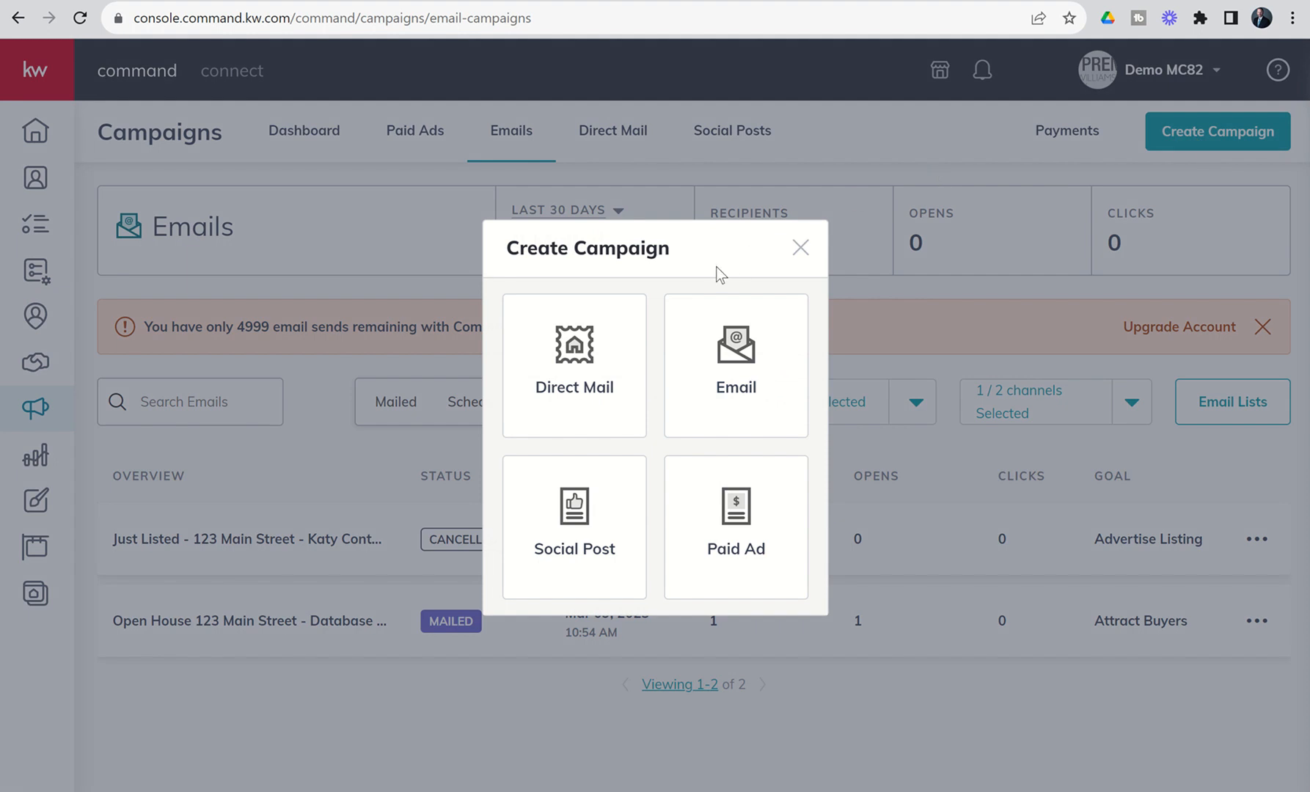
{"action": "mouse_move", "coordinate": [735, 365]}
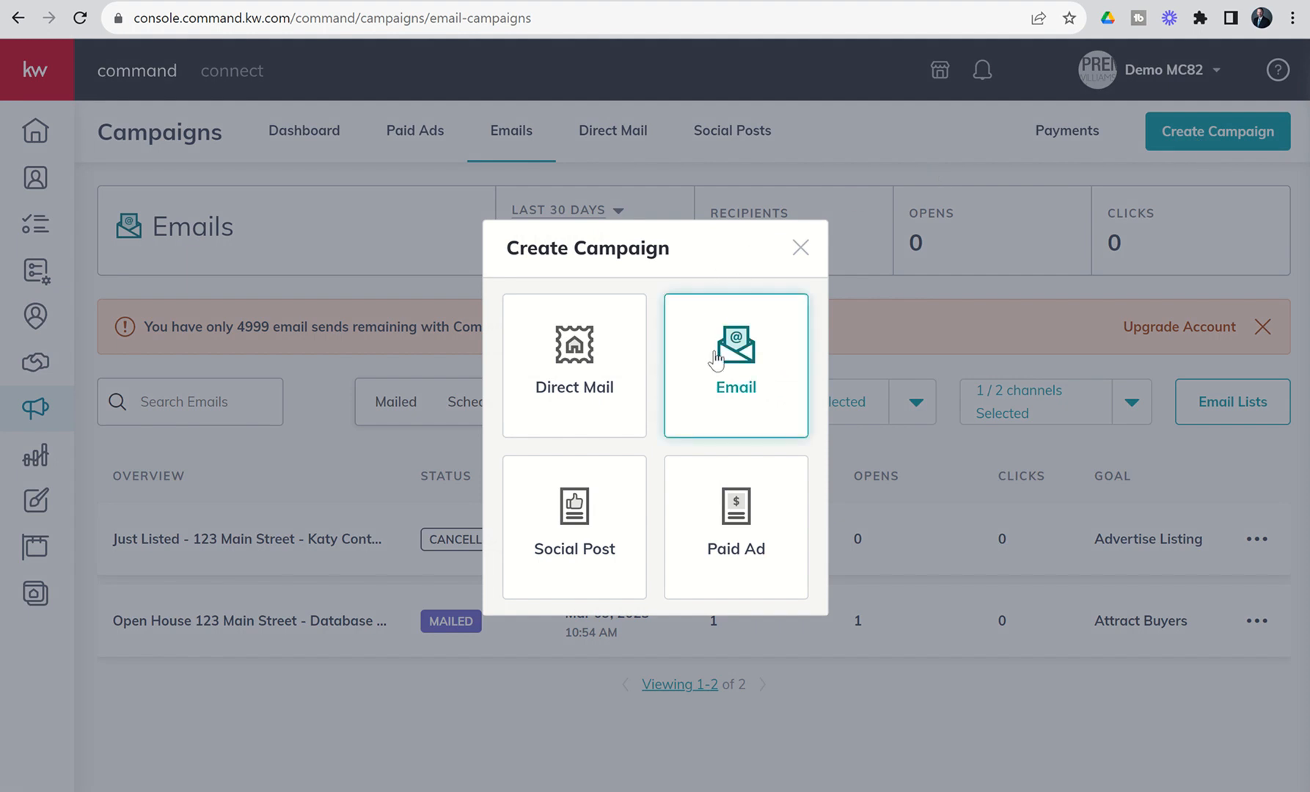
{"action": "left_click", "coordinate": [735, 366]}
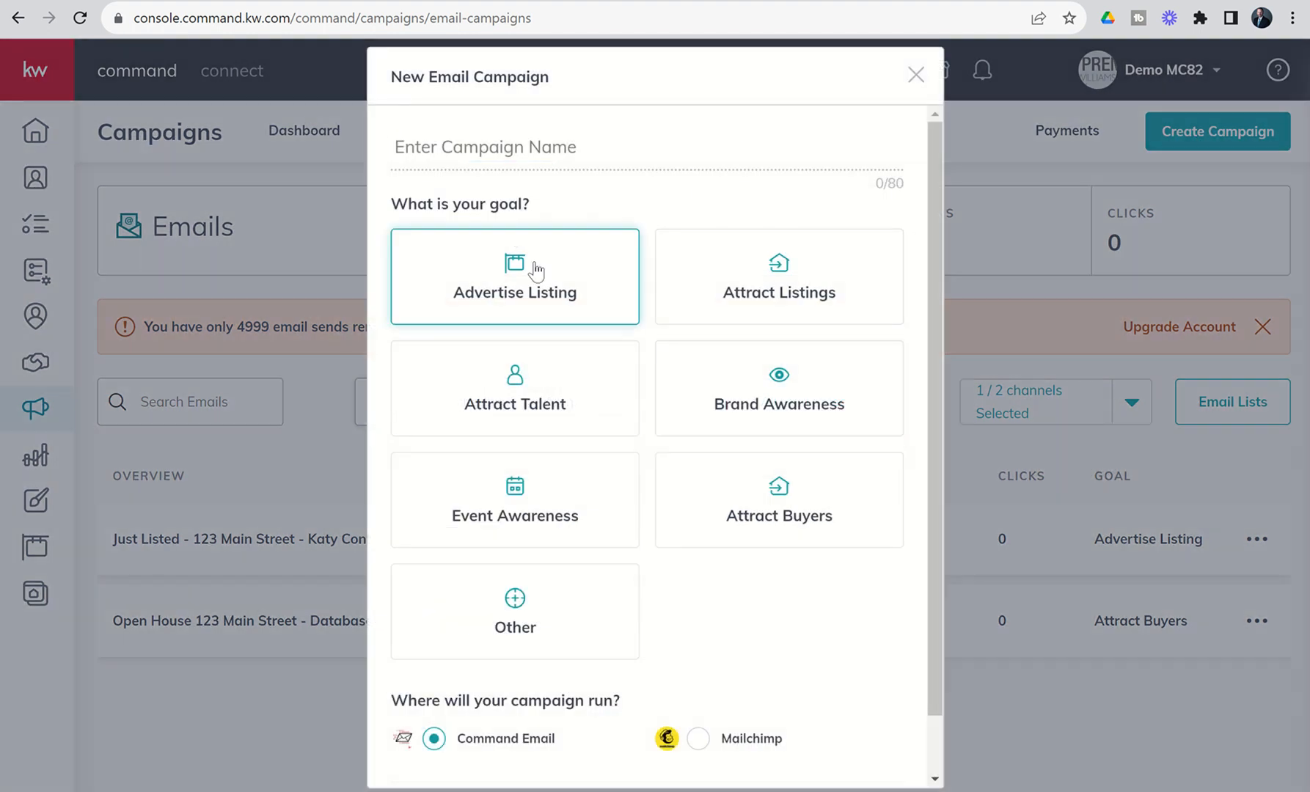
{"action": "mouse_move", "coordinate": [622, 227]}
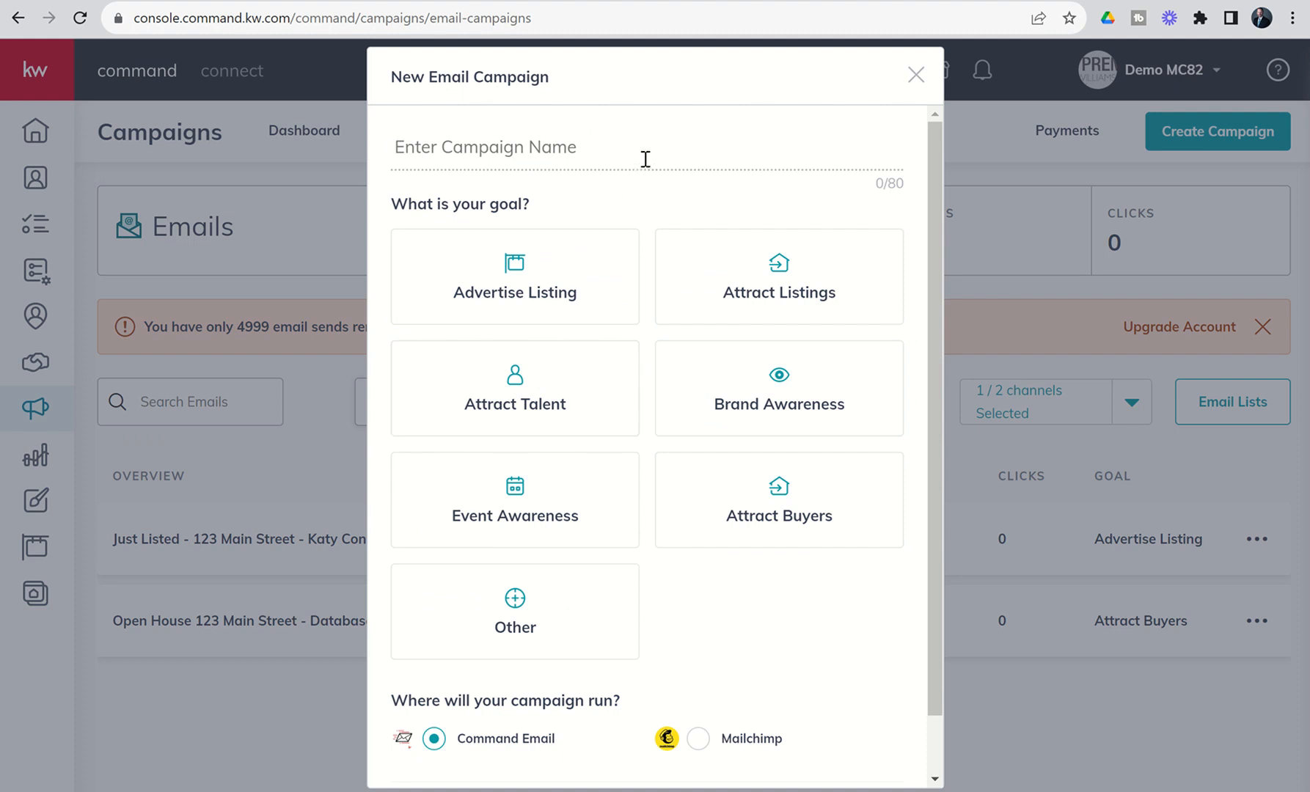
{"action": "type", "text": "Just Listed"}
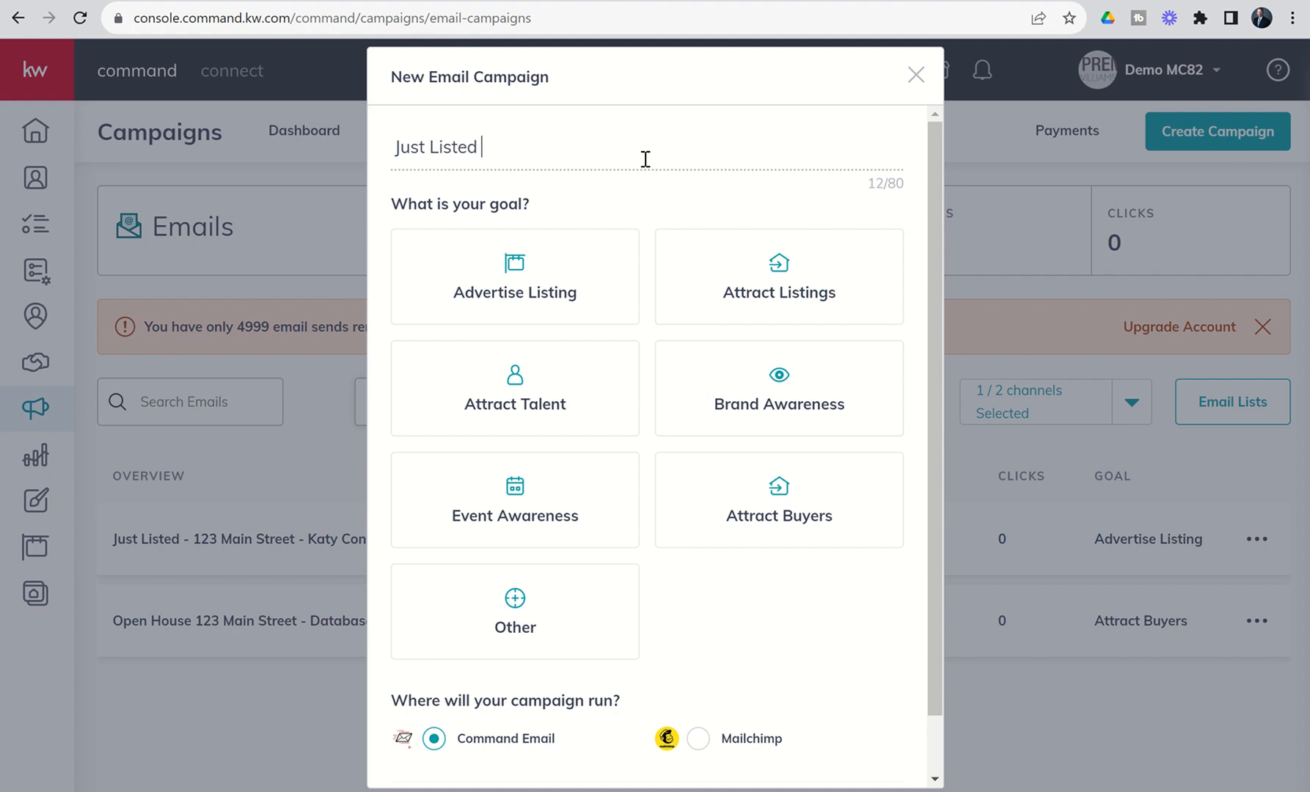
{"action": "type", "text": "-"}
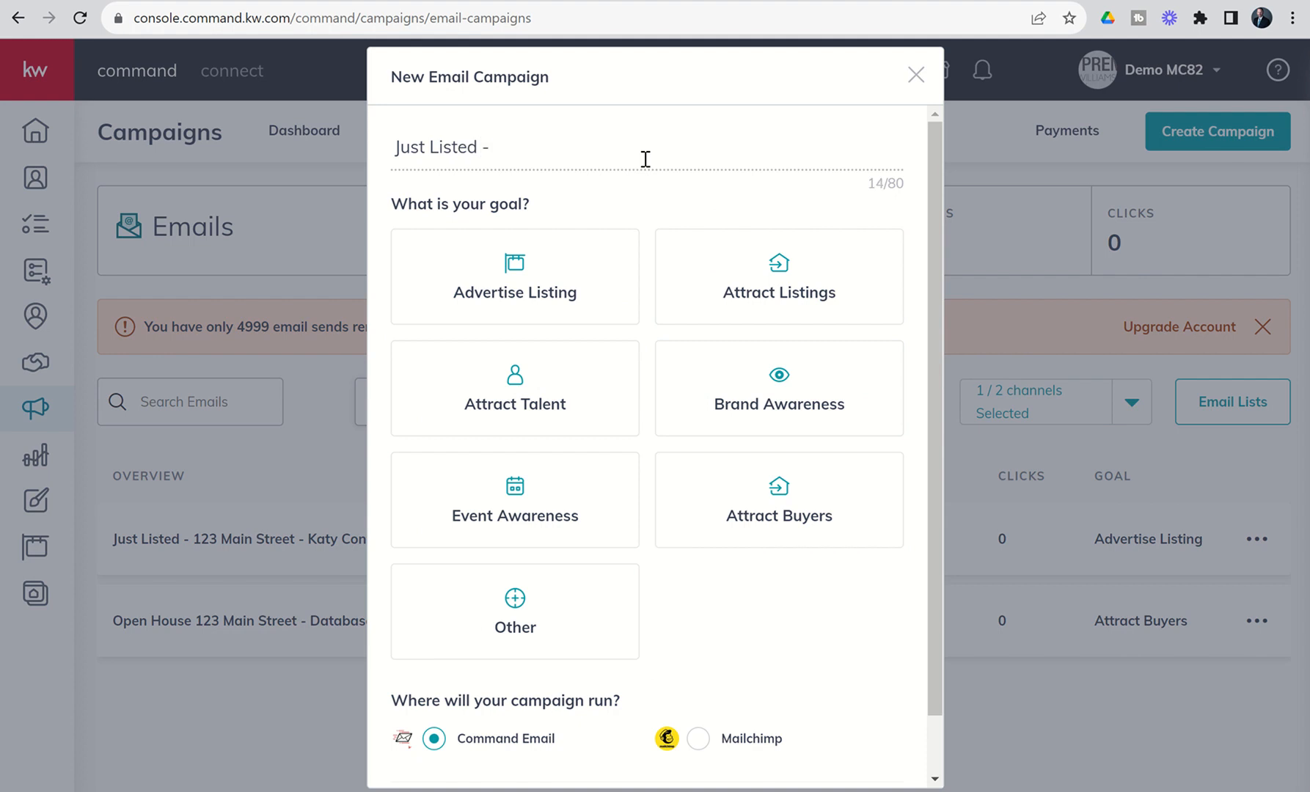
{"action": "type", "text": "2422"}
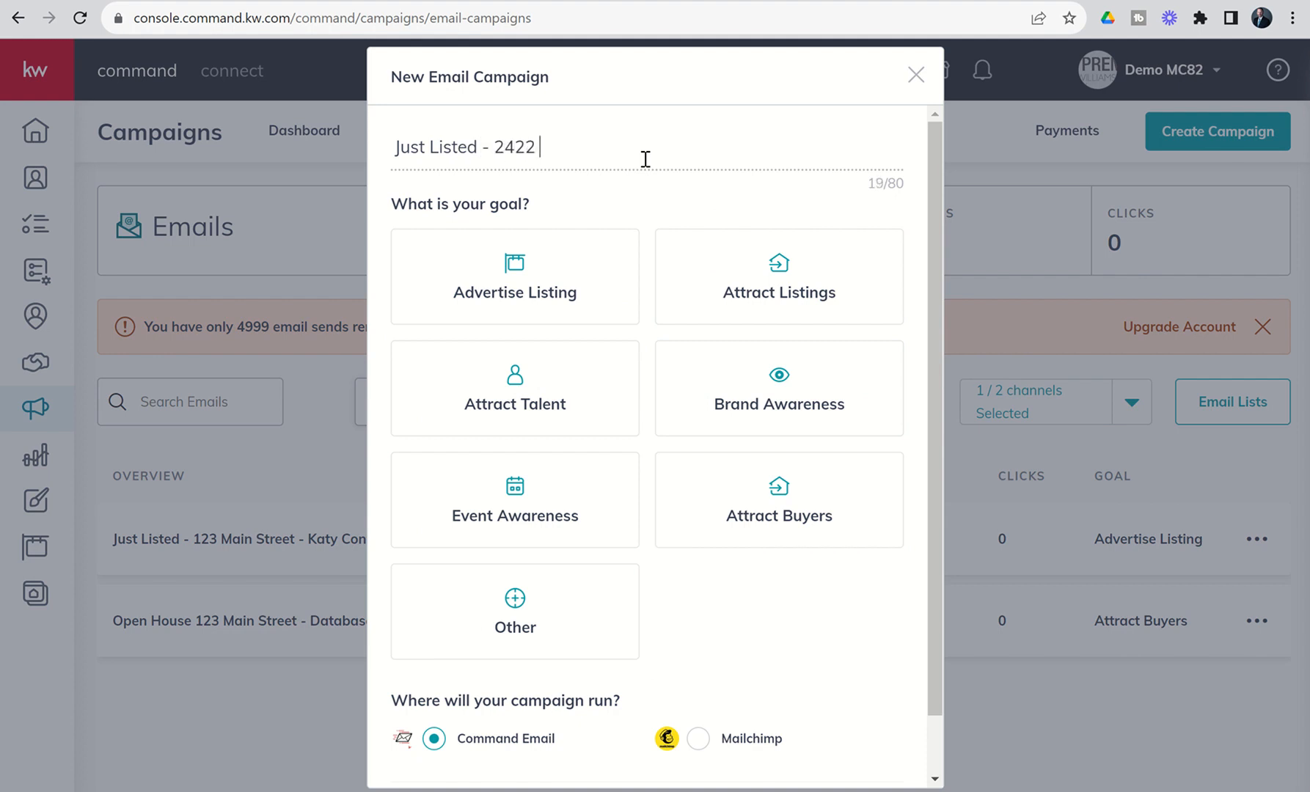
{"action": "type", "text": "Fawnlake"}
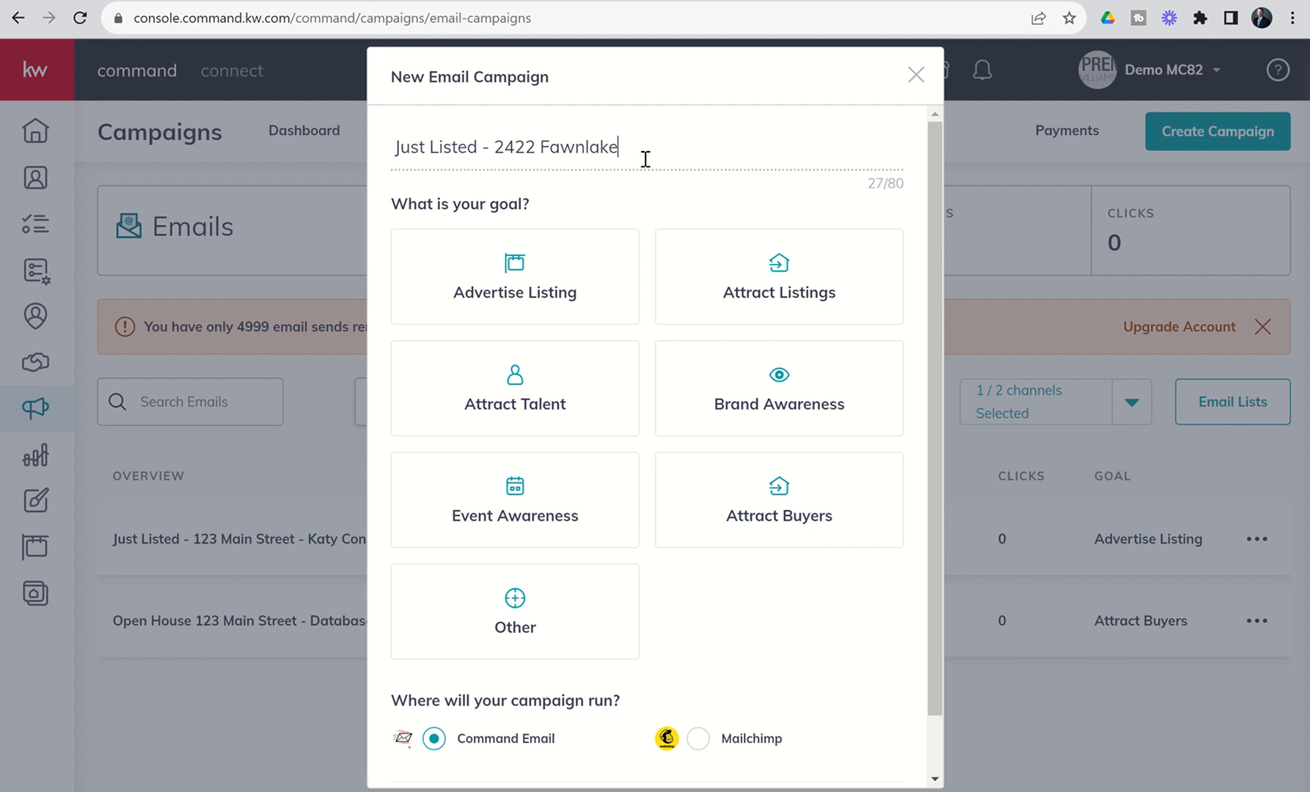
{"action": "type", "text": "Circle -"}
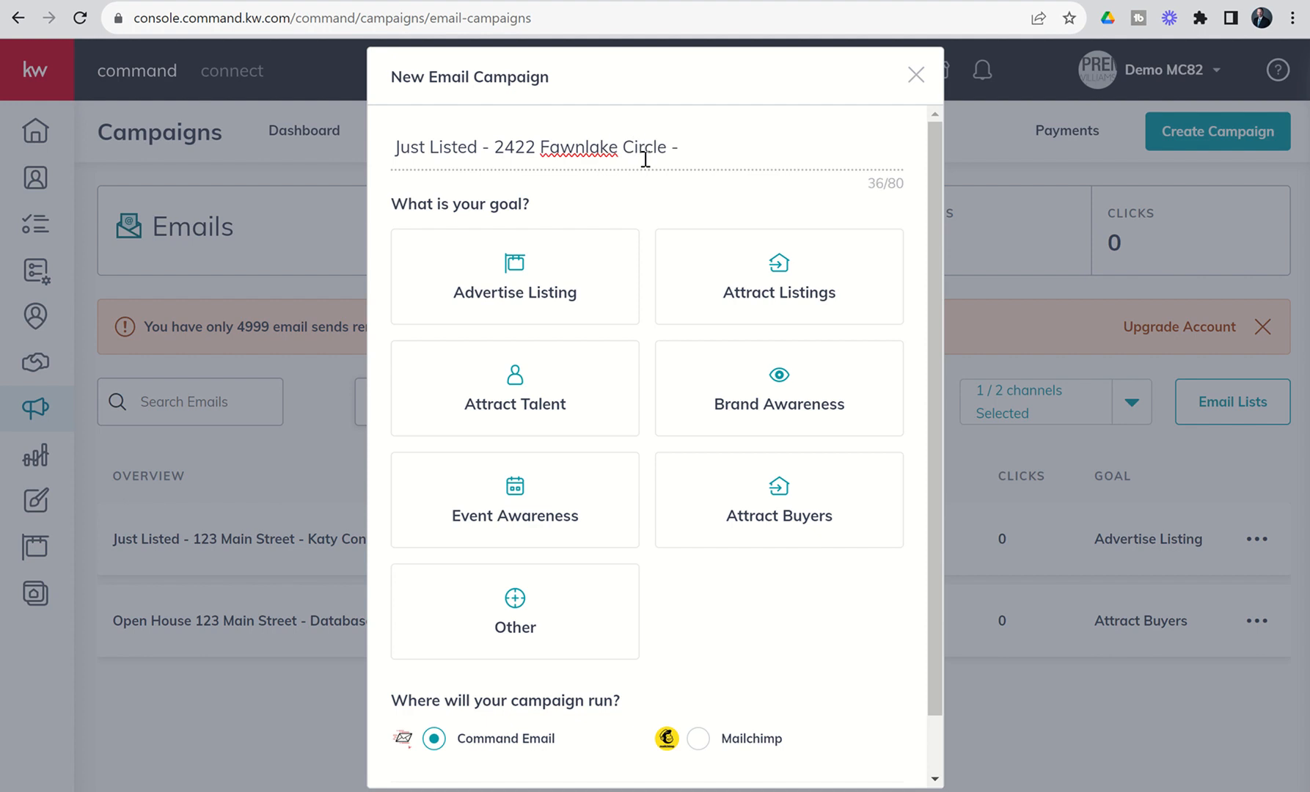
{"action": "type", "text": "Emal"}
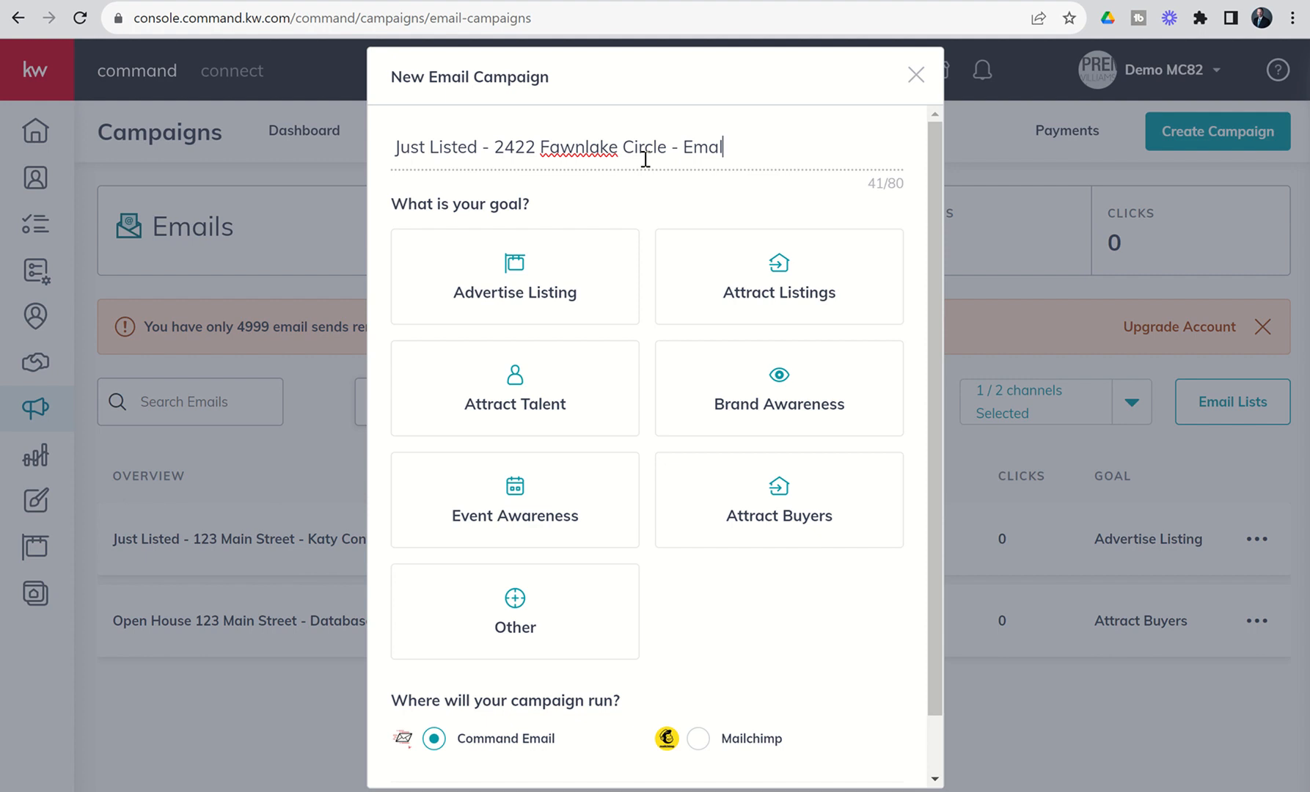
{"action": "type", "text": "to En"}
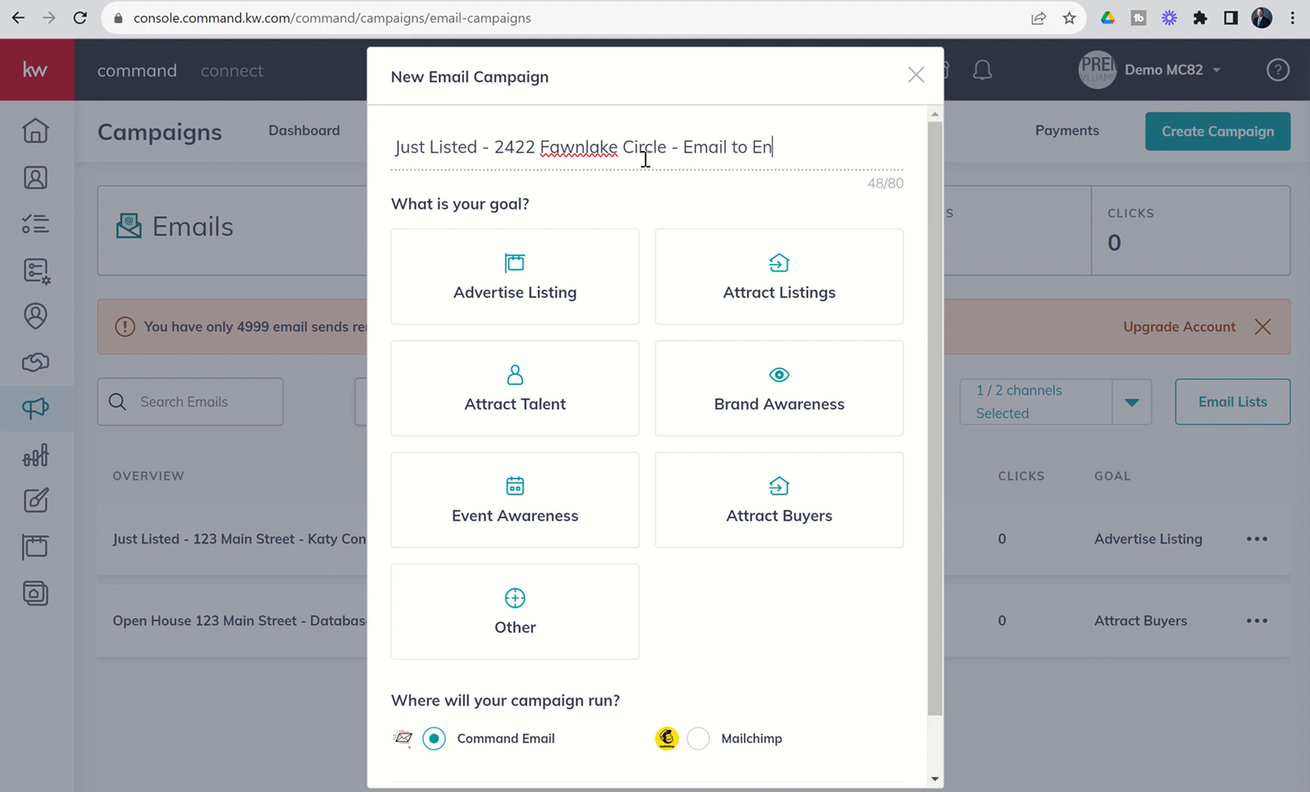
{"action": "type", "text": "tire DB - 11"}
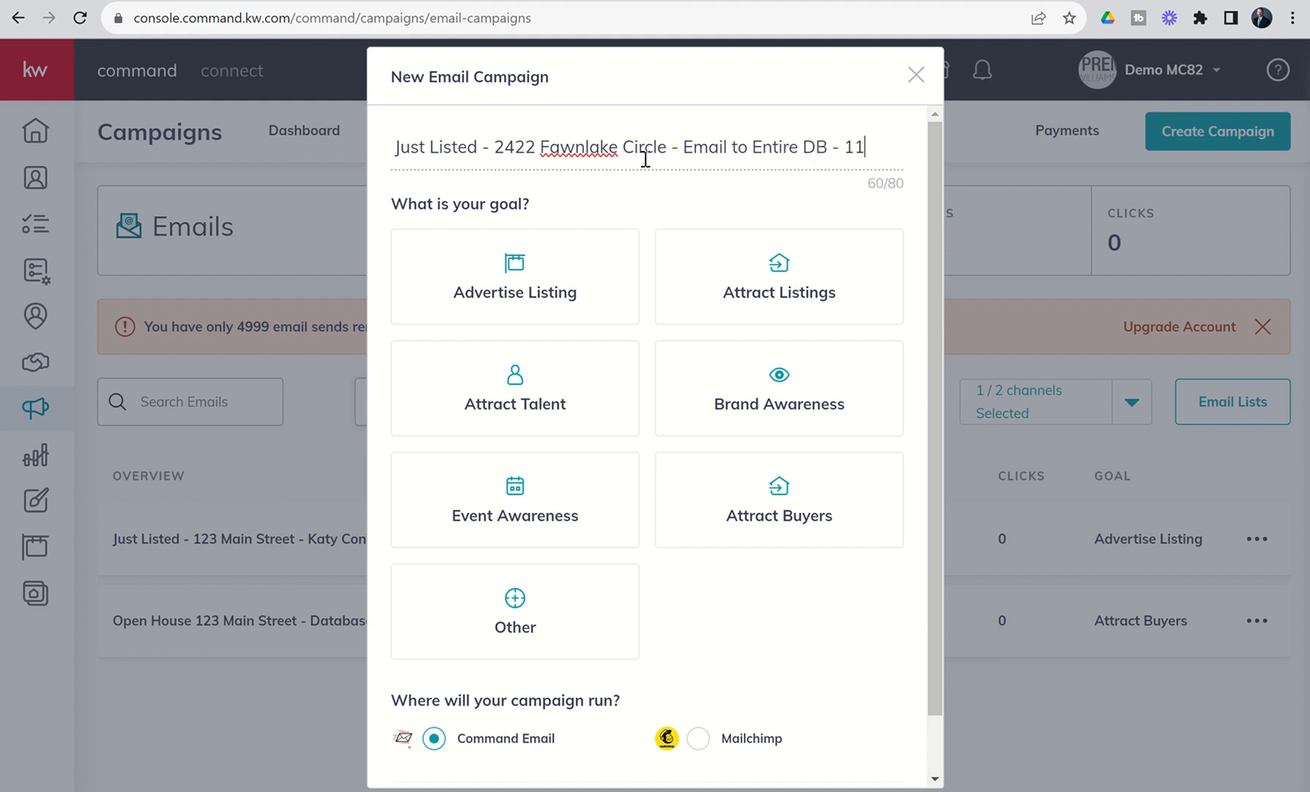
{"action": "type", "text": ".8.23"}
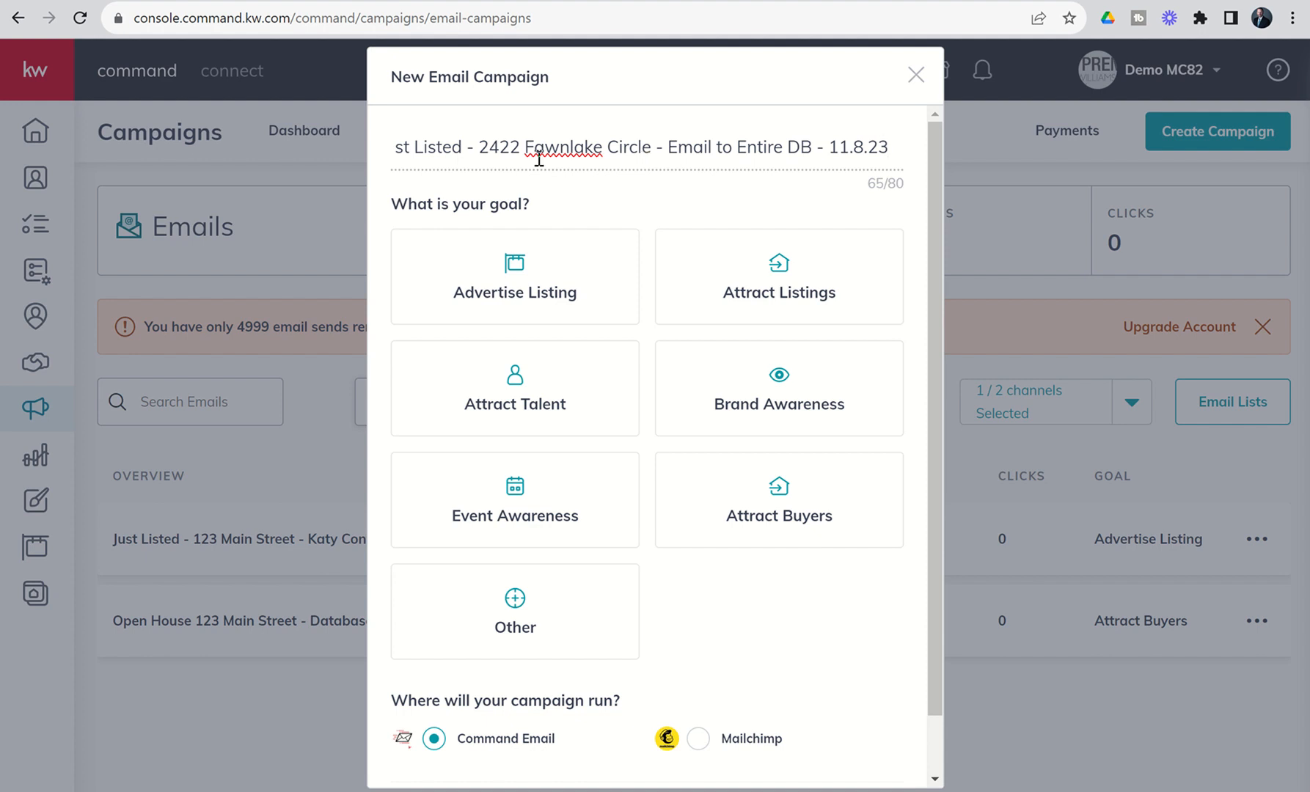
{"action": "mouse_move", "coordinate": [591, 207]}
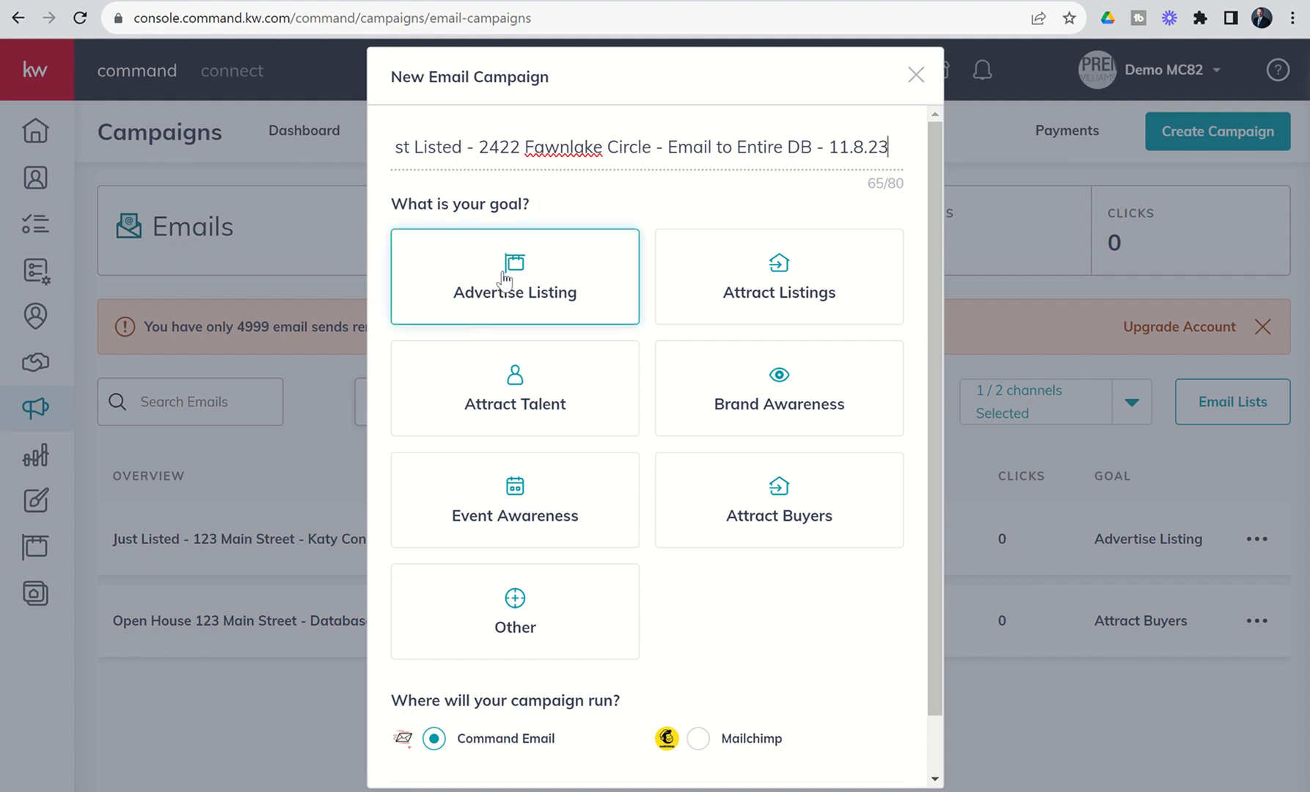
{"action": "mouse_move", "coordinate": [501, 289]}
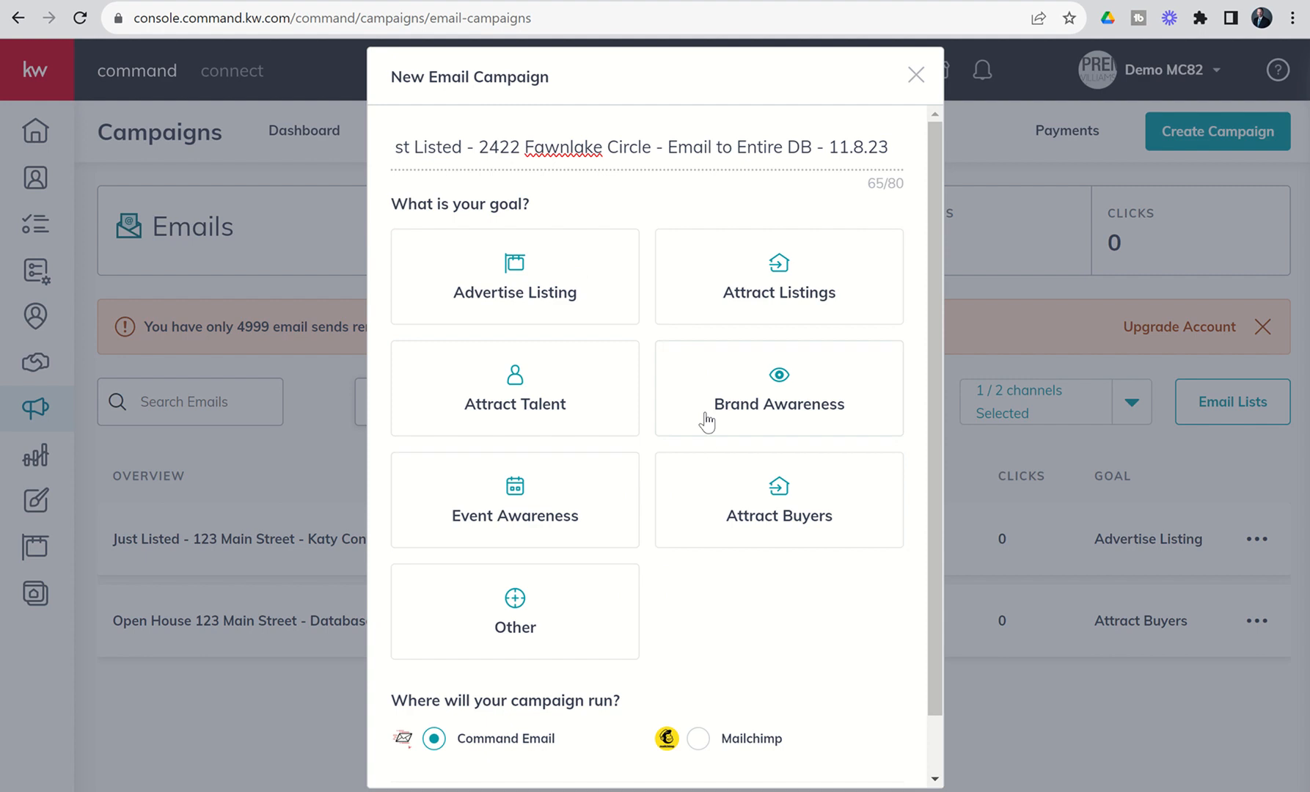
Choose Advertise Listing as the goal with Command Email as where it runs.
{"action": "left_click", "coordinate": [515, 277]}
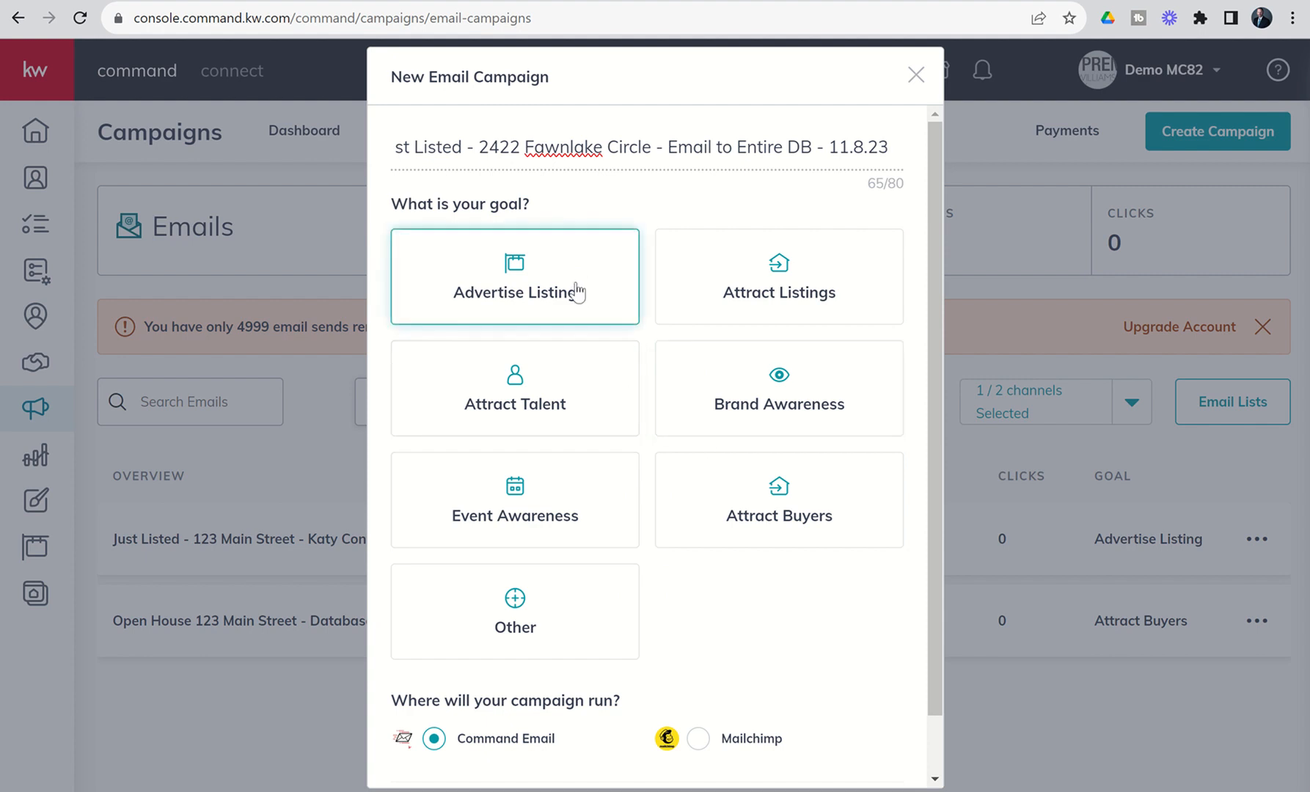
{"action": "left_click", "coordinate": [515, 277]}
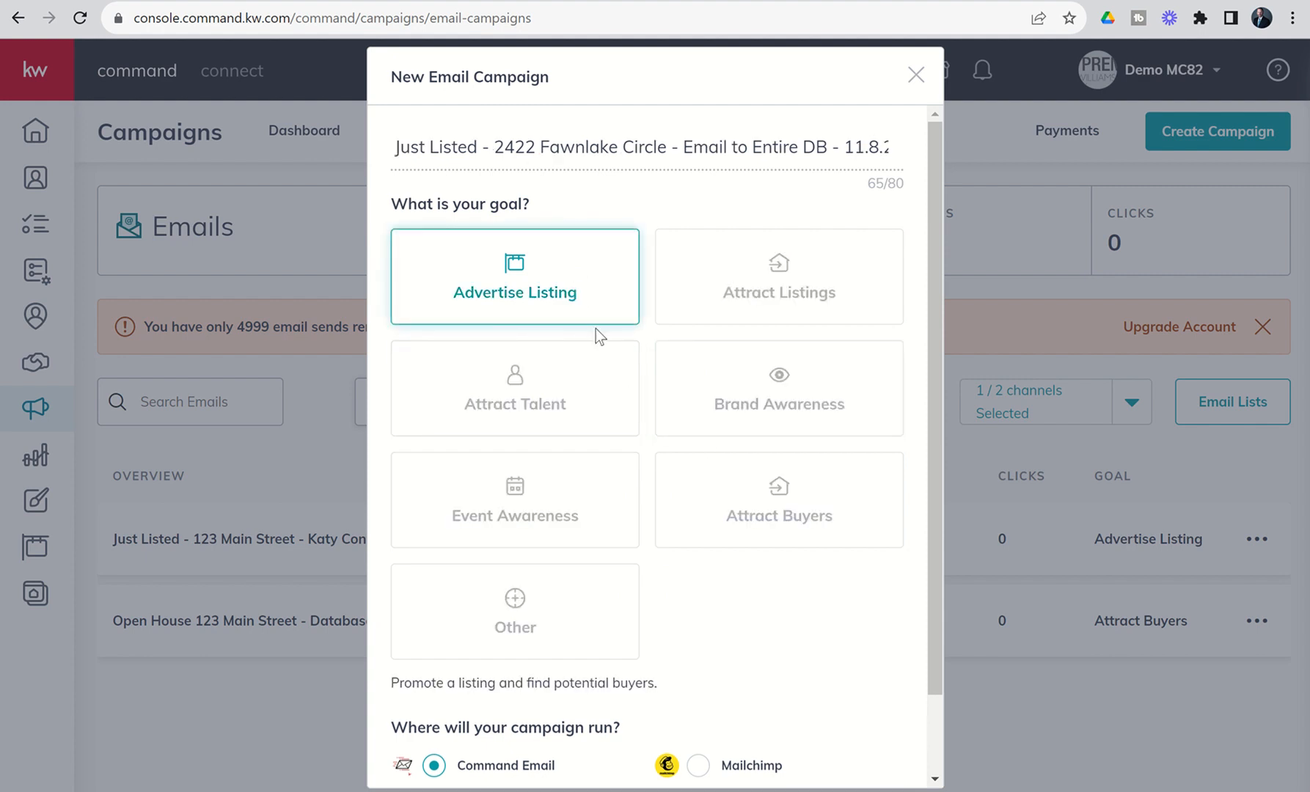
{"action": "scroll", "scroll_direction": "down", "scroll_amount": 3}
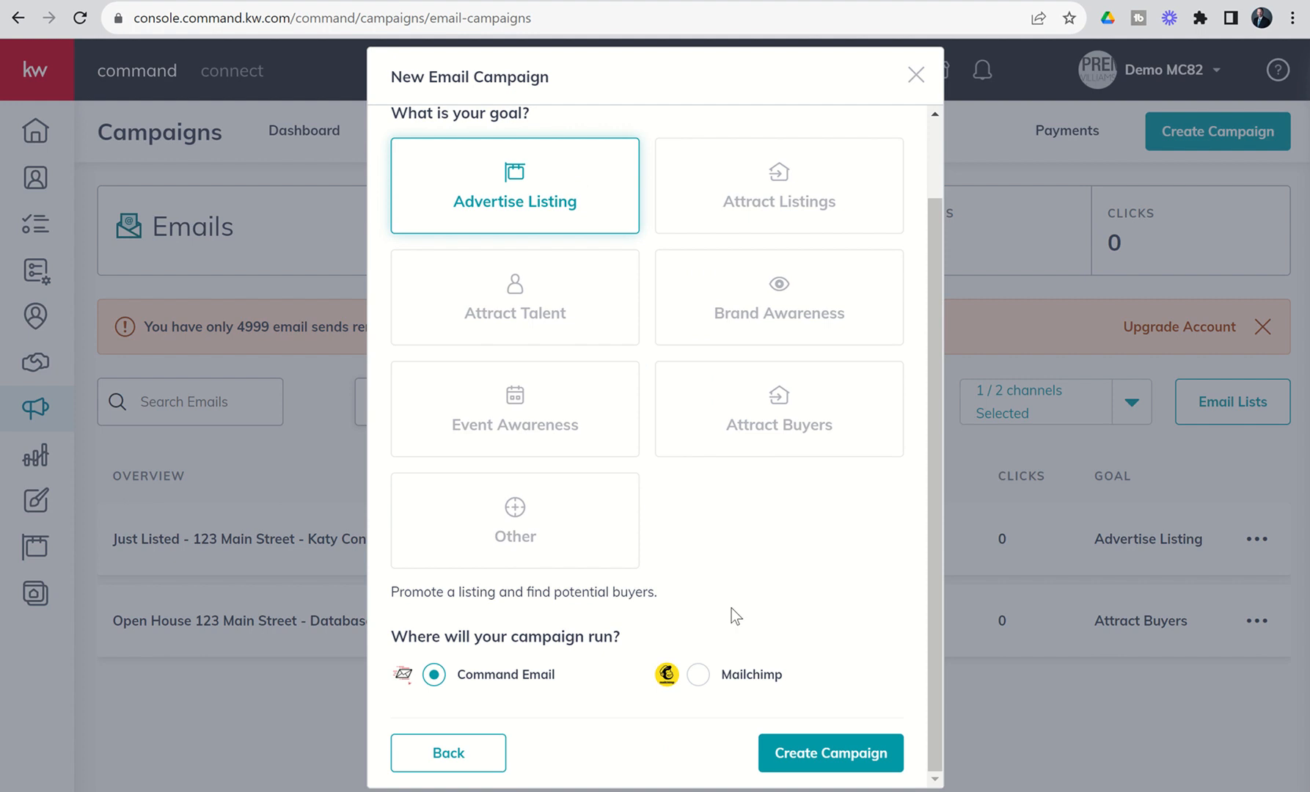
{"action": "mouse_move", "coordinate": [764, 620]}
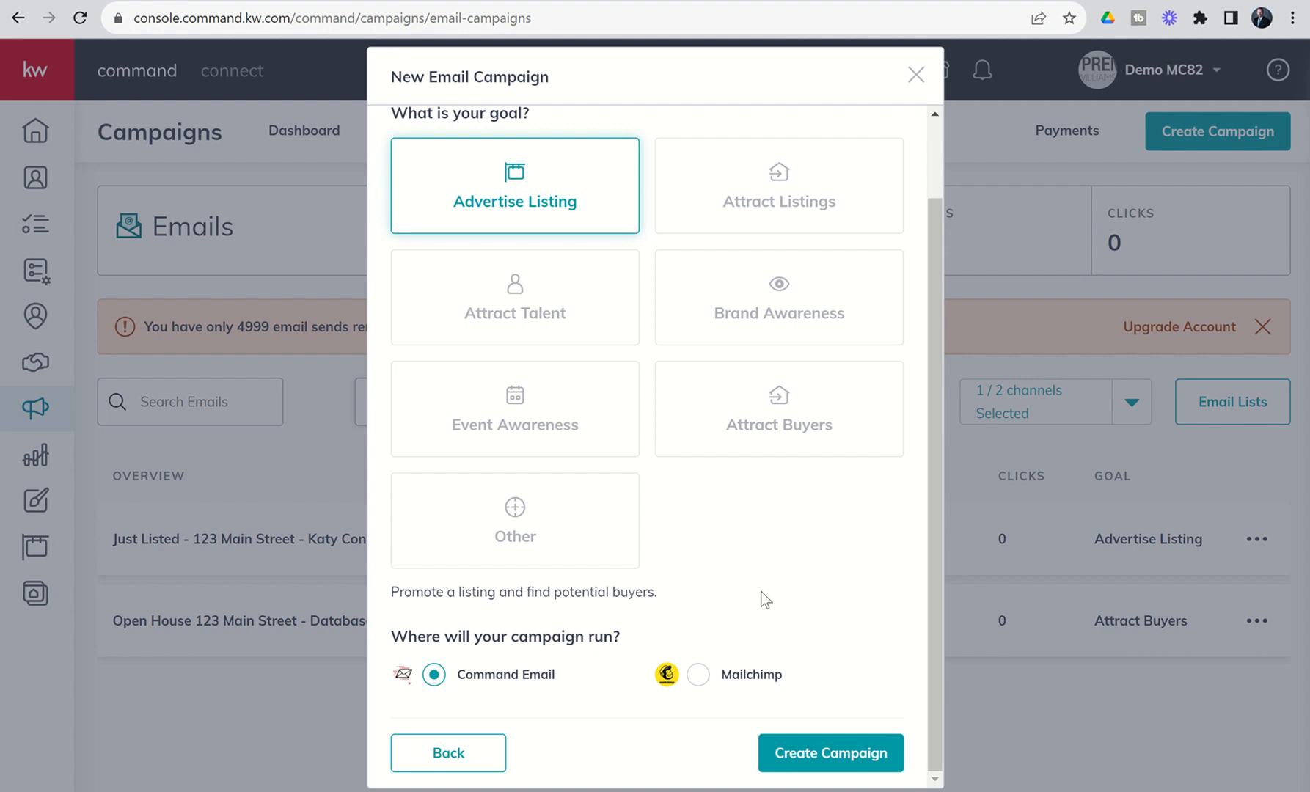
{"action": "mouse_move", "coordinate": [495, 681]}
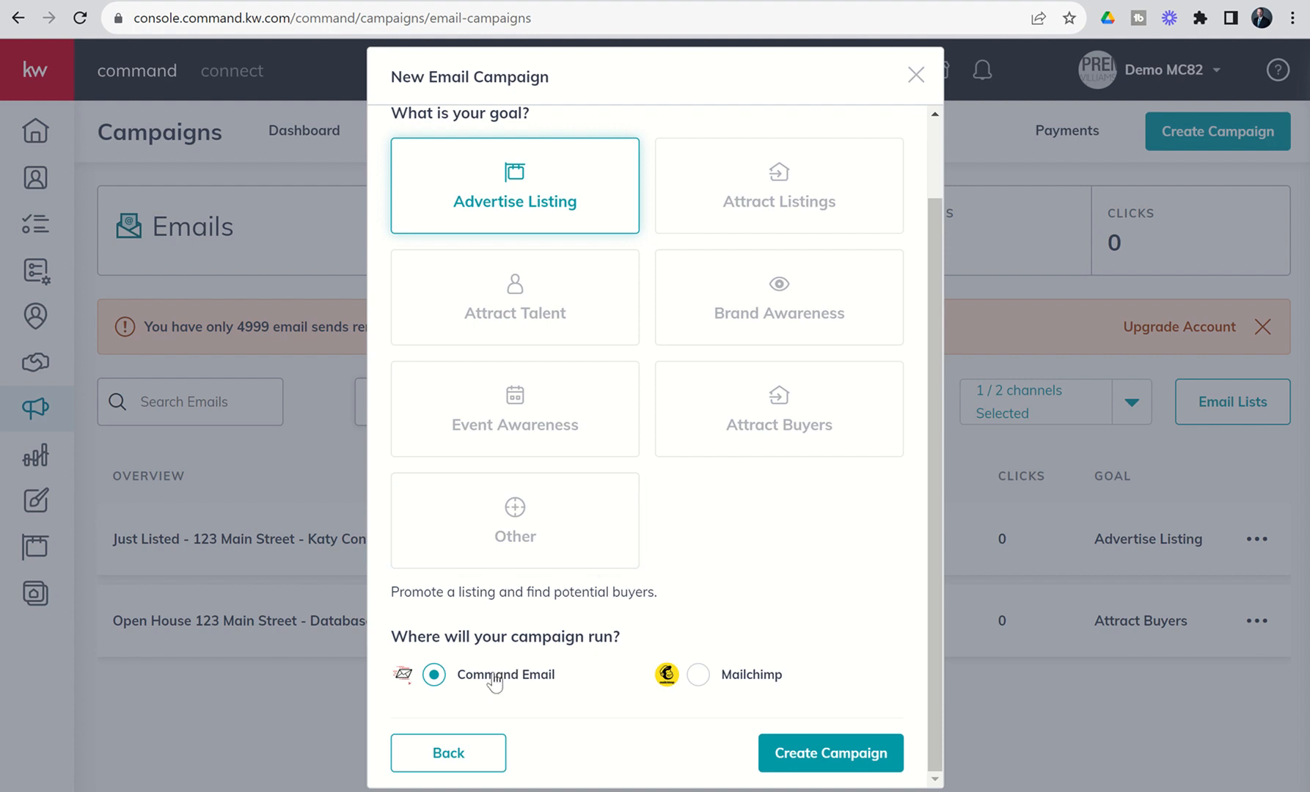
{"action": "mouse_move", "coordinate": [533, 681]}
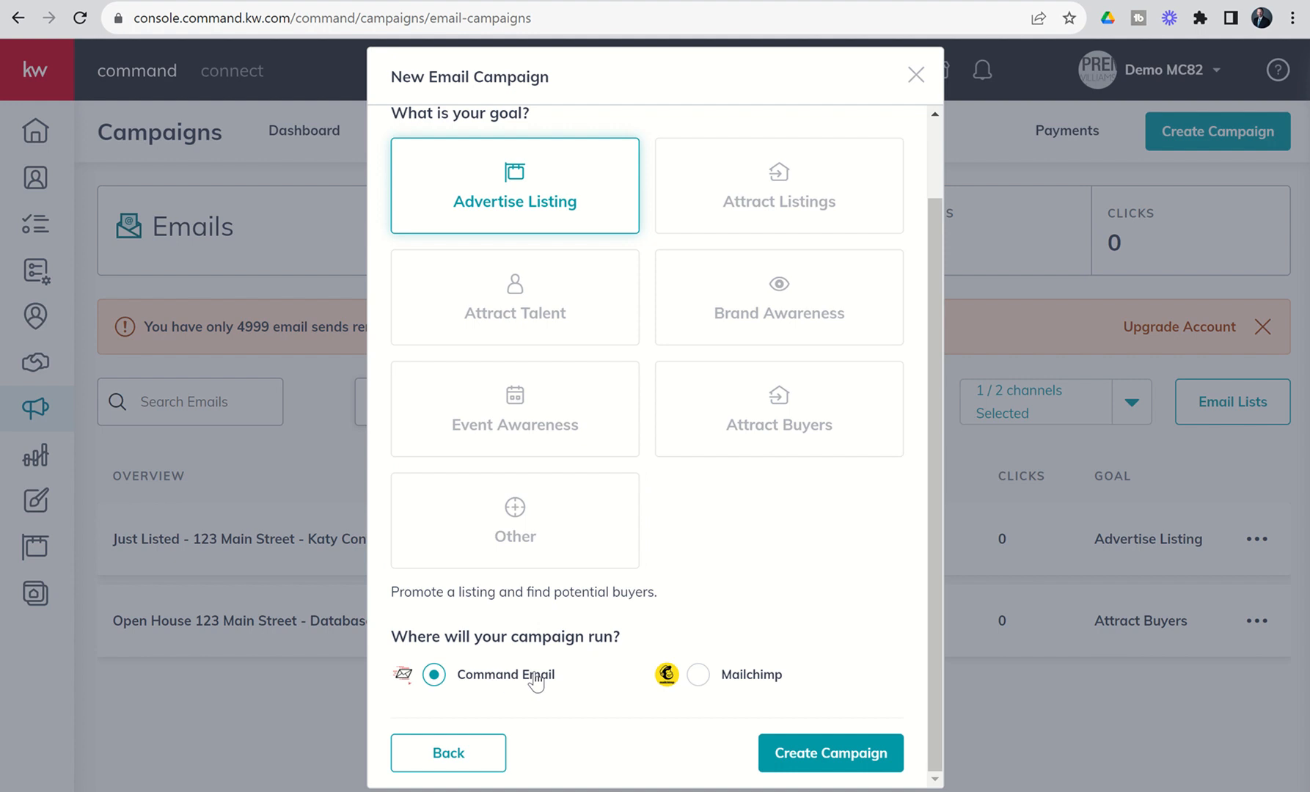
{"action": "mouse_move", "coordinate": [722, 758]}
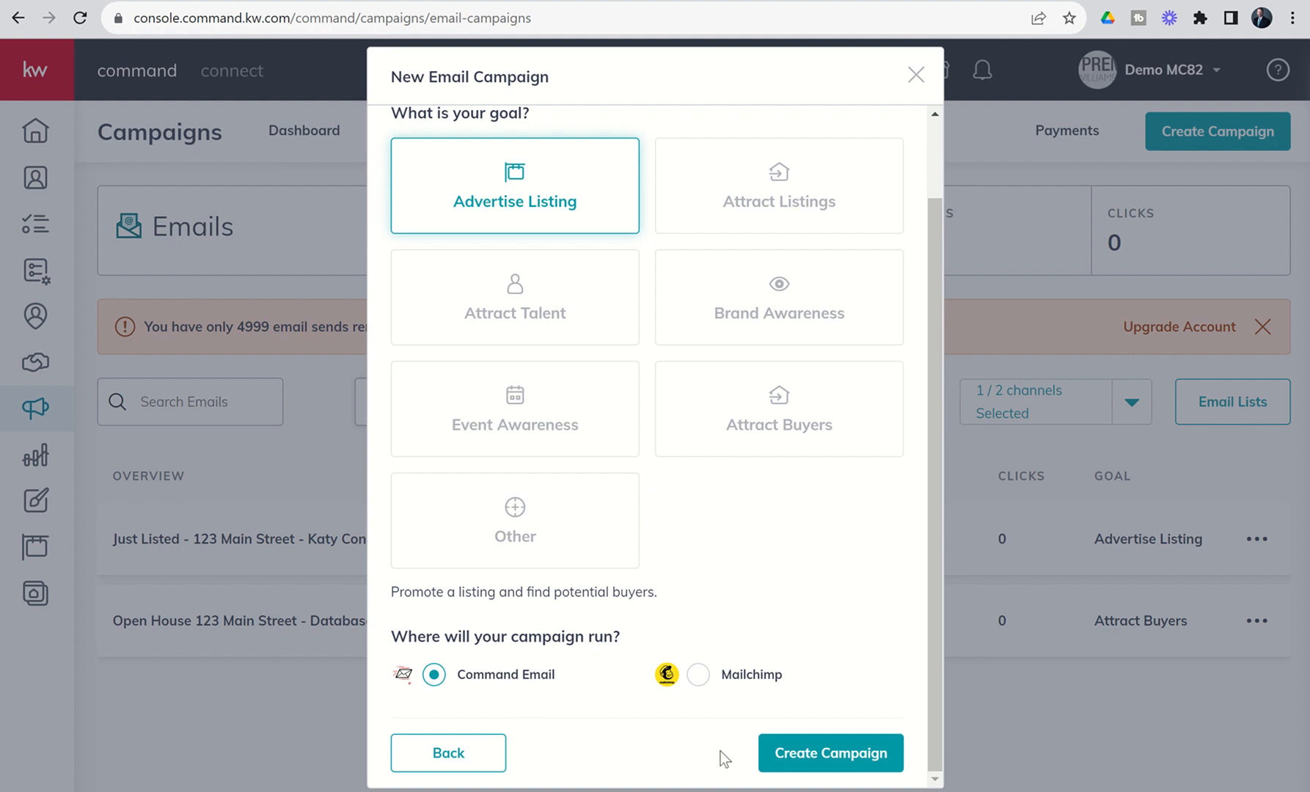
Create the campaign and review its General Information, Account, Send To and Send From sections.
{"action": "left_click", "coordinate": [830, 752]}
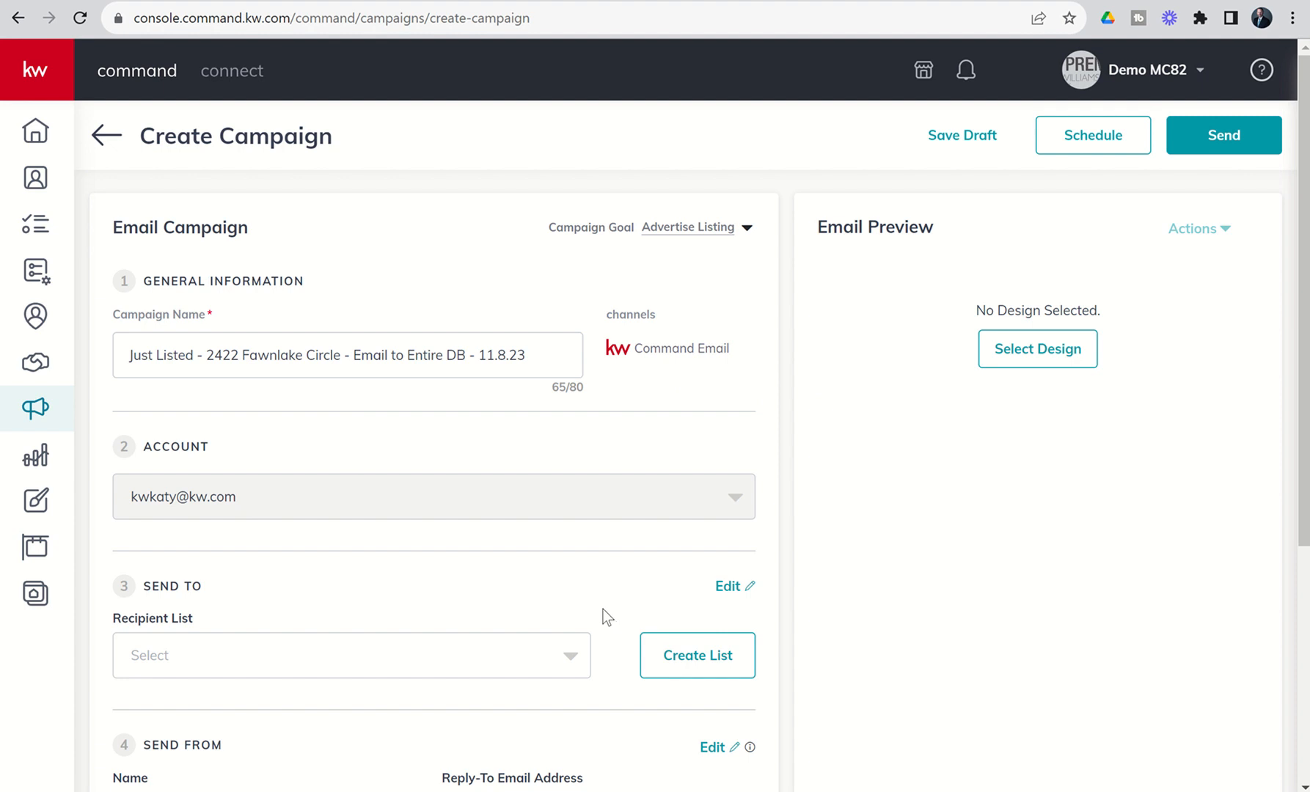
{"action": "scroll", "scroll_direction": "down", "scroll_amount": 3}
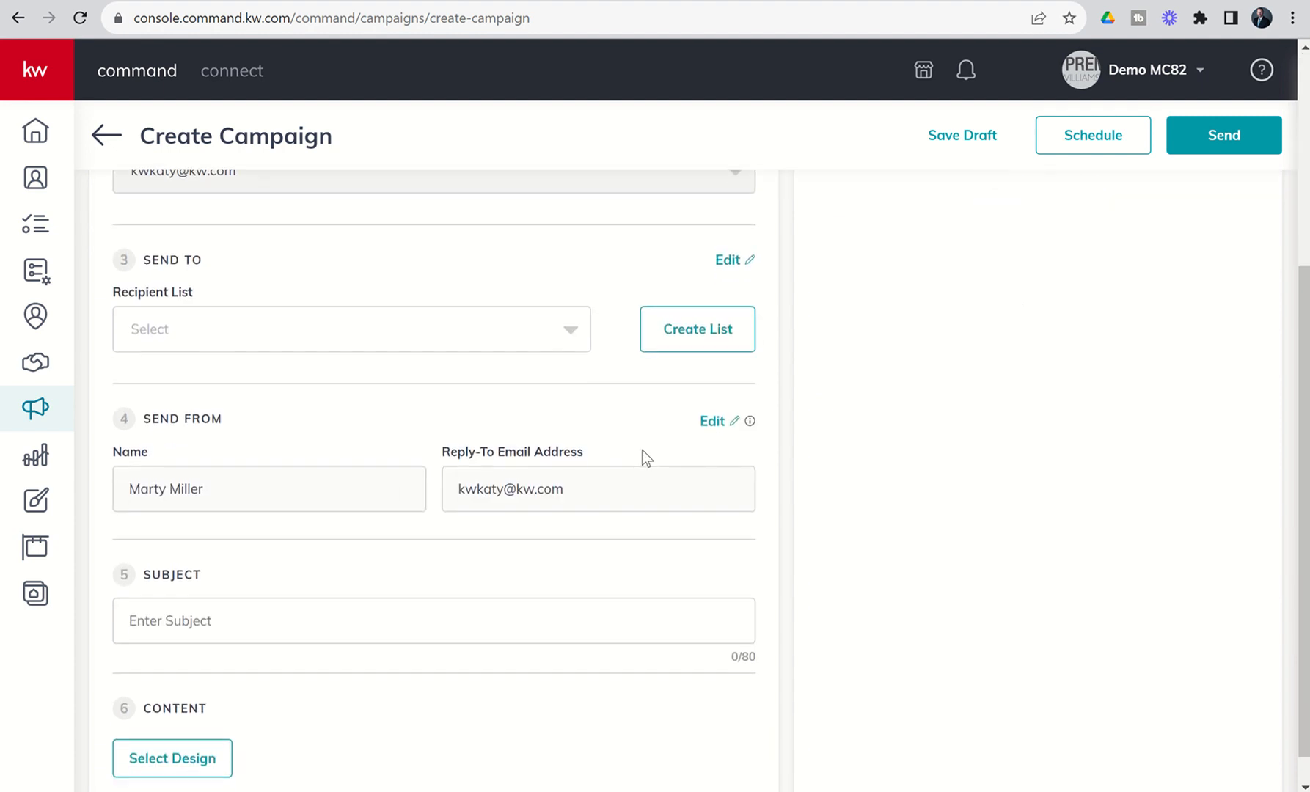
{"action": "scroll", "scroll_direction": "up", "scroll_amount": 3}
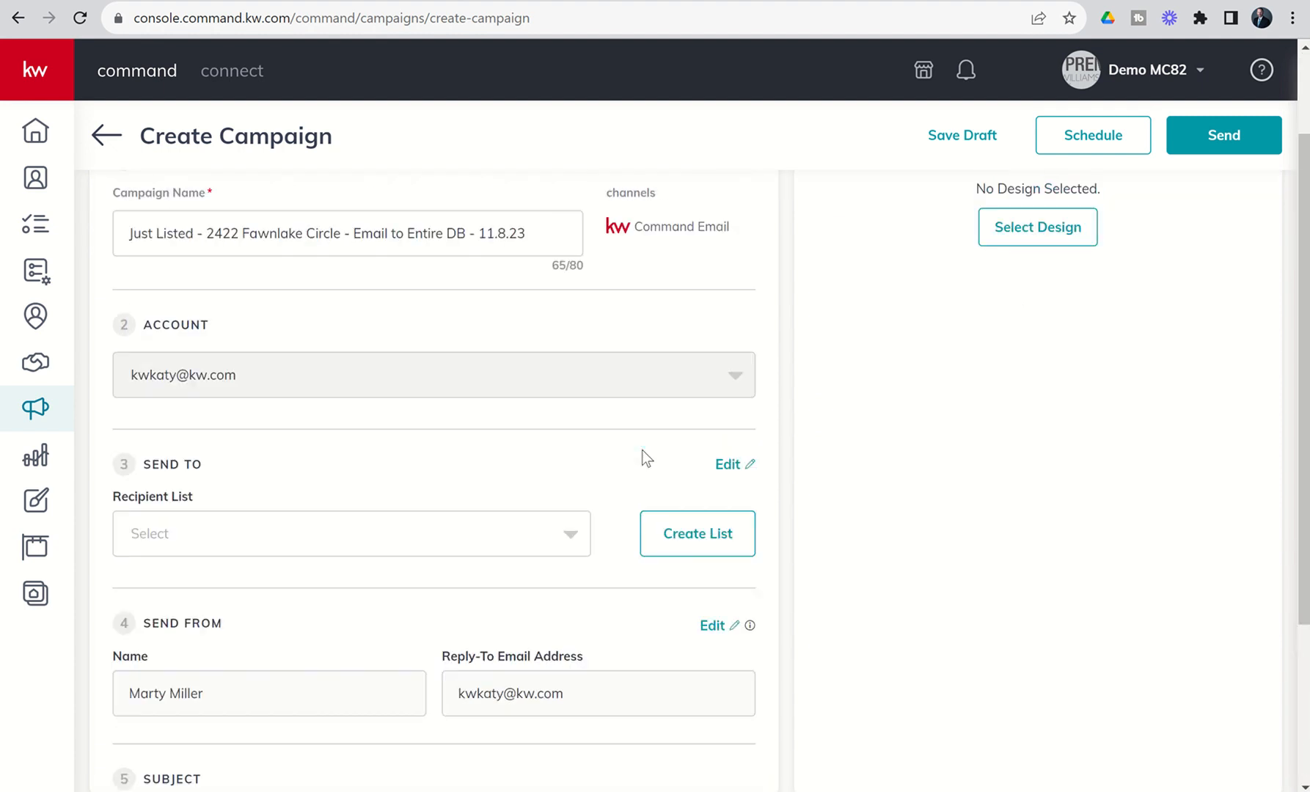
{"action": "scroll", "scroll_direction": "up", "scroll_amount": 3}
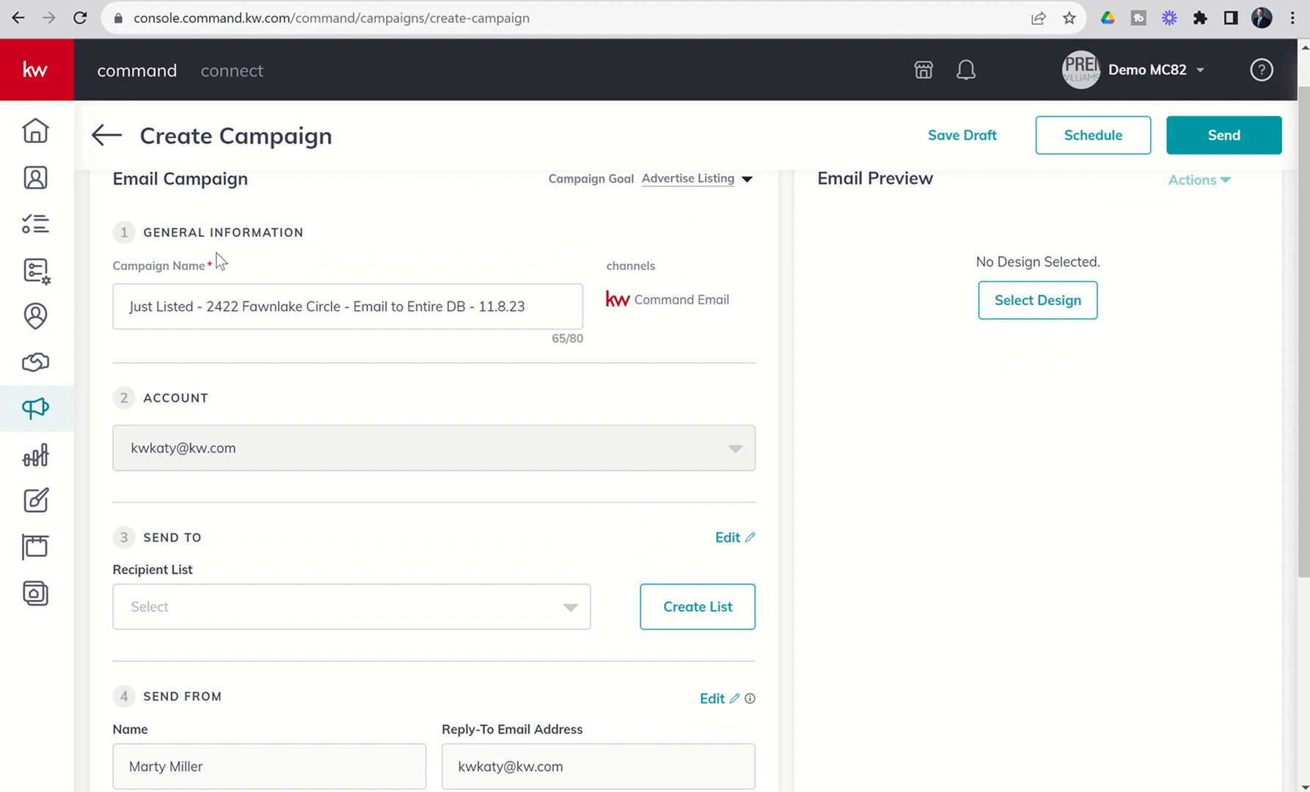
{"action": "mouse_move", "coordinate": [279, 263]}
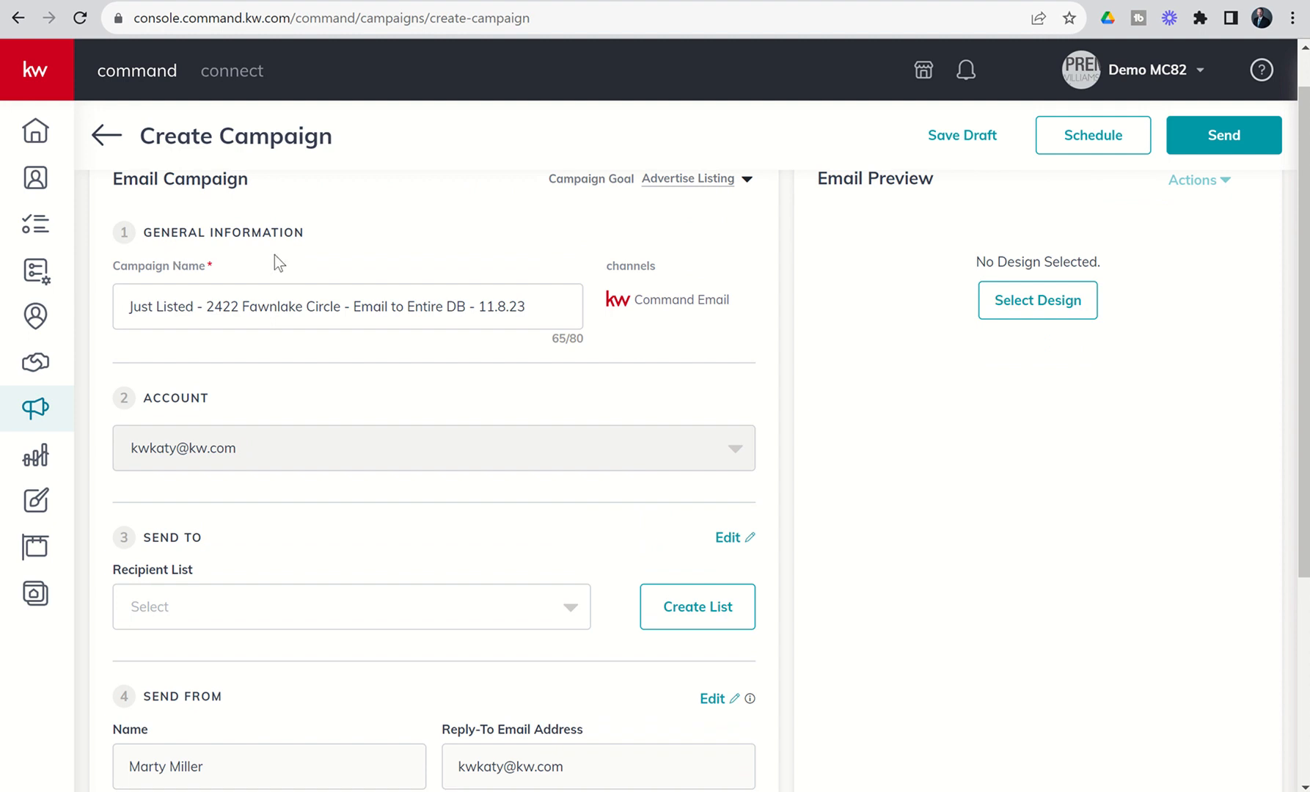
{"action": "mouse_move", "coordinate": [653, 328]}
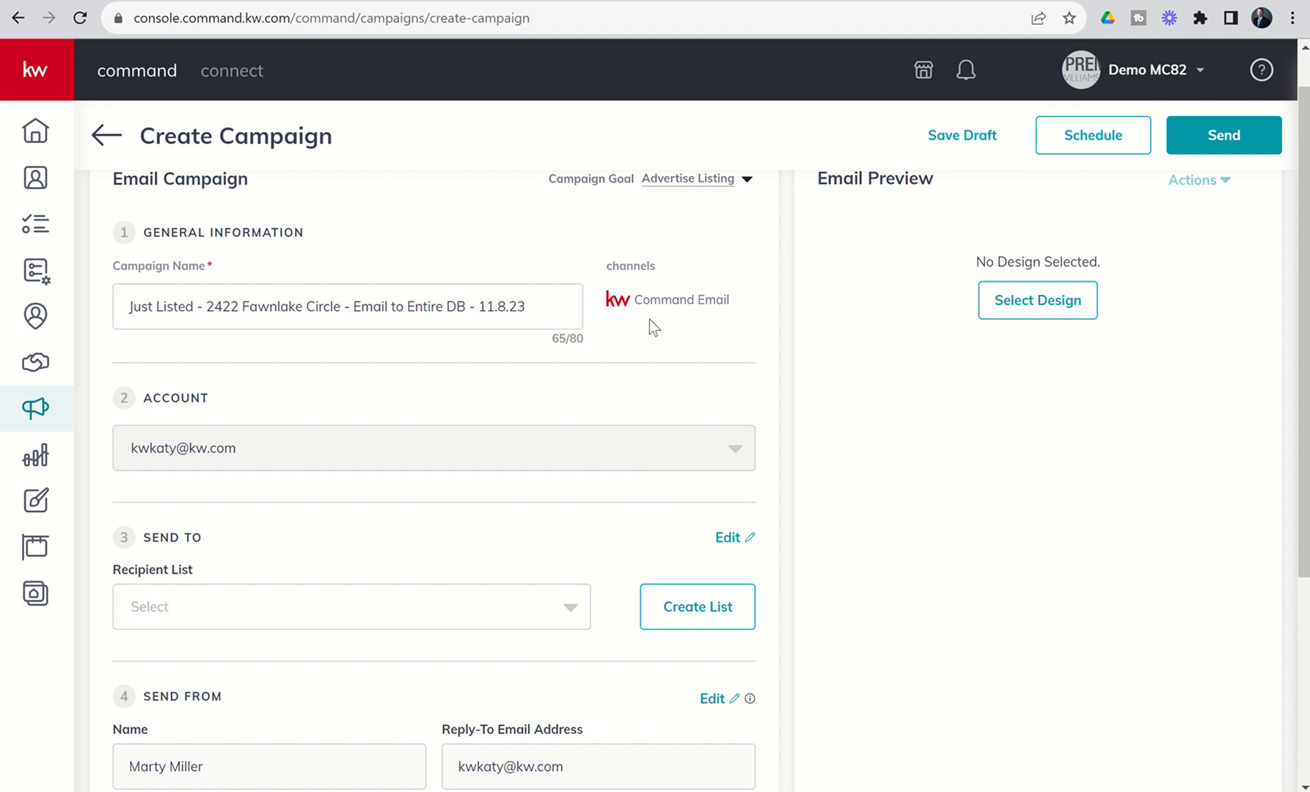
{"action": "mouse_move", "coordinate": [648, 211]}
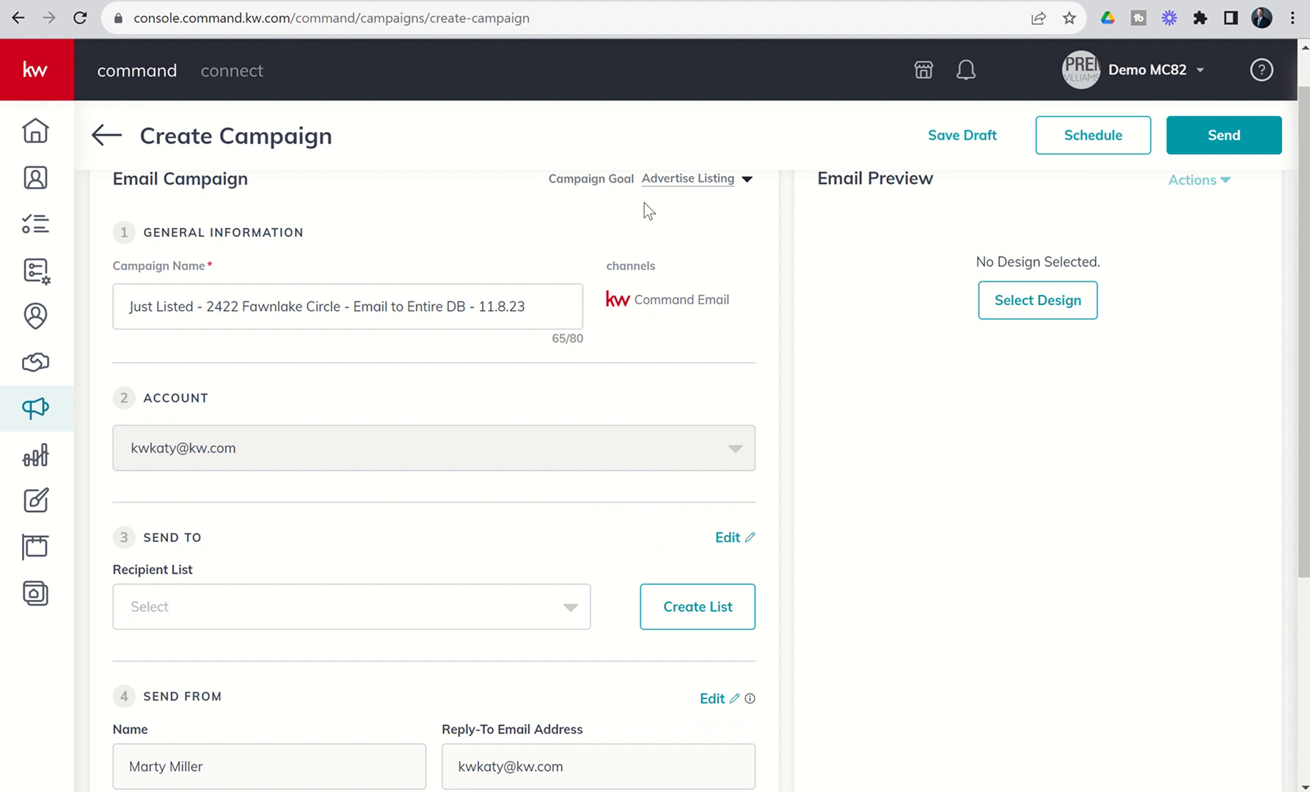
{"action": "mouse_move", "coordinate": [343, 326]}
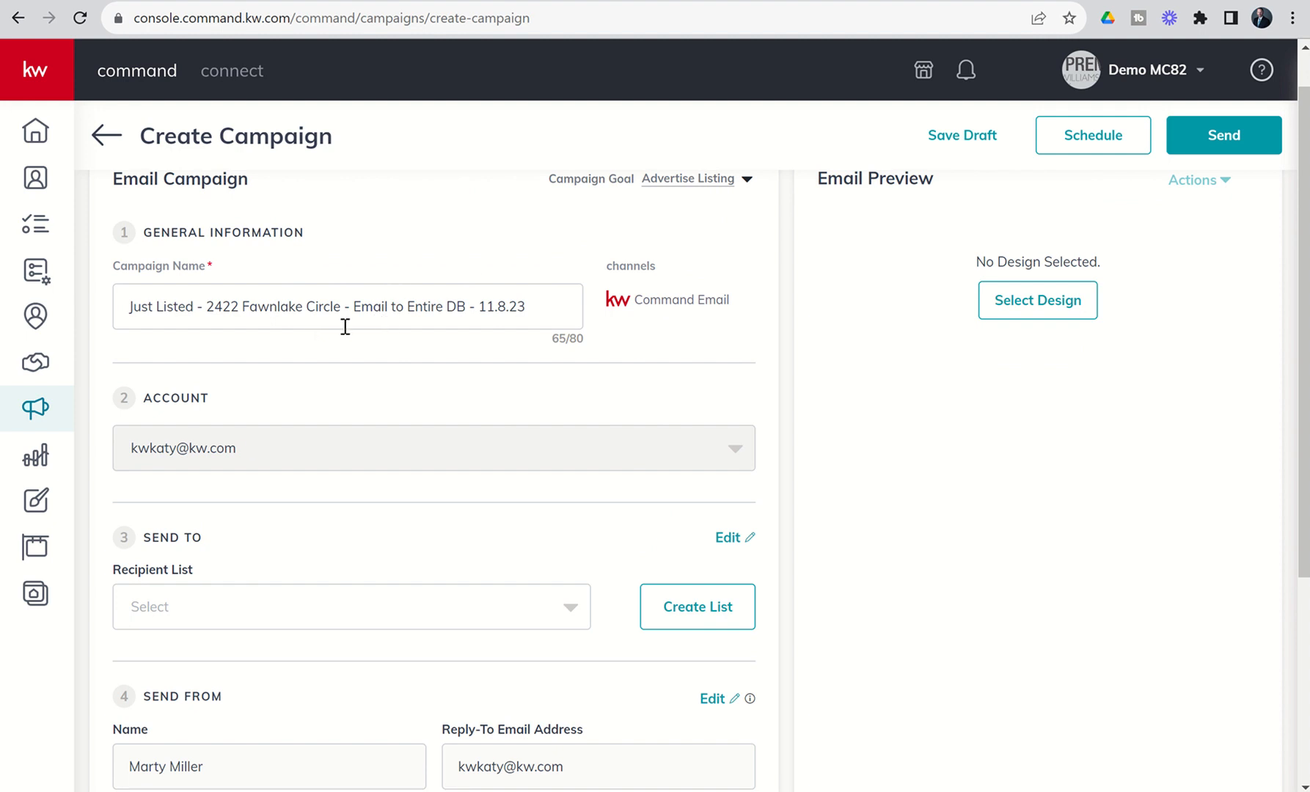
{"action": "scroll", "scroll_direction": "down", "scroll_amount": 3}
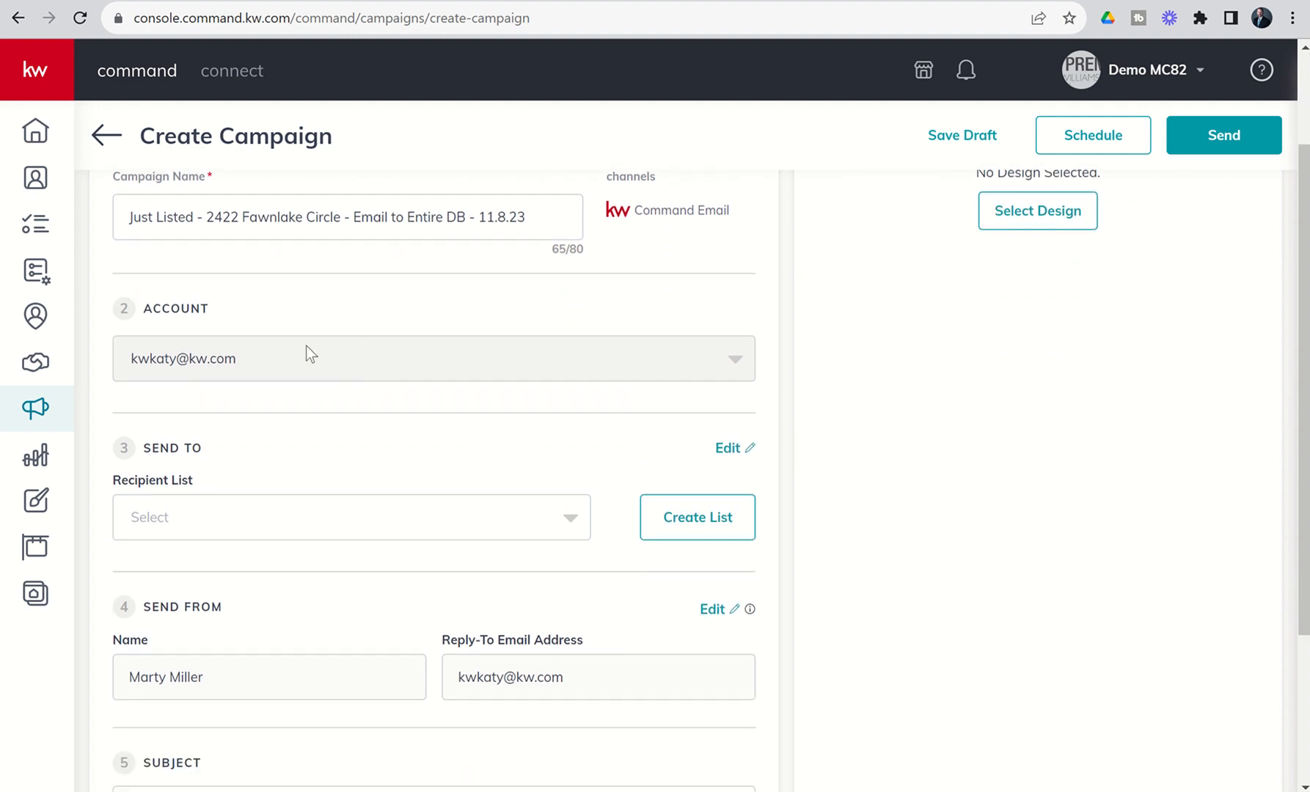
{"action": "mouse_move", "coordinate": [415, 372]}
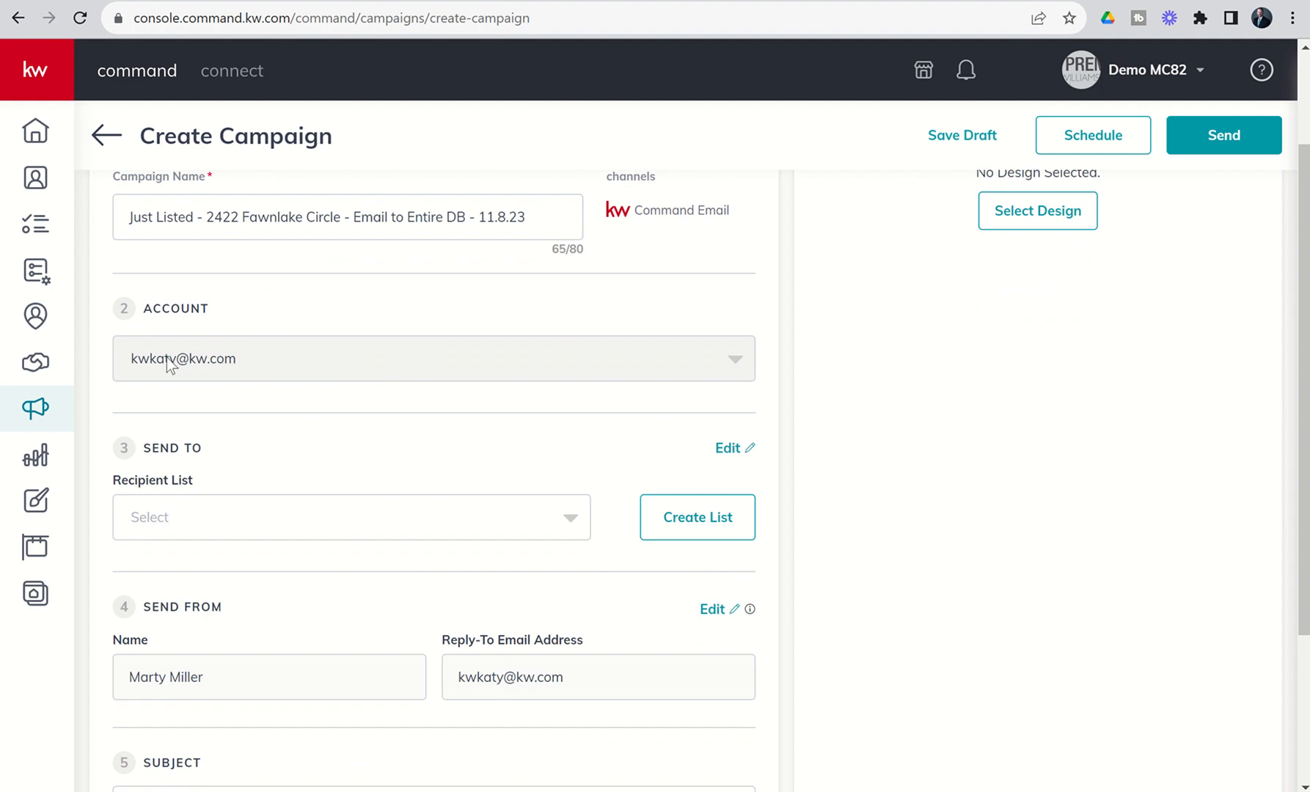
{"action": "mouse_move", "coordinate": [323, 346]}
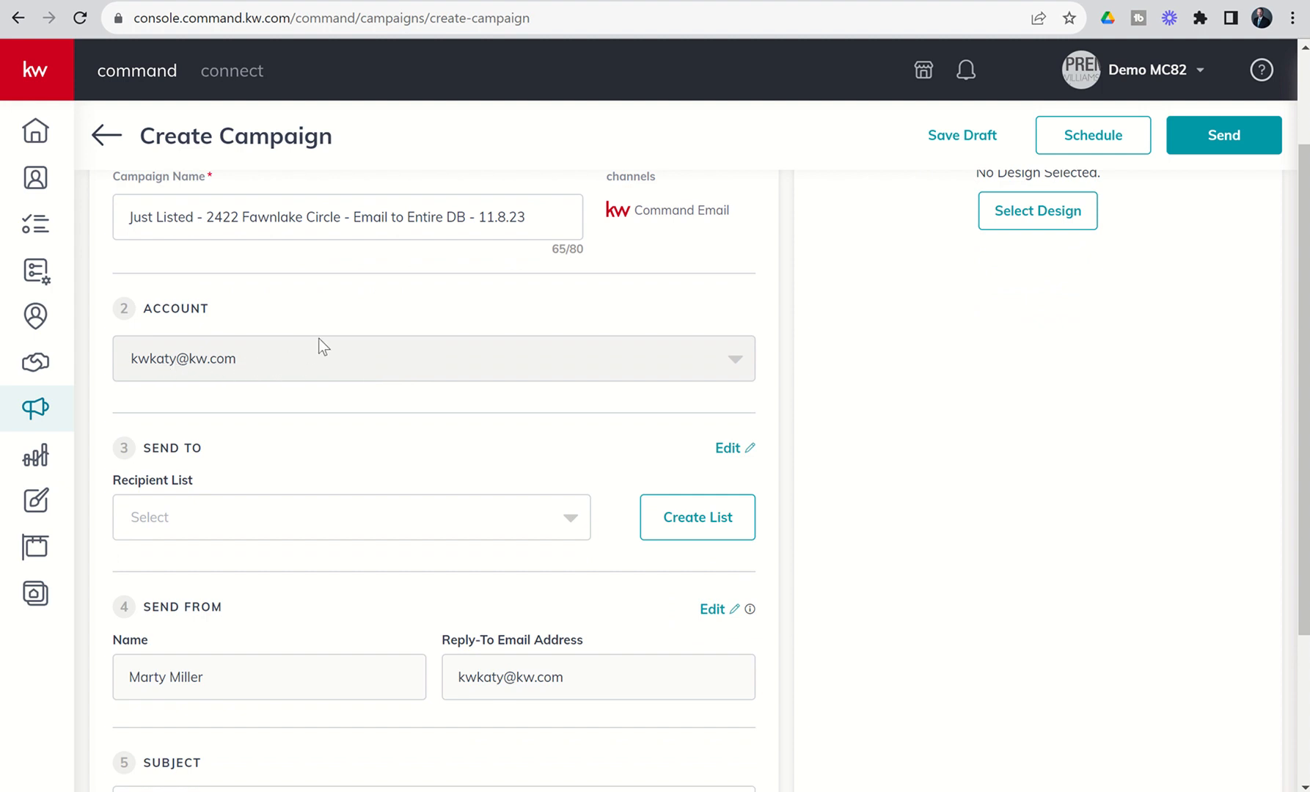
{"action": "mouse_move", "coordinate": [463, 305]}
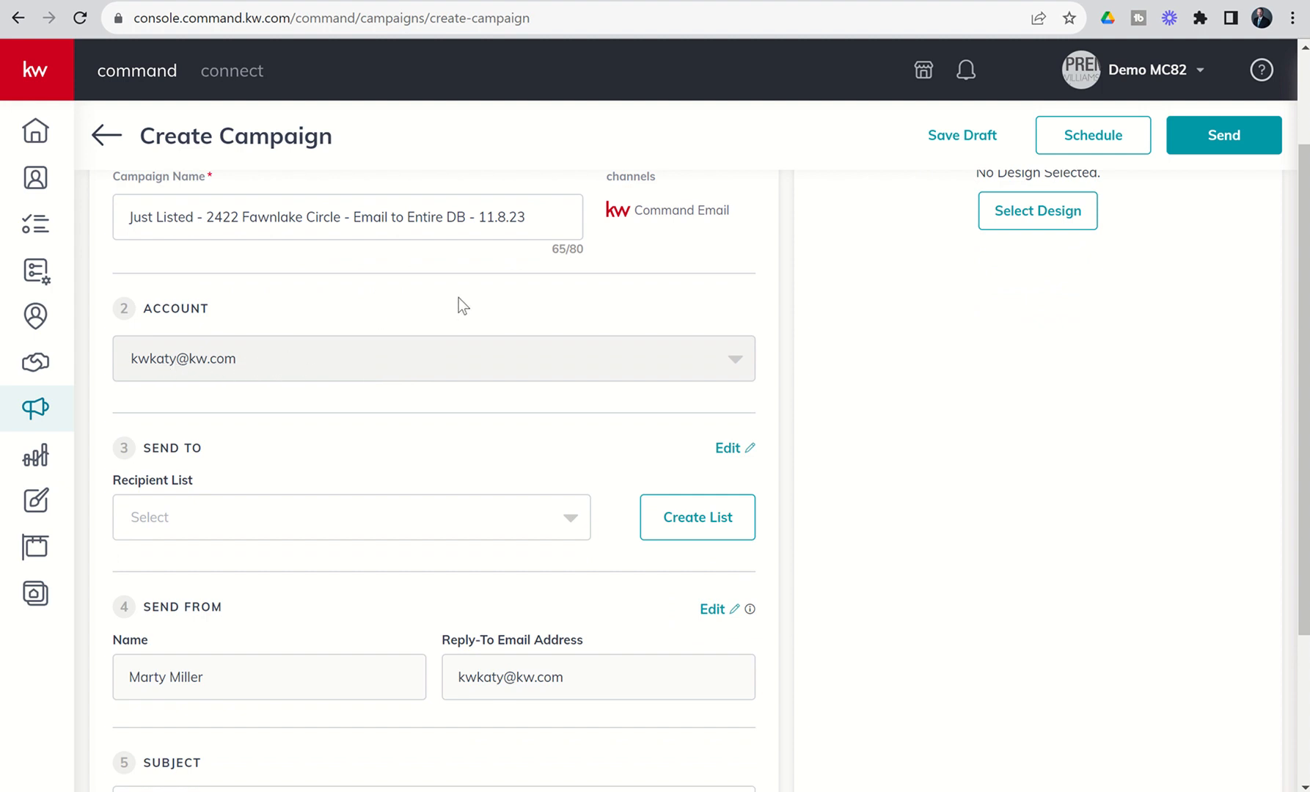
{"action": "mouse_move", "coordinate": [324, 302]}
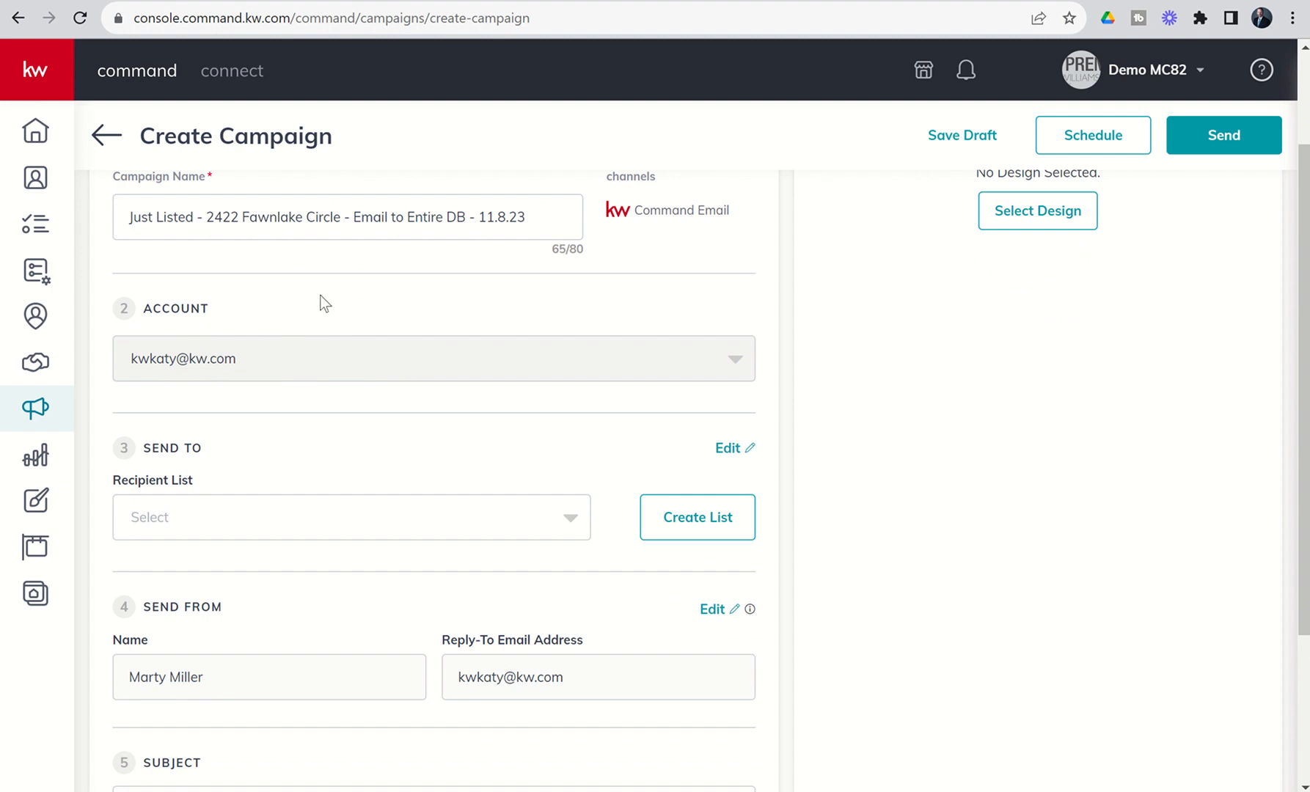
{"action": "mouse_move", "coordinate": [219, 359]}
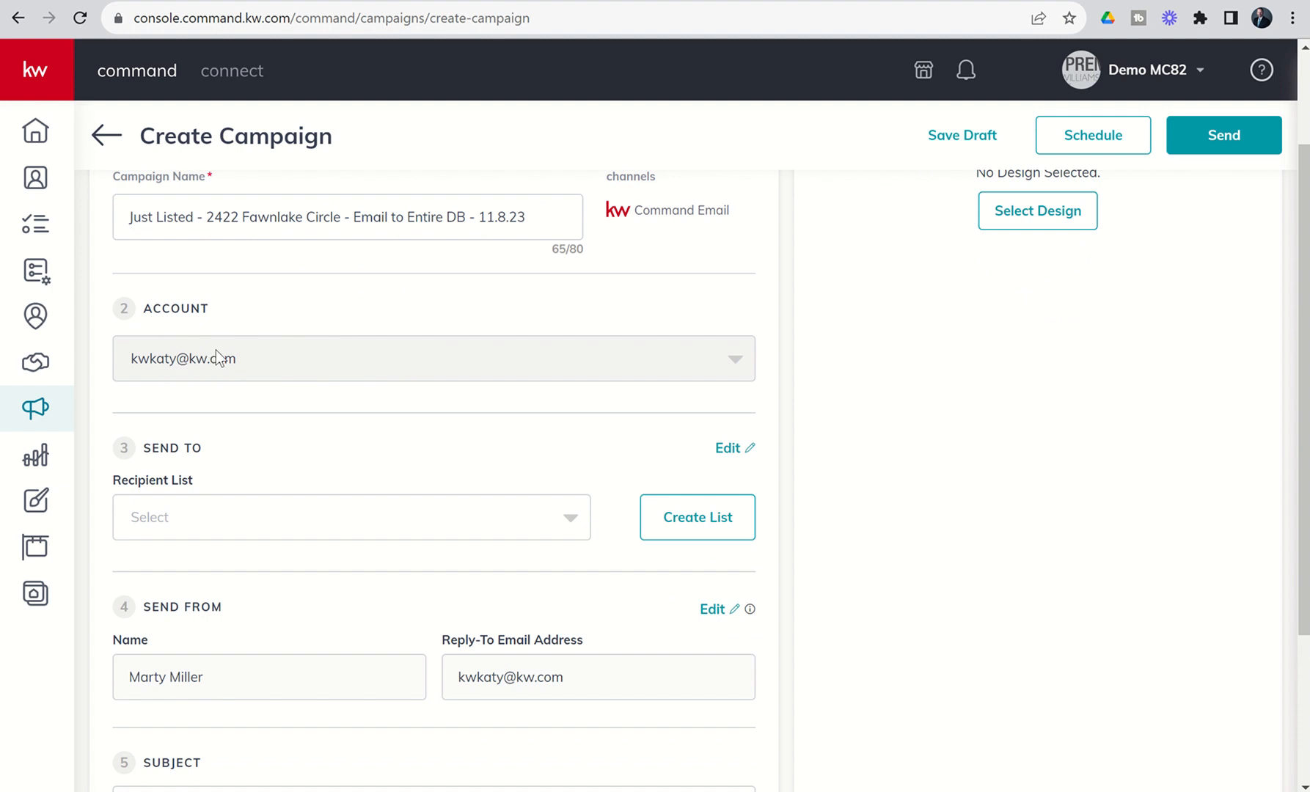
{"action": "mouse_move", "coordinate": [190, 374]}
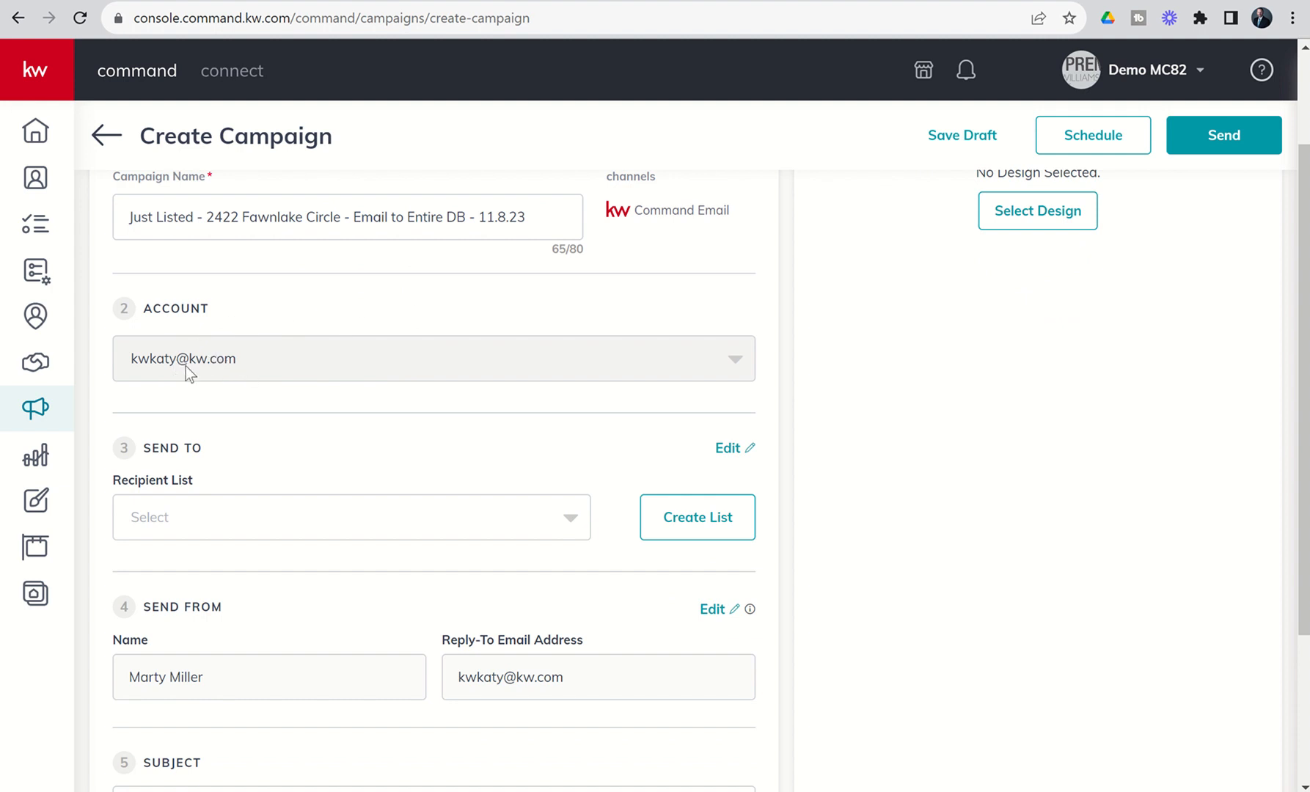
{"action": "mouse_move", "coordinate": [286, 371]}
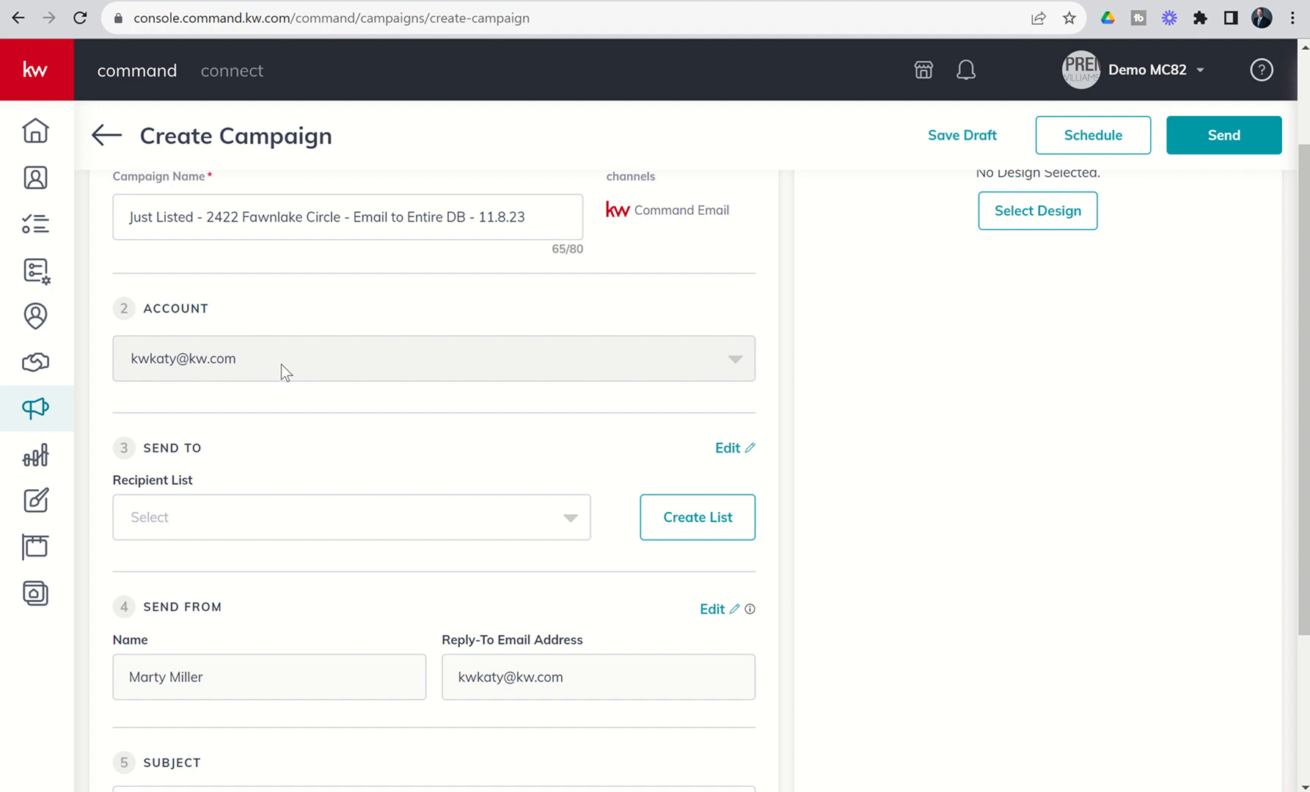
{"action": "scroll", "scroll_direction": "down", "scroll_amount": 3}
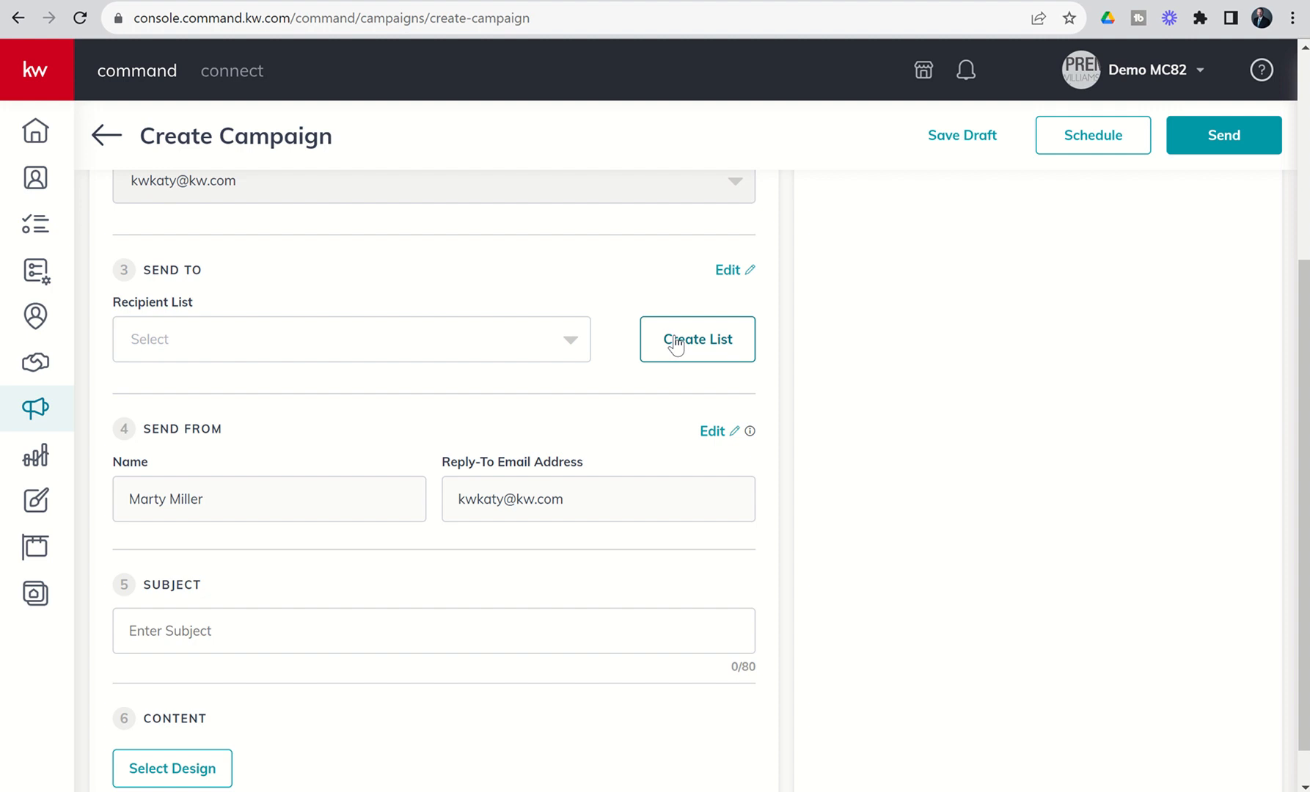
Start a new recipient list named 'All Cartoon Characters'.
{"action": "left_click", "coordinate": [696, 339]}
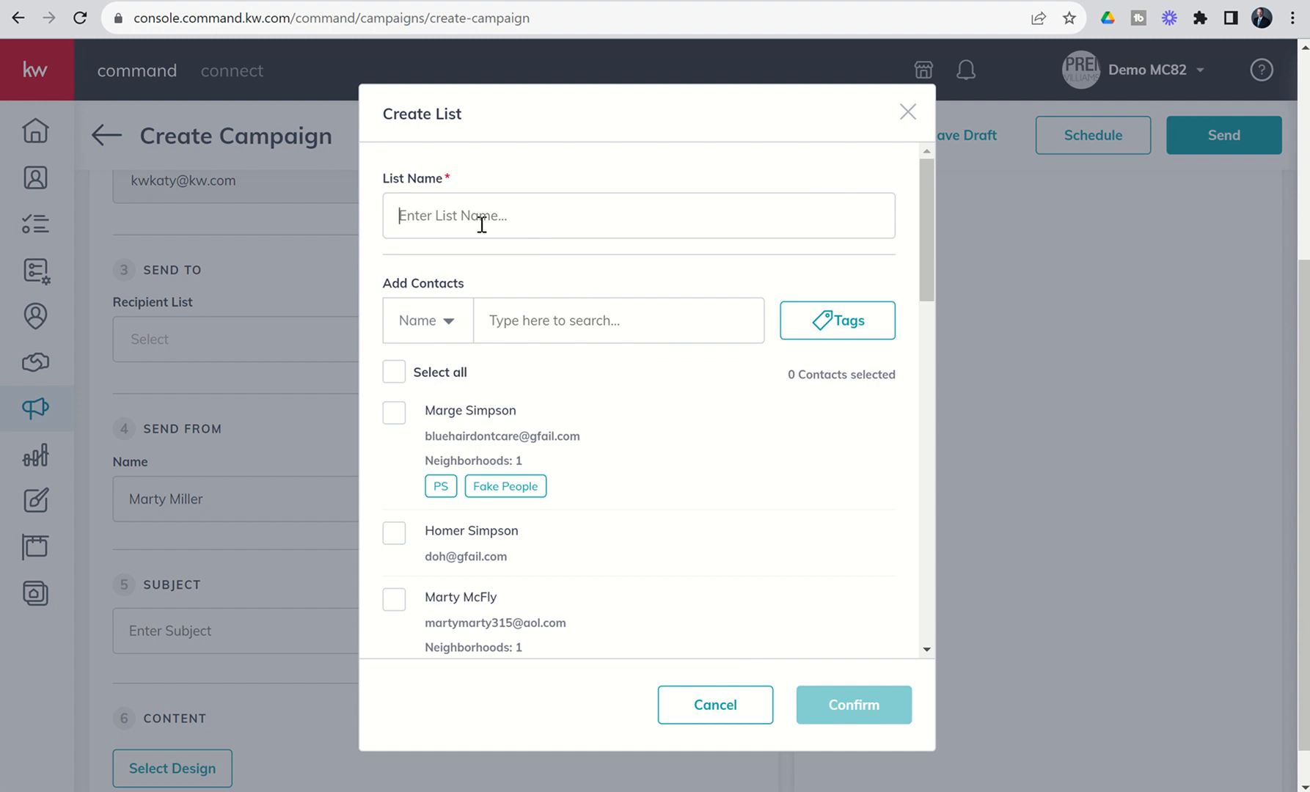
{"action": "type", "text": "All Cartoo"}
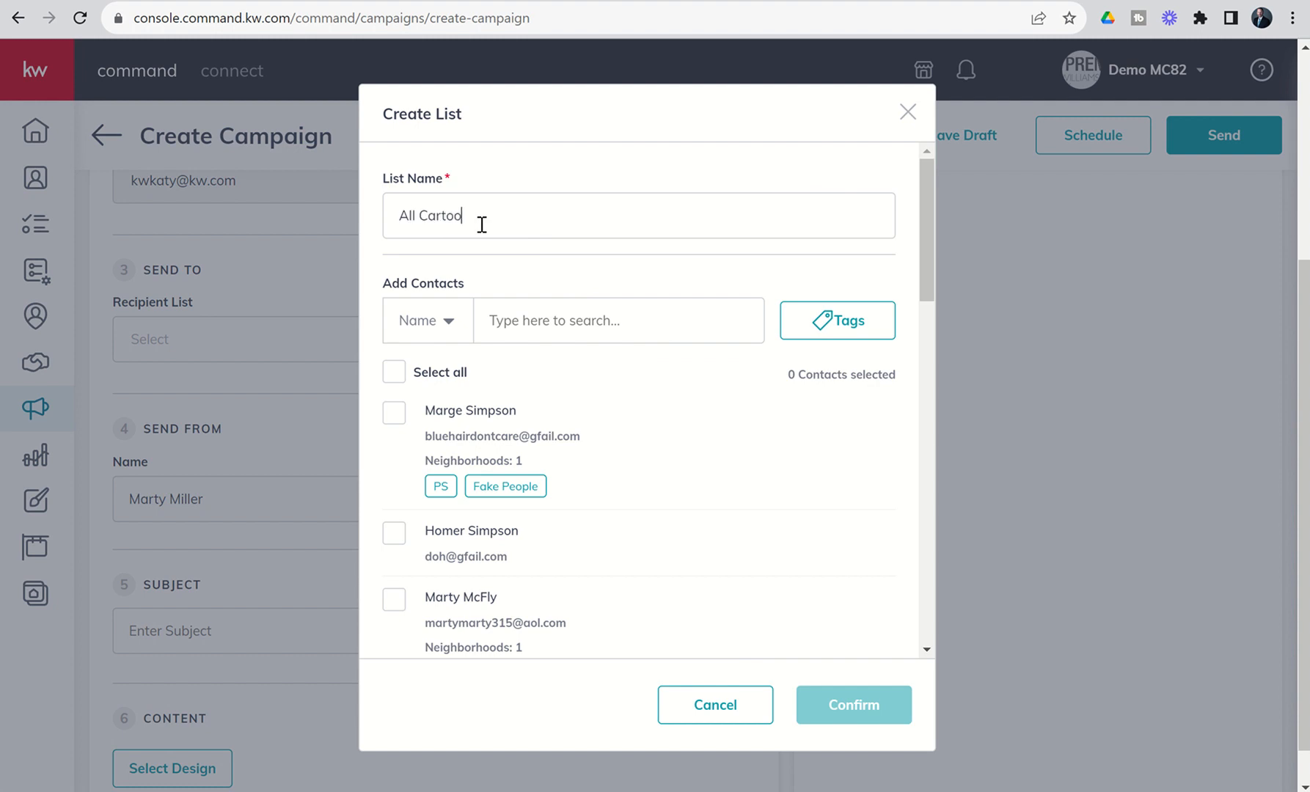
{"action": "type", "text": "n Characters"}
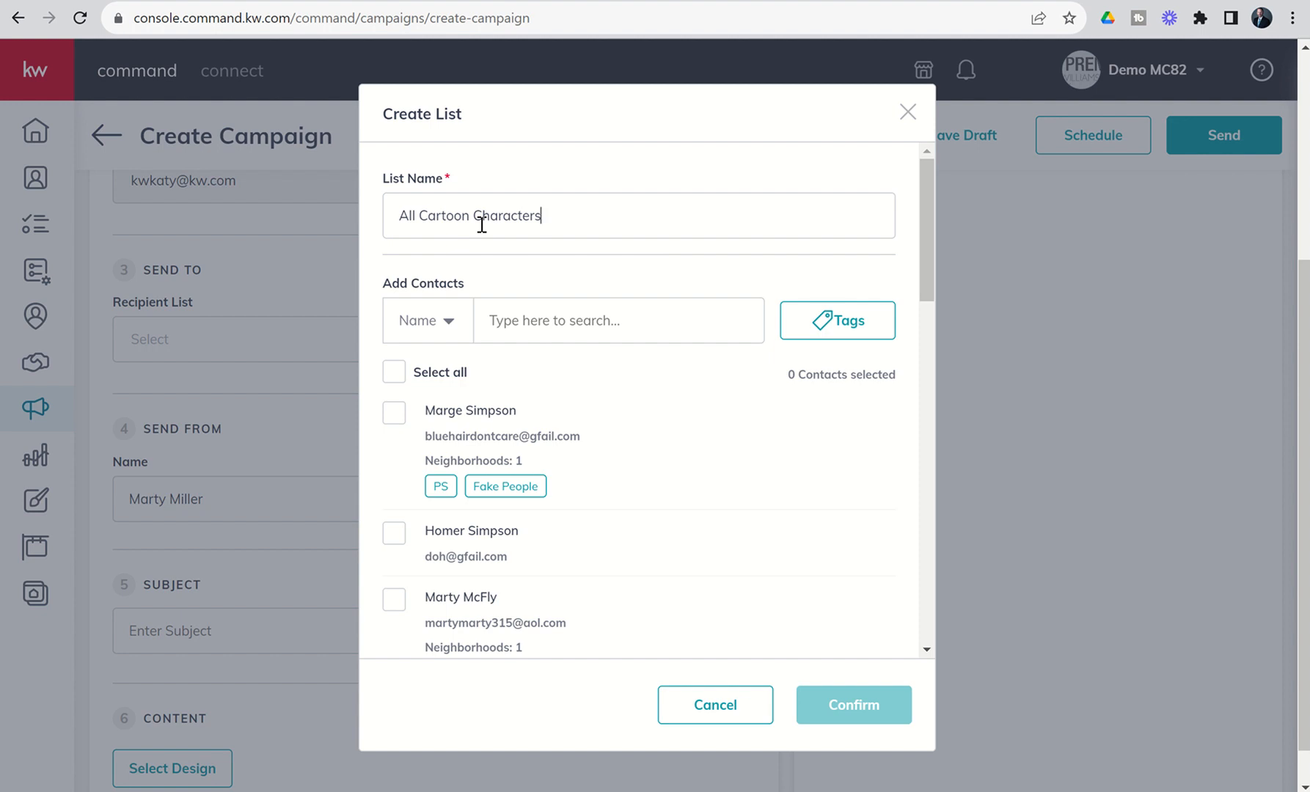
{"action": "mouse_move", "coordinate": [548, 273]}
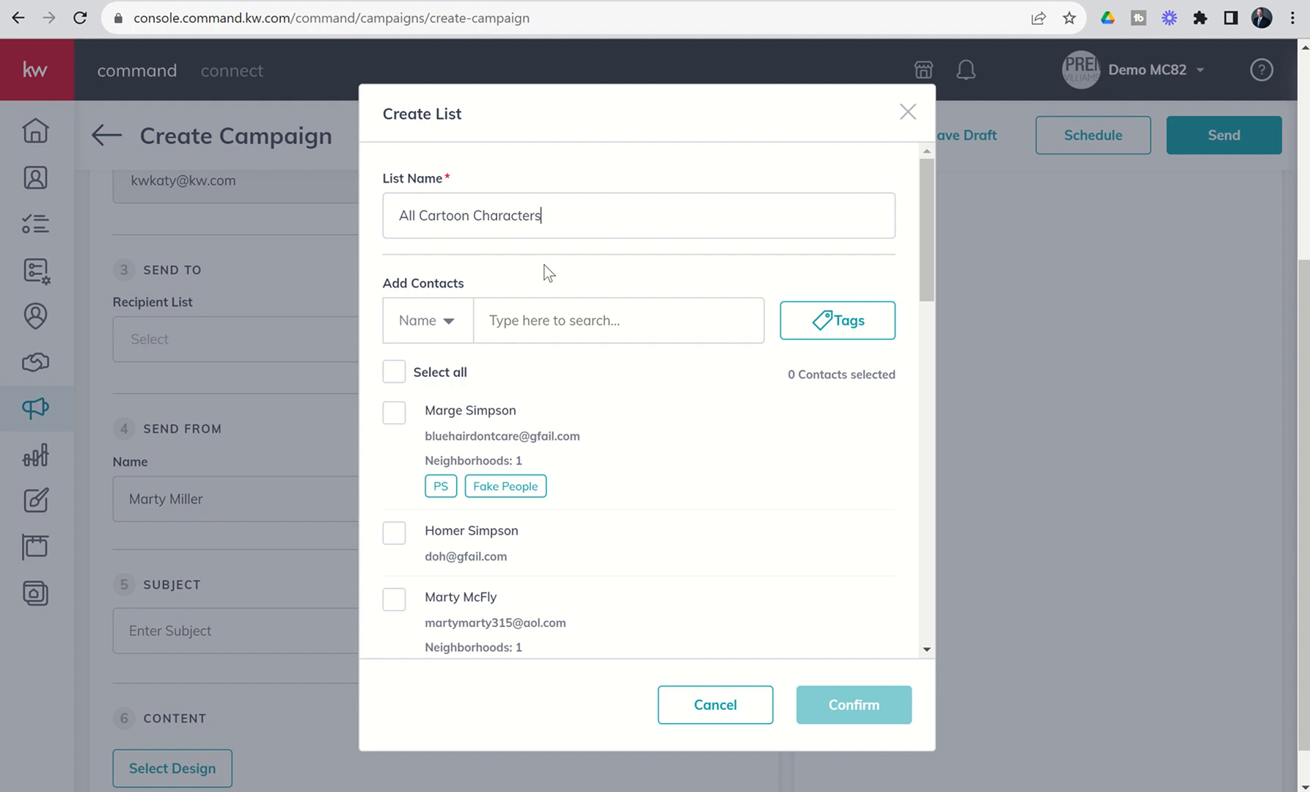
{"action": "mouse_move", "coordinate": [626, 261]}
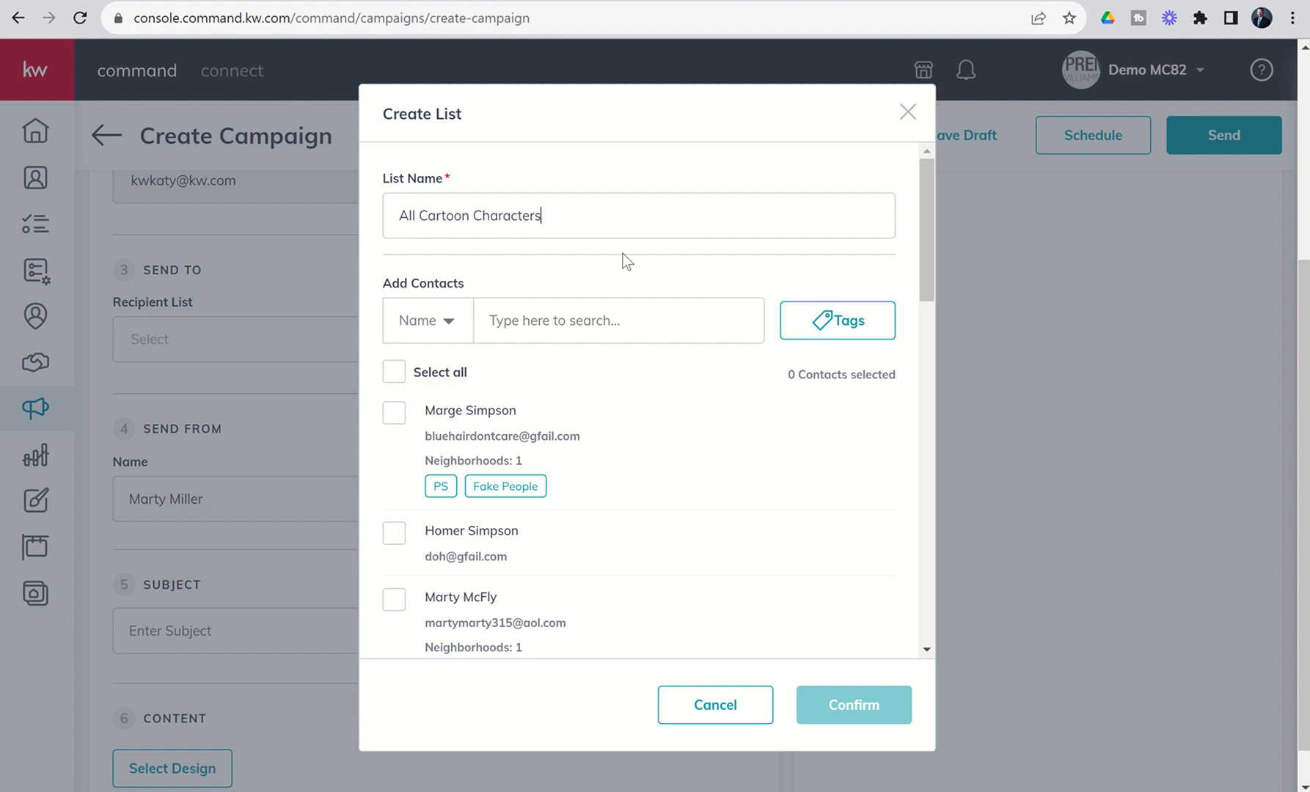
Filter by the 'cartoons' tag, select all five contacts and confirm the list.
{"action": "left_click", "coordinate": [836, 319]}
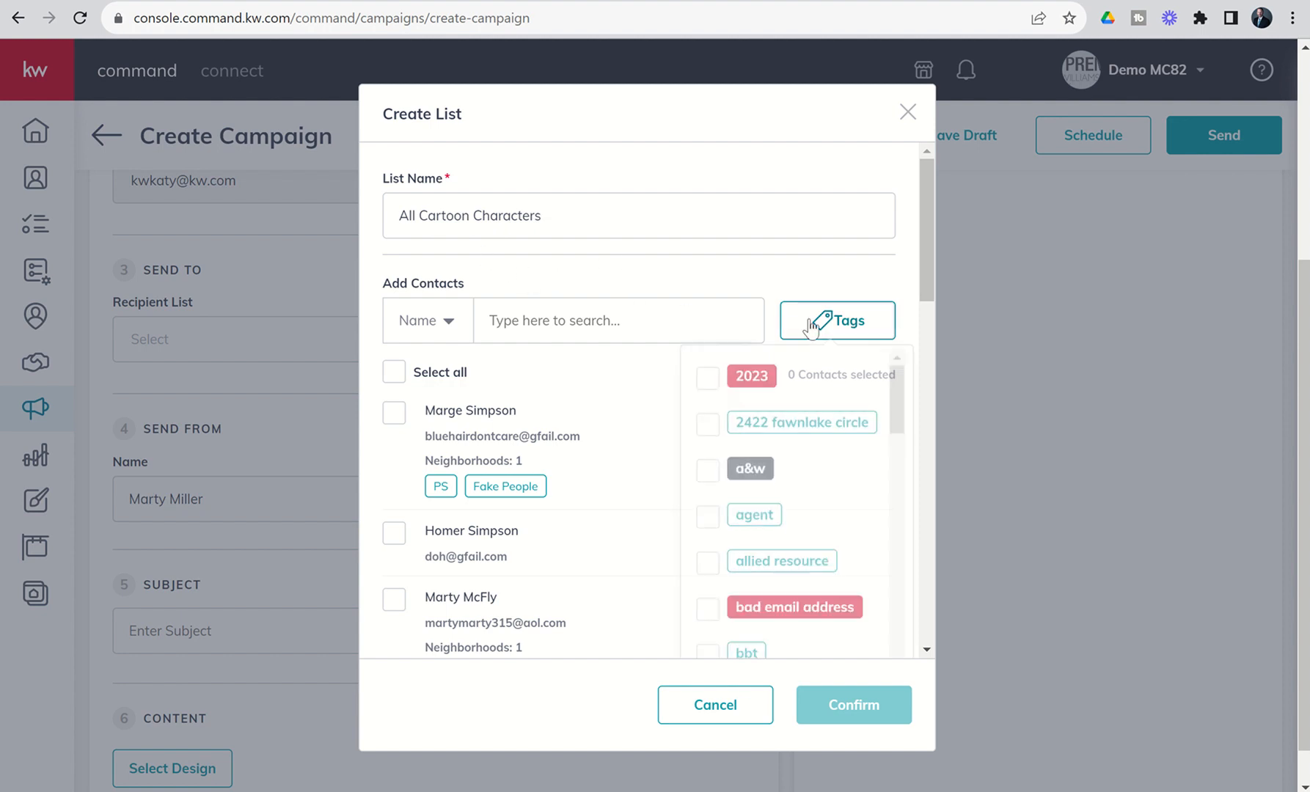
{"action": "scroll", "scroll_direction": "down", "scroll_amount": 3}
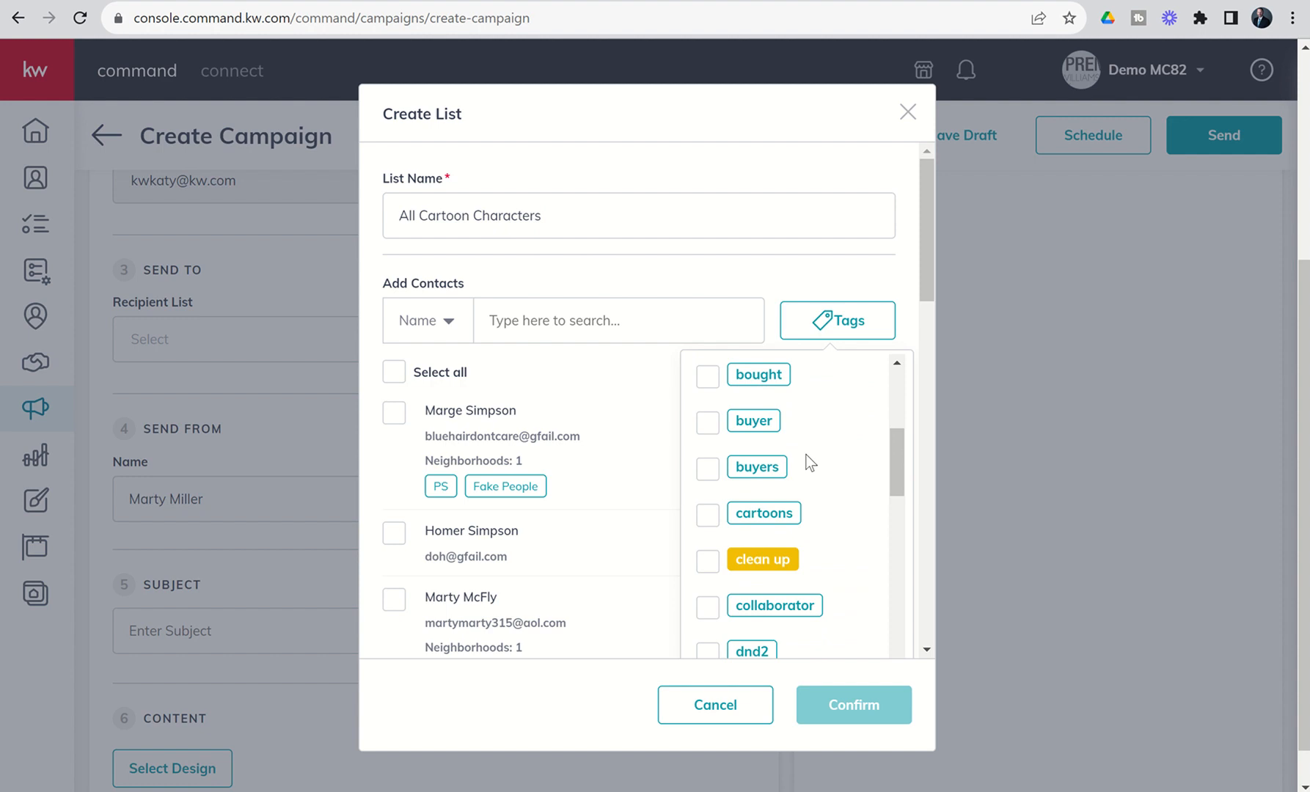
{"action": "left_click", "coordinate": [705, 513]}
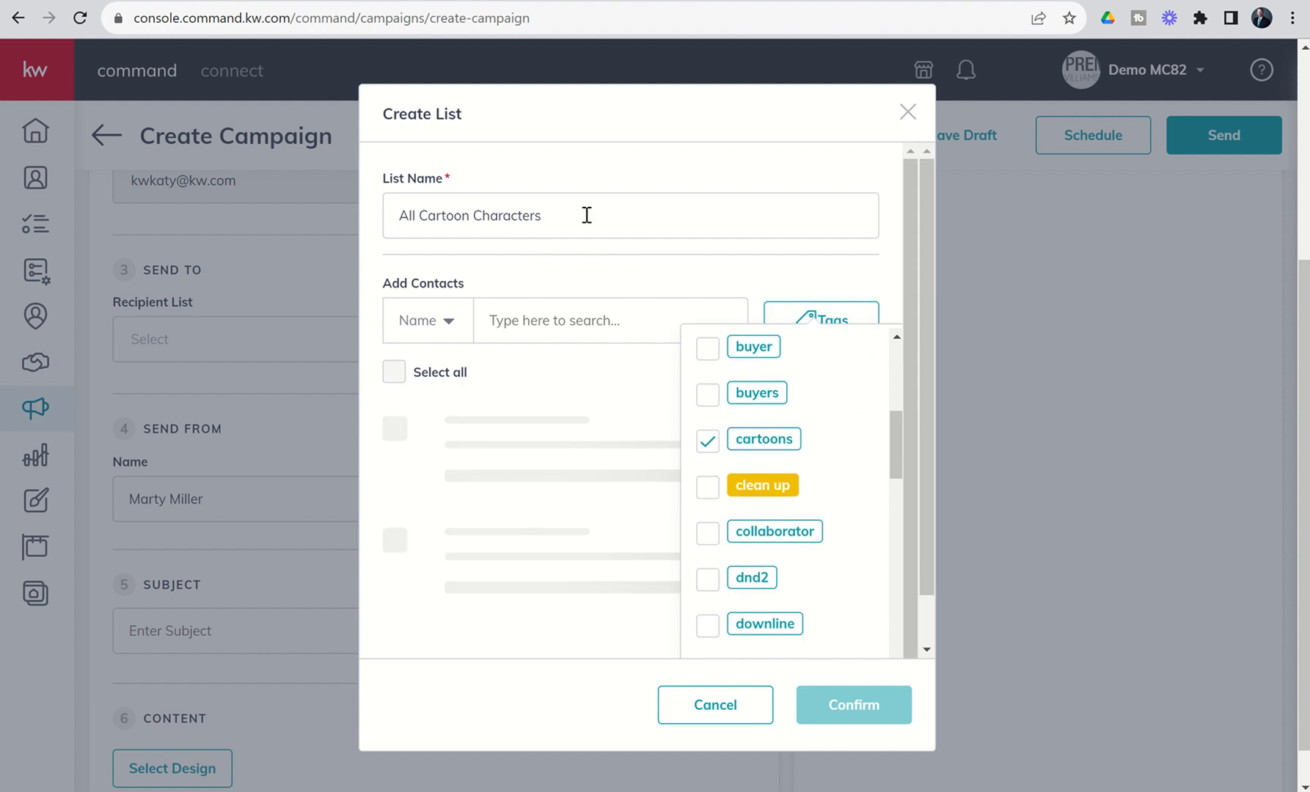
{"action": "left_click", "coordinate": [763, 438]}
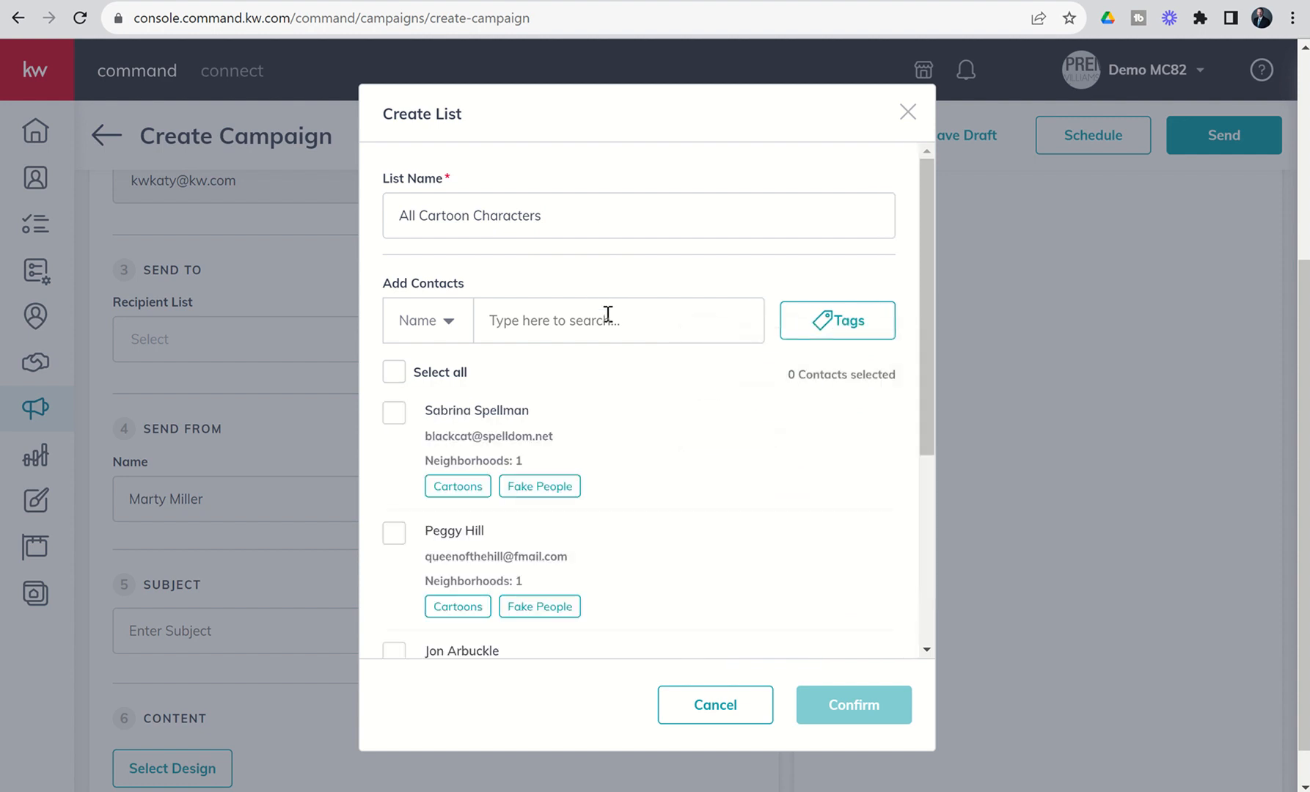
{"action": "mouse_move", "coordinate": [626, 436]}
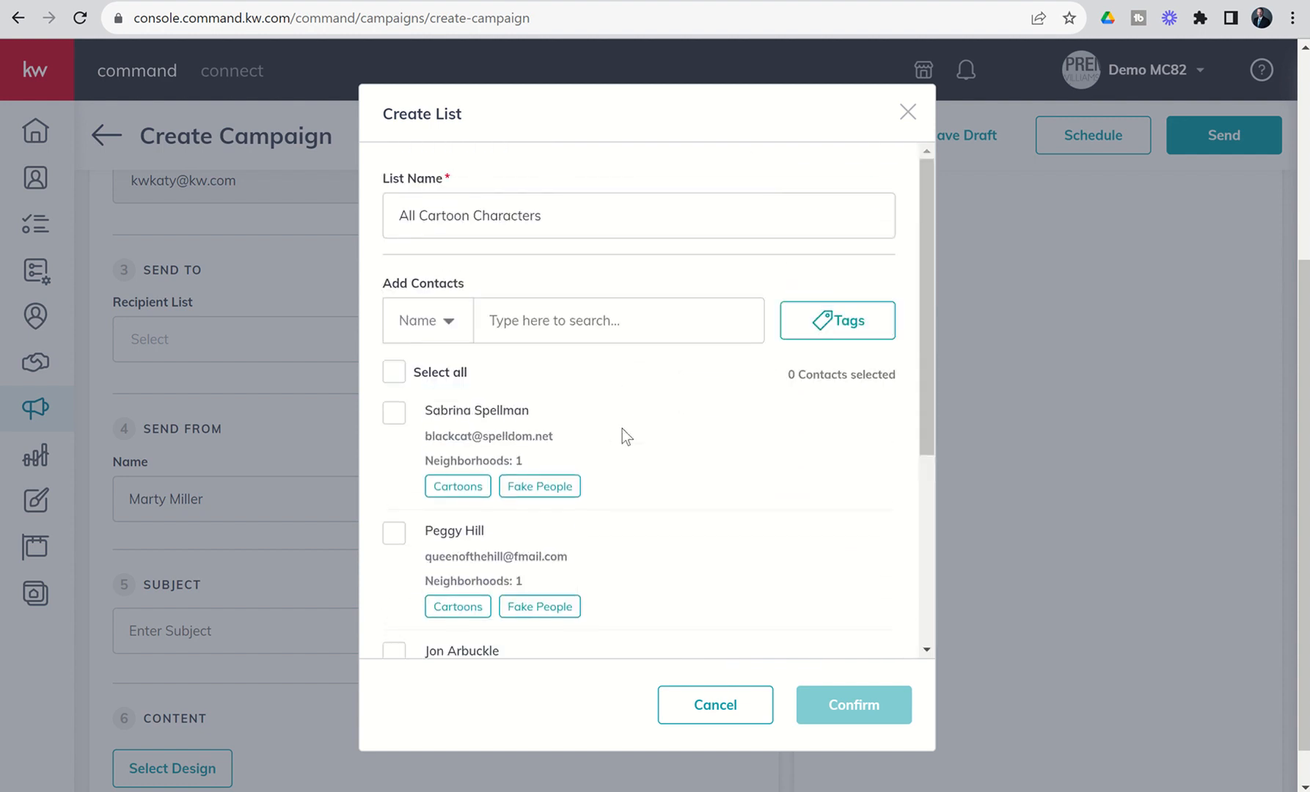
{"action": "left_click", "coordinate": [393, 372]}
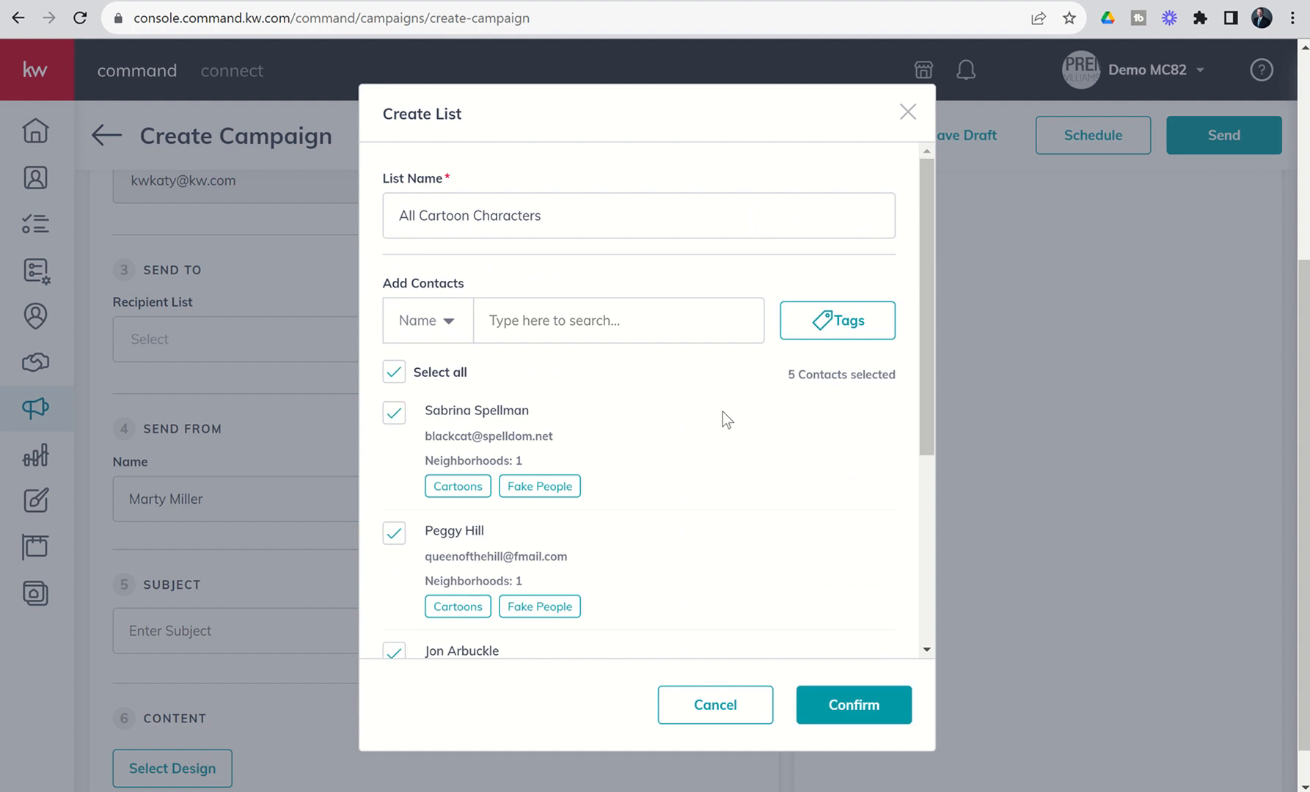
{"action": "mouse_move", "coordinate": [830, 398]}
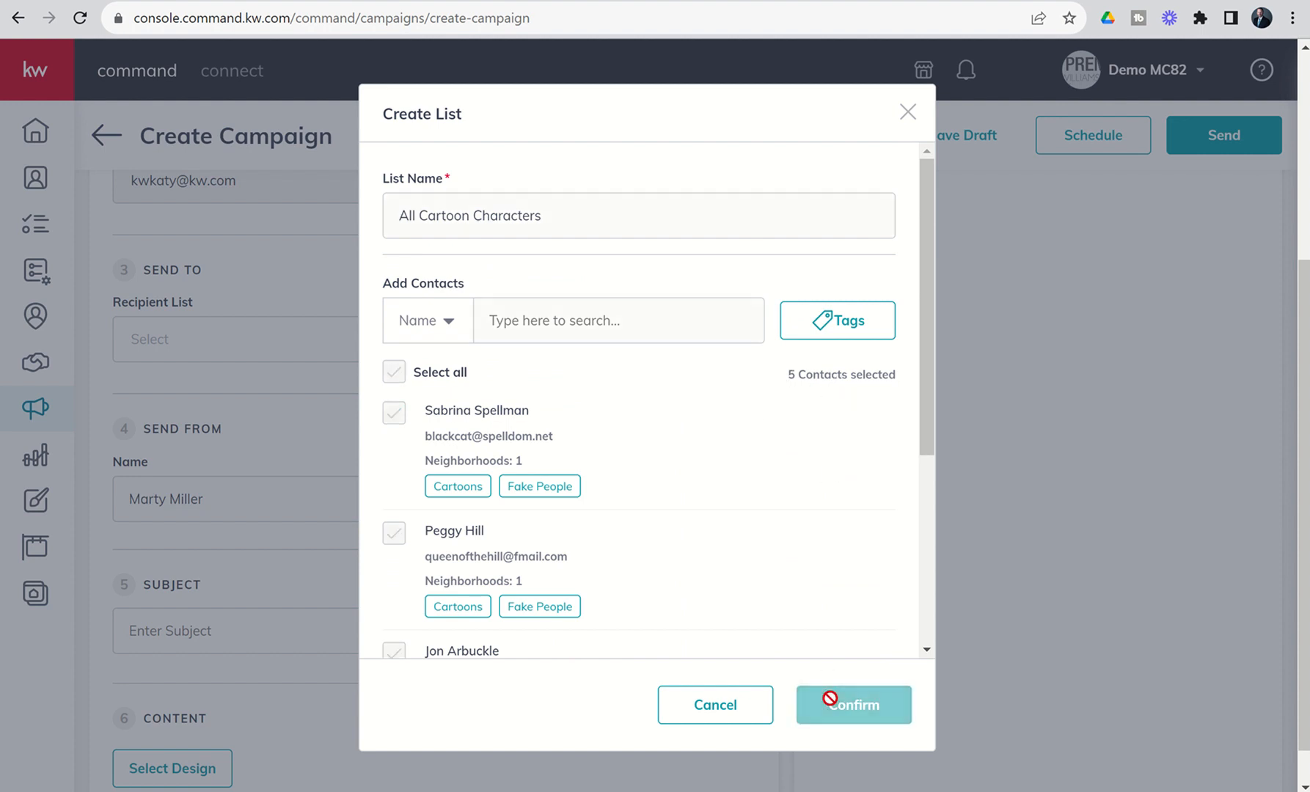
{"action": "left_click", "coordinate": [852, 704]}
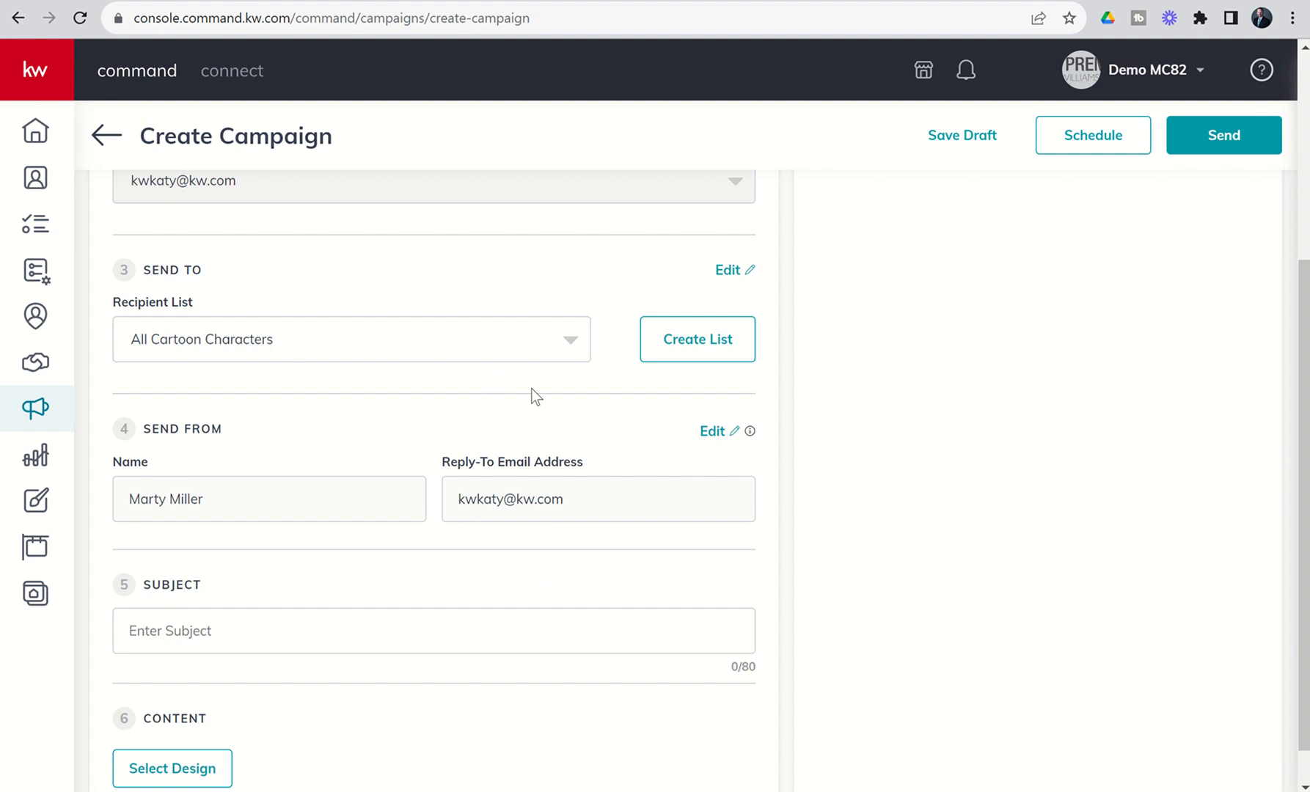
{"action": "mouse_move", "coordinate": [317, 348]}
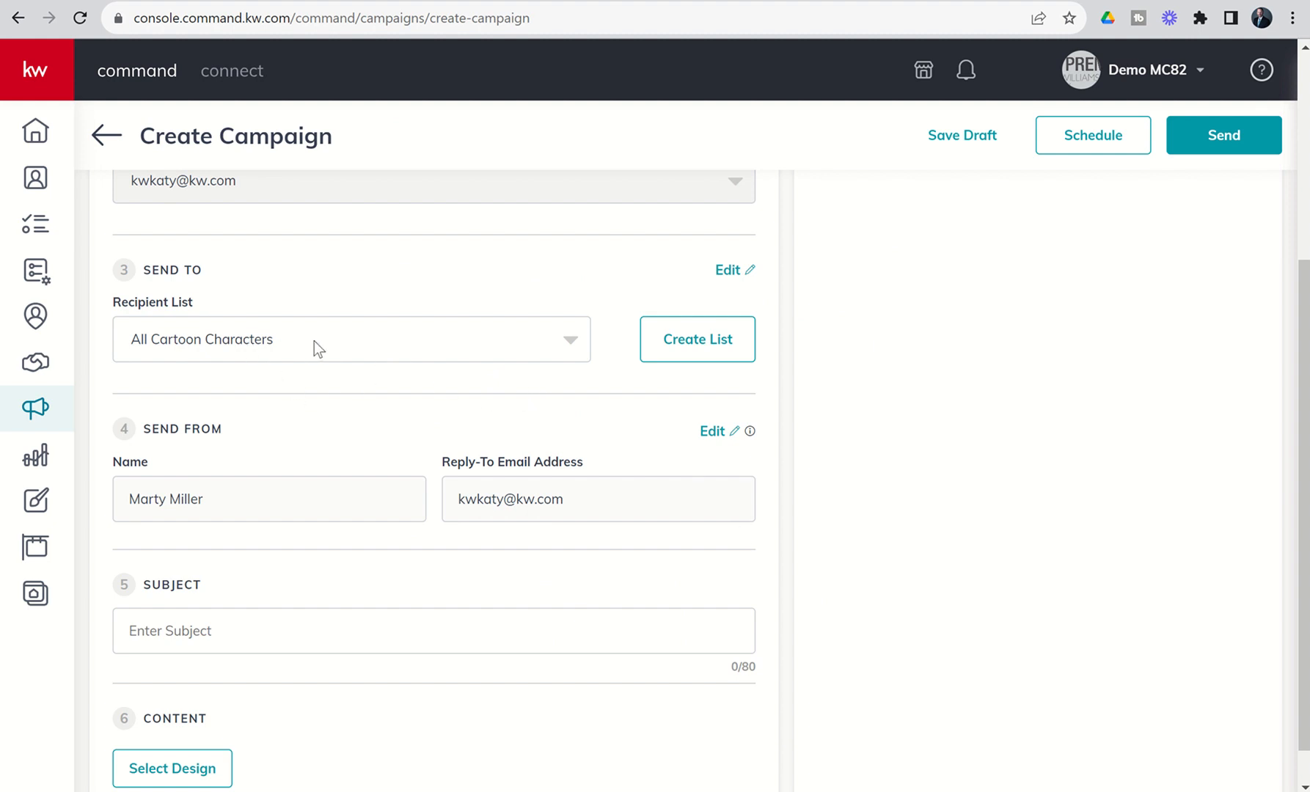
{"action": "mouse_move", "coordinate": [654, 302]}
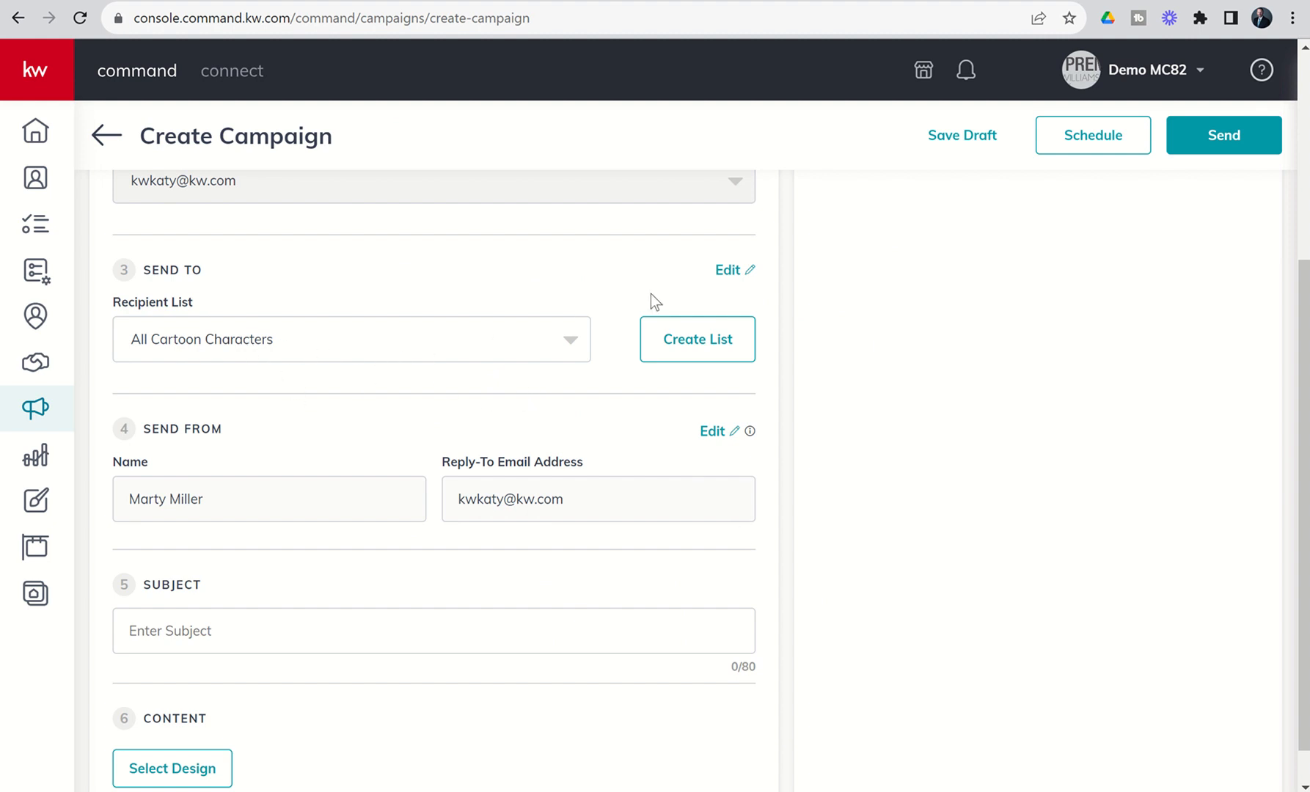
{"action": "mouse_move", "coordinate": [608, 308]}
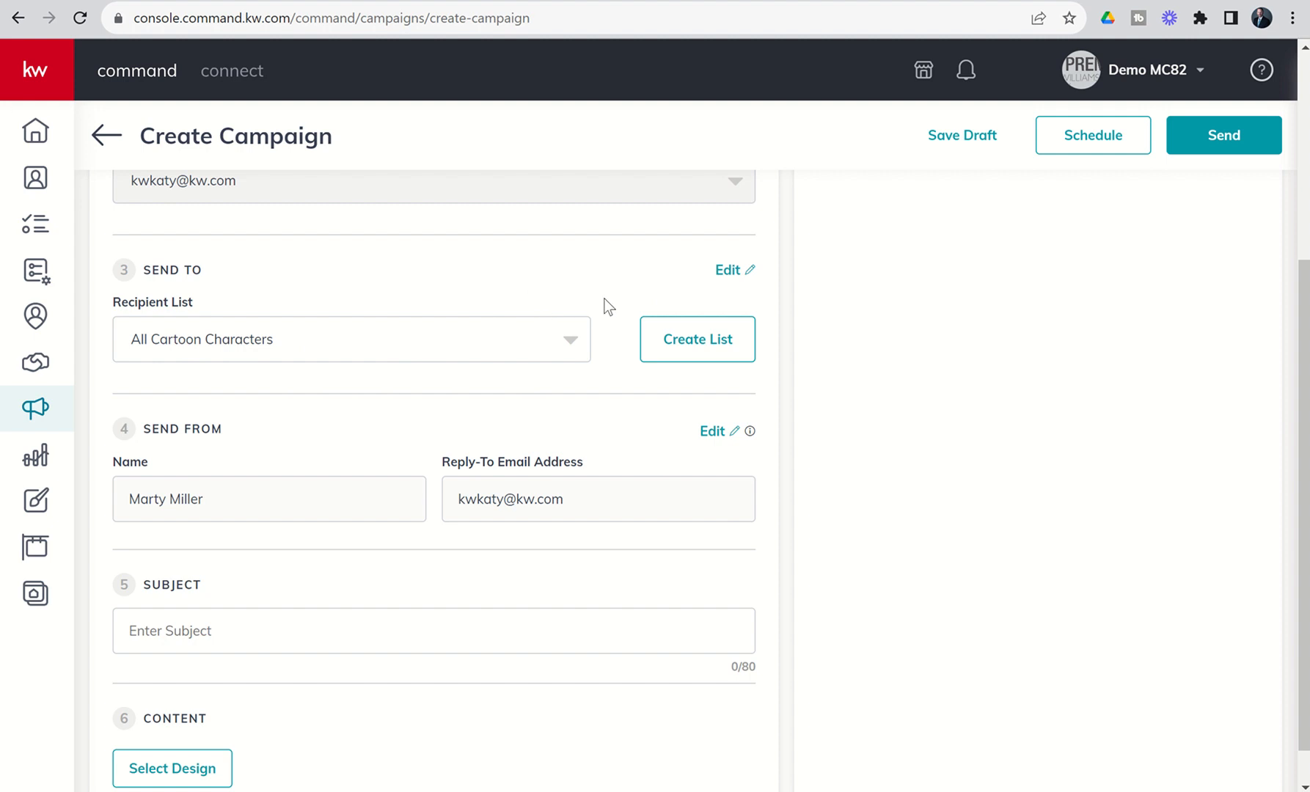
{"action": "mouse_move", "coordinate": [161, 348]}
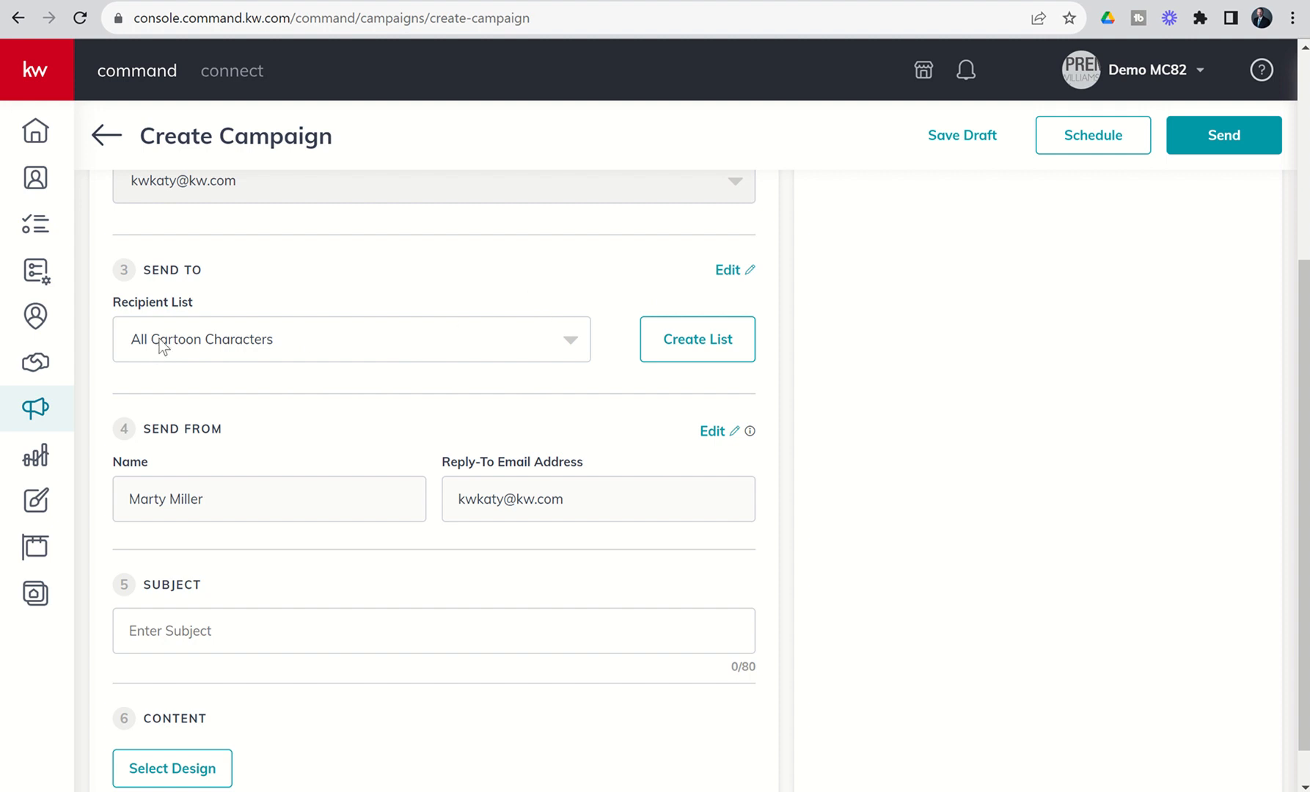
{"action": "mouse_move", "coordinate": [254, 352]}
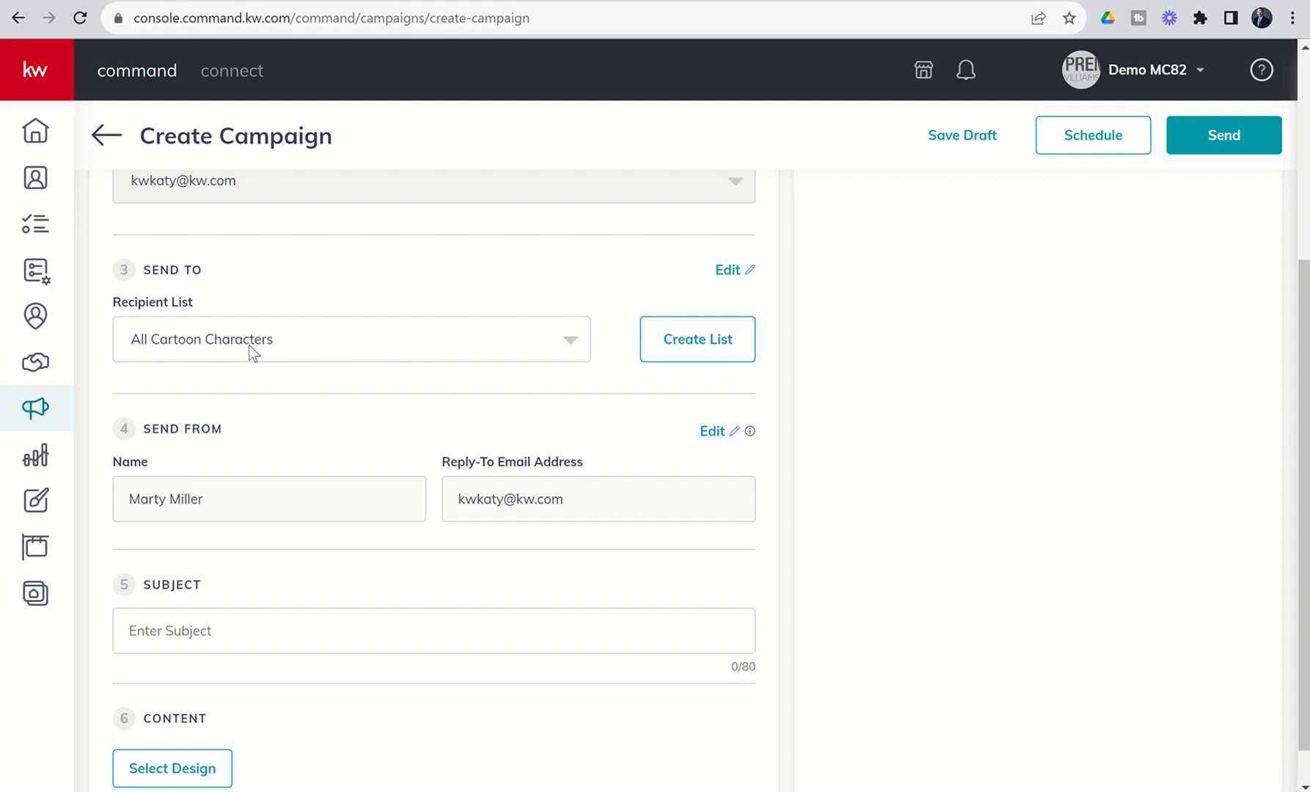
{"action": "mouse_move", "coordinate": [397, 317]}
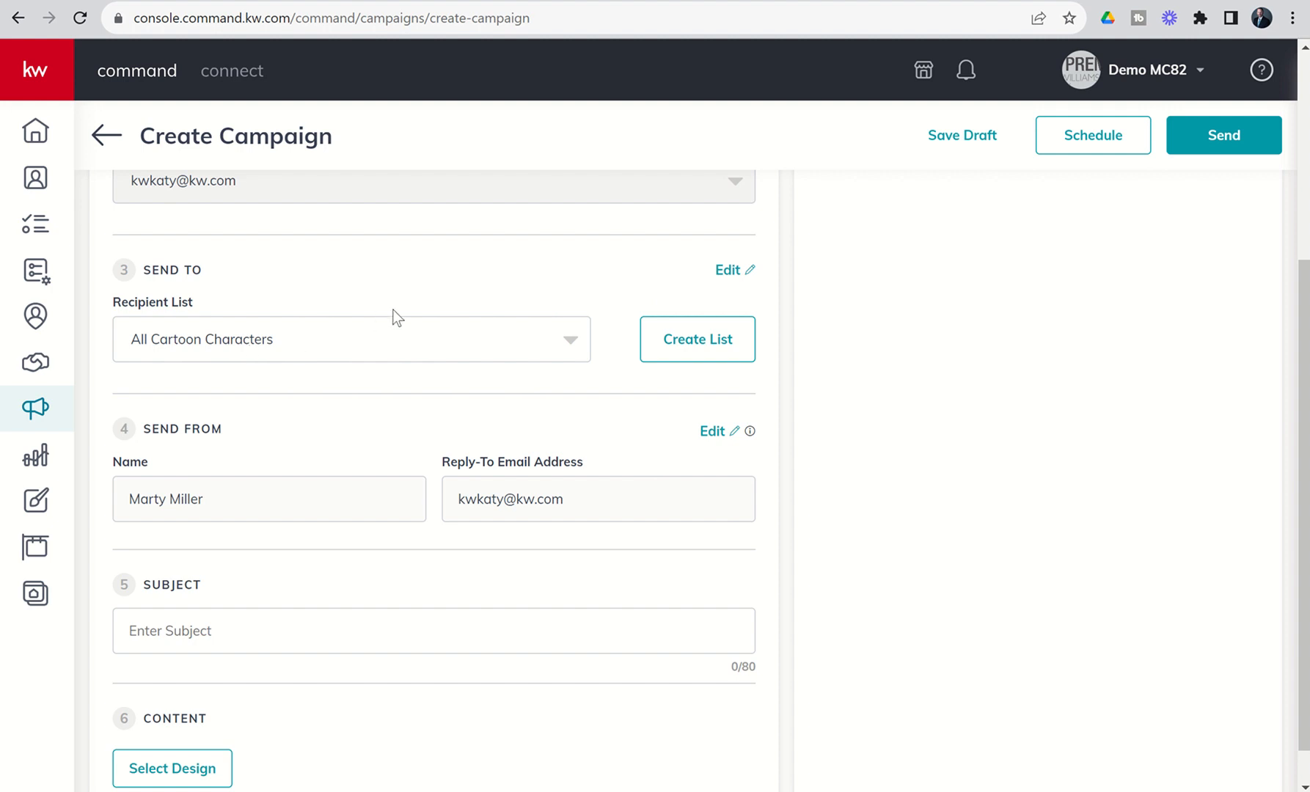
{"action": "mouse_move", "coordinate": [364, 292]}
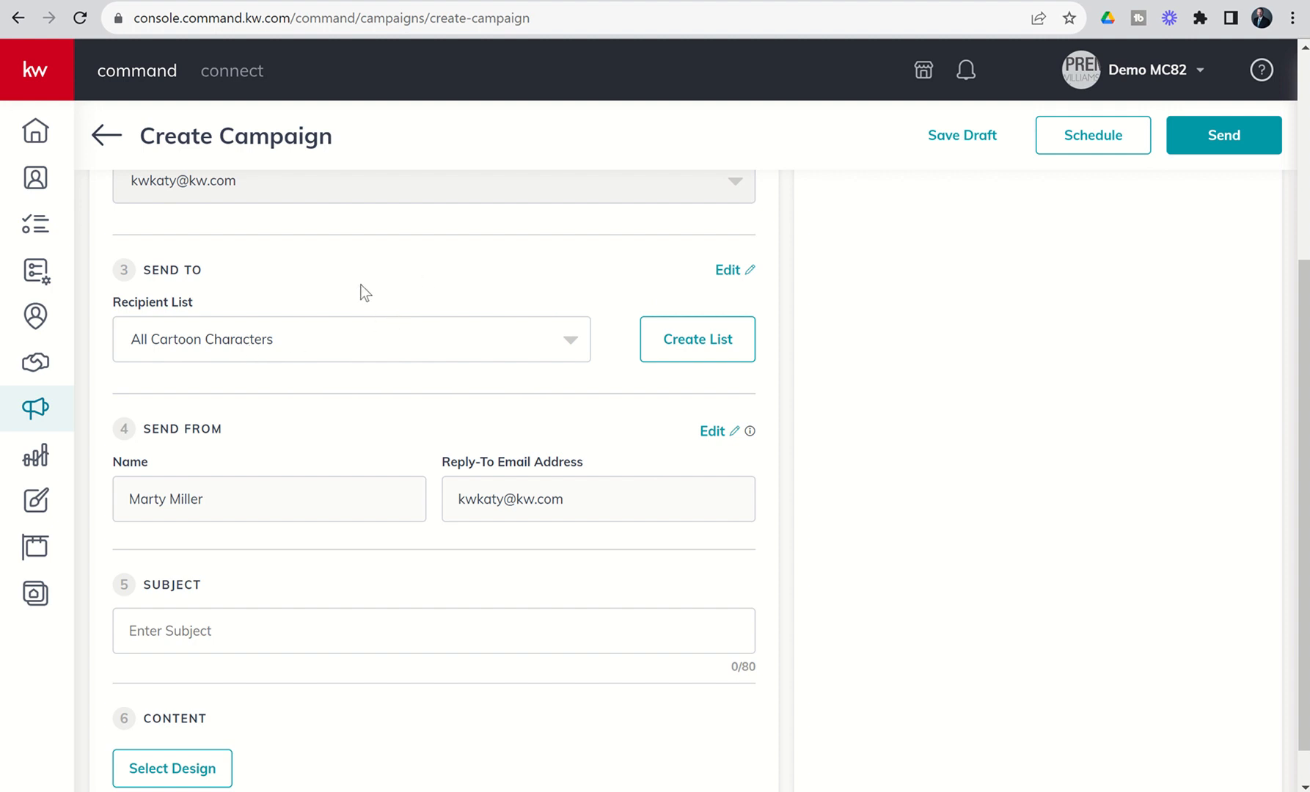
{"action": "mouse_move", "coordinate": [412, 363]}
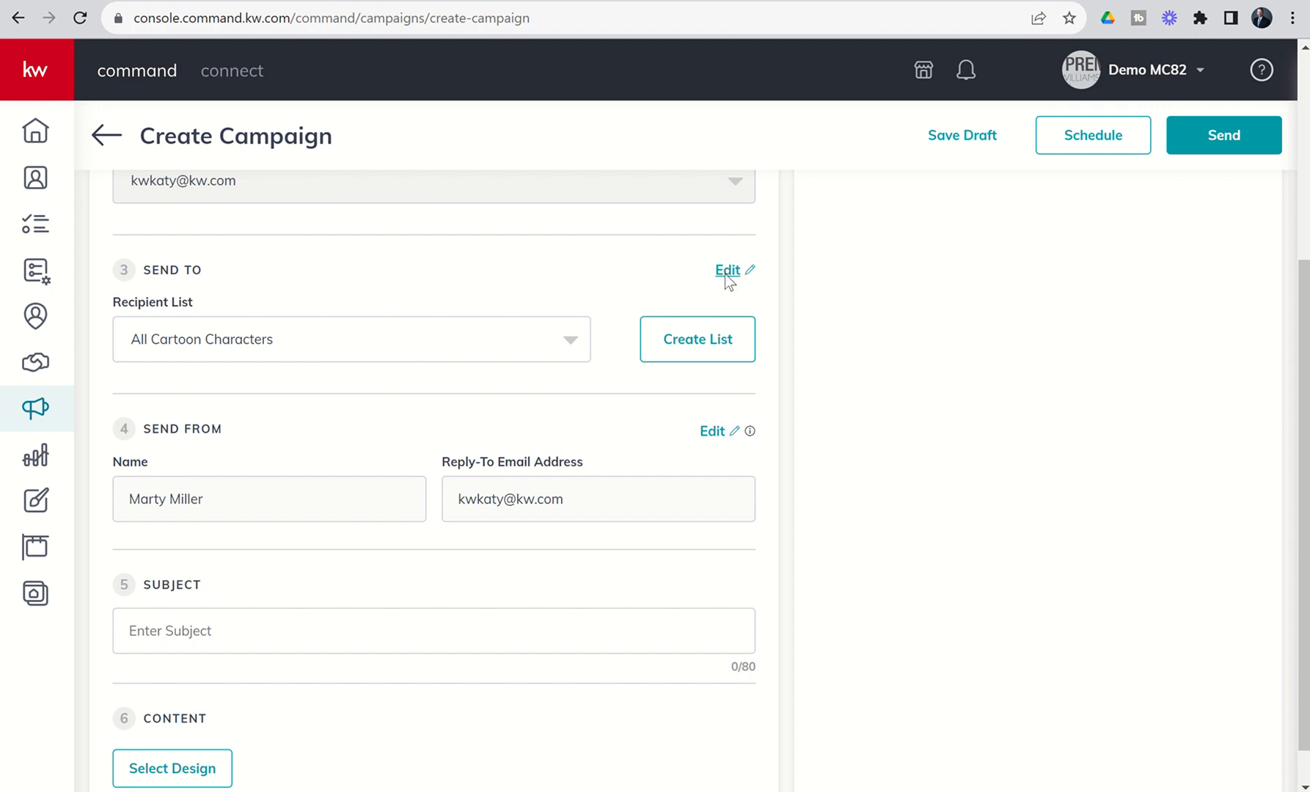
{"action": "left_click", "coordinate": [726, 270]}
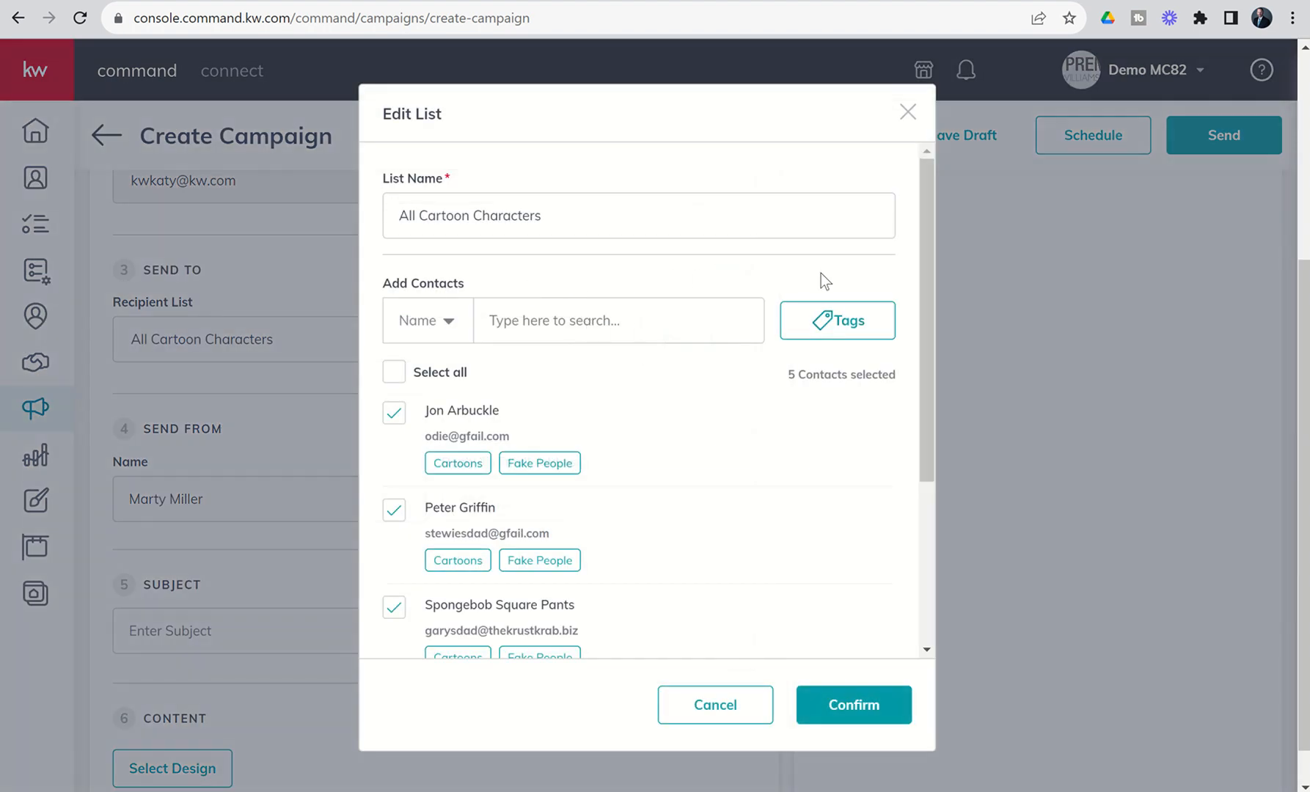
{"action": "mouse_move", "coordinate": [738, 429]}
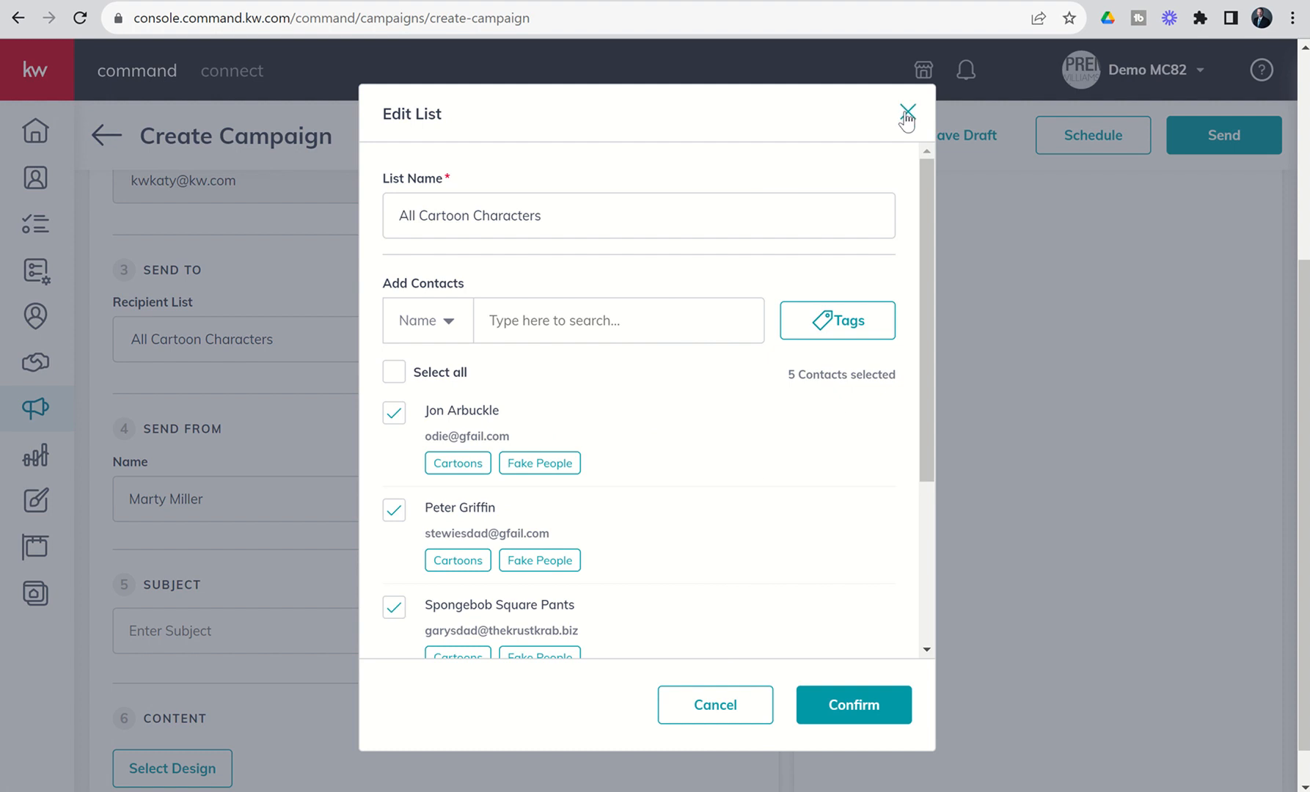
{"action": "left_click", "coordinate": [907, 111]}
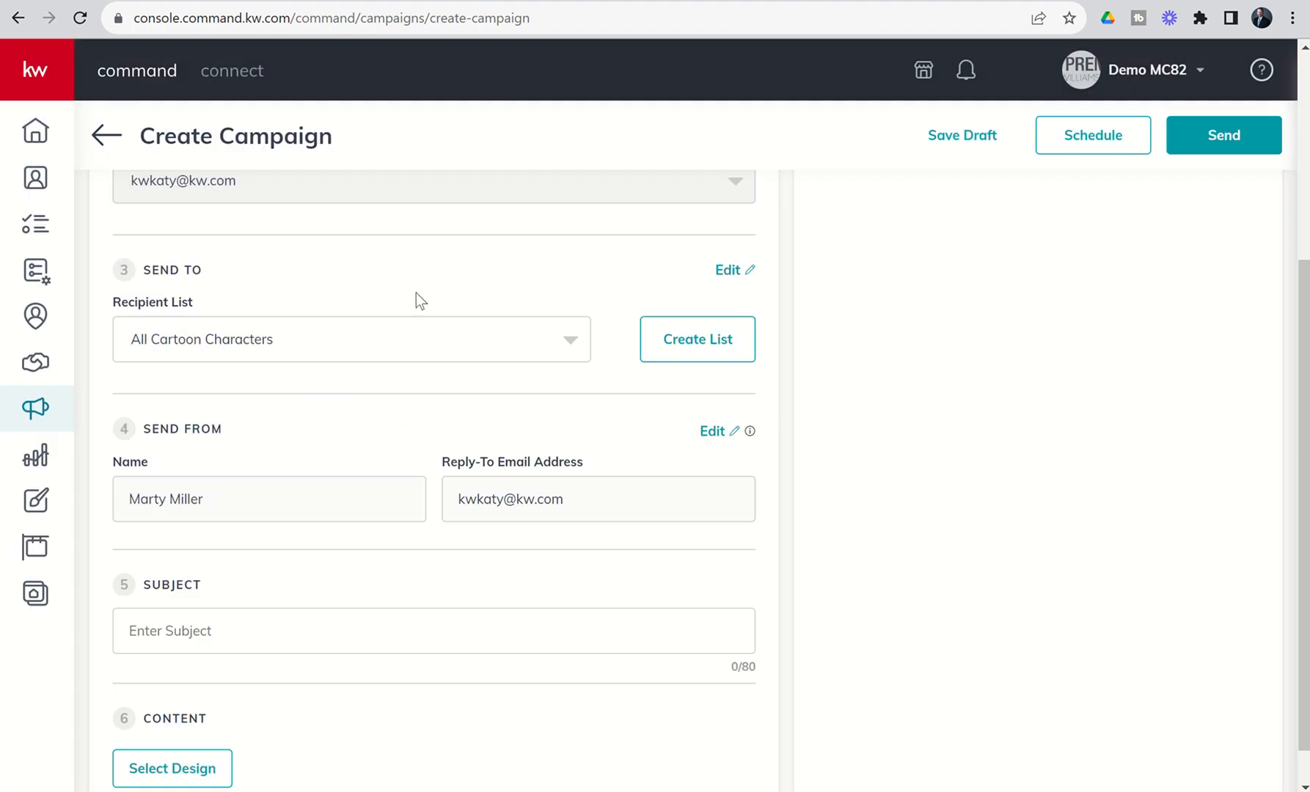
{"action": "mouse_move", "coordinate": [562, 345]}
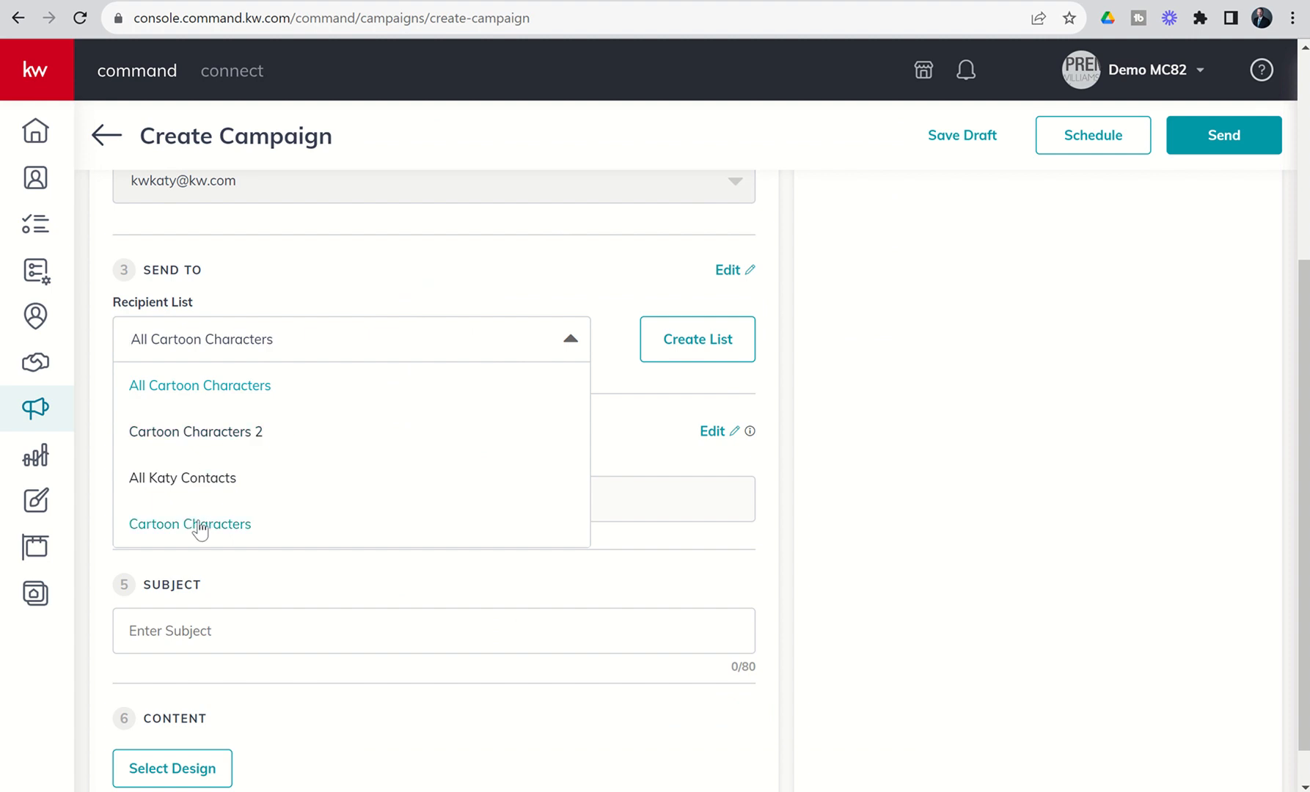
{"action": "mouse_move", "coordinate": [201, 536]}
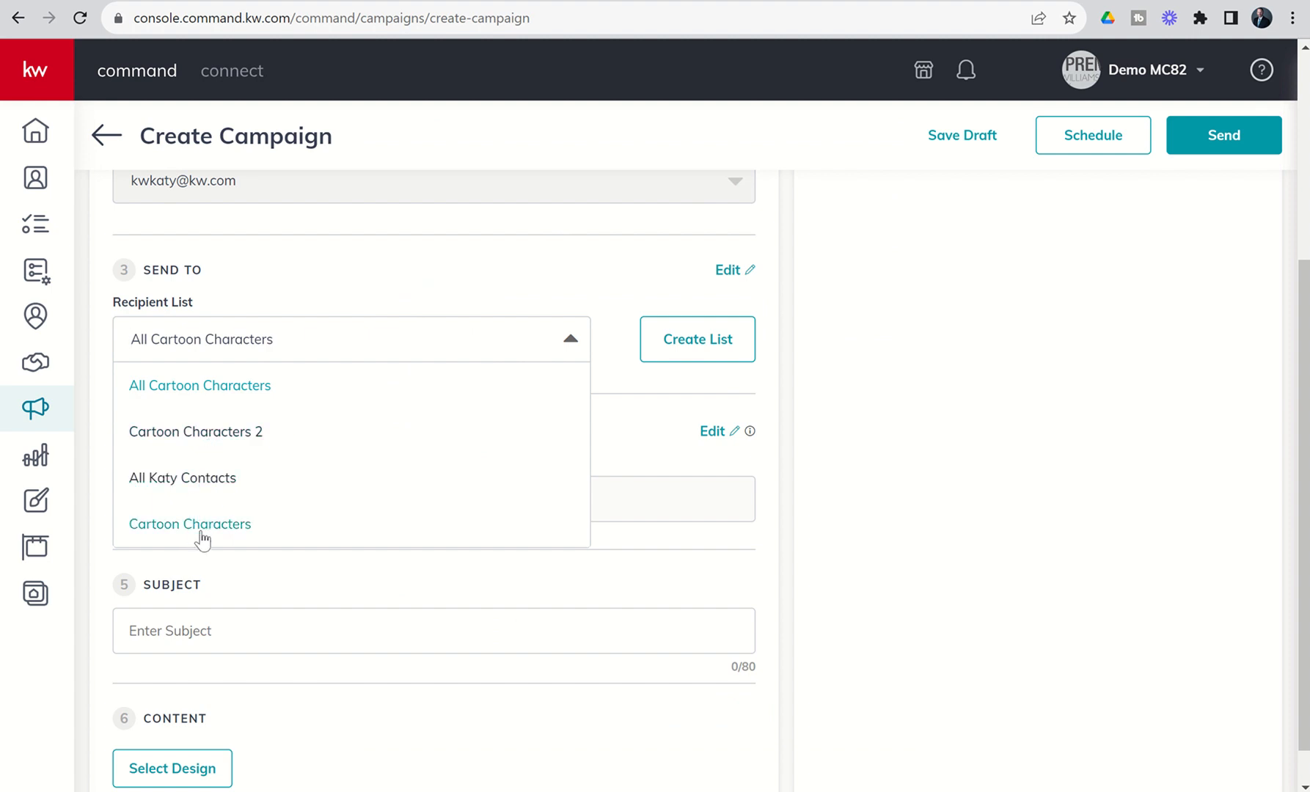
{"action": "mouse_move", "coordinate": [216, 542]}
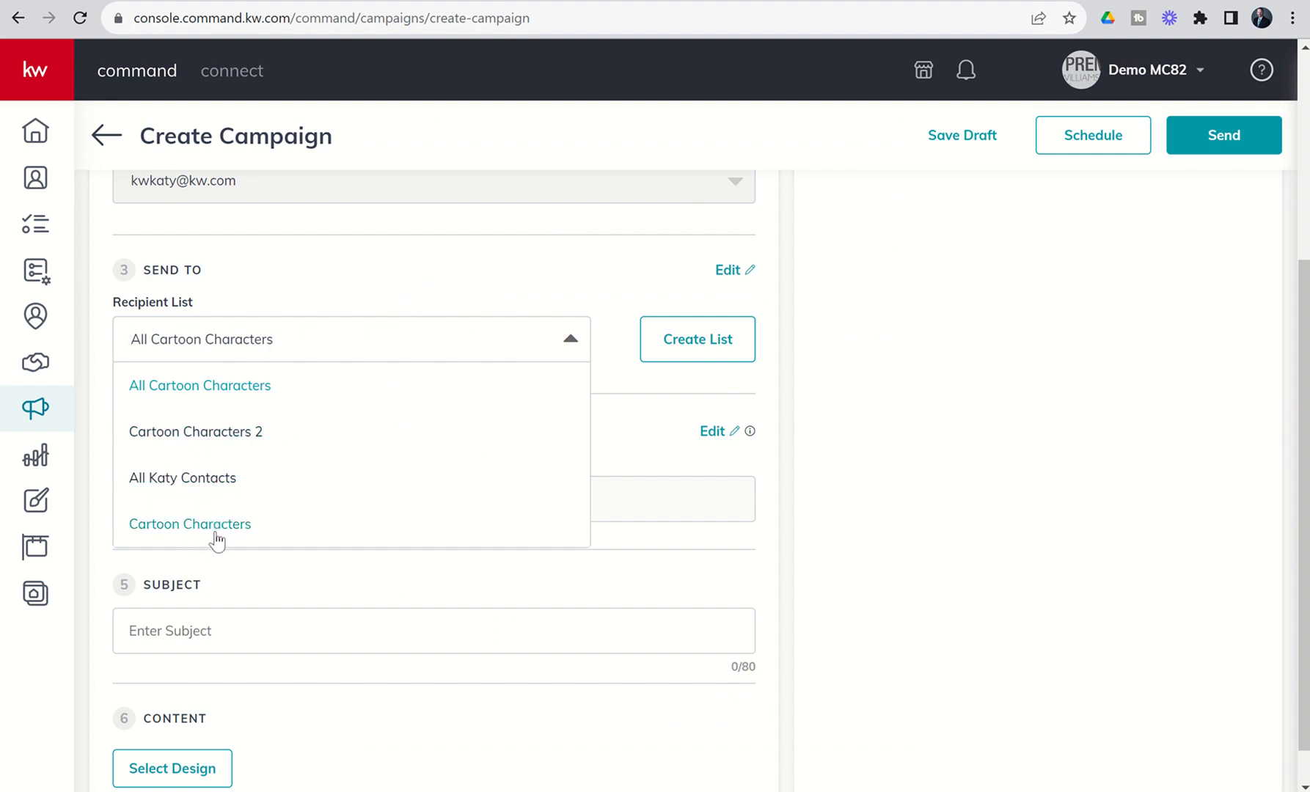
{"action": "mouse_move", "coordinate": [285, 369]}
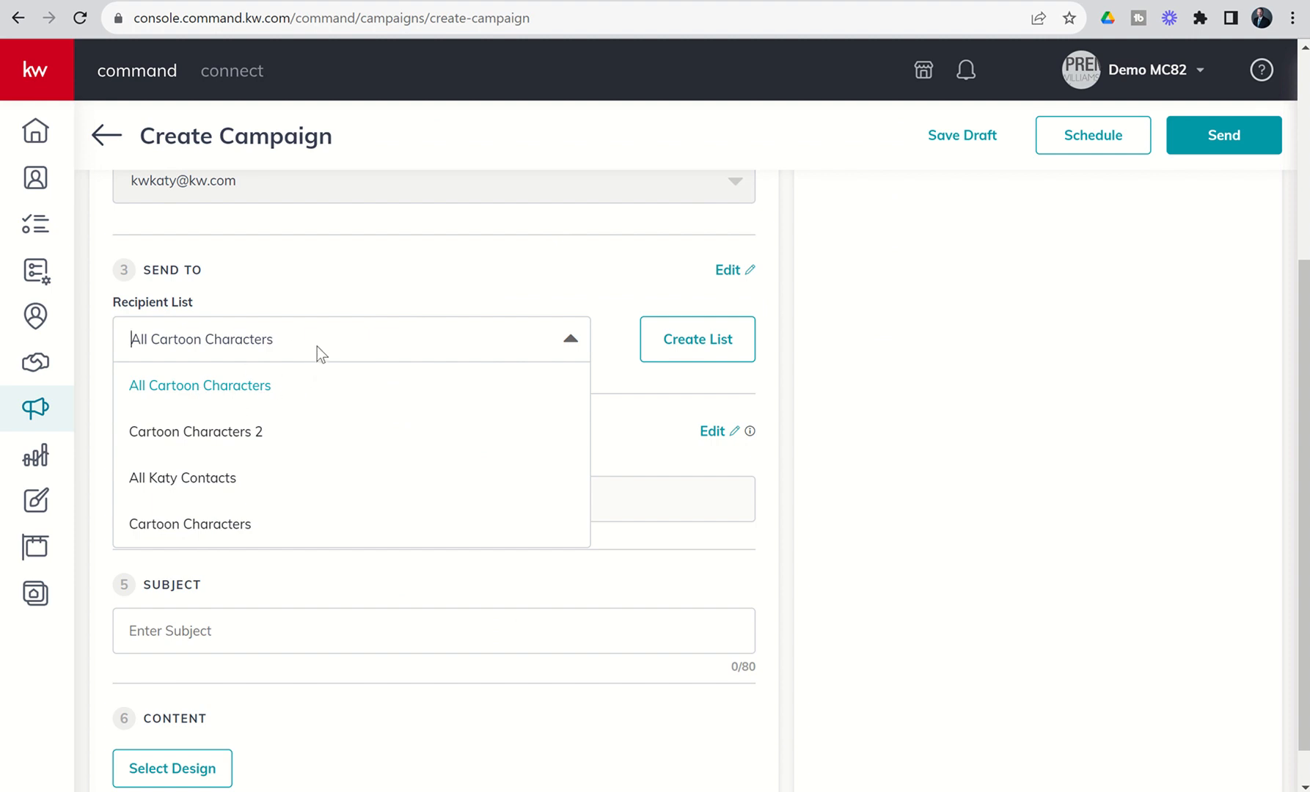
{"action": "left_click", "coordinate": [200, 386]}
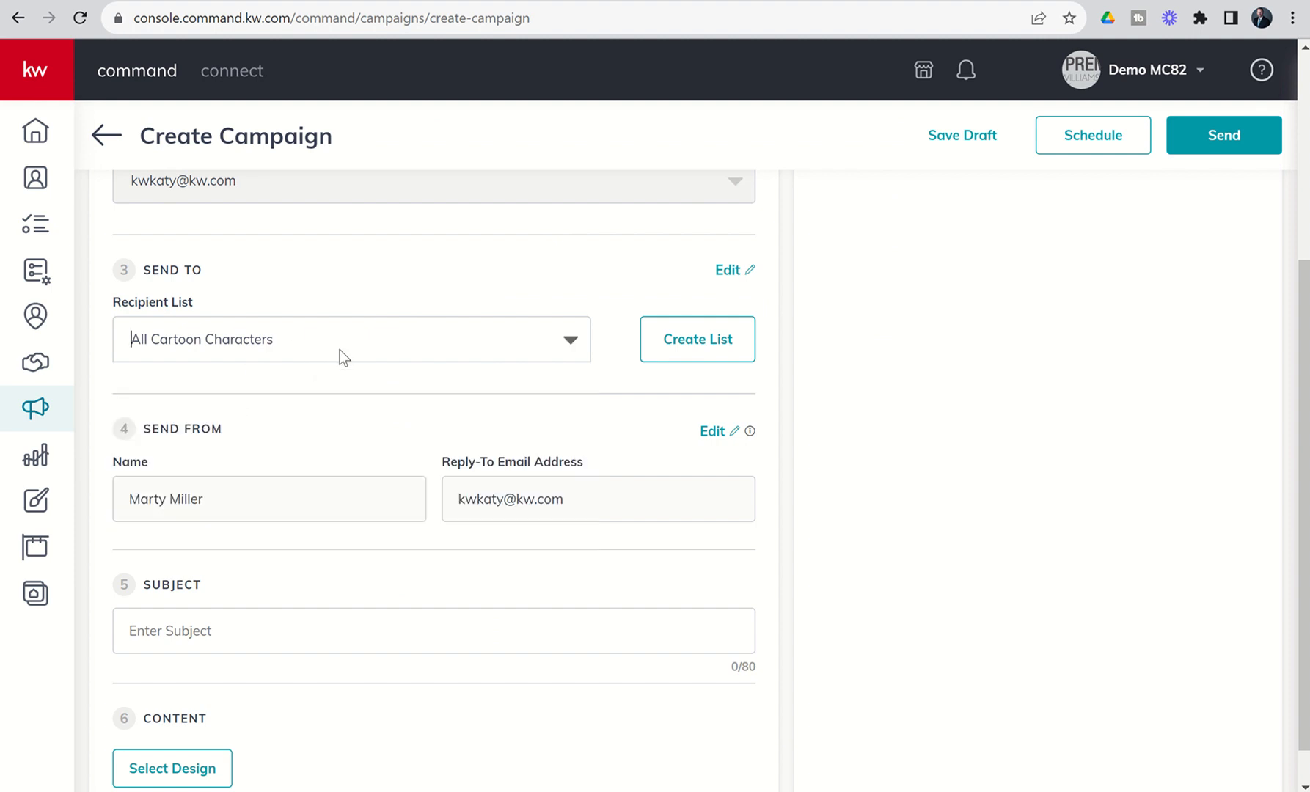
{"action": "scroll", "scroll_direction": "down", "scroll_amount": 3}
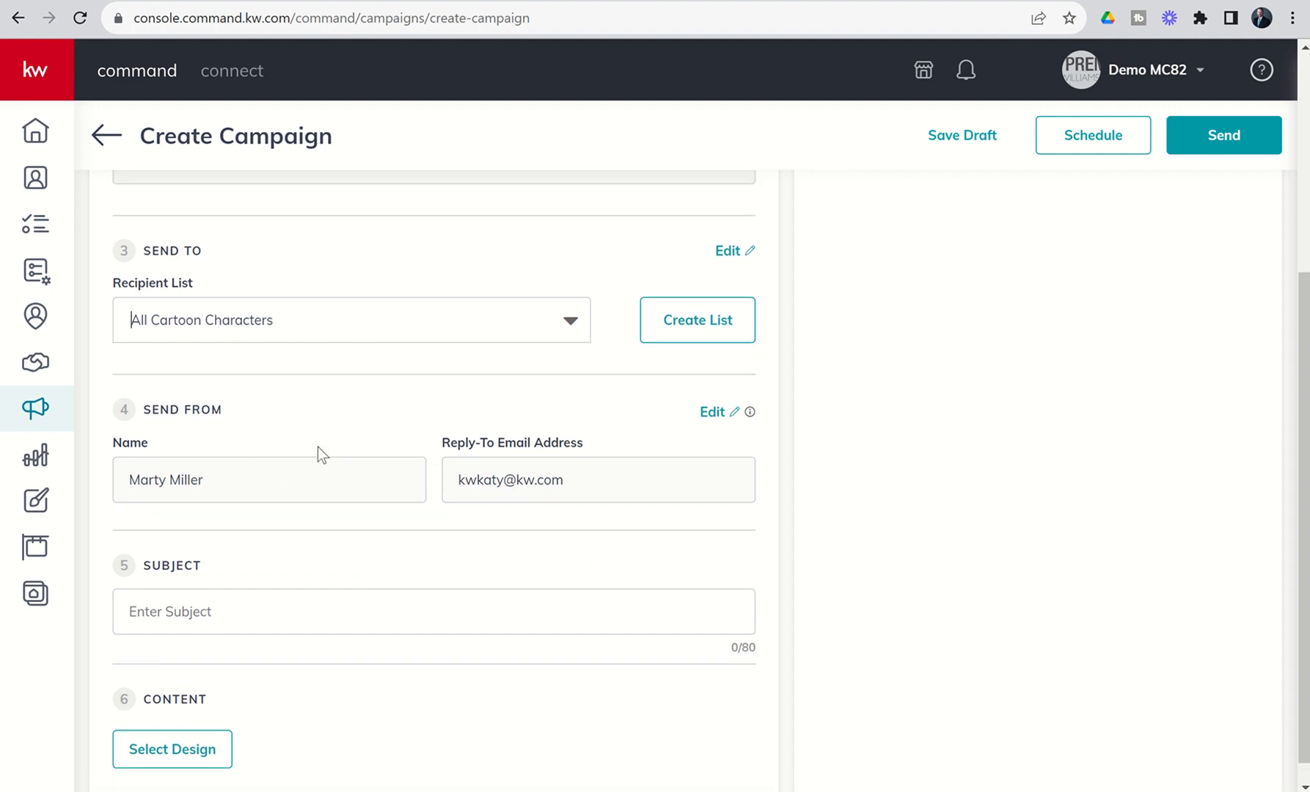
{"action": "scroll", "scroll_direction": "up", "scroll_amount": 3}
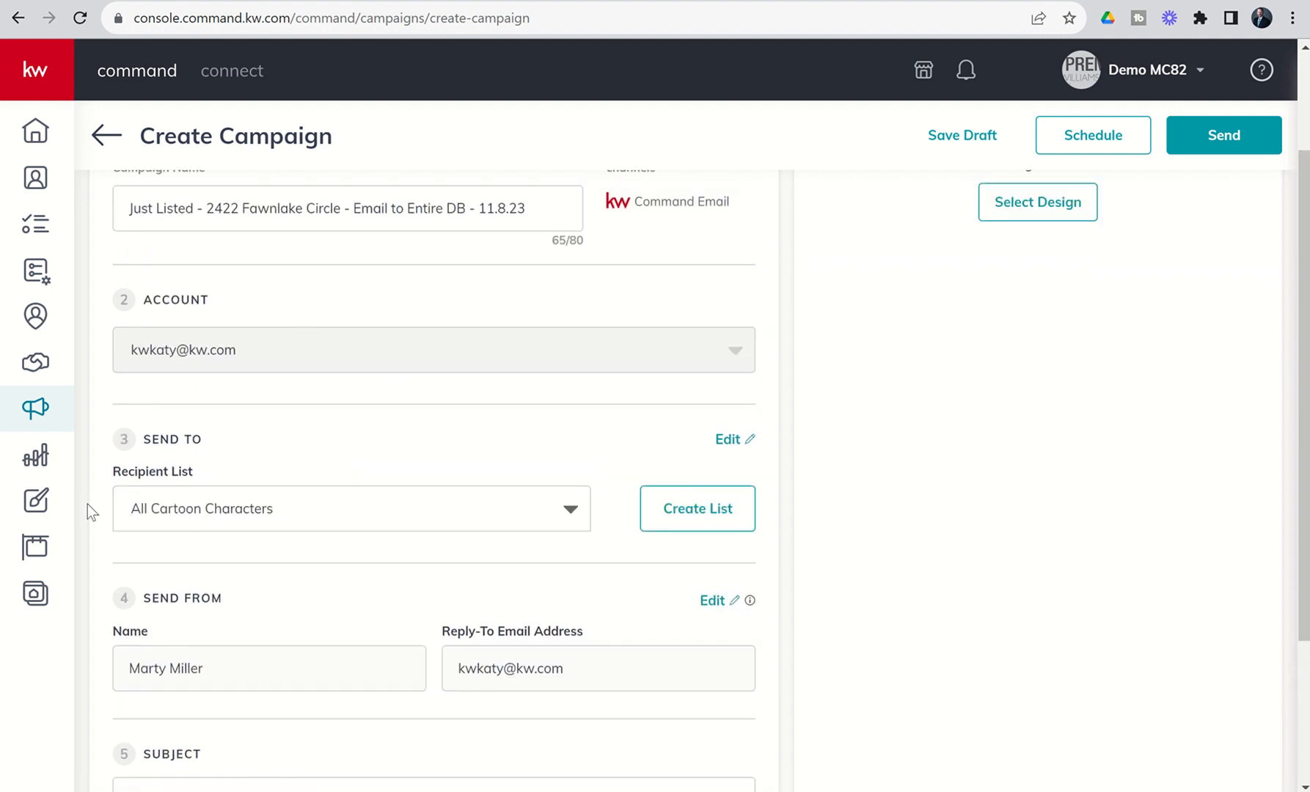
{"action": "scroll", "scroll_direction": "down", "scroll_amount": 3}
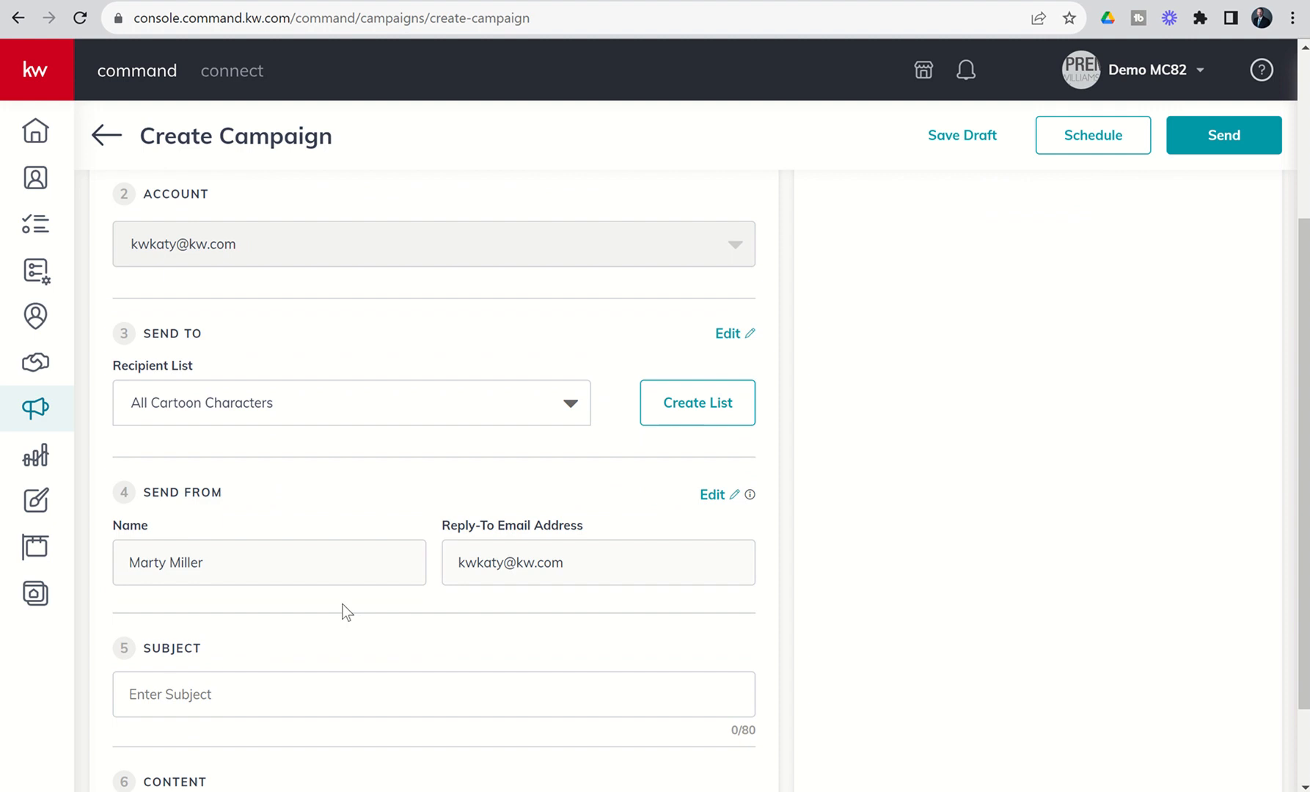
{"action": "scroll", "scroll_direction": "down", "scroll_amount": 3}
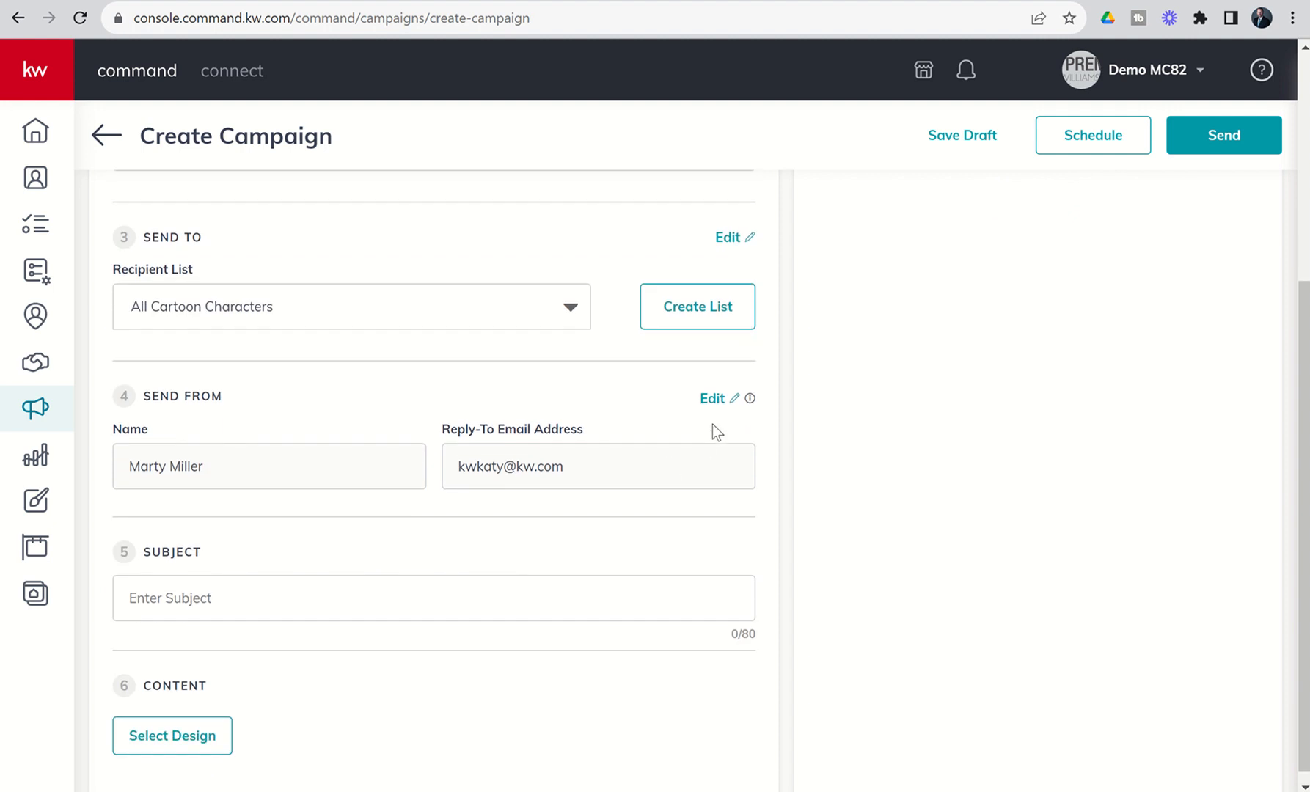
{"action": "mouse_move", "coordinate": [711, 399]}
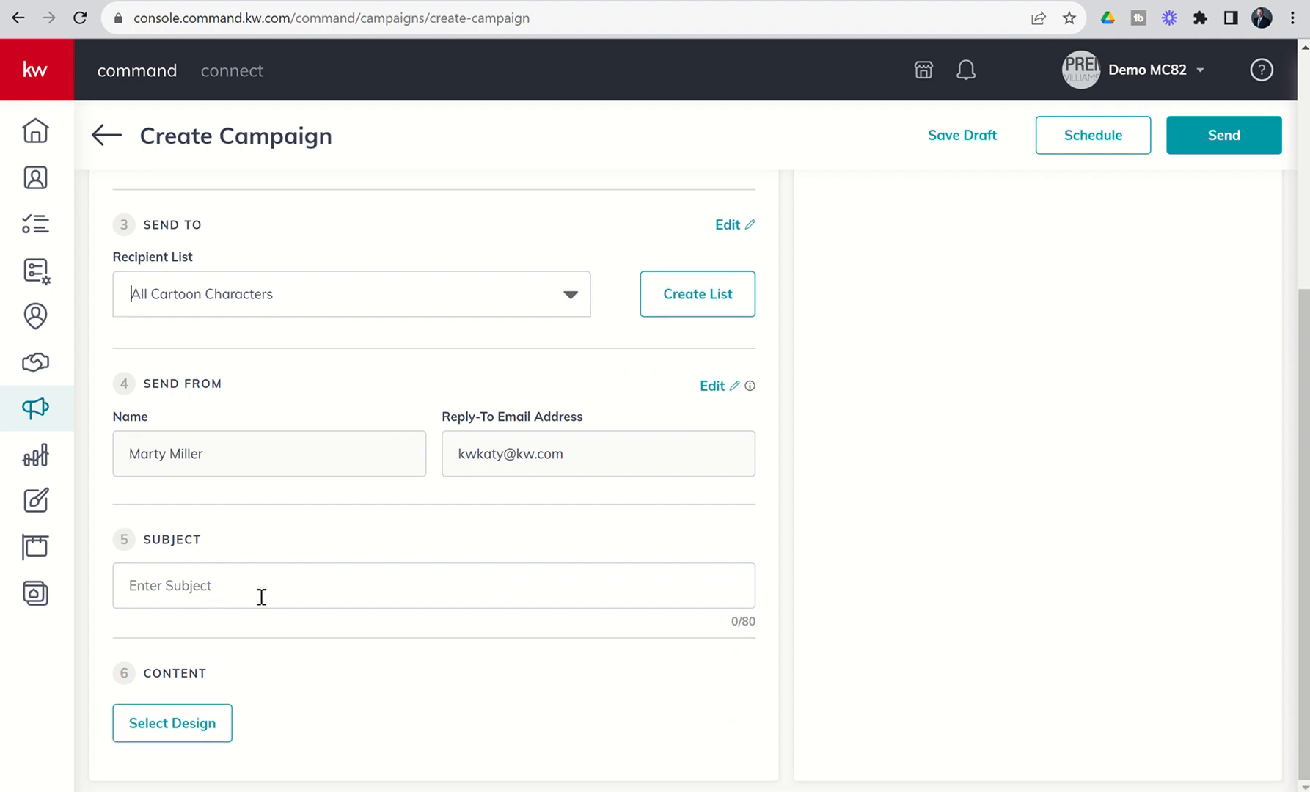
Enter the subject 'JUST LISTED! - New Property in Old Katy - Charming Home, Low Taxes, Low HOA'.
{"action": "type", "text": "l"}
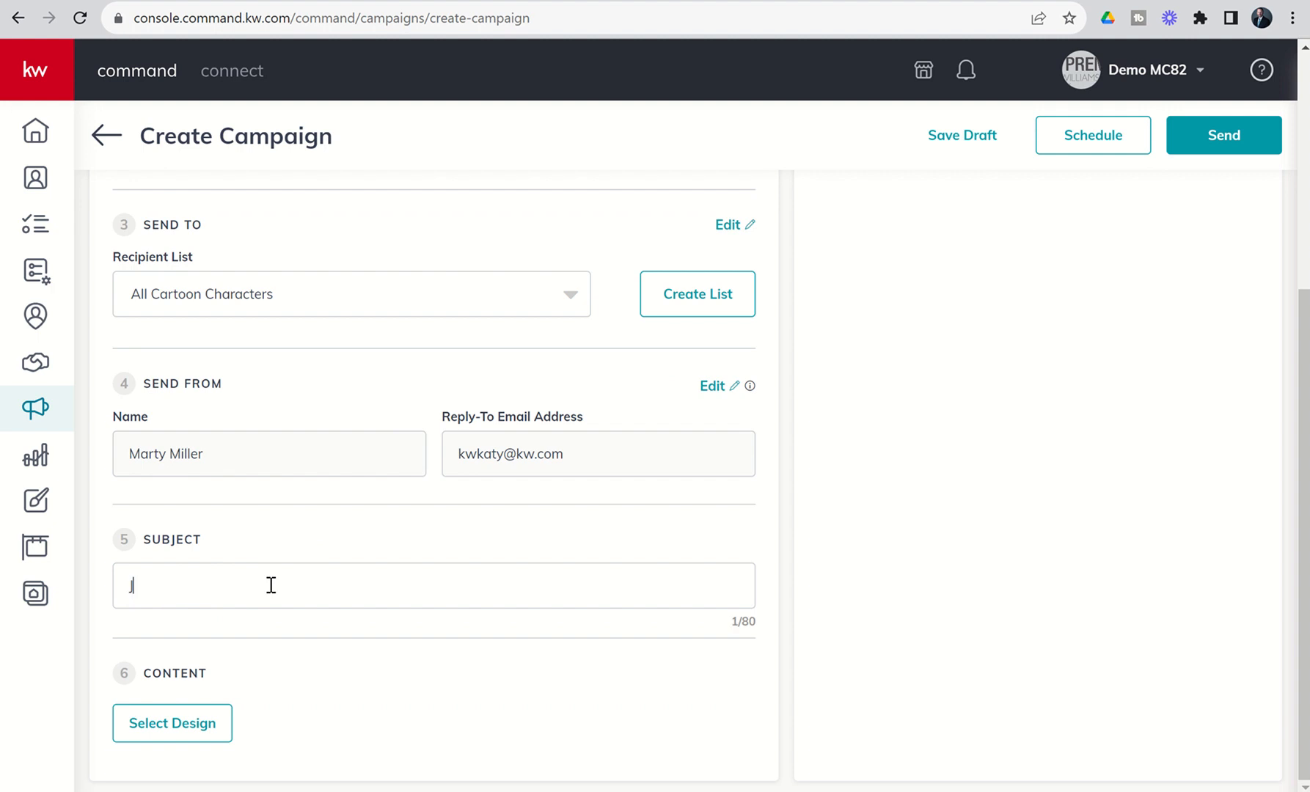
{"action": "type", "text": "JUST LISTED! -"}
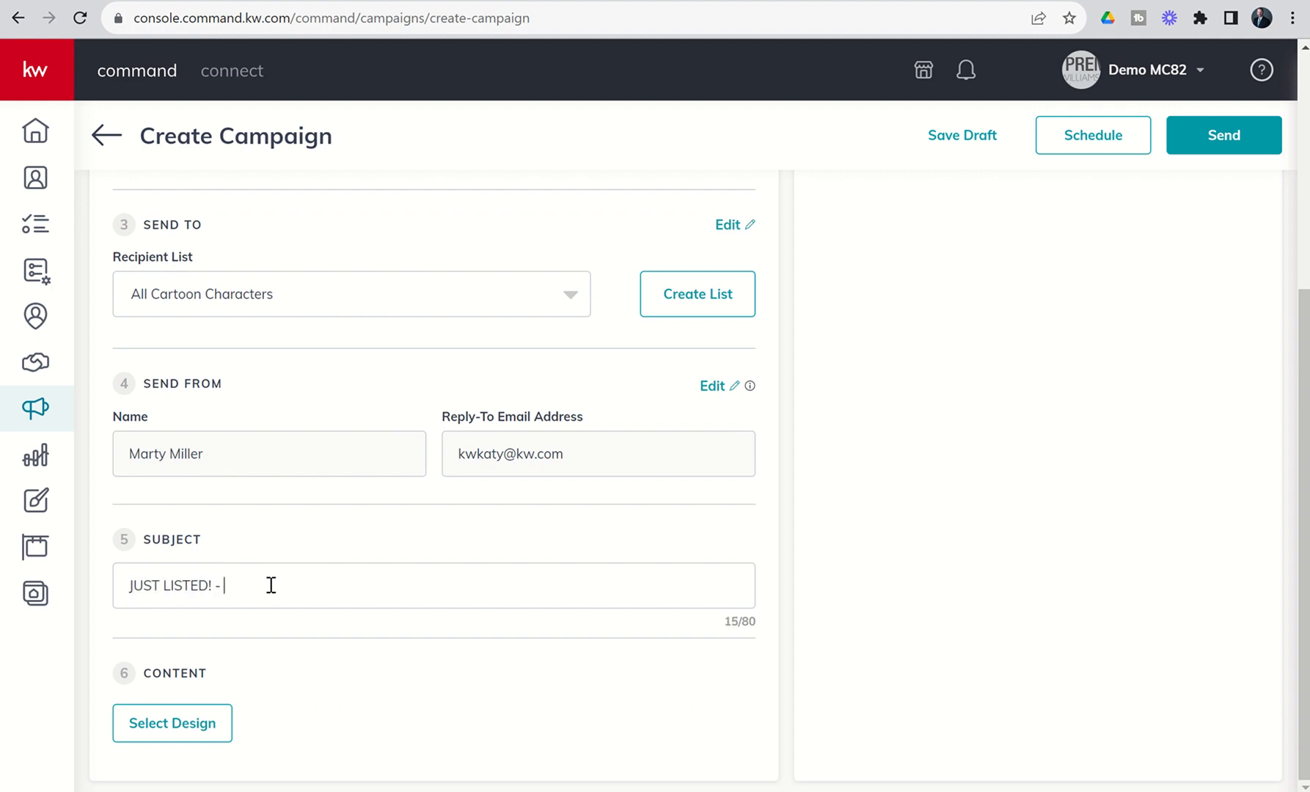
{"action": "type", "text": "New"}
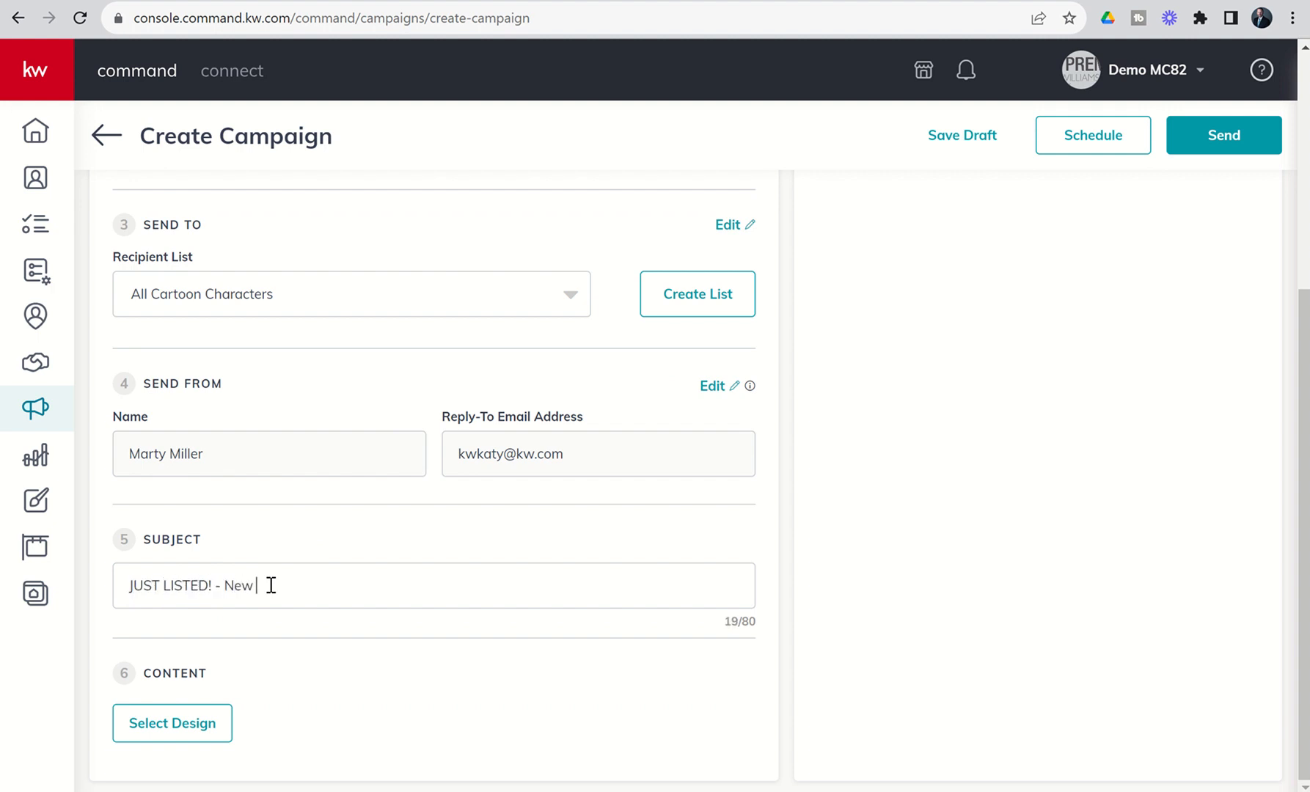
{"action": "type", "text": "Property in Ol"}
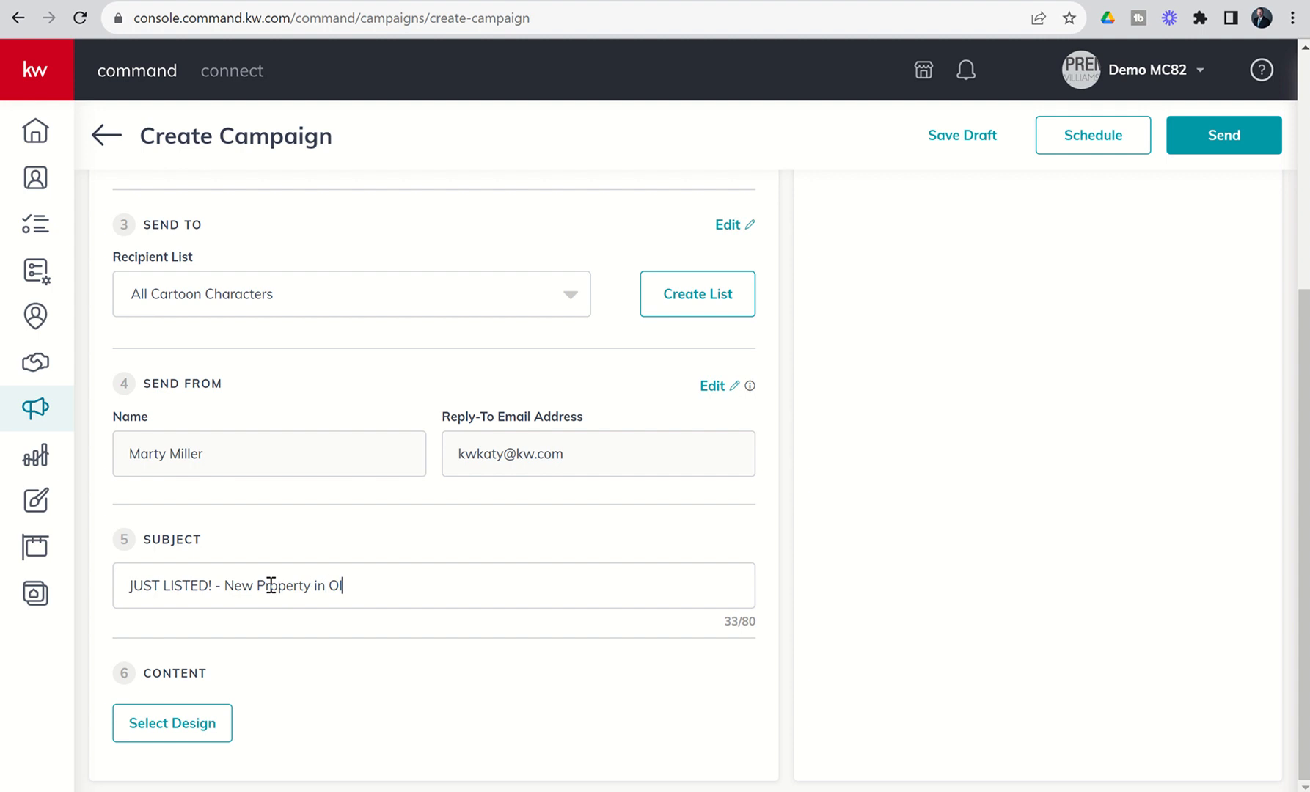
{"action": "type", "text": "d Ka"}
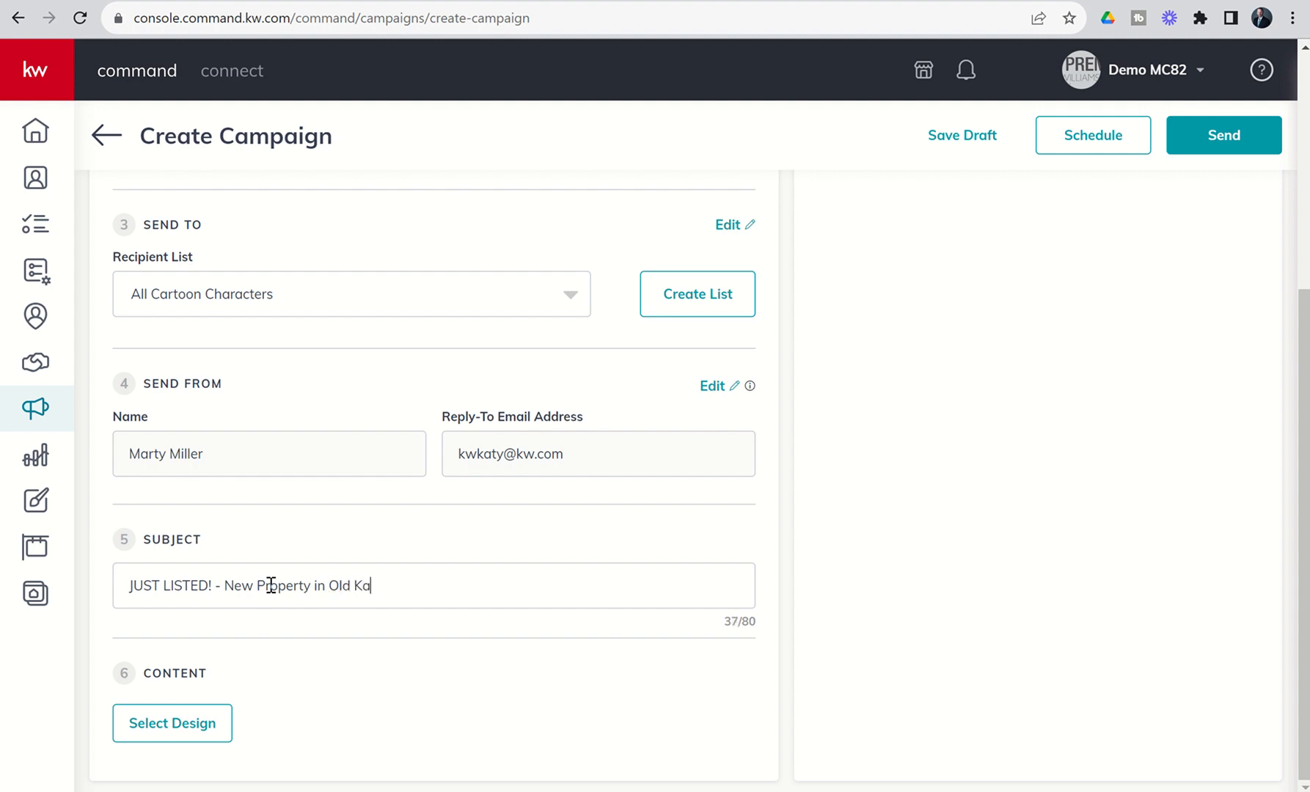
{"action": "type", "text": "ty, Ch"}
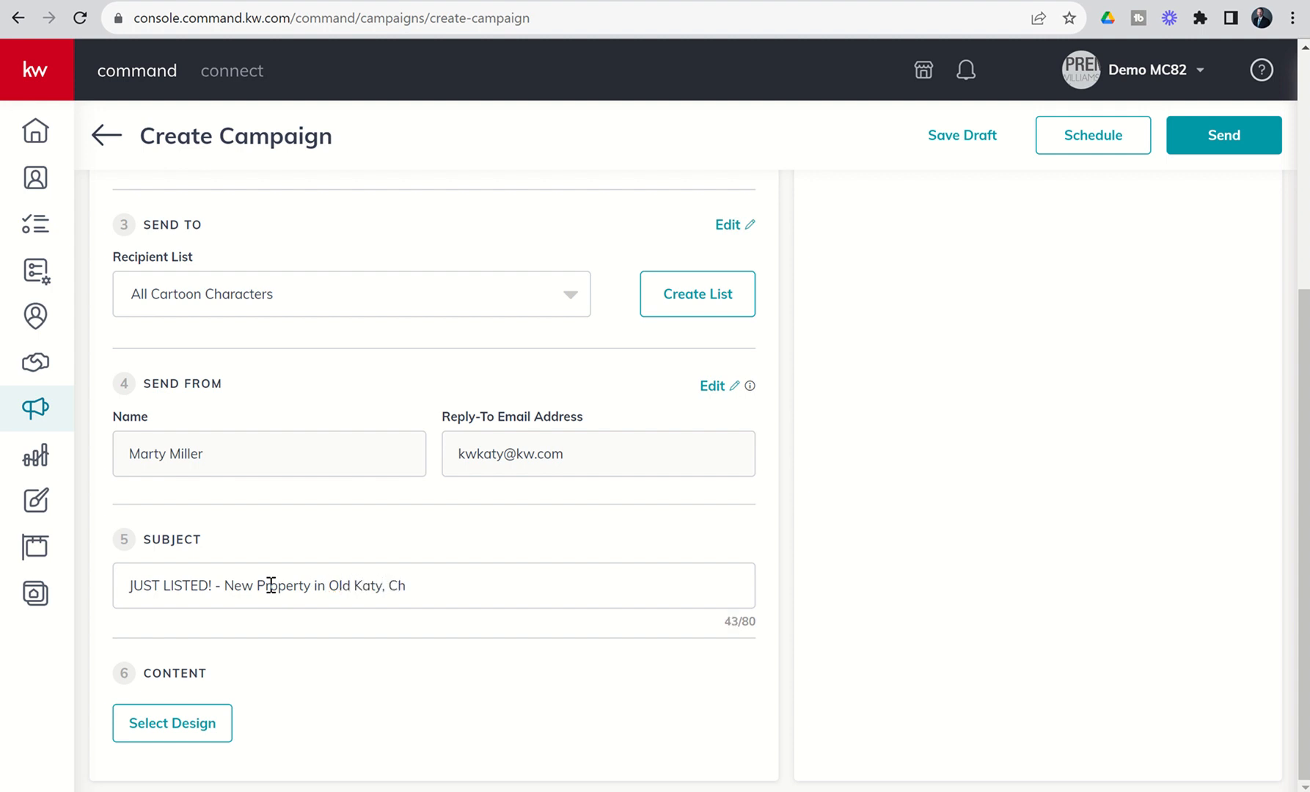
{"action": "key", "text": "Backspace"}
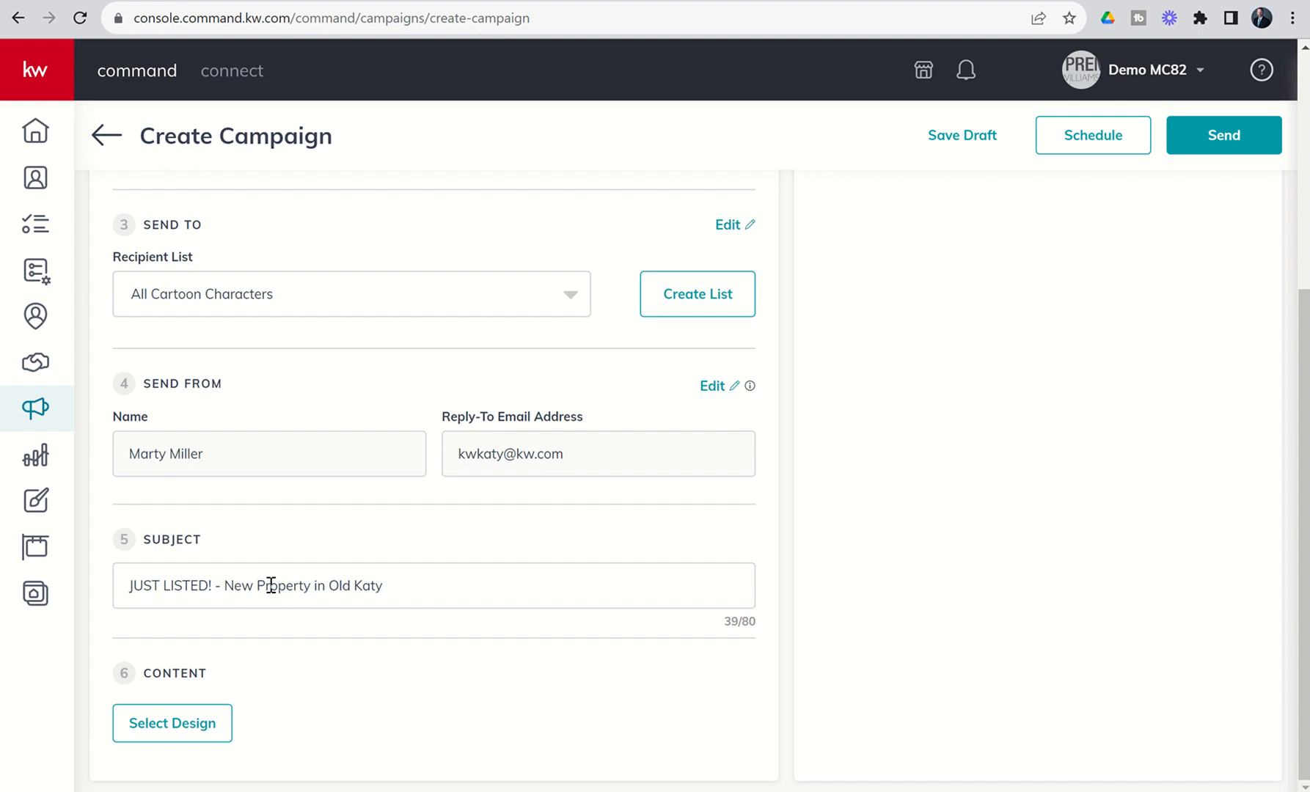
{"action": "type", "text": "- Charming"}
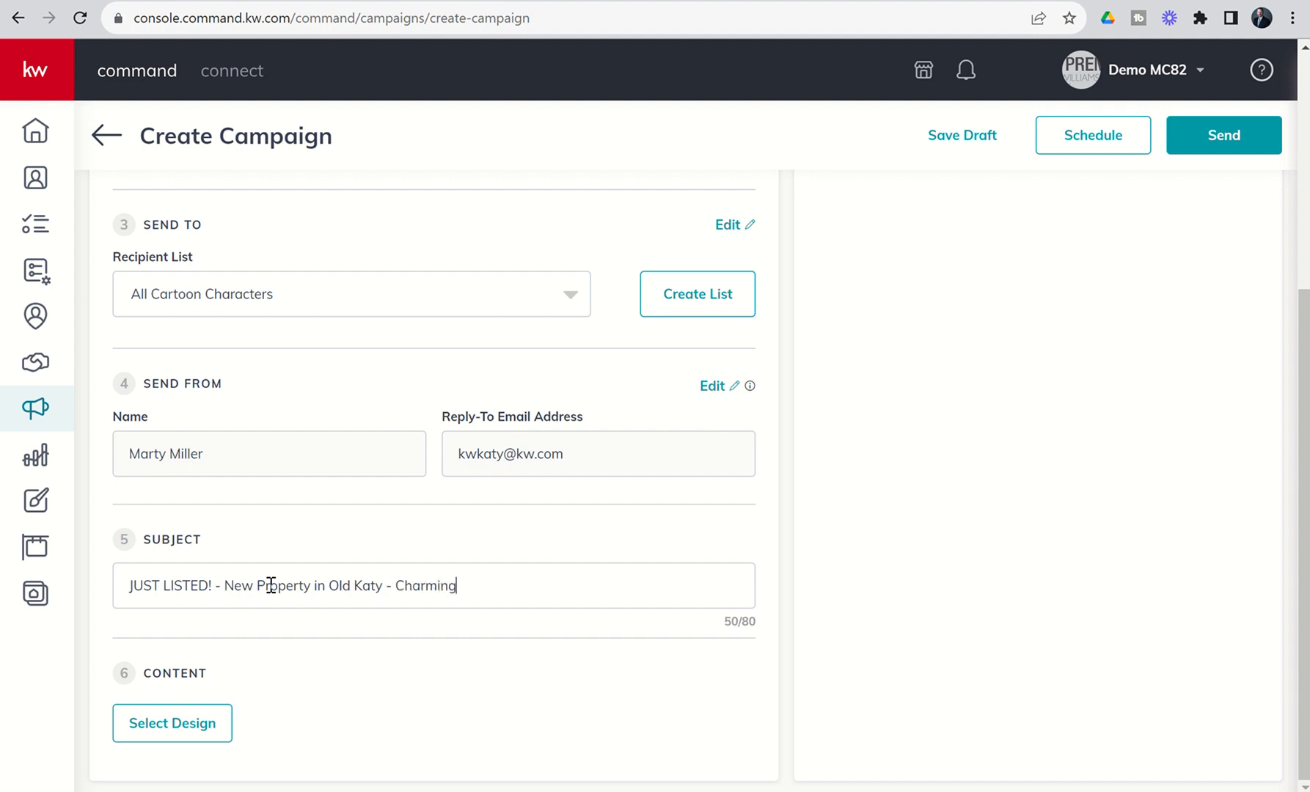
{"action": "type", "text": "Home, L"}
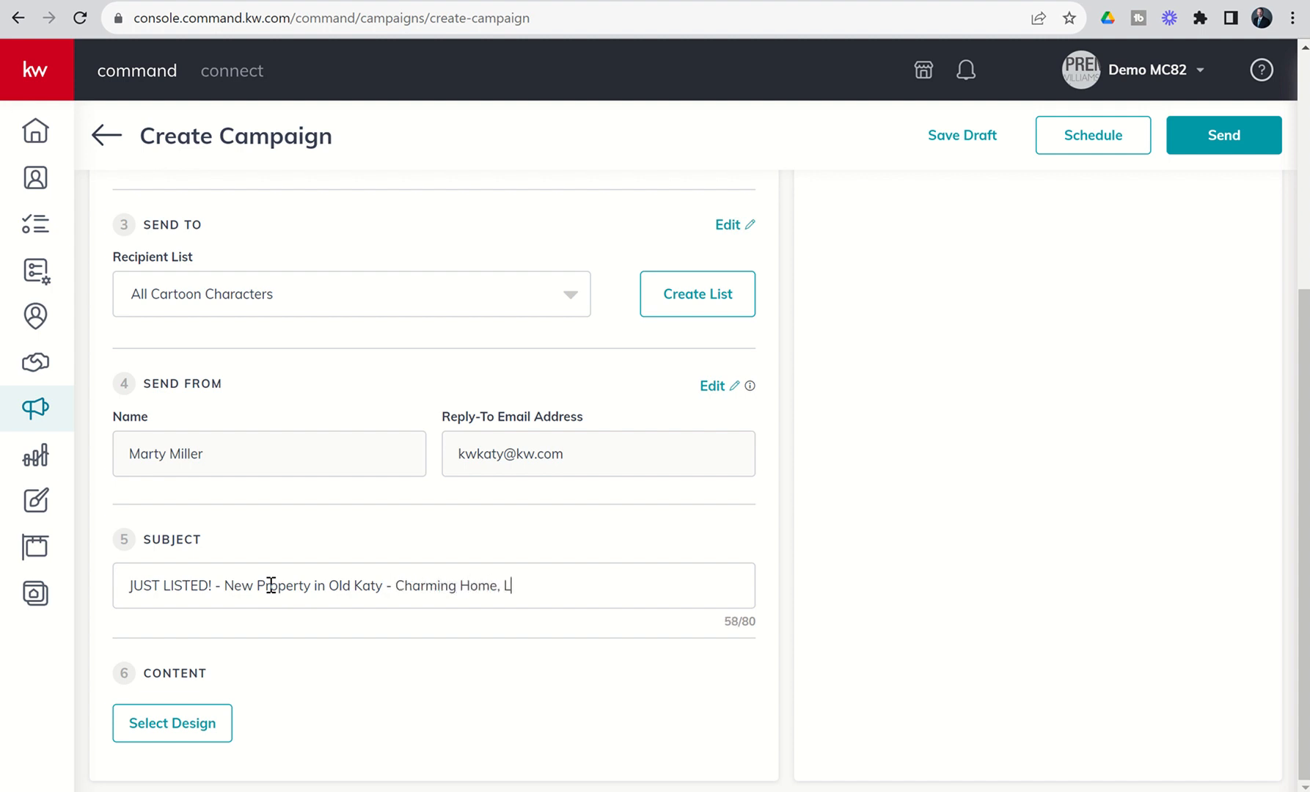
{"action": "type", "text": "ow Taxes,"}
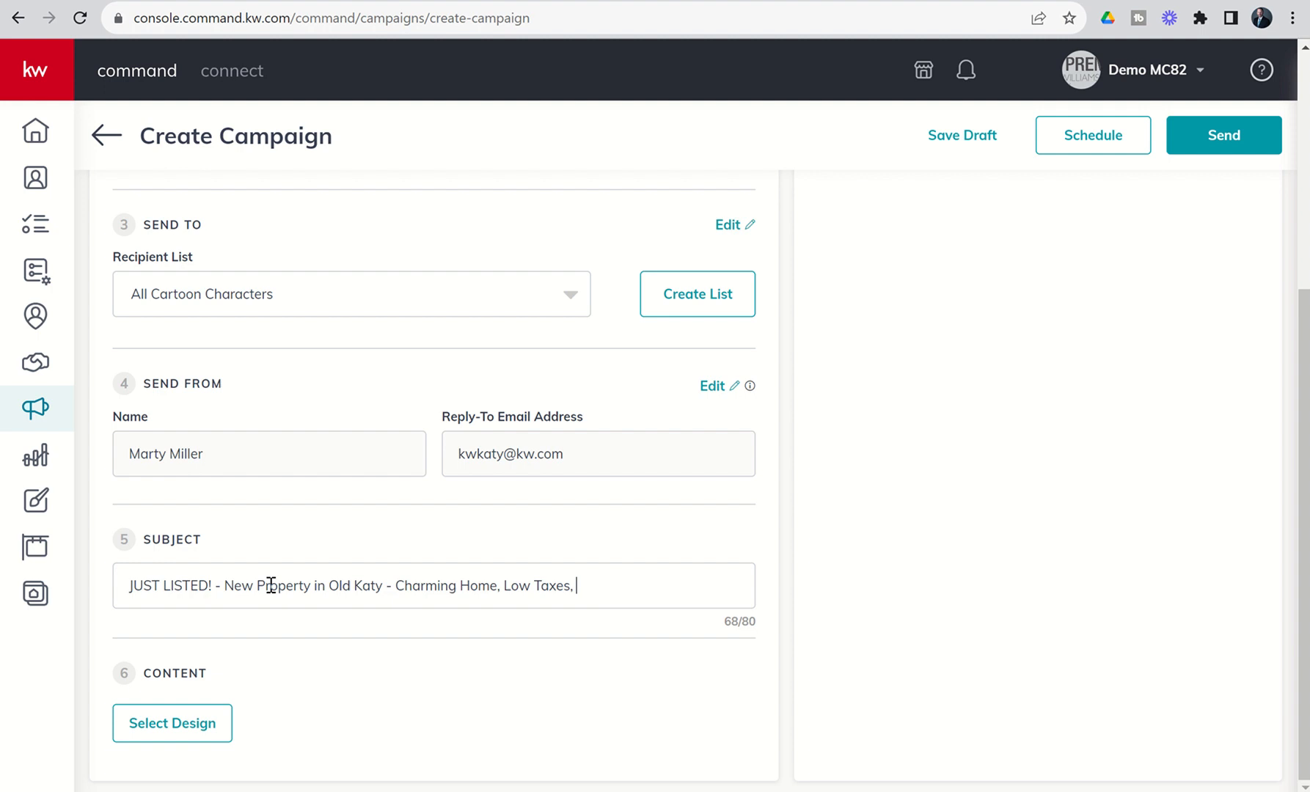
{"action": "type", "text": "Low HOA"}
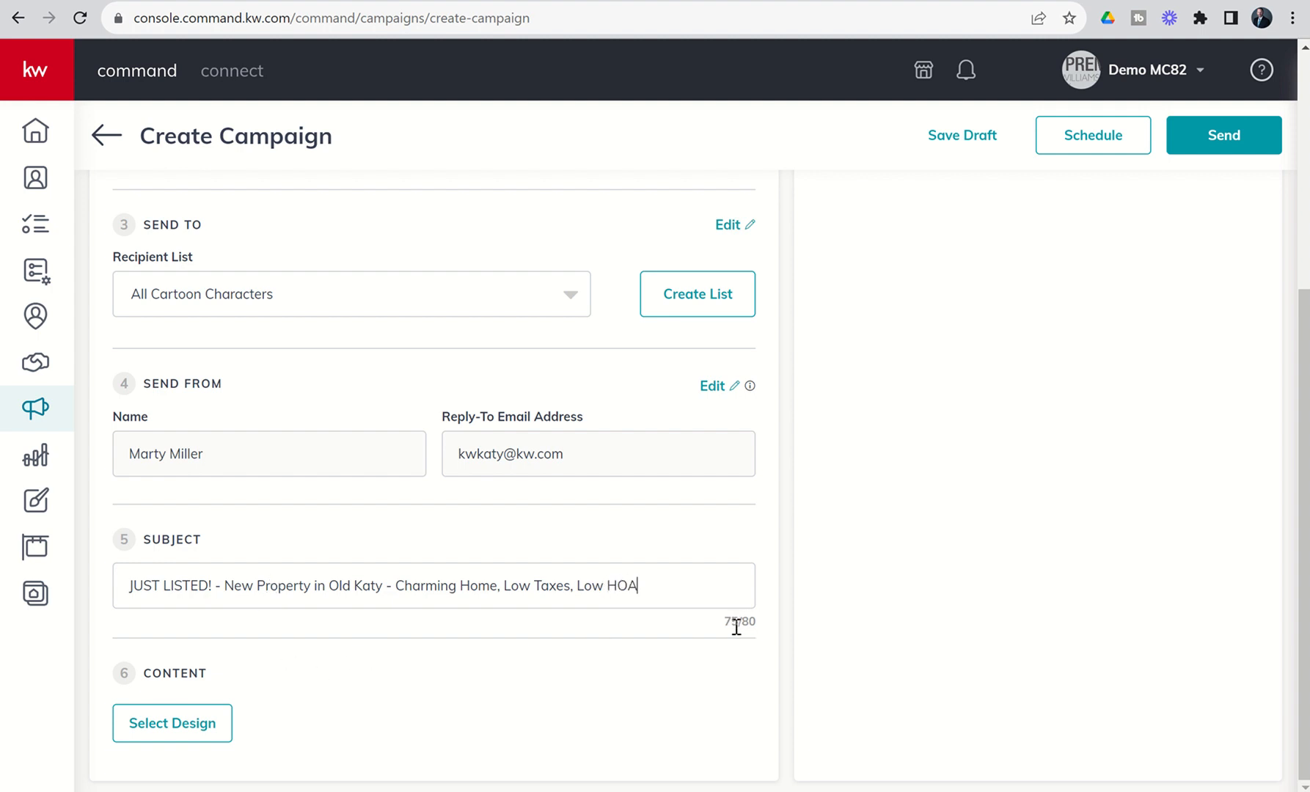
{"action": "mouse_move", "coordinate": [654, 640]}
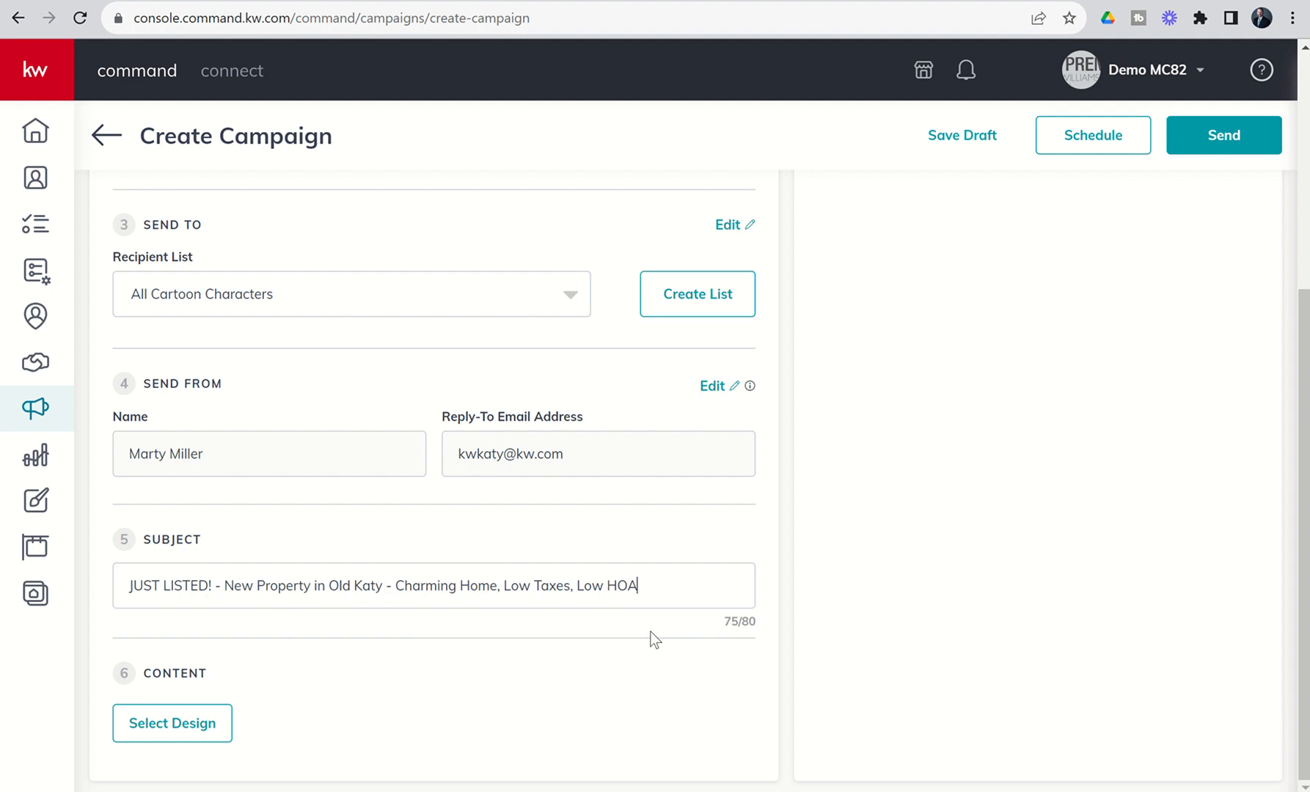
{"action": "mouse_move", "coordinate": [622, 654]}
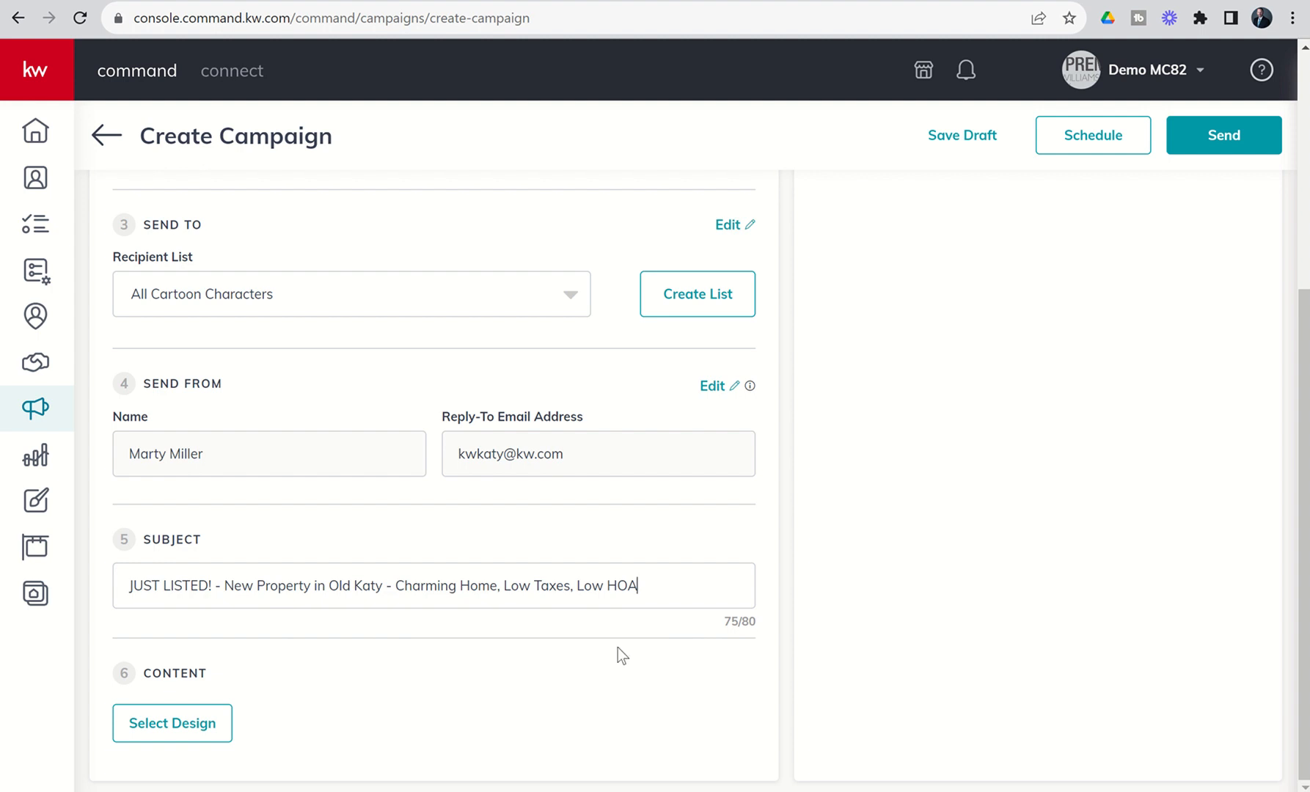
{"action": "mouse_move", "coordinate": [194, 736]}
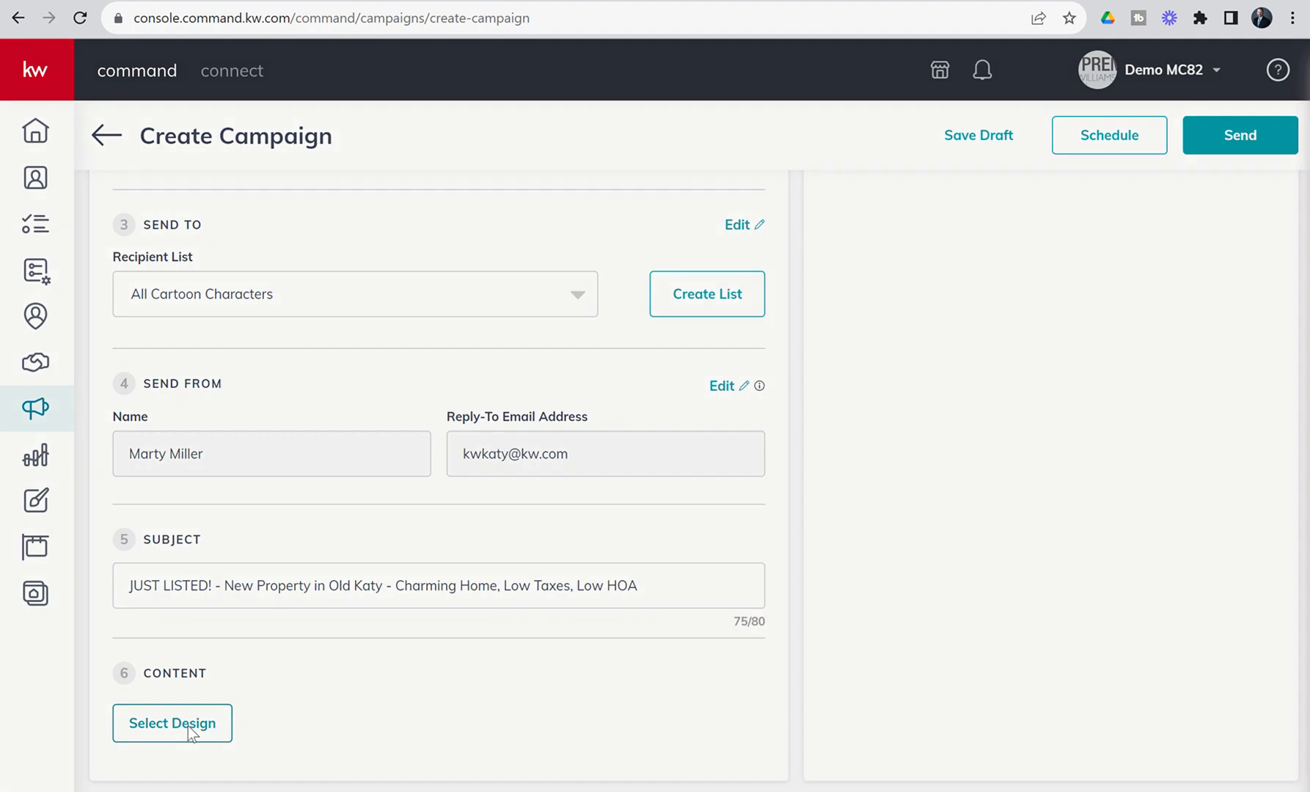
Open the Template Library via Select Design and go to the KWRI Templates collection.
{"action": "left_click", "coordinate": [171, 723]}
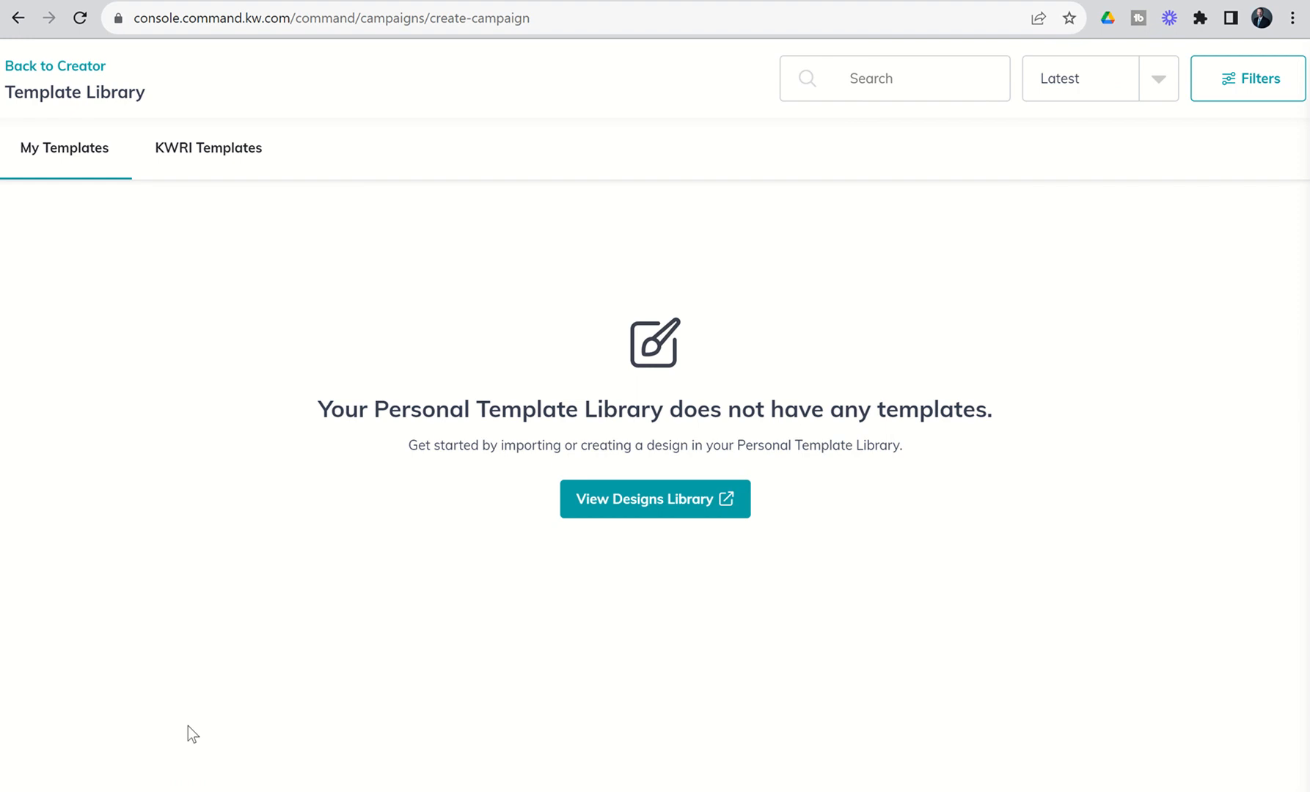
{"action": "mouse_move", "coordinate": [76, 729]}
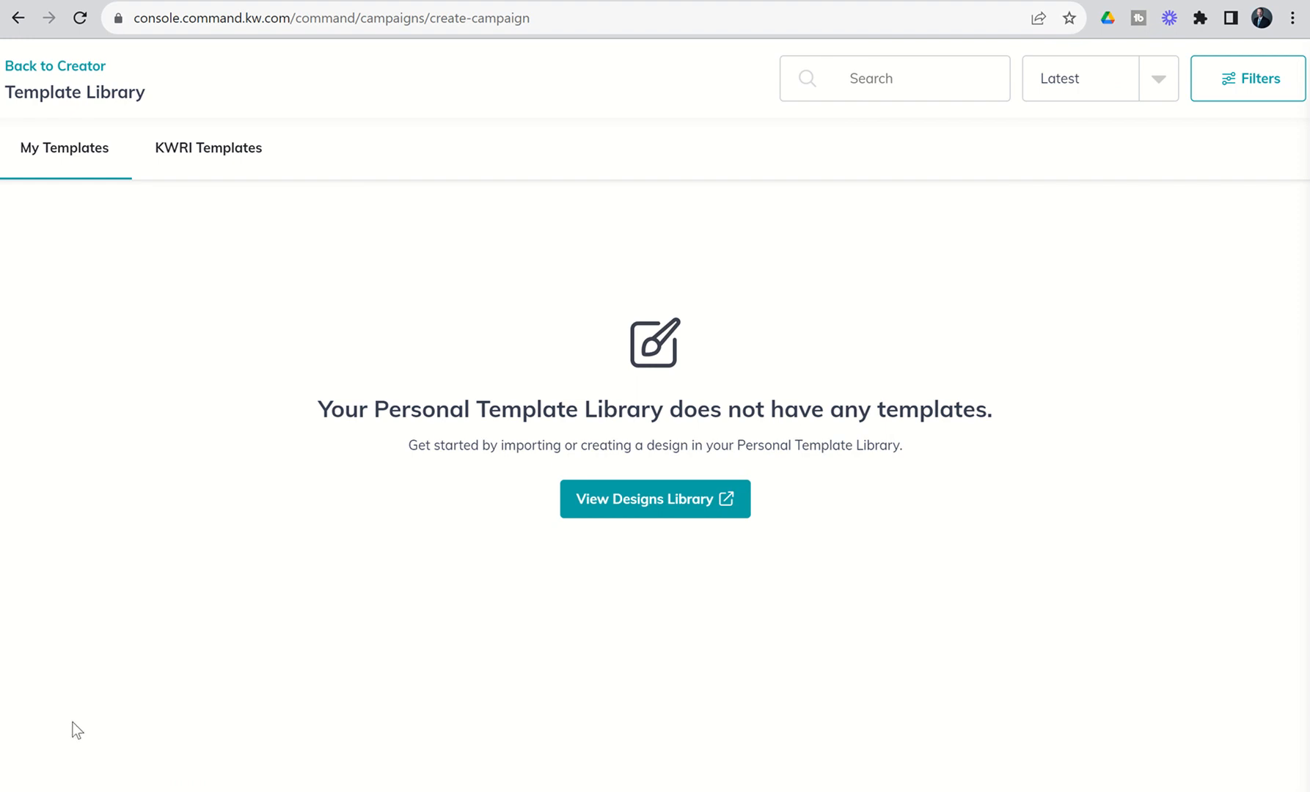
{"action": "mouse_move", "coordinate": [257, 336]}
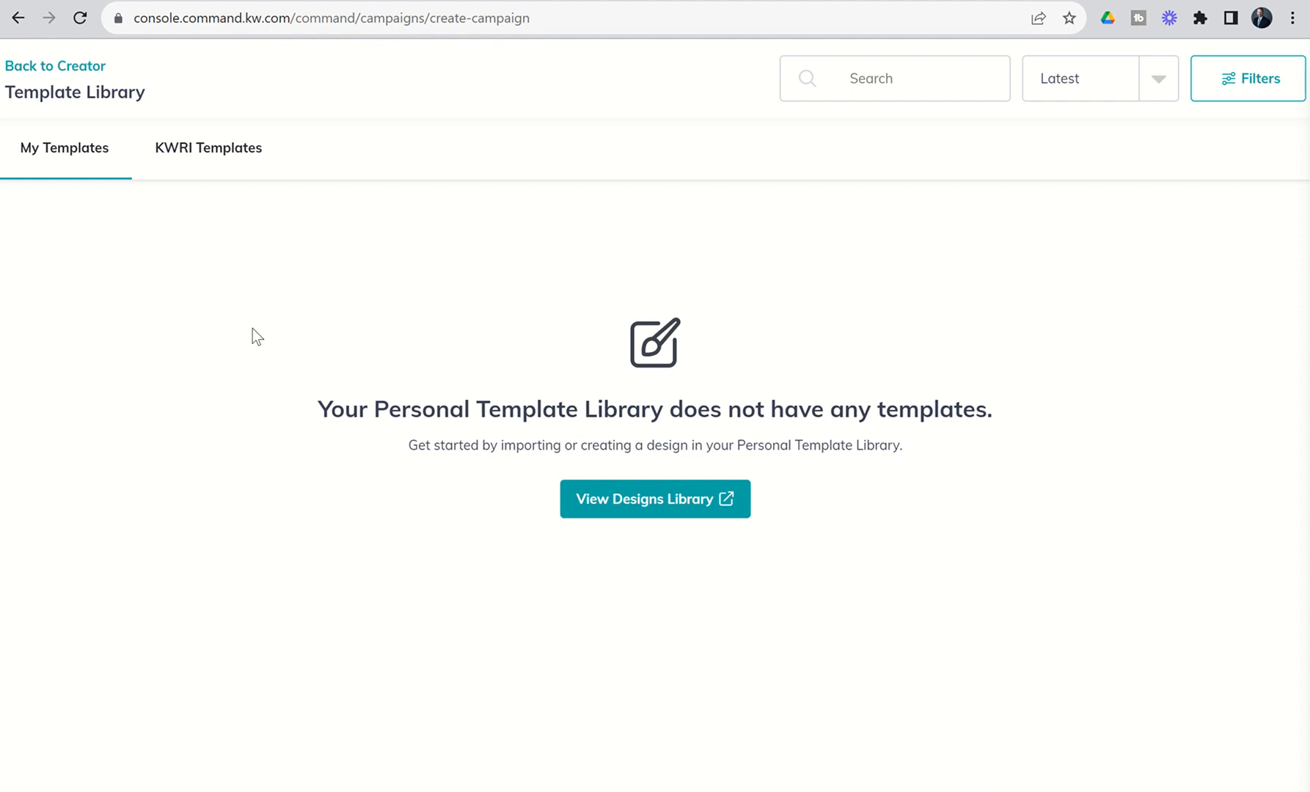
{"action": "mouse_move", "coordinate": [153, 262]}
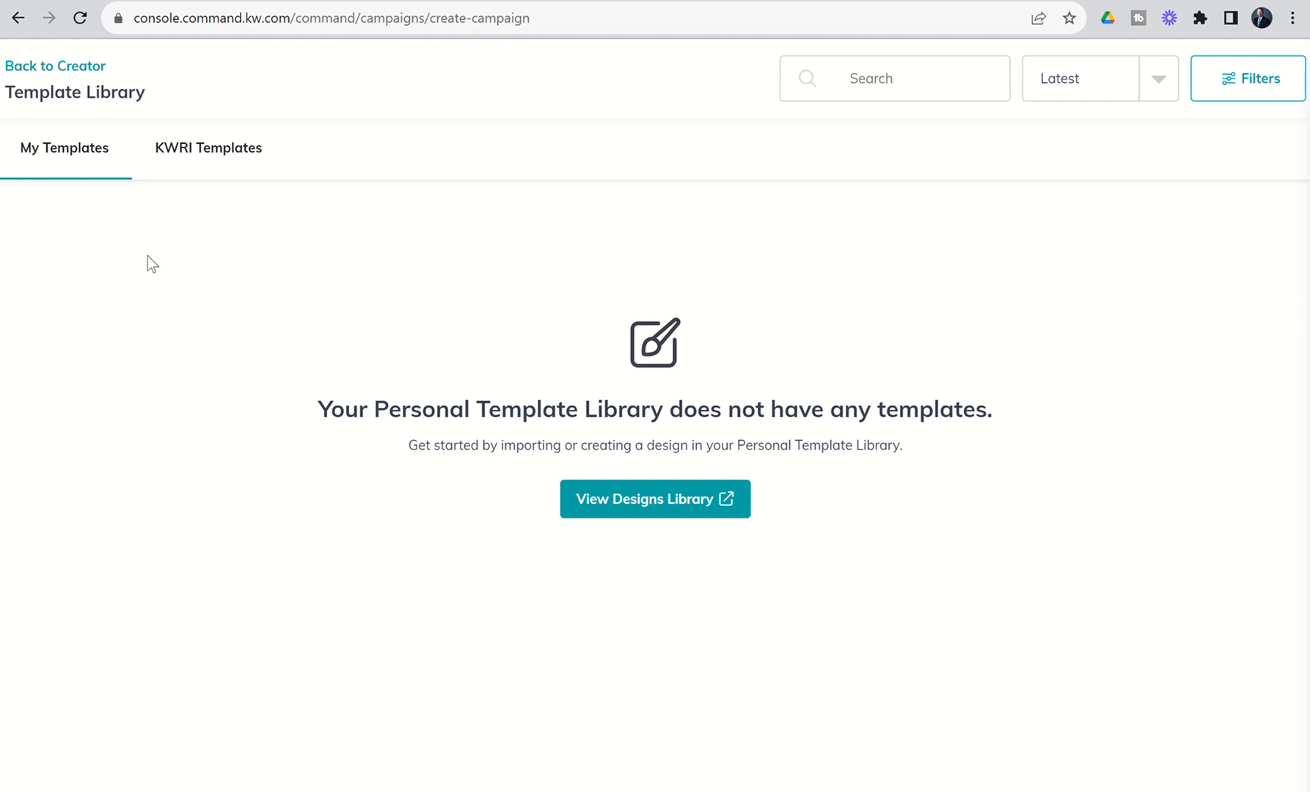
{"action": "left_click", "coordinate": [208, 148]}
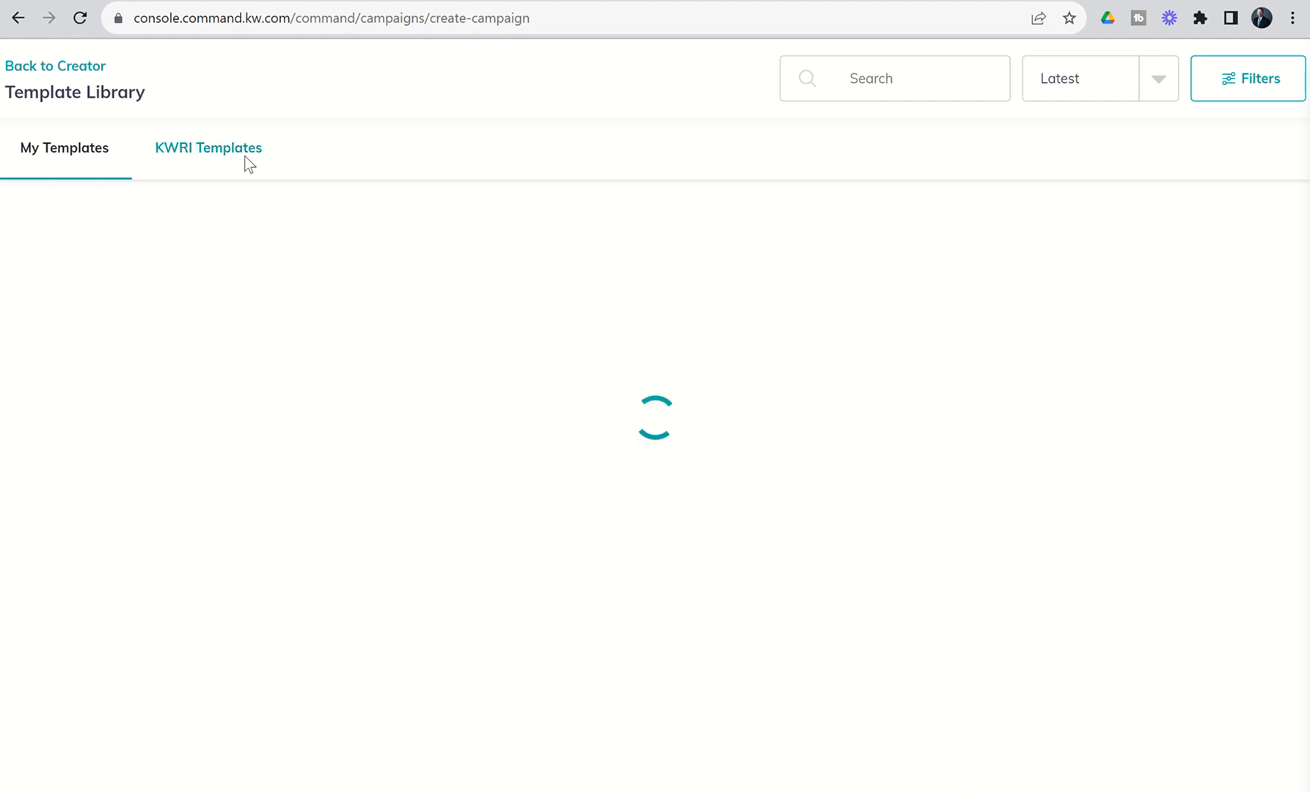
Browse the KWRI template grid, including the Just Listed and For Sale designs.
{"action": "left_click", "coordinate": [208, 148]}
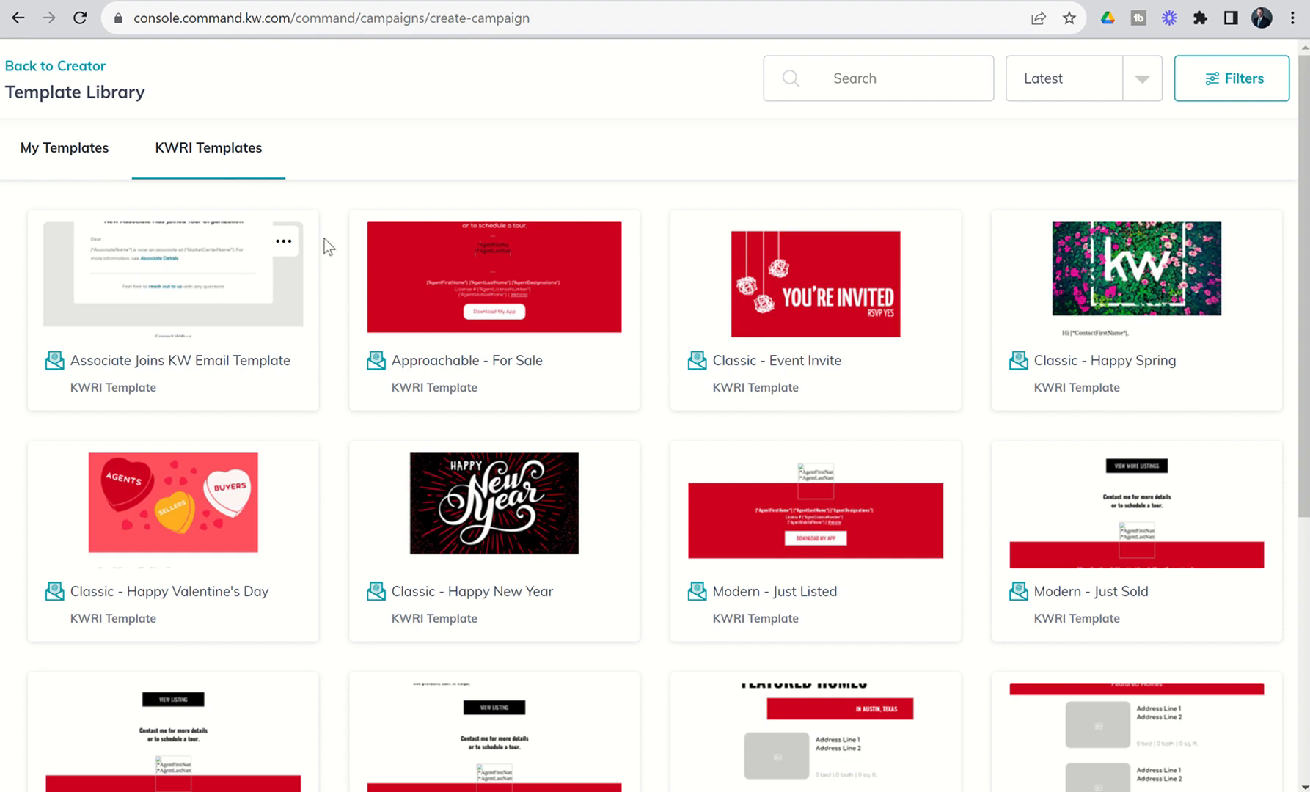
{"action": "scroll", "scroll_direction": "down", "scroll_amount": 3}
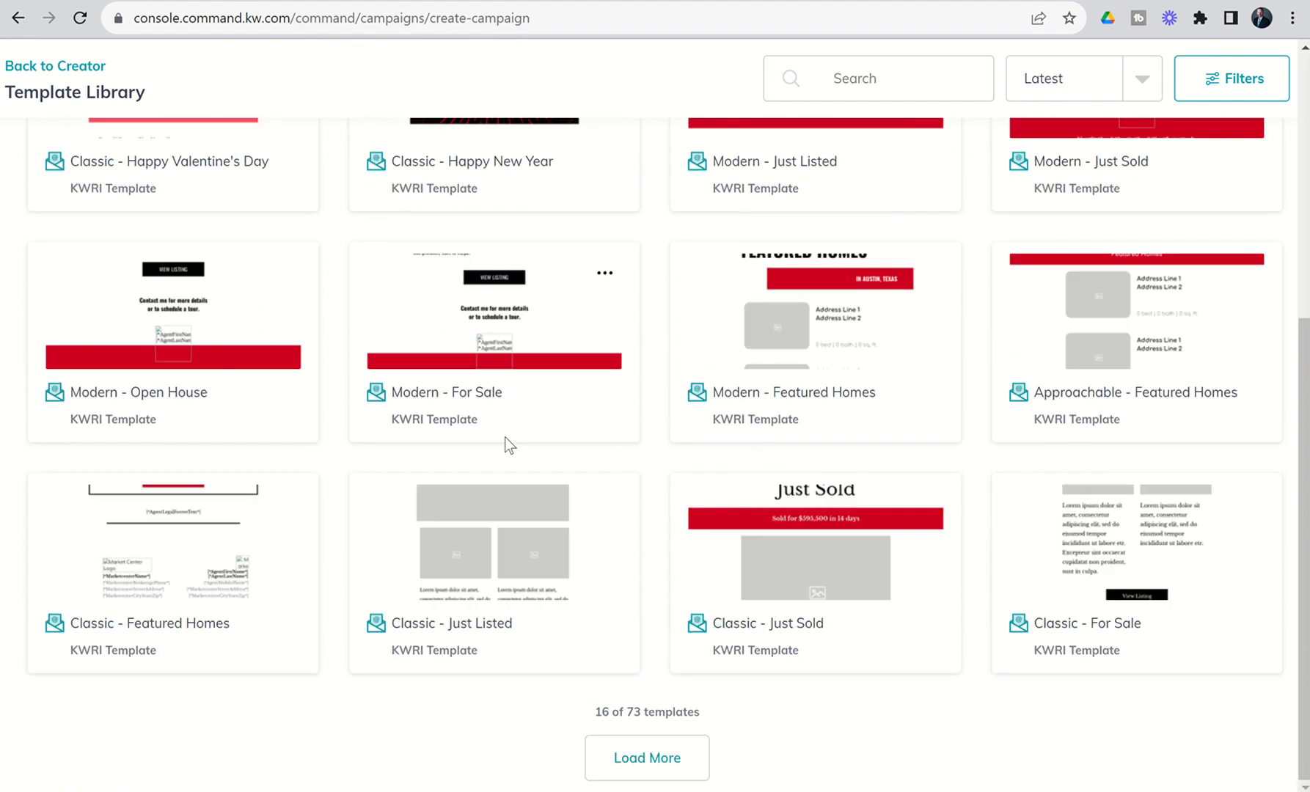
{"action": "mouse_move", "coordinate": [634, 712]}
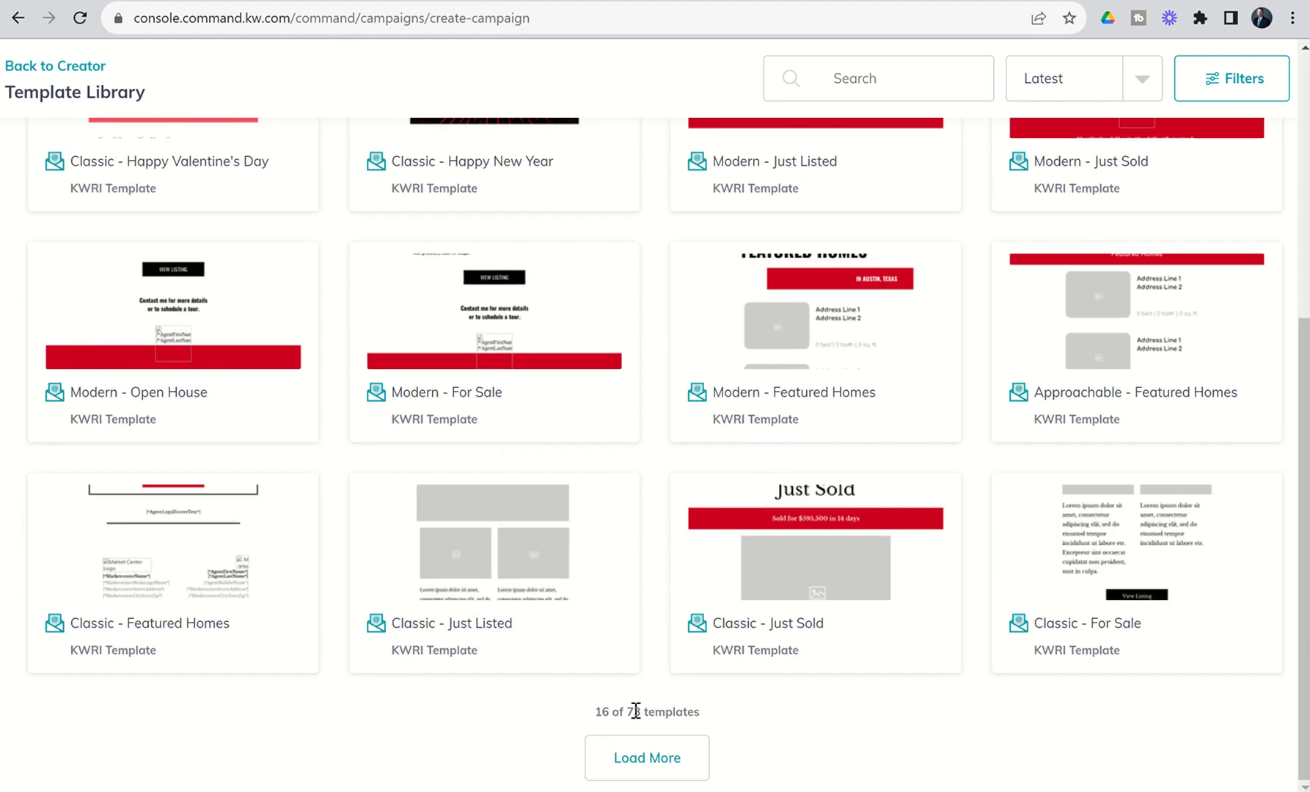
{"action": "mouse_move", "coordinate": [566, 607]}
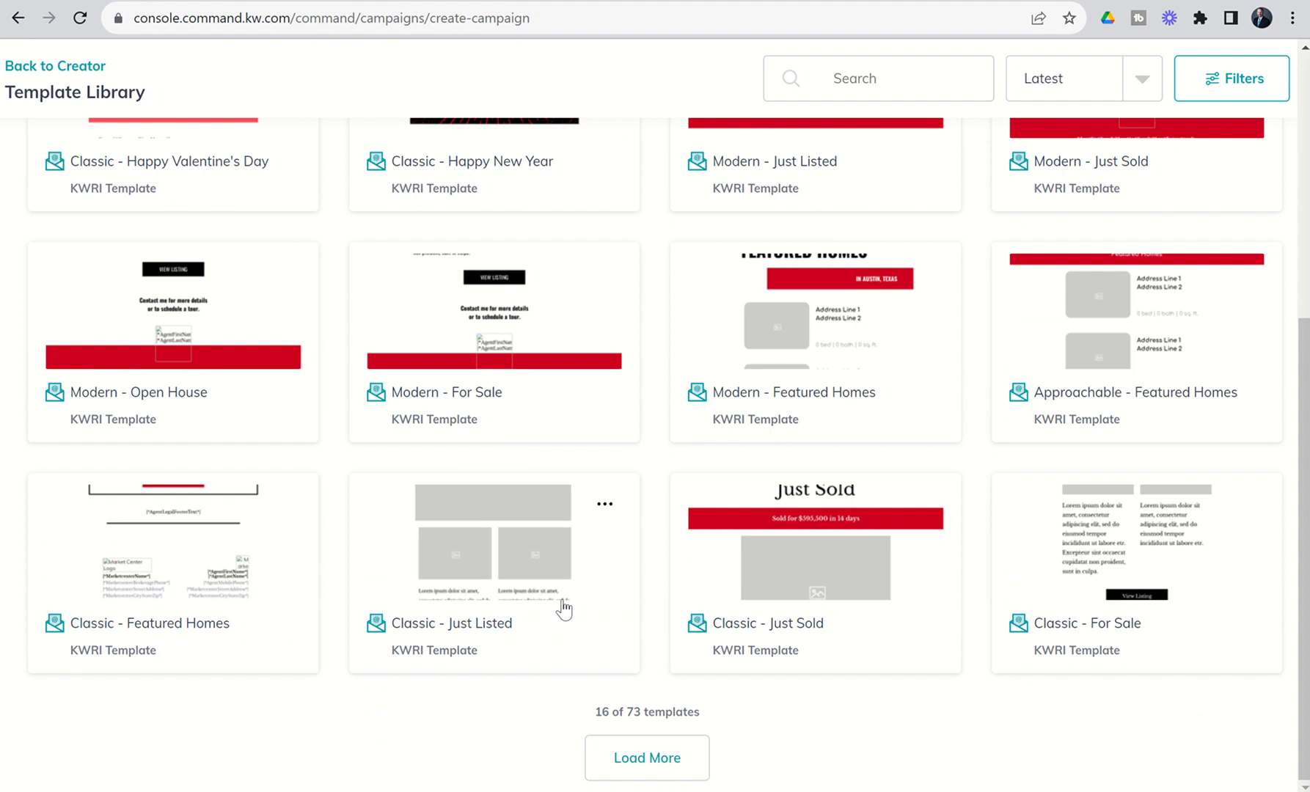
{"action": "scroll", "scroll_direction": "up", "scroll_amount": 3}
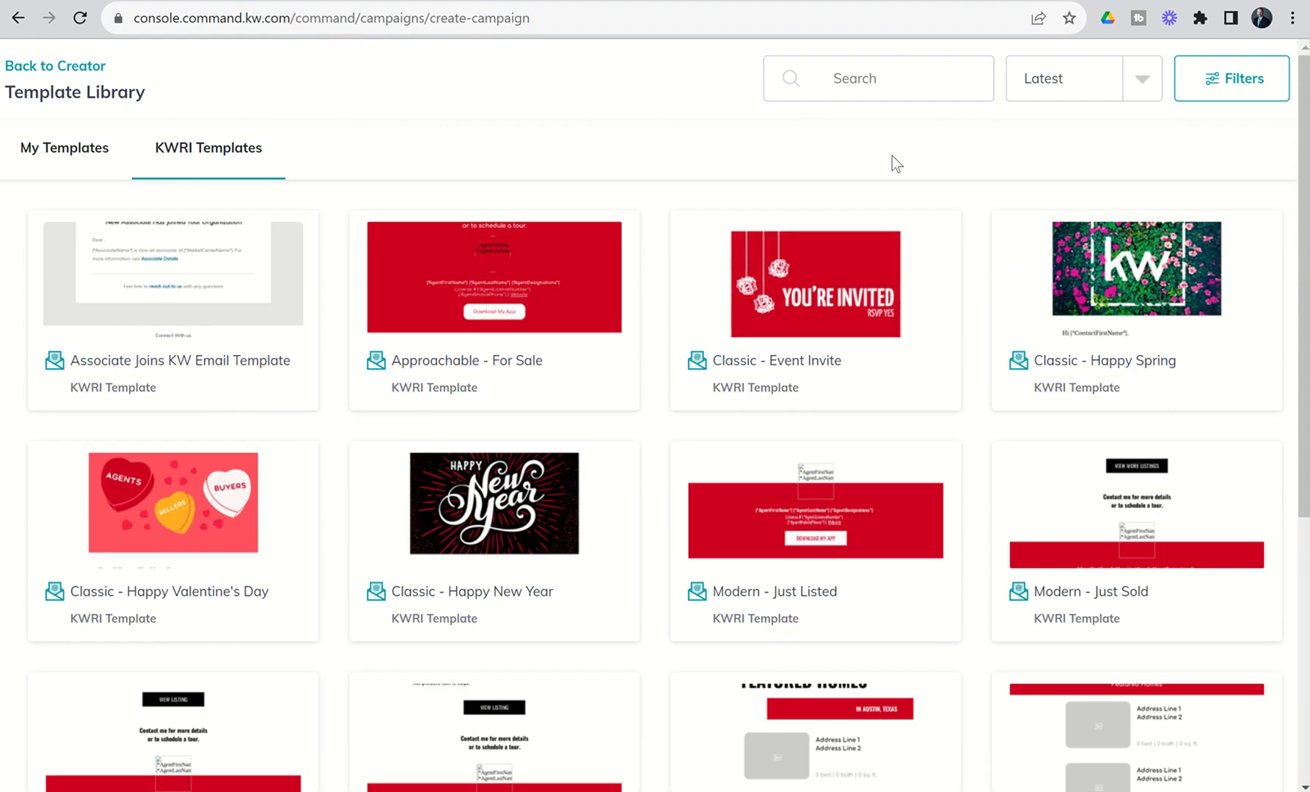
Search the Template Library for 'just listed' to show the Modern, Classic, Approachable and Luxury designs.
{"action": "left_click", "coordinate": [877, 78]}
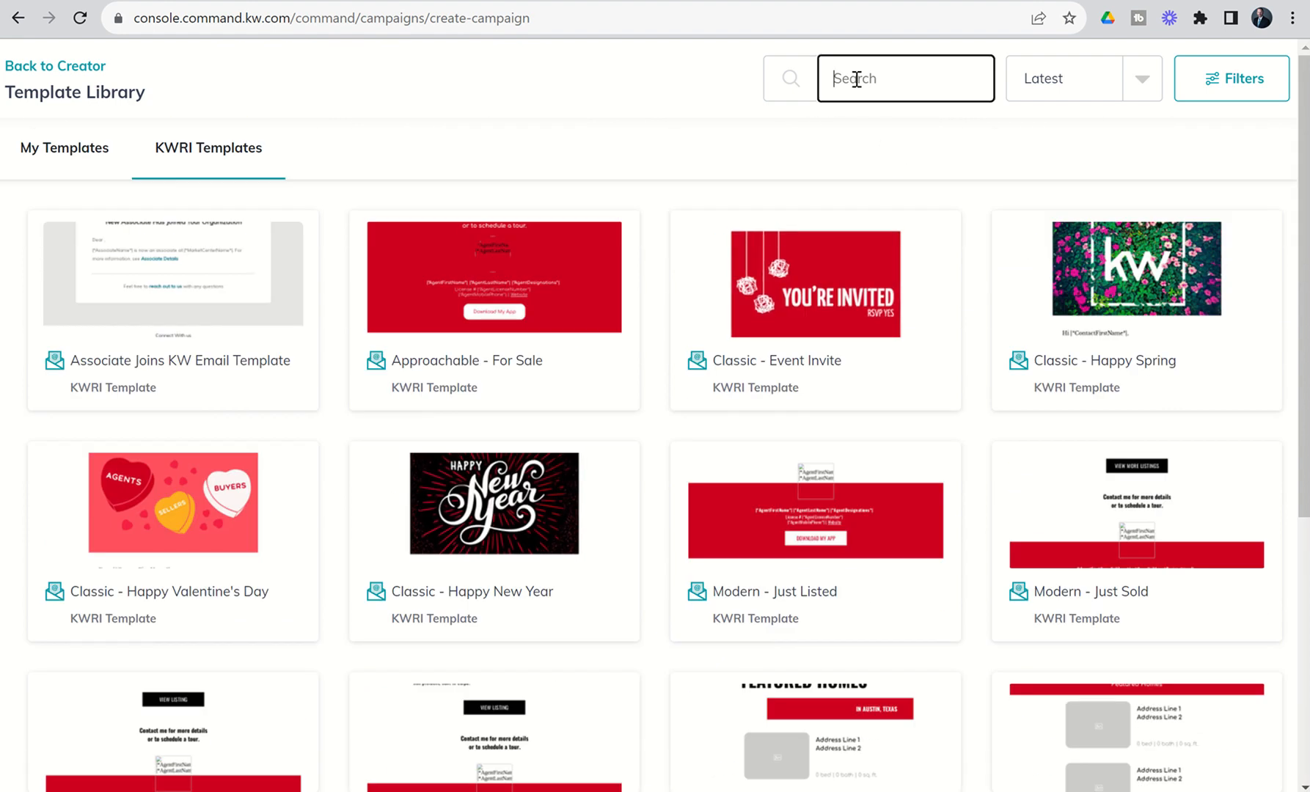
{"action": "type", "text": "just listed"}
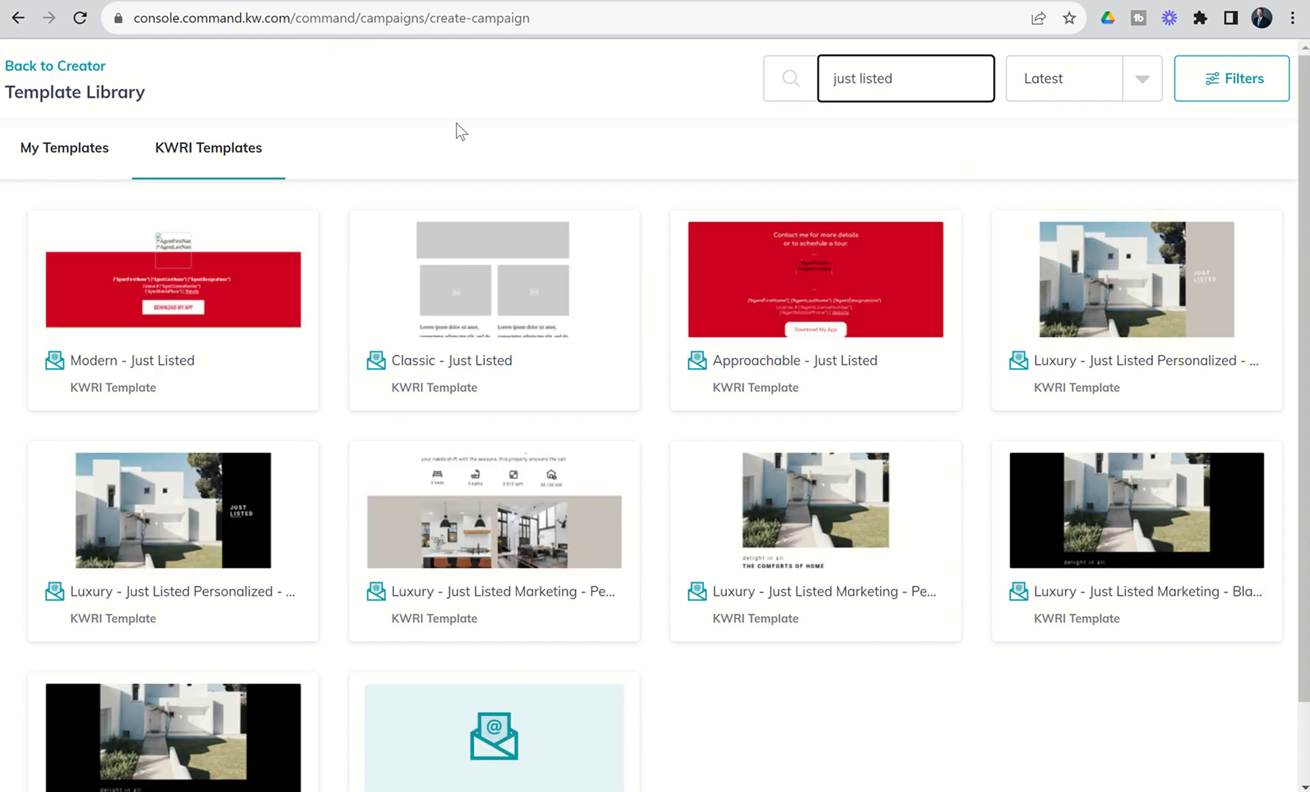
{"action": "scroll", "scroll_direction": "down", "scroll_amount": 3}
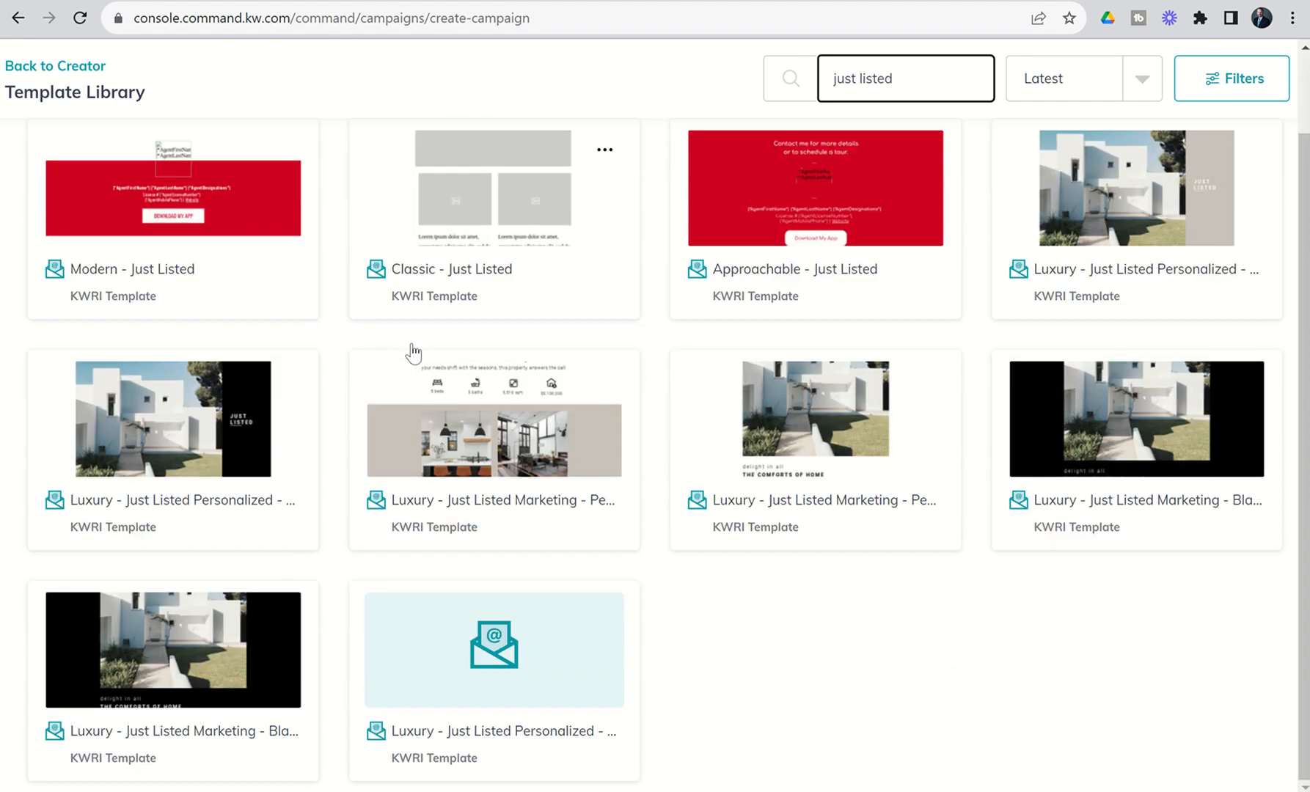
{"action": "scroll", "scroll_direction": "up", "scroll_amount": 3}
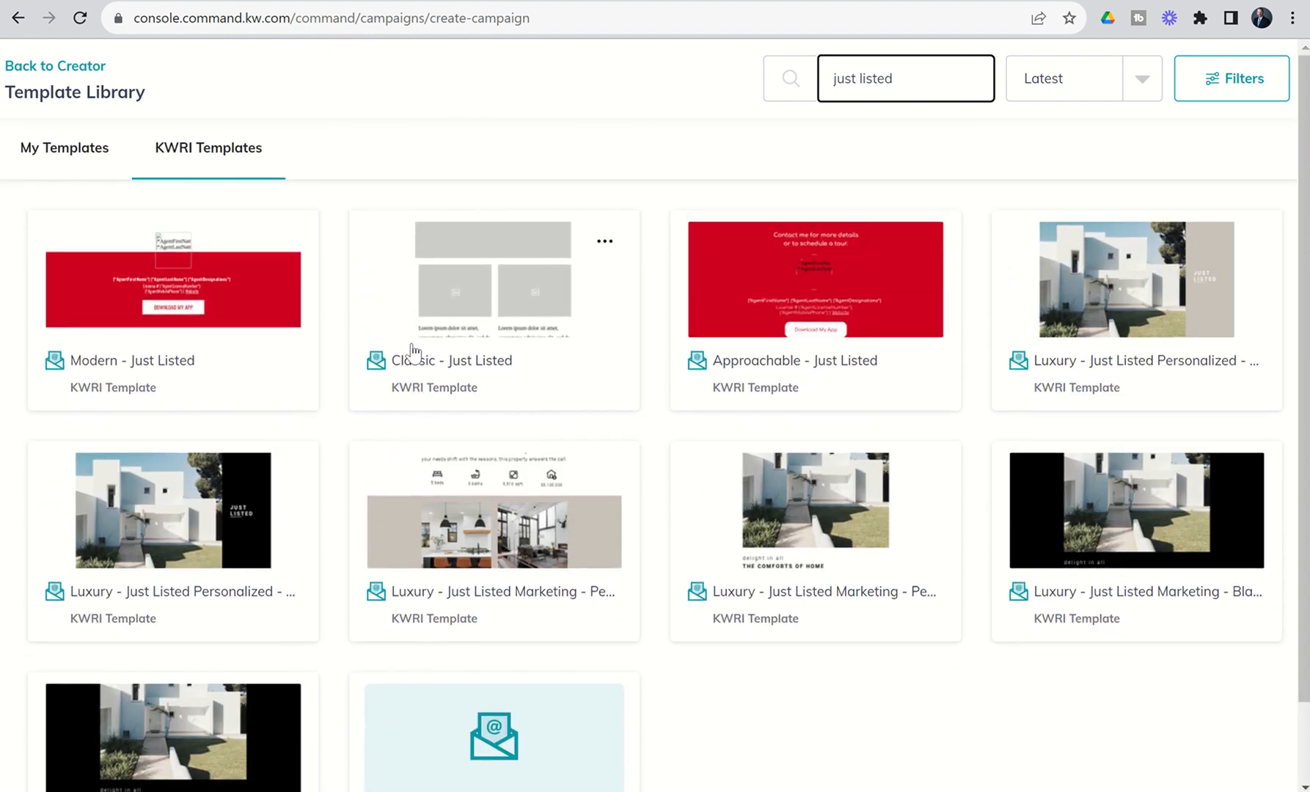
{"action": "mouse_move", "coordinate": [486, 195]}
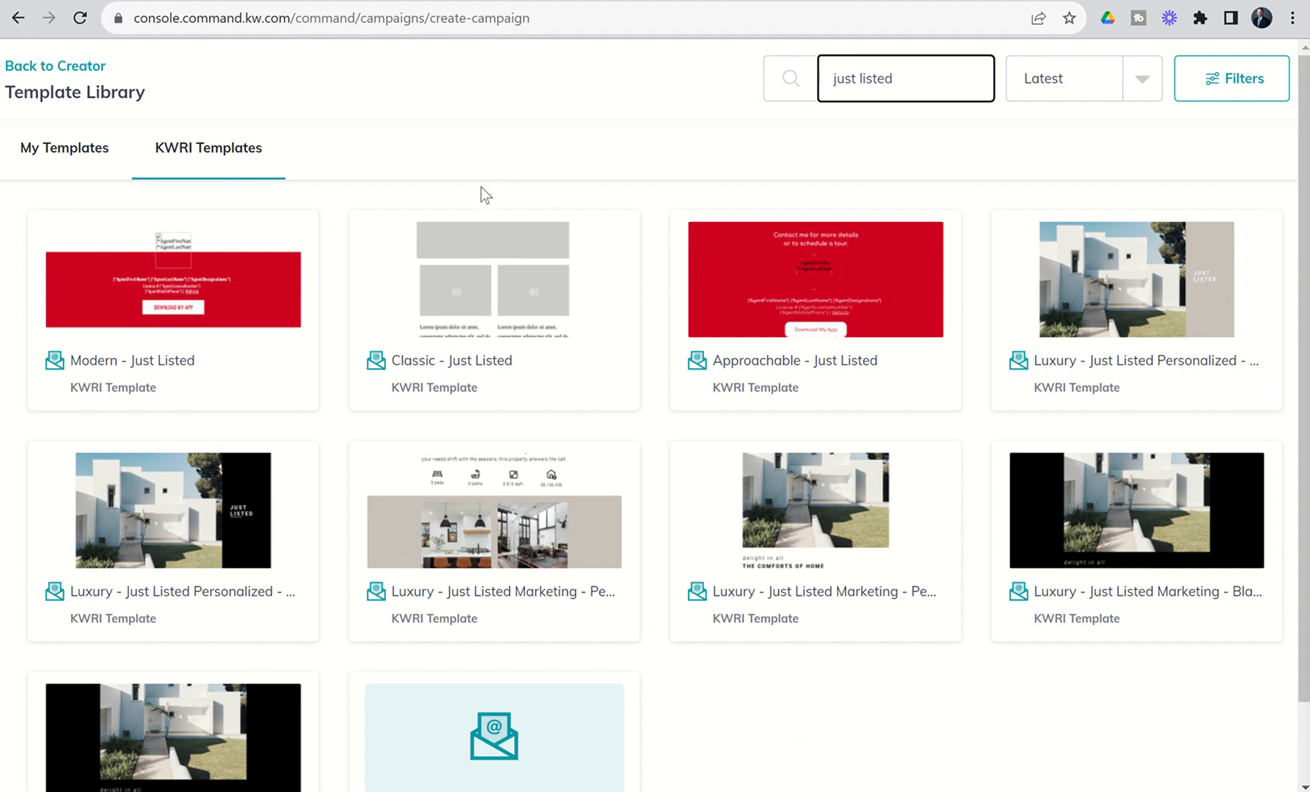
{"action": "mouse_move", "coordinate": [255, 289]}
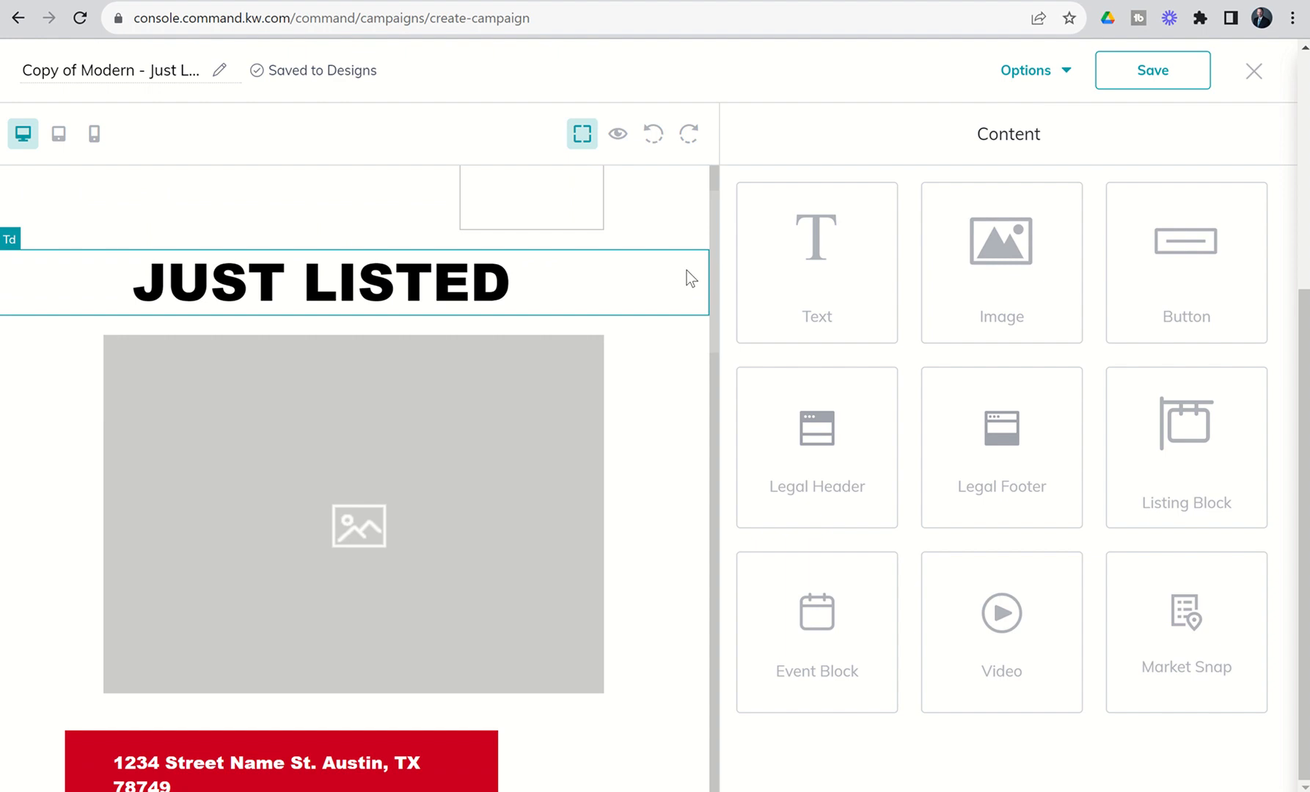
Save the Copy of Modern - Just Listed design and exit the editor, keeping the changes.
{"action": "scroll", "scroll_direction": "down", "scroll_amount": 3}
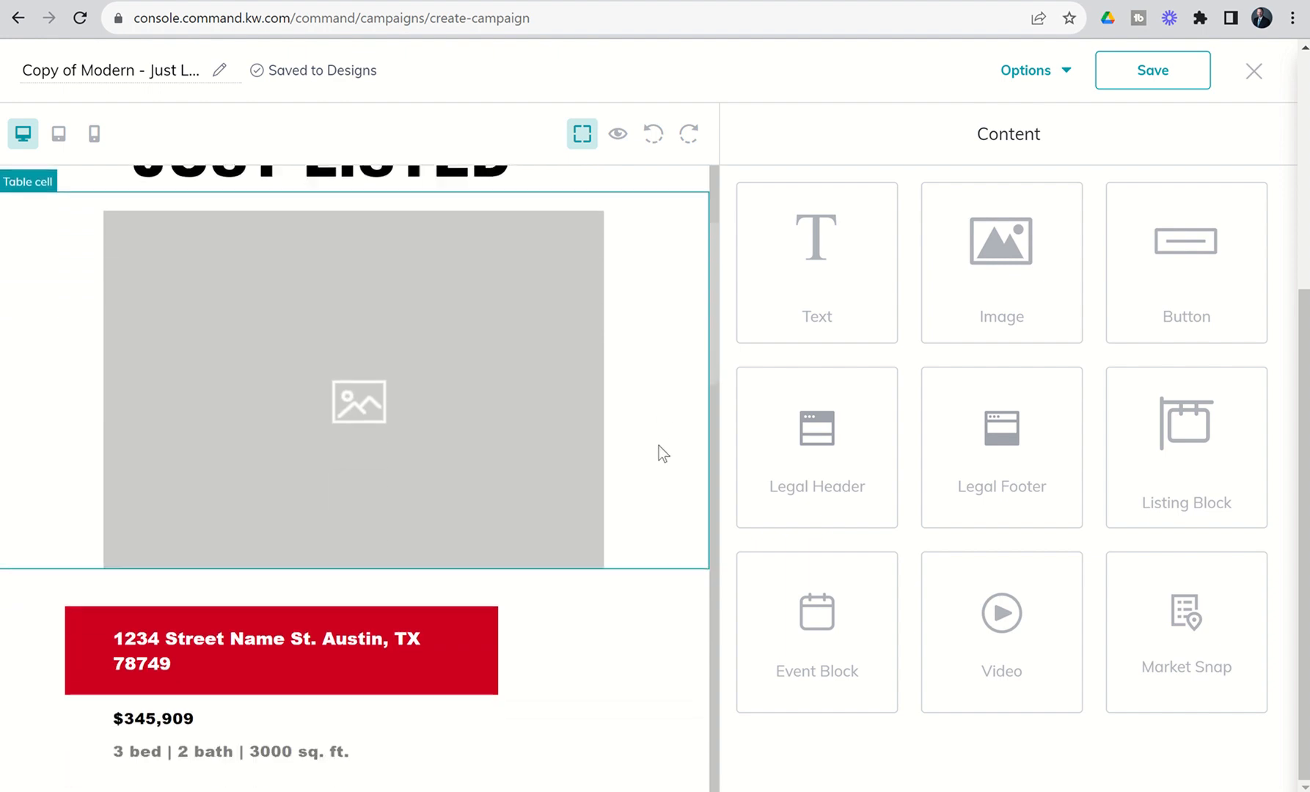
{"action": "scroll", "scroll_direction": "down", "scroll_amount": 3}
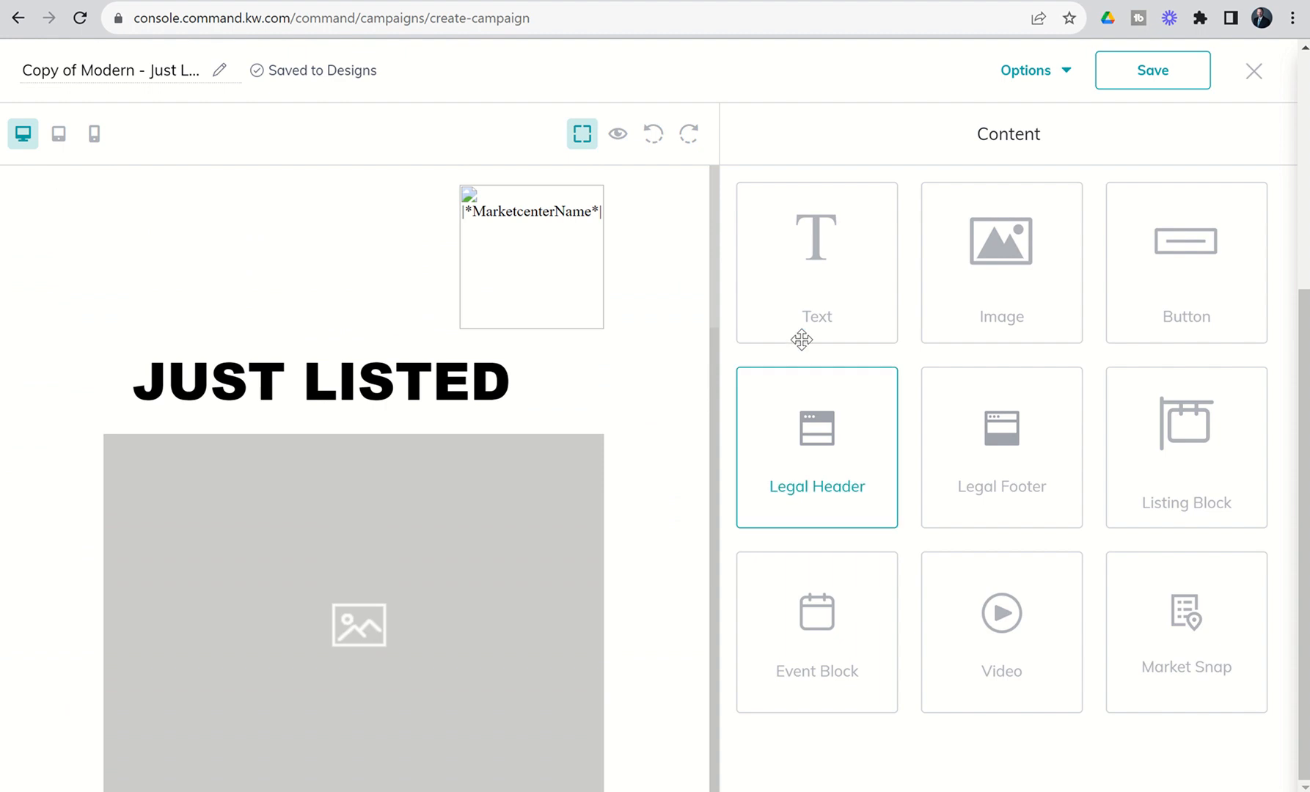
{"action": "mouse_move", "coordinate": [842, 141]}
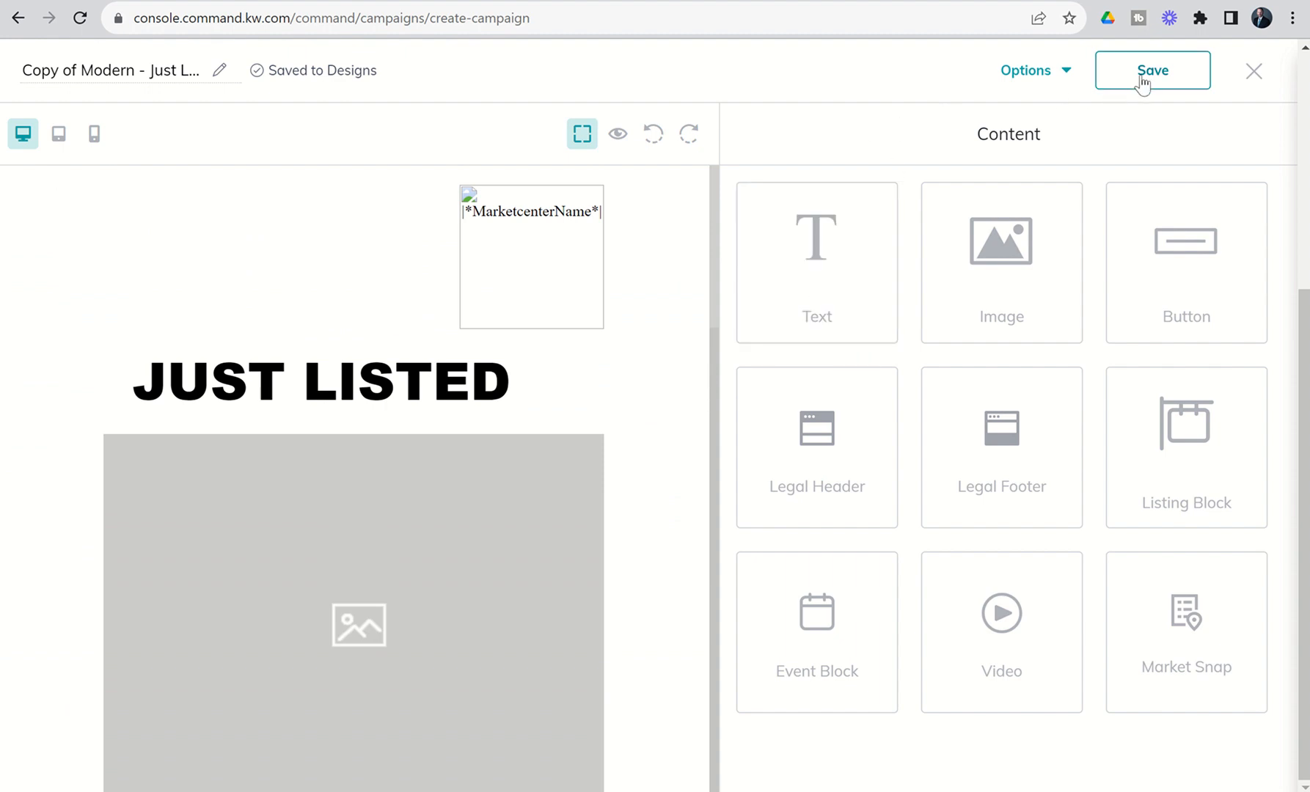
{"action": "left_click", "coordinate": [1152, 70]}
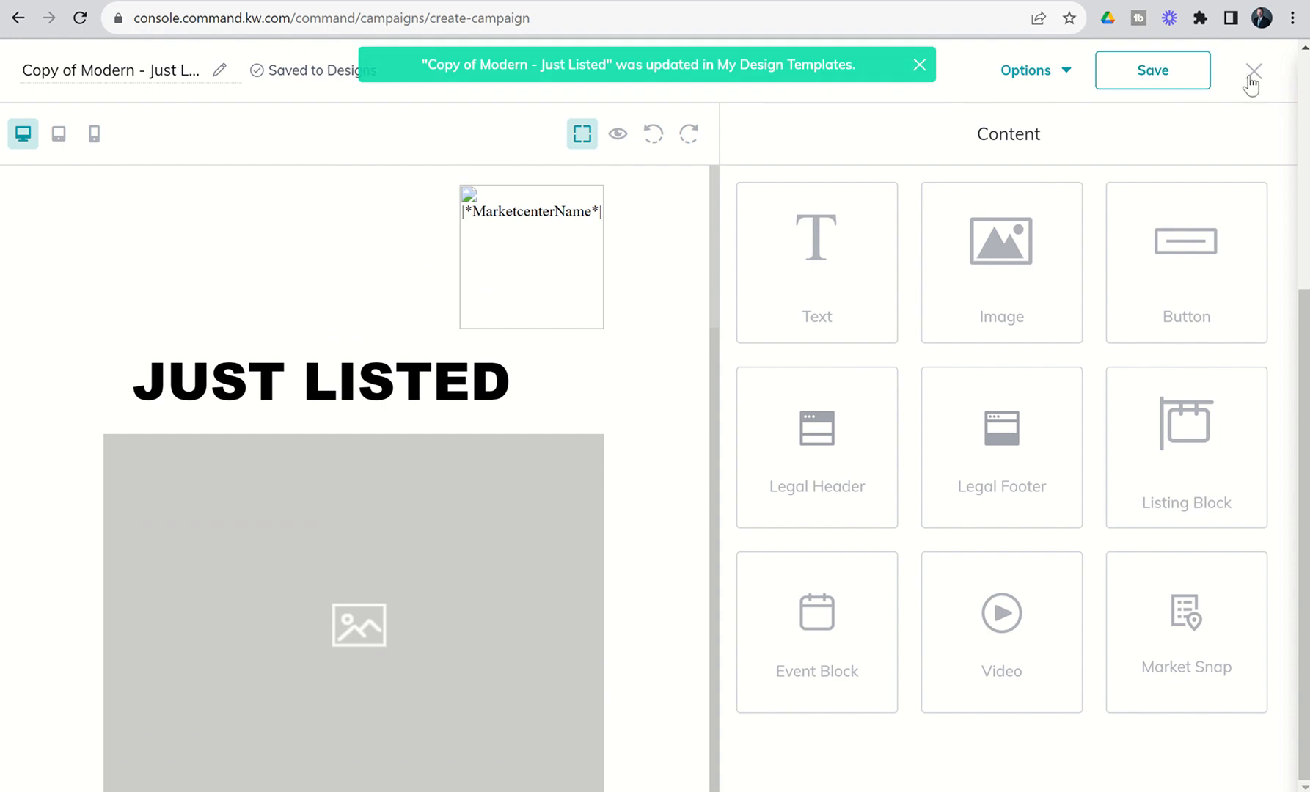
{"action": "left_click", "coordinate": [1253, 71]}
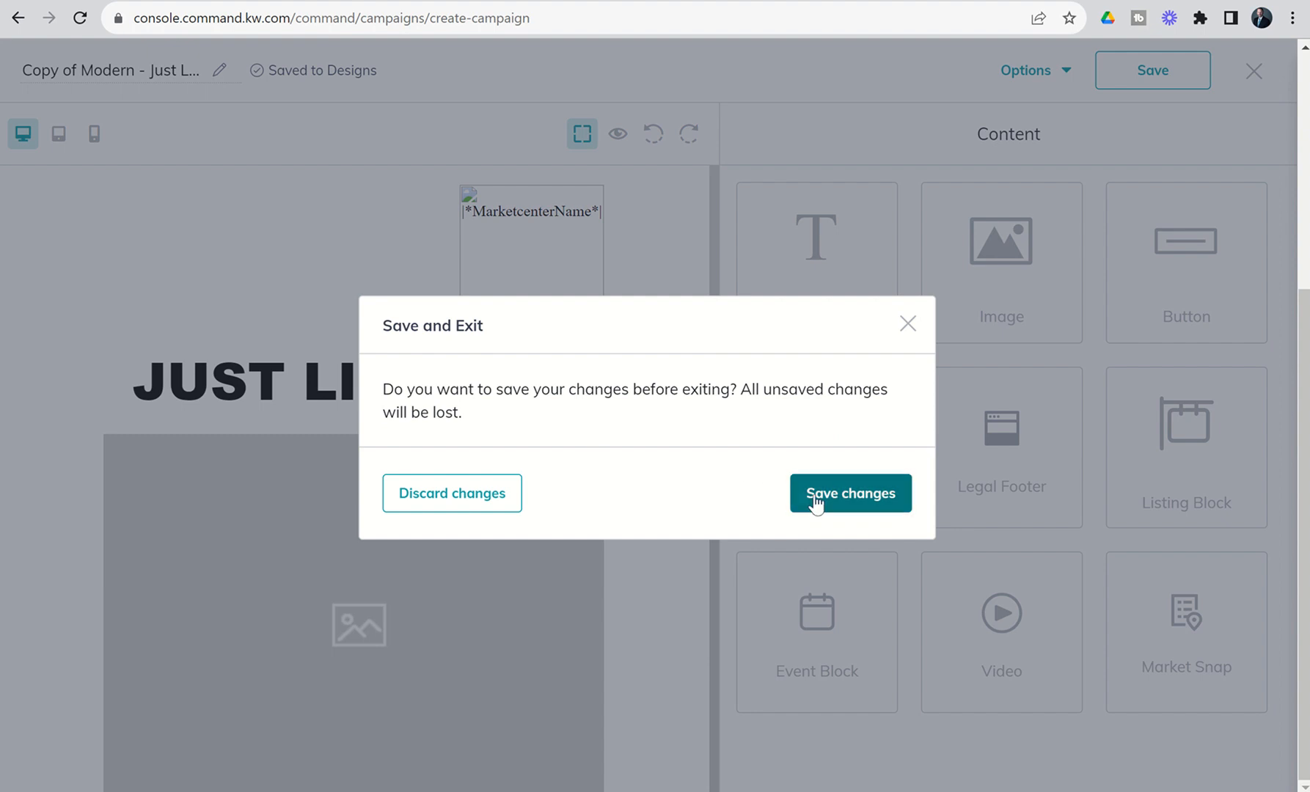
{"action": "left_click", "coordinate": [849, 493]}
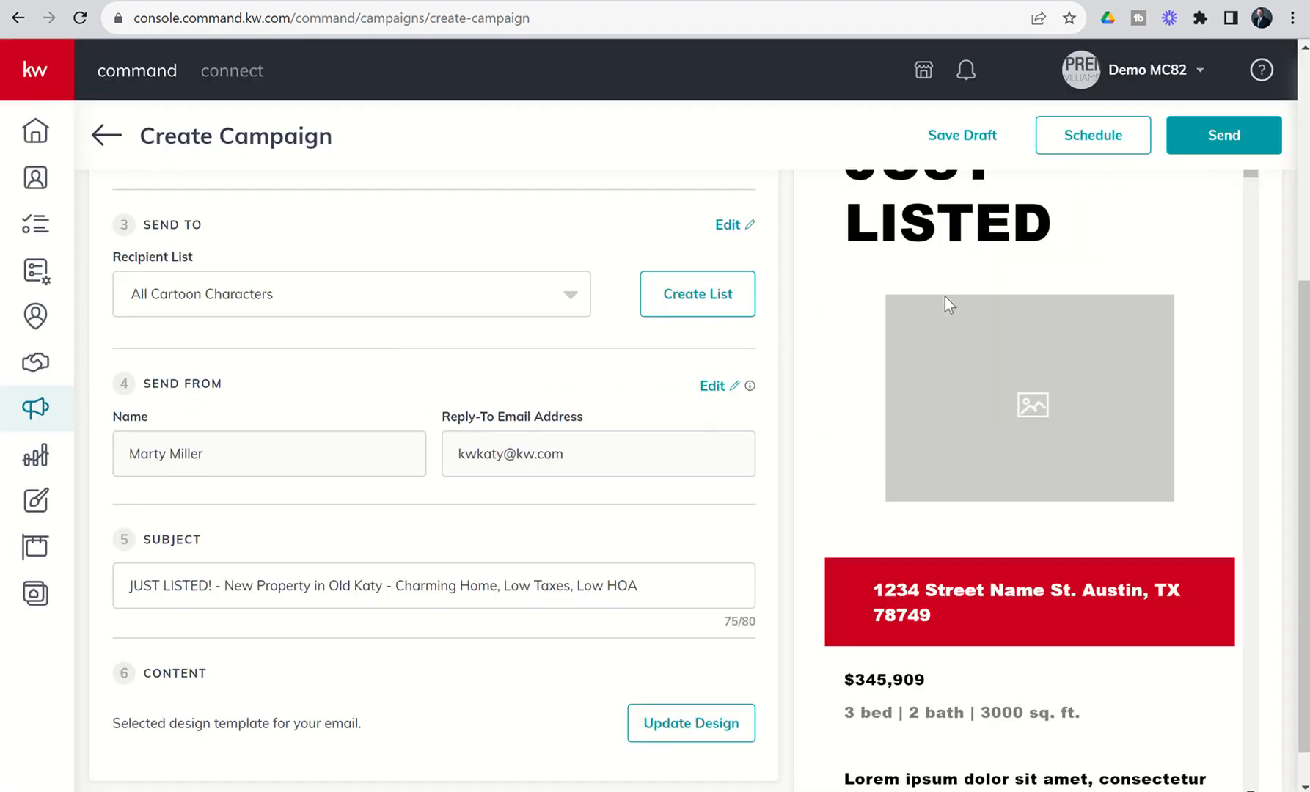
{"action": "scroll", "scroll_direction": "up", "scroll_amount": 3}
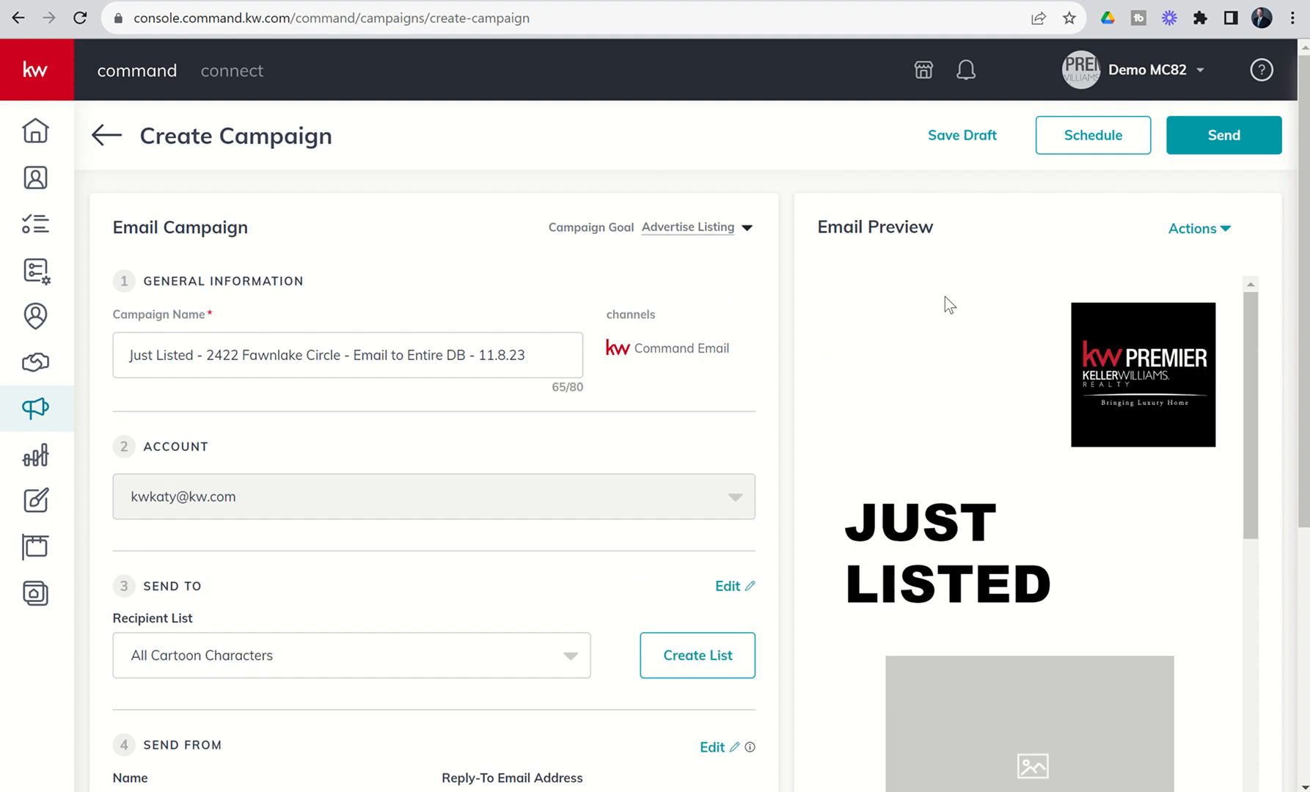
{"action": "scroll", "scroll_direction": "down", "scroll_amount": 3}
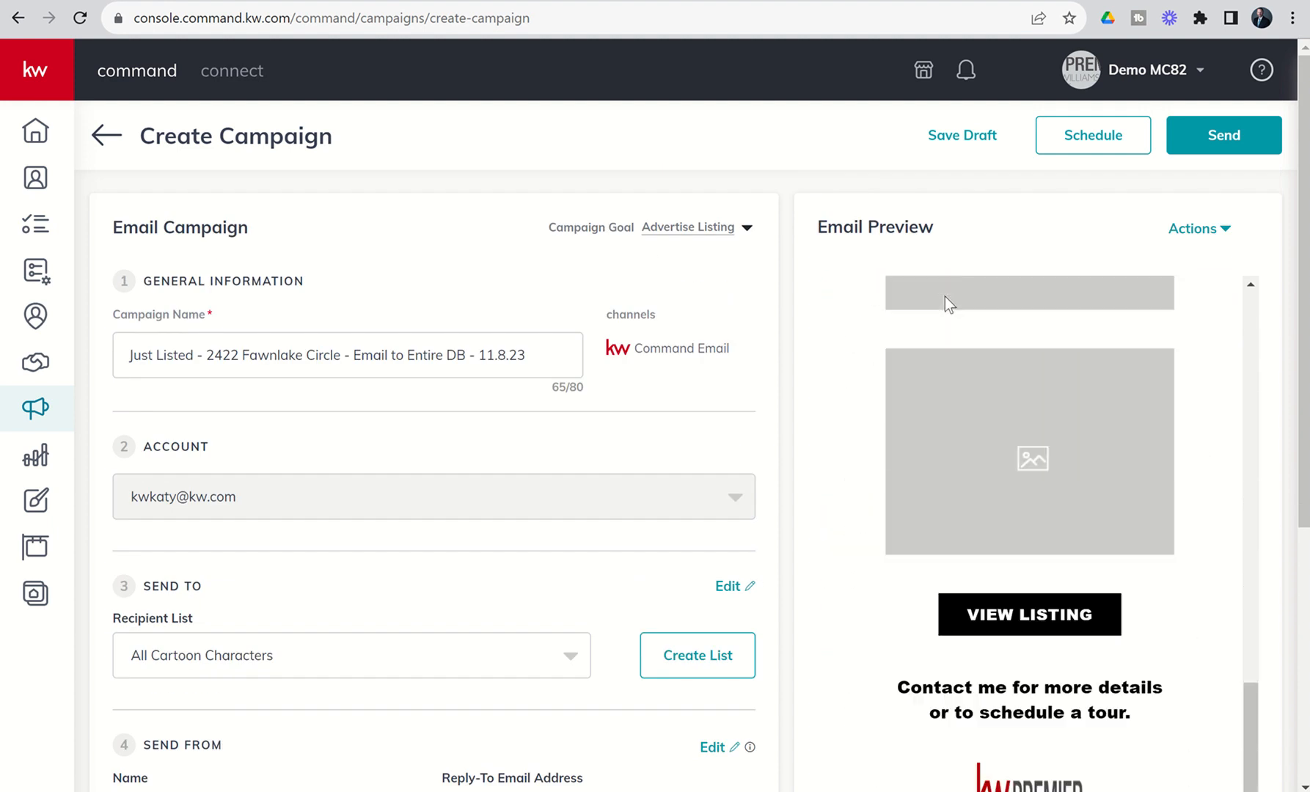
{"action": "scroll", "scroll_direction": "down", "scroll_amount": 3}
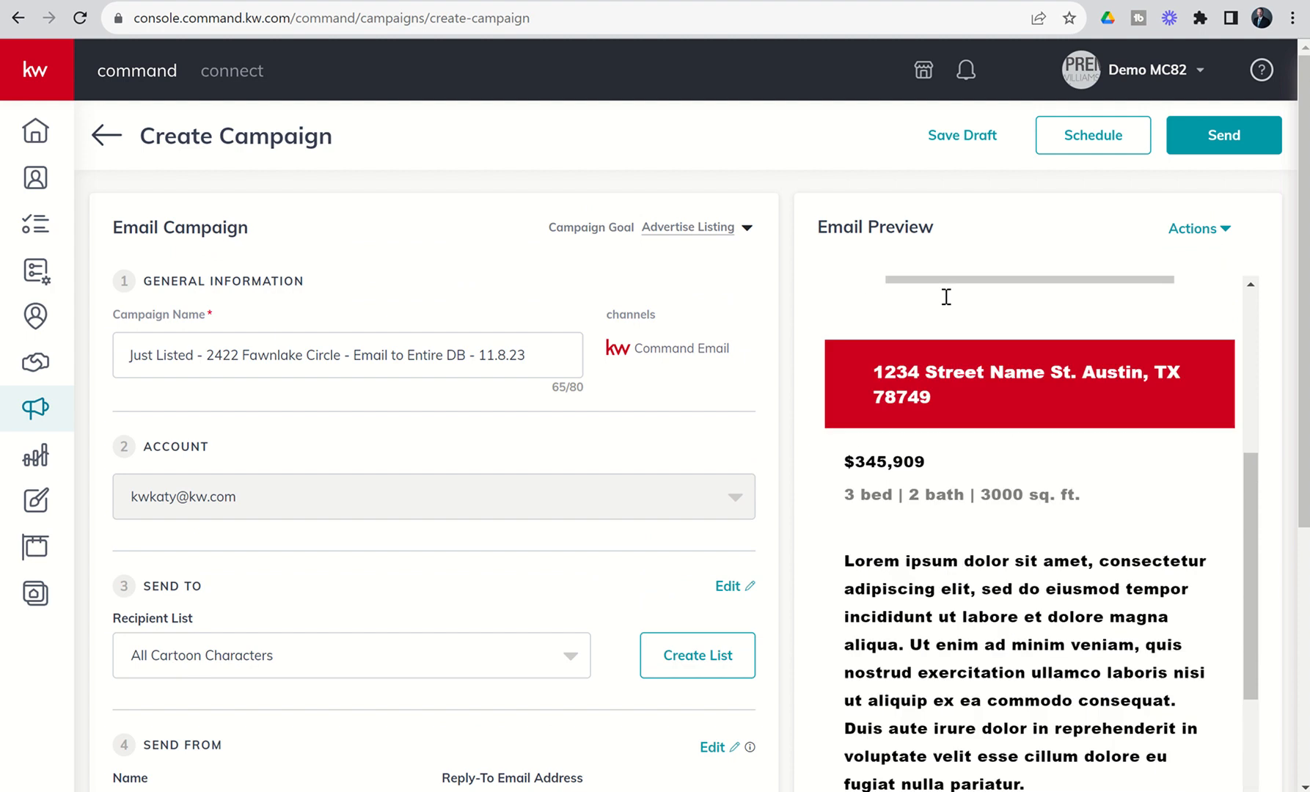
{"action": "scroll", "scroll_direction": "up", "scroll_amount": 3}
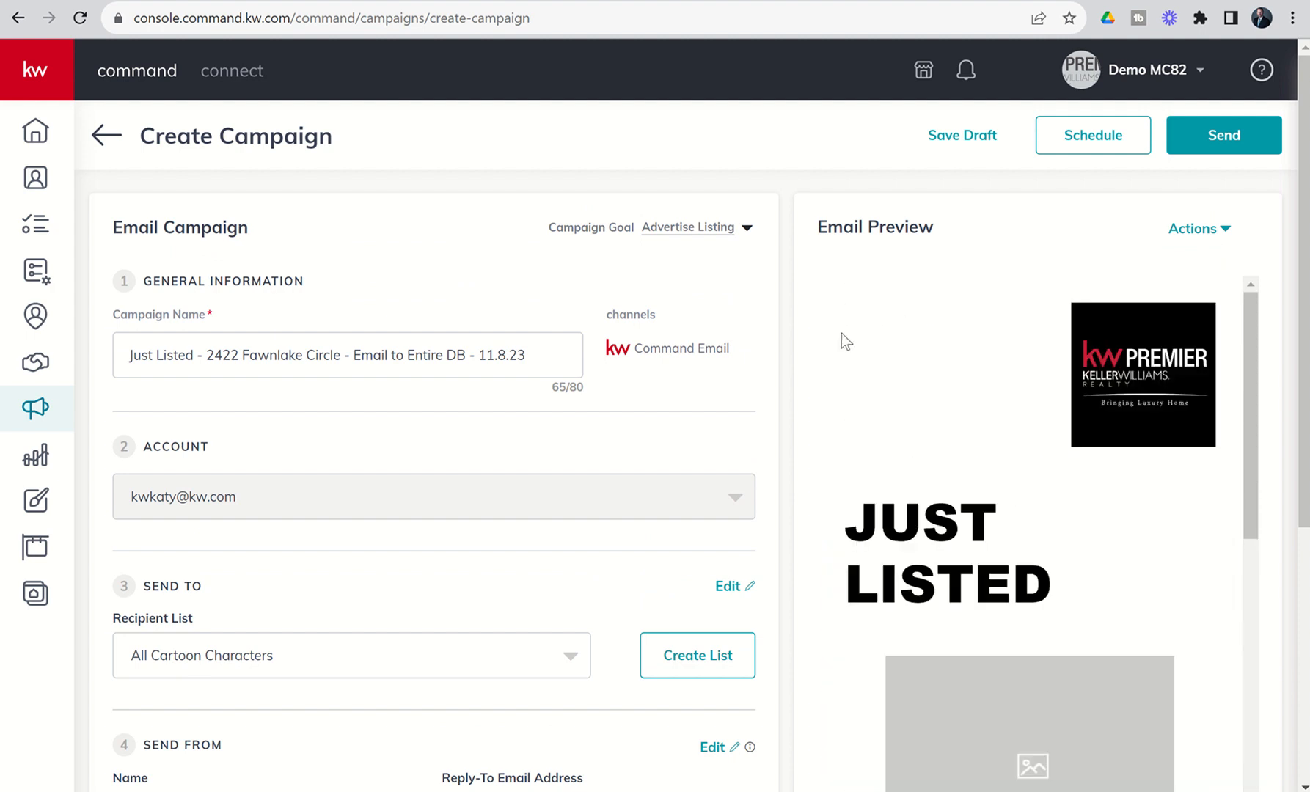
{"action": "mouse_move", "coordinate": [747, 395]}
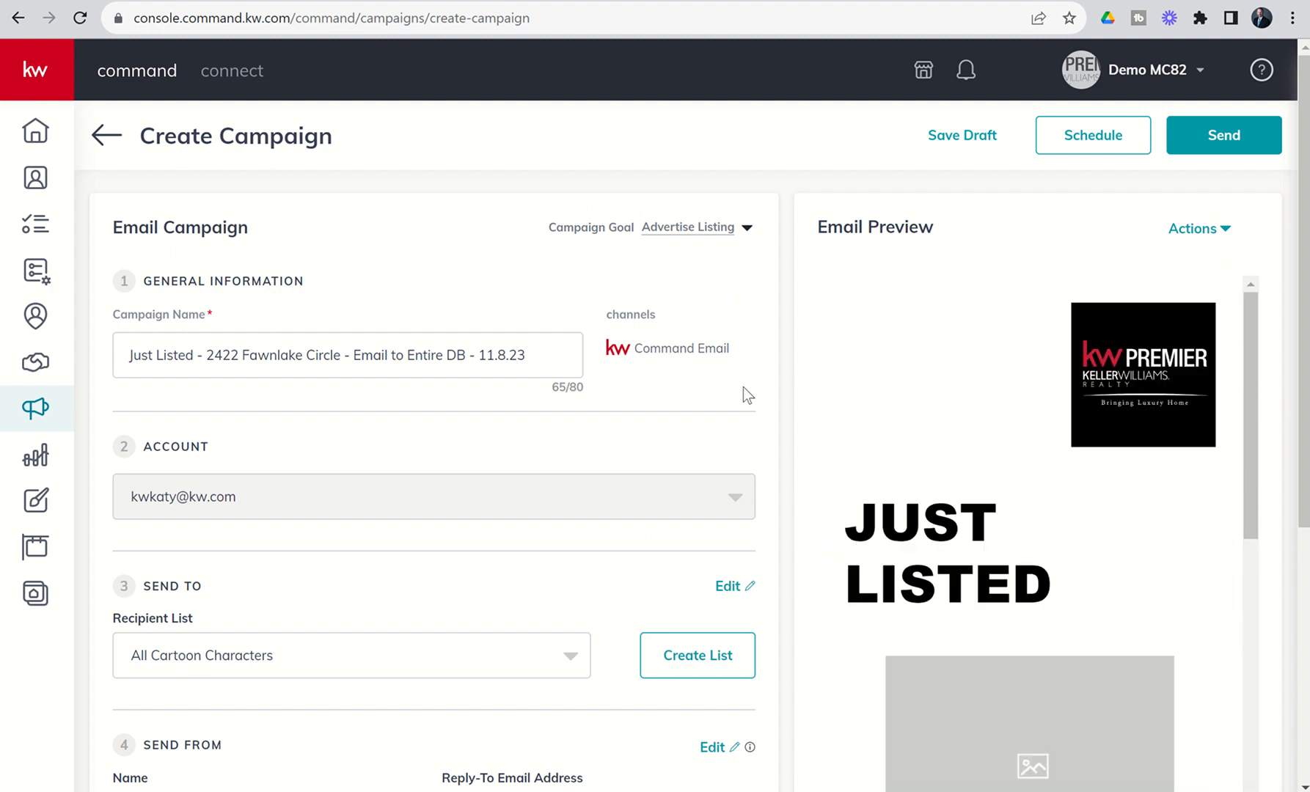
{"action": "scroll", "scroll_direction": "down", "scroll_amount": 3}
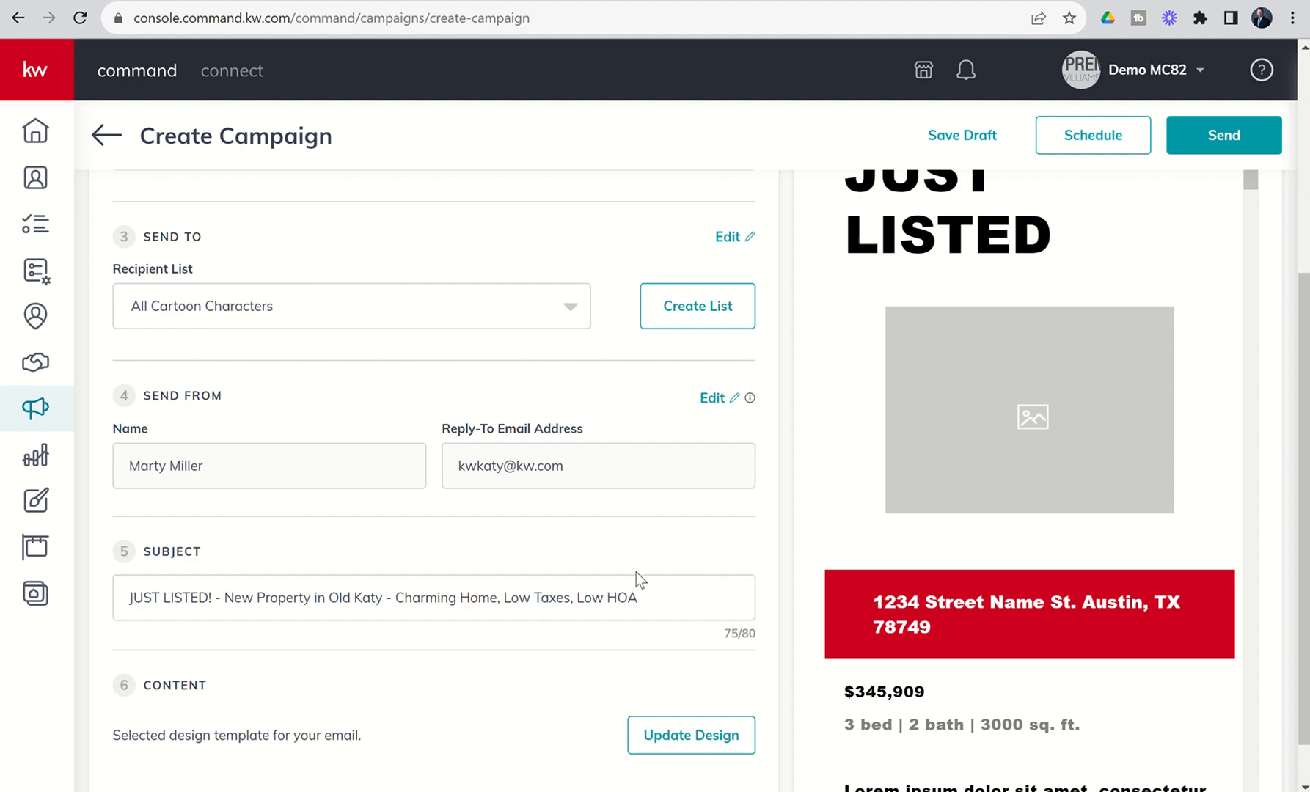
{"action": "scroll", "scroll_direction": "up", "scroll_amount": 3}
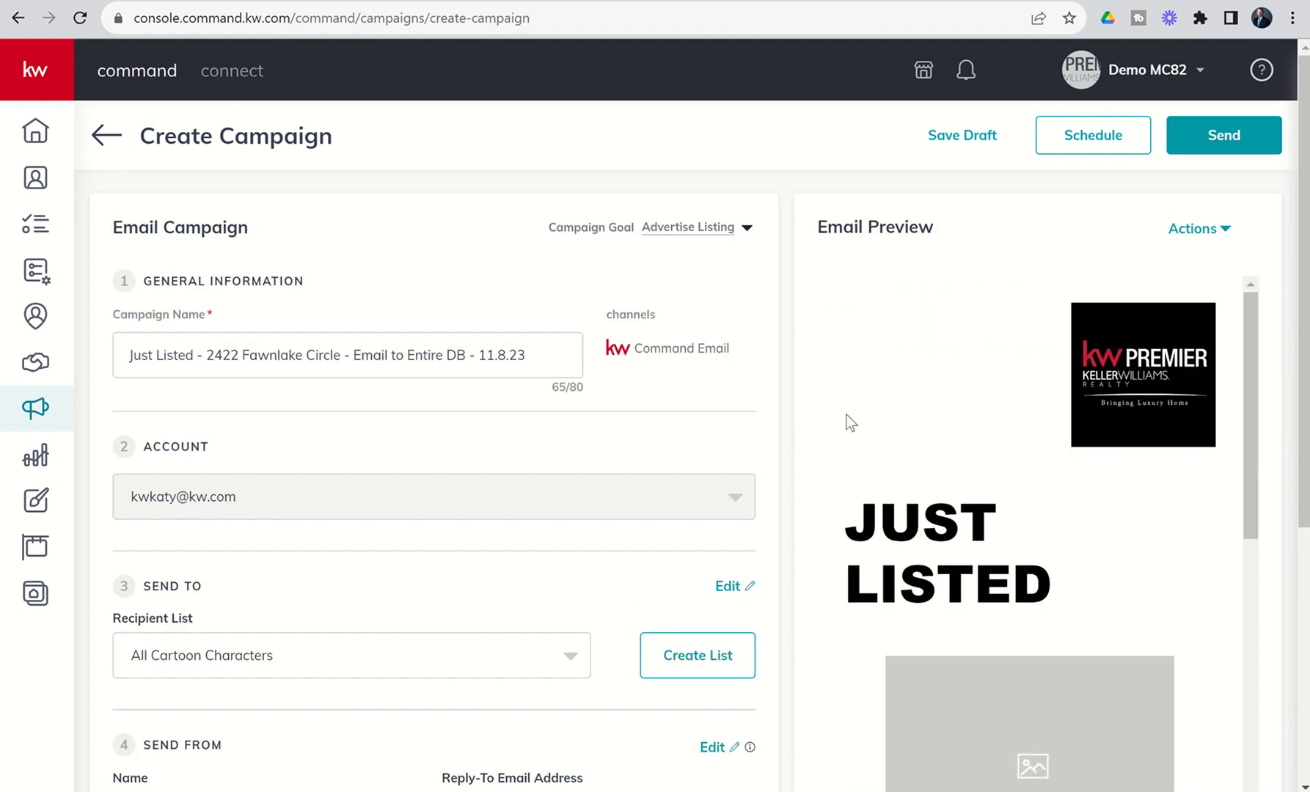
{"action": "mouse_move", "coordinate": [1223, 135]}
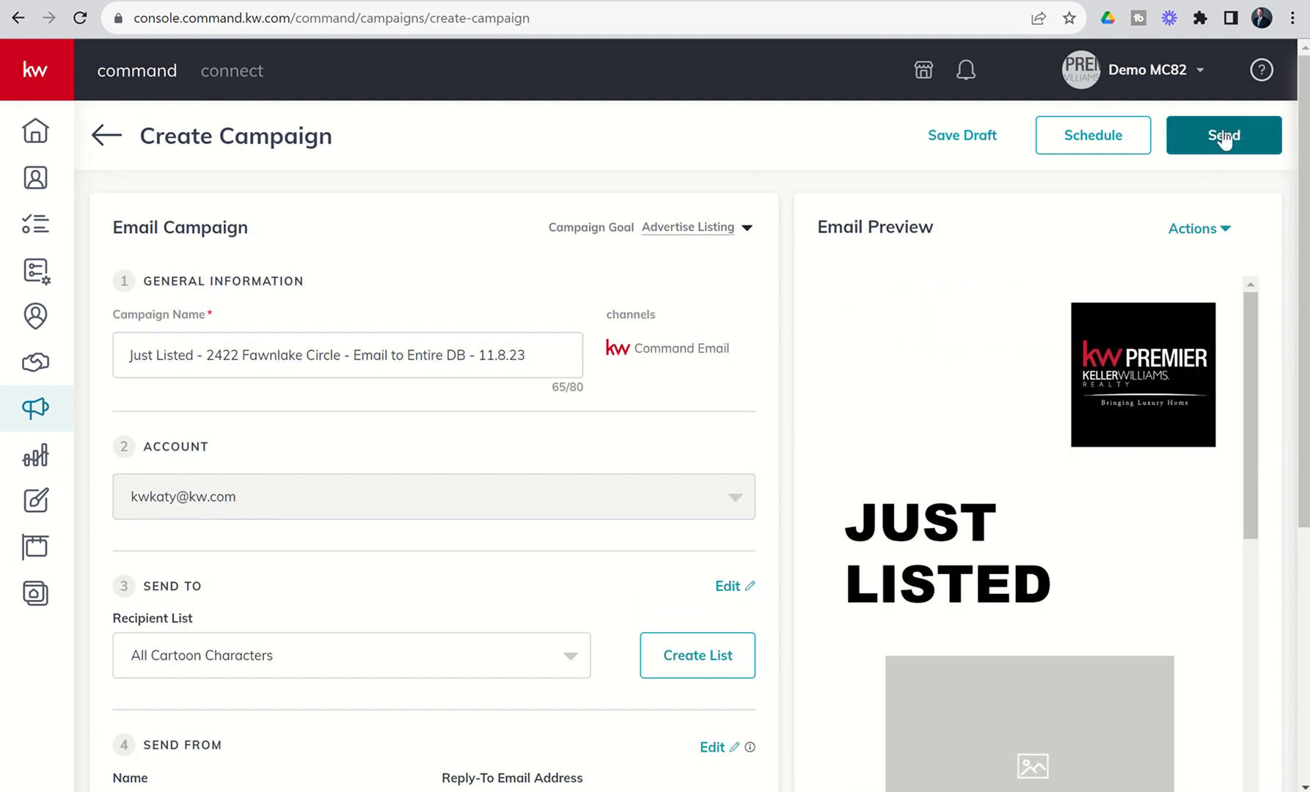
{"action": "mouse_move", "coordinate": [1091, 134]}
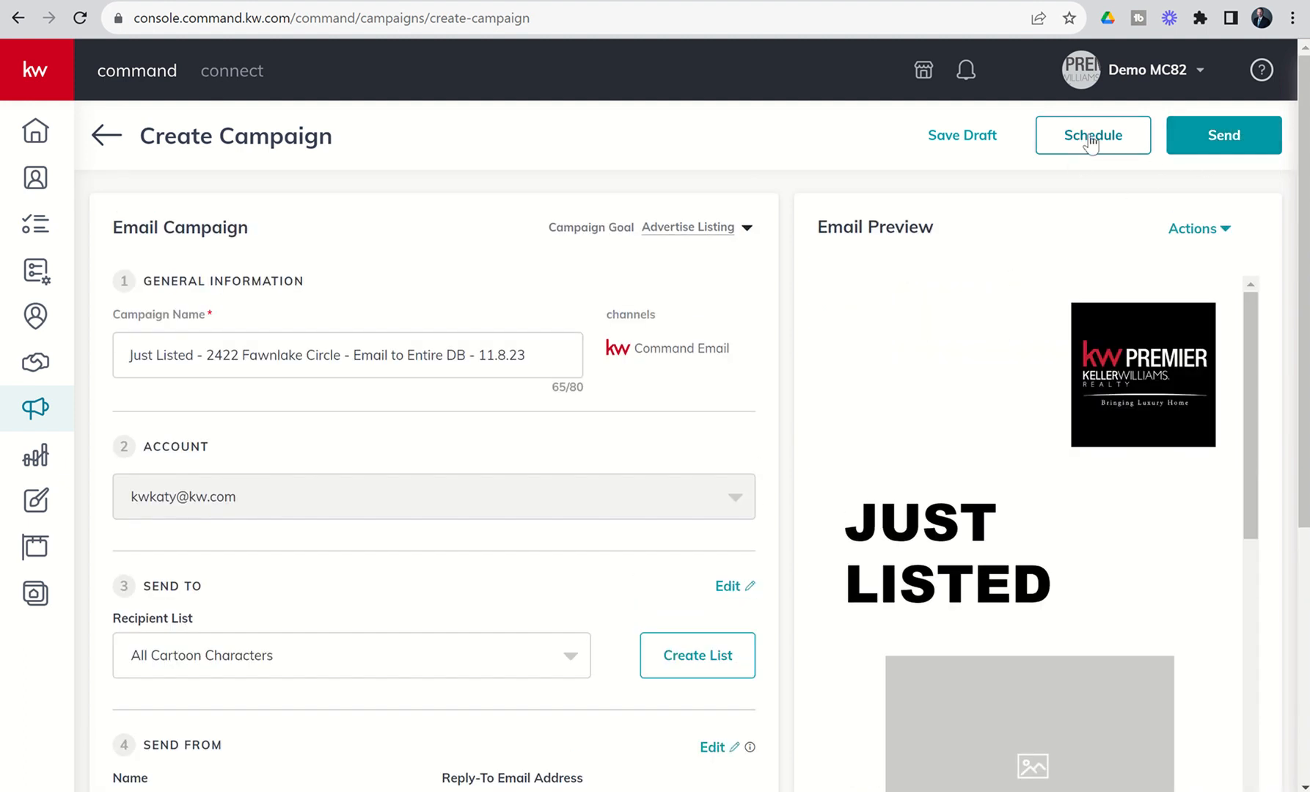
Bring up the Schedule Campaign dialog showing November 8, 2023 9:22 AM as the send time.
{"action": "left_click", "coordinate": [1091, 134]}
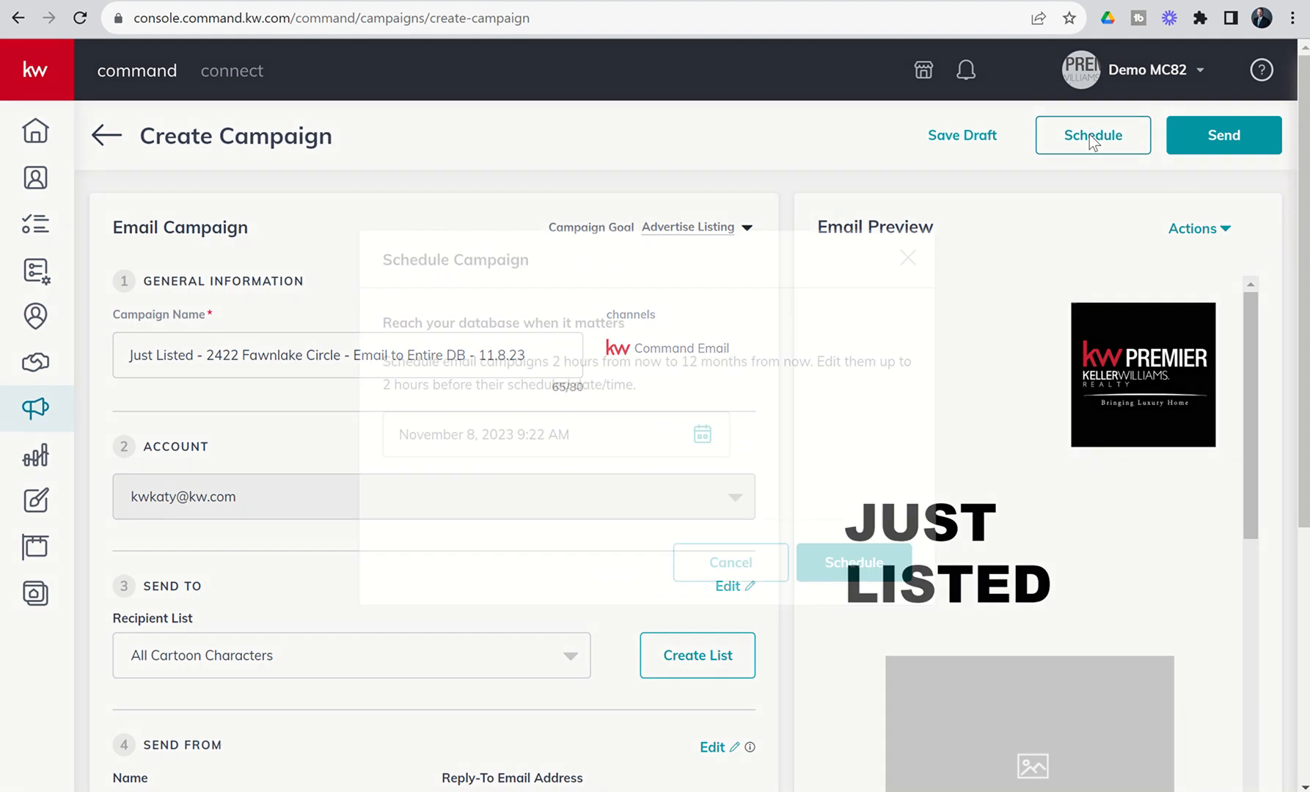
{"action": "left_click", "coordinate": [1091, 135]}
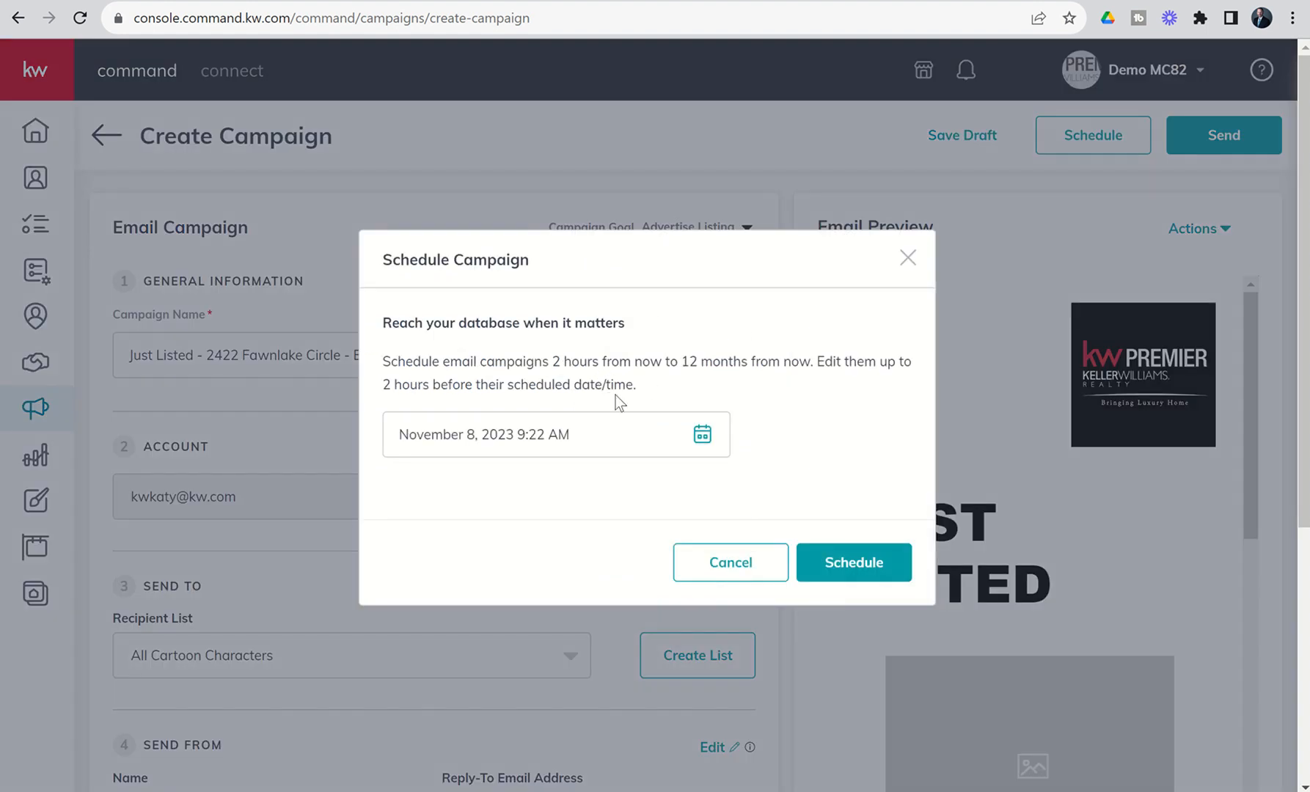
{"action": "mouse_move", "coordinate": [573, 511]}
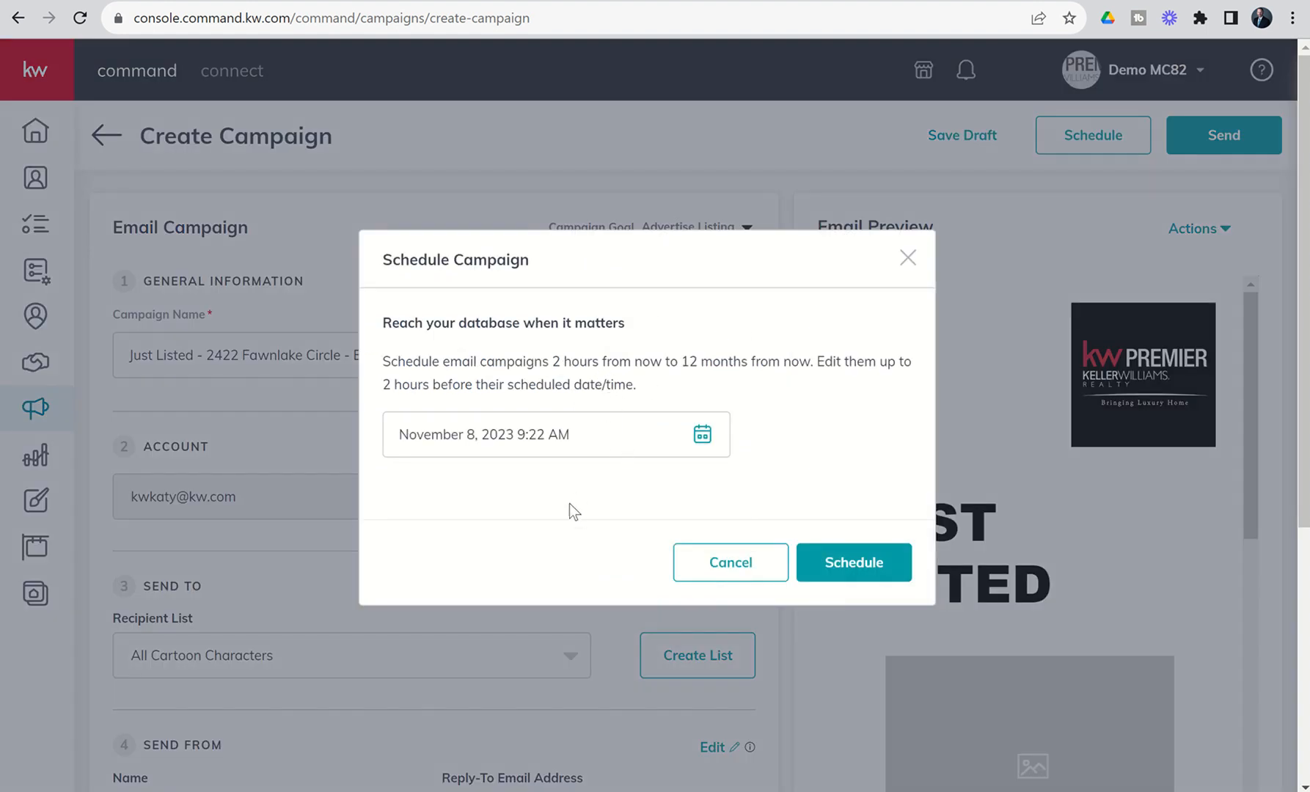
{"action": "mouse_move", "coordinate": [507, 368]}
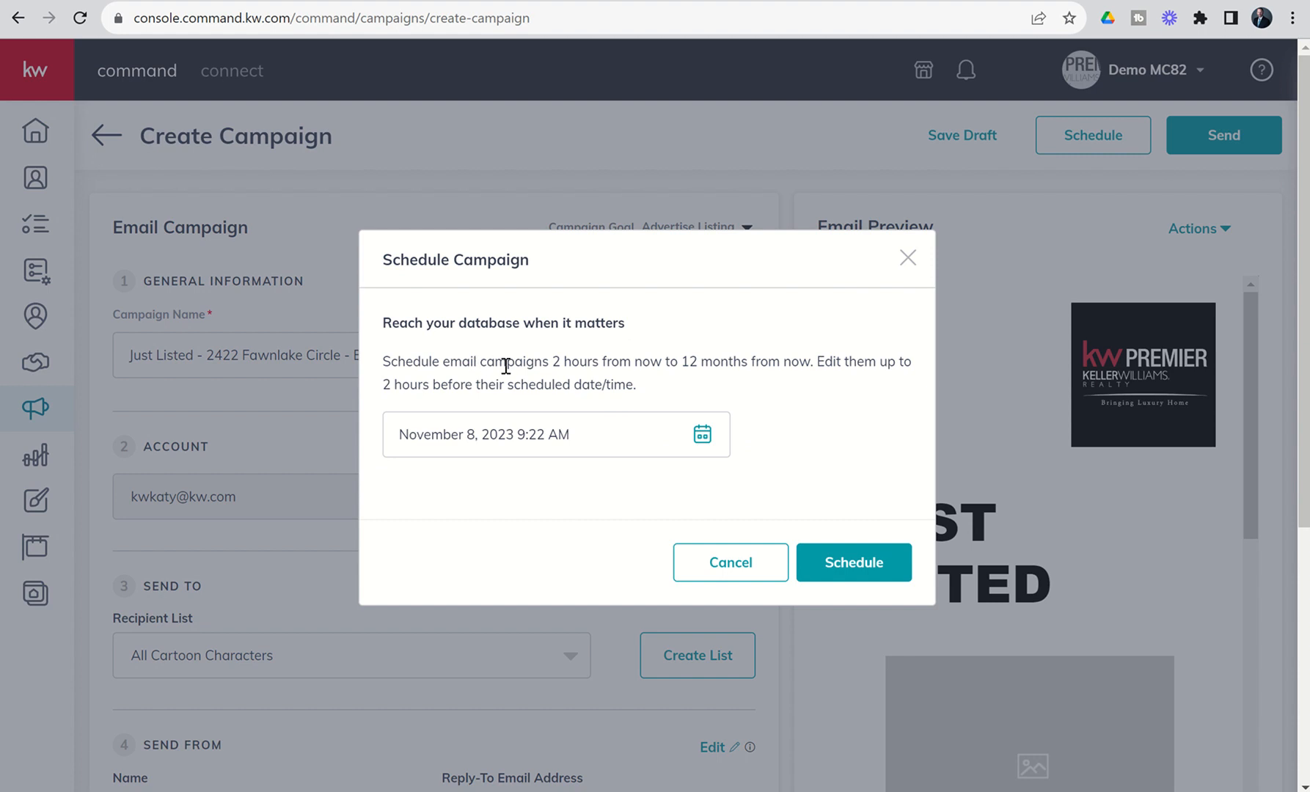
{"action": "mouse_move", "coordinate": [709, 362]}
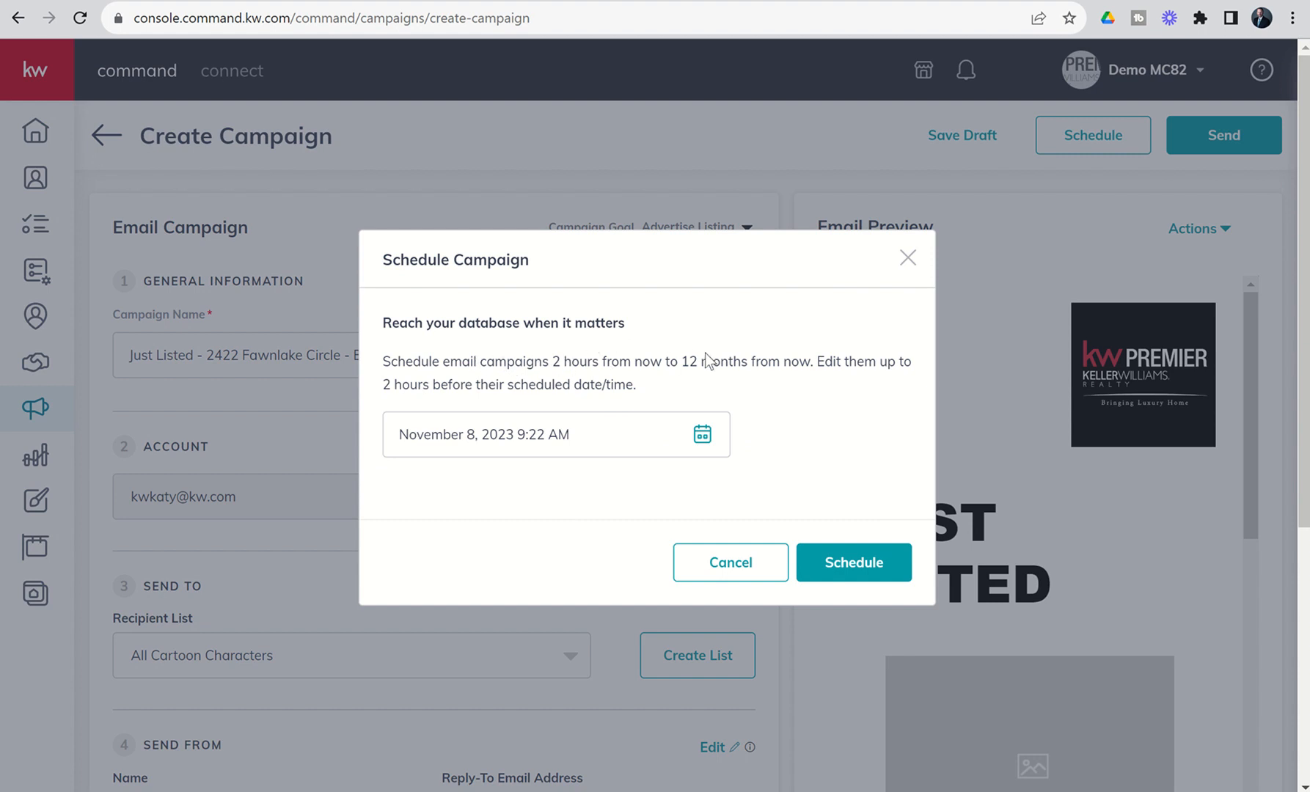
{"action": "mouse_move", "coordinate": [808, 354]}
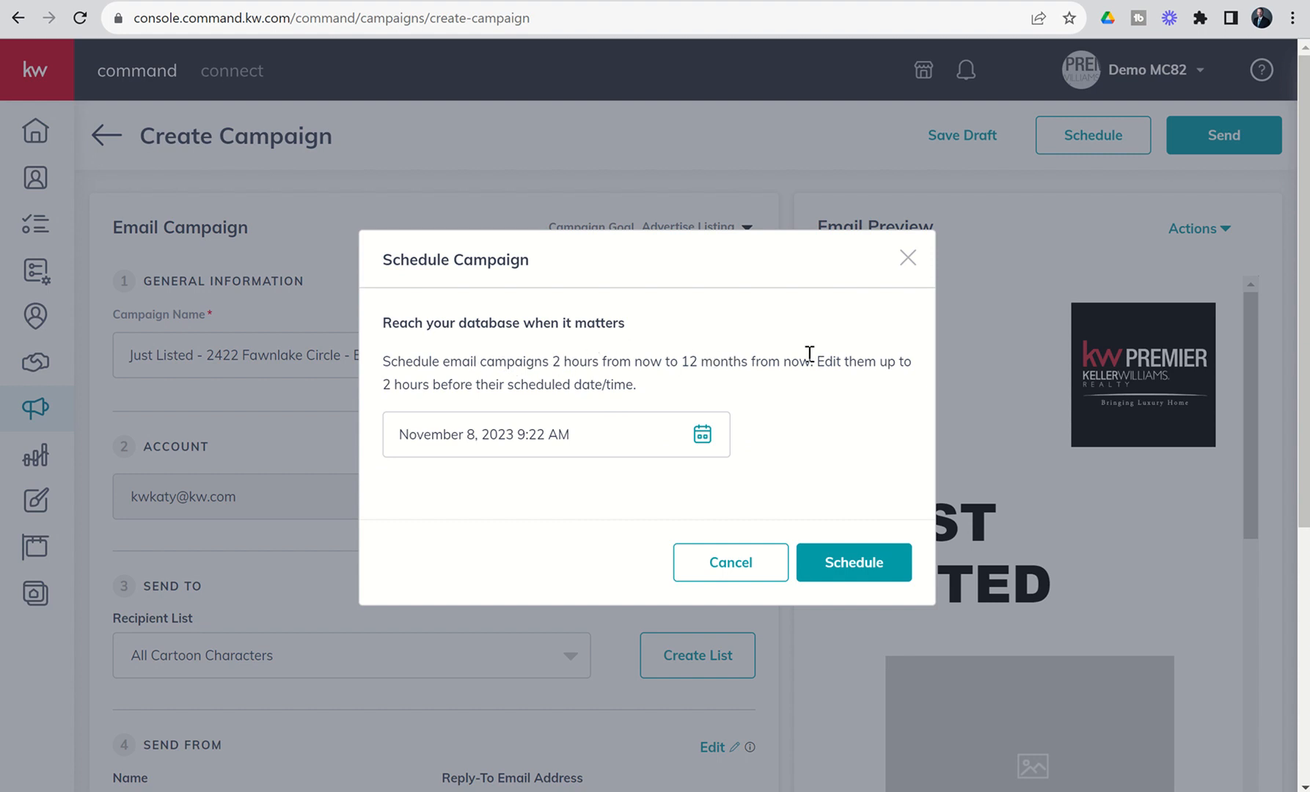
{"action": "mouse_move", "coordinate": [449, 380]}
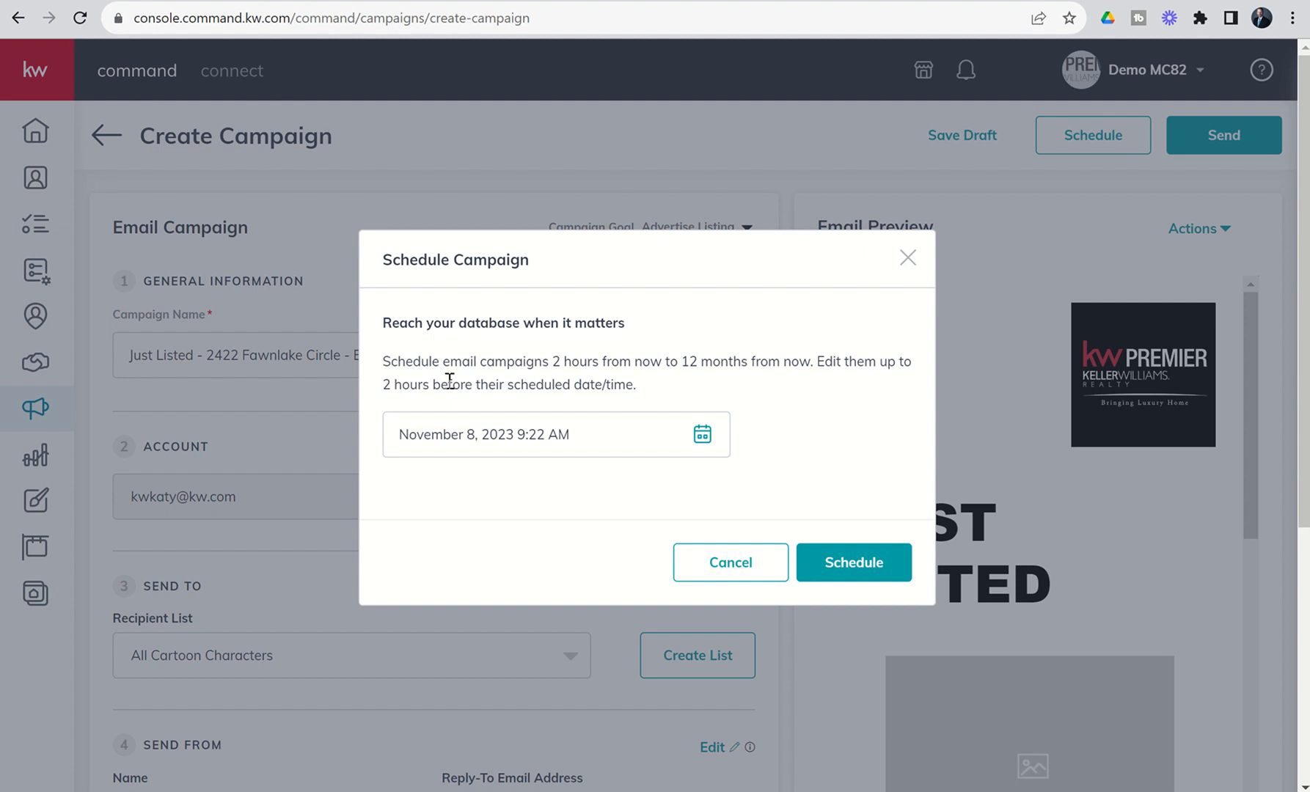
{"action": "mouse_move", "coordinate": [593, 392]}
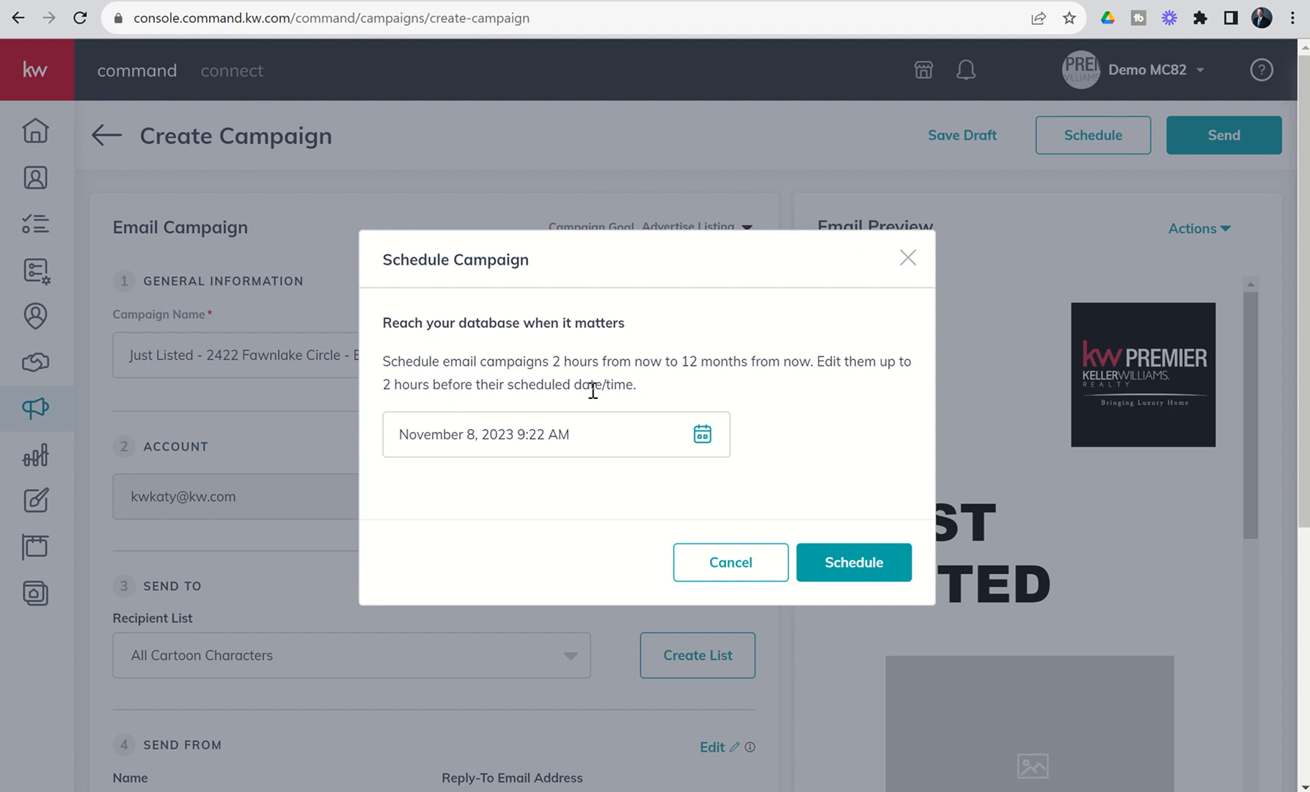
{"action": "mouse_move", "coordinate": [573, 437]}
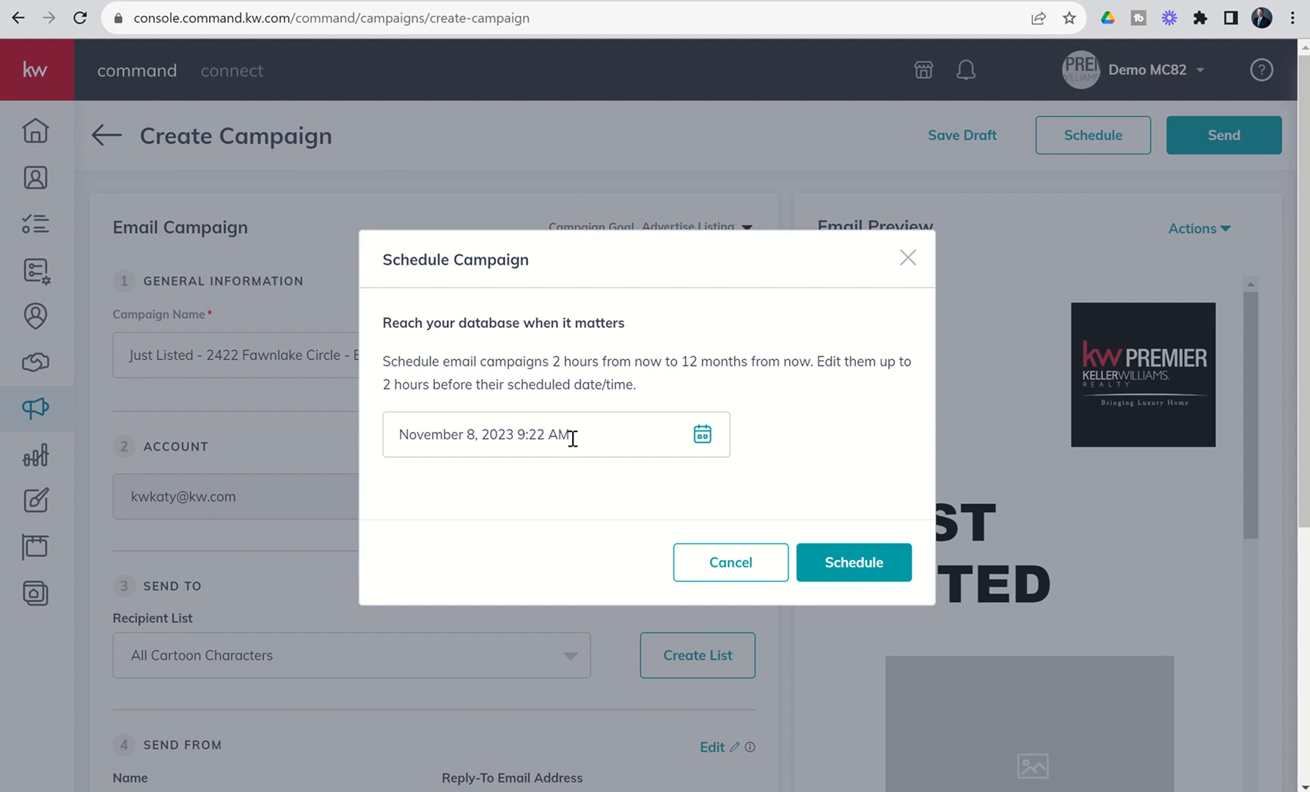
{"action": "mouse_move", "coordinate": [833, 326]}
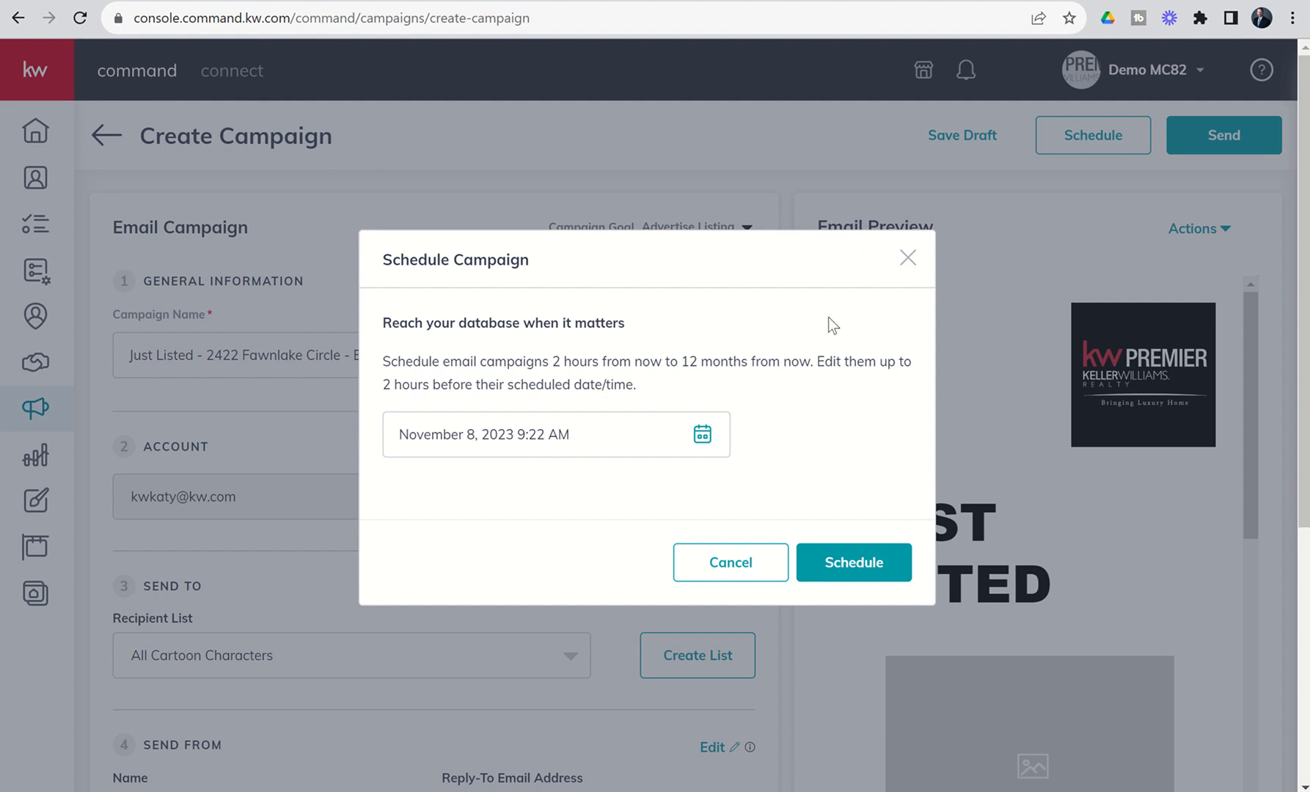
{"action": "mouse_move", "coordinate": [908, 257]}
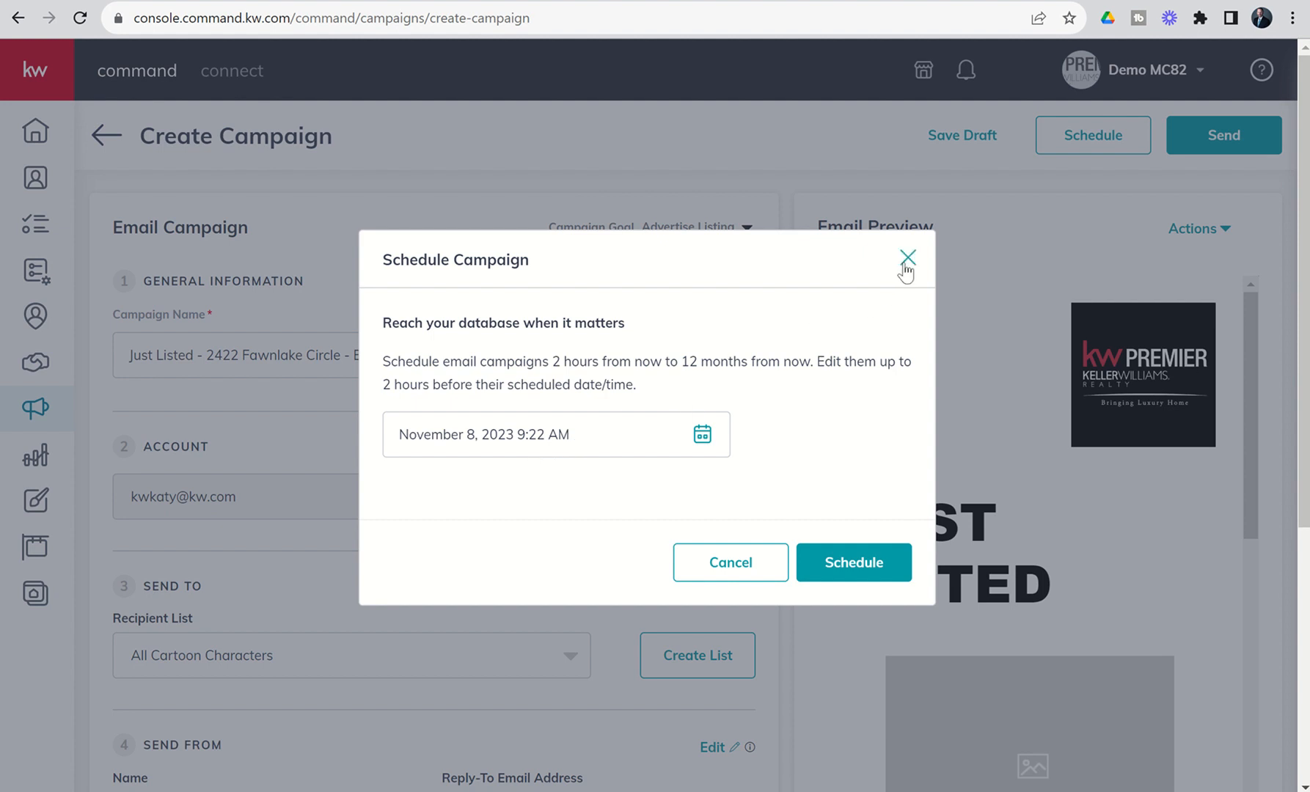
Dismiss scheduling, save the Just Listed campaign as a draft and exit to the Emails list.
{"action": "left_click", "coordinate": [906, 257]}
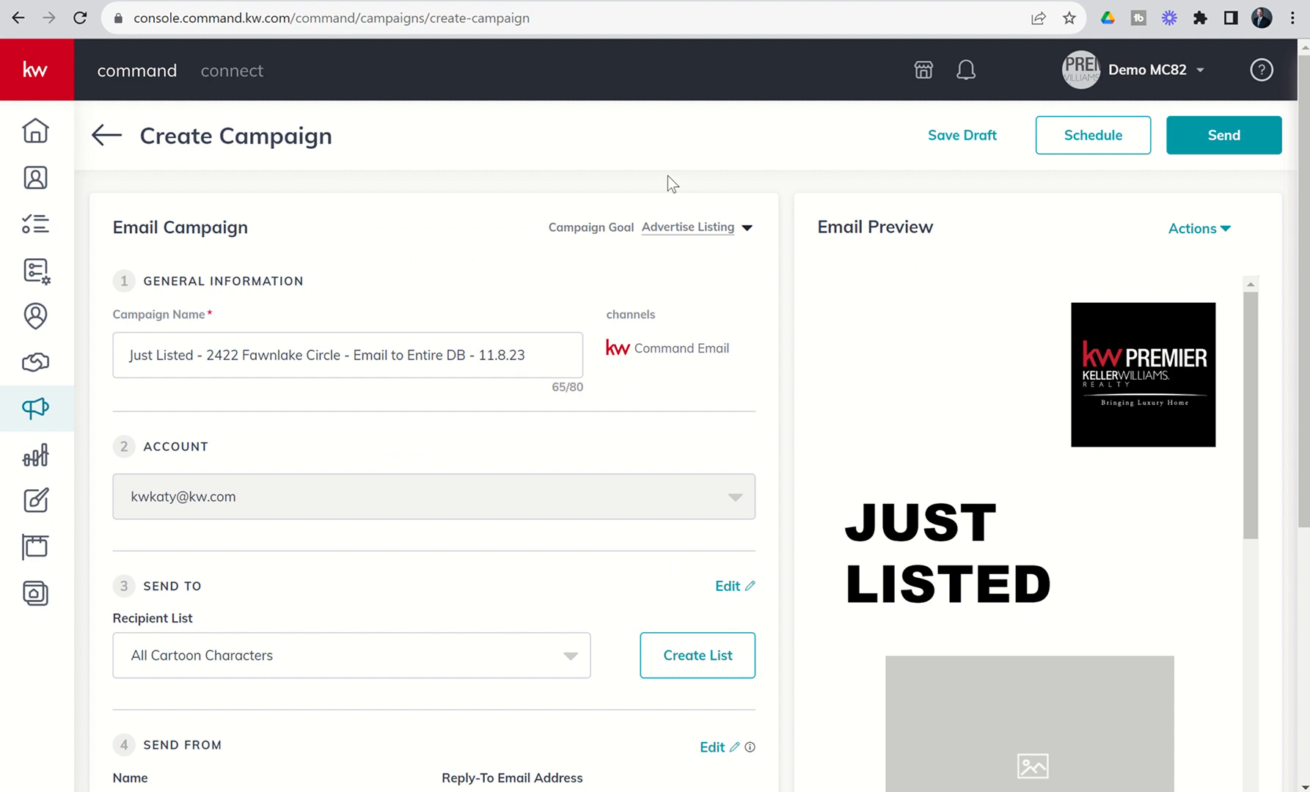
{"action": "mouse_move", "coordinate": [465, 193]}
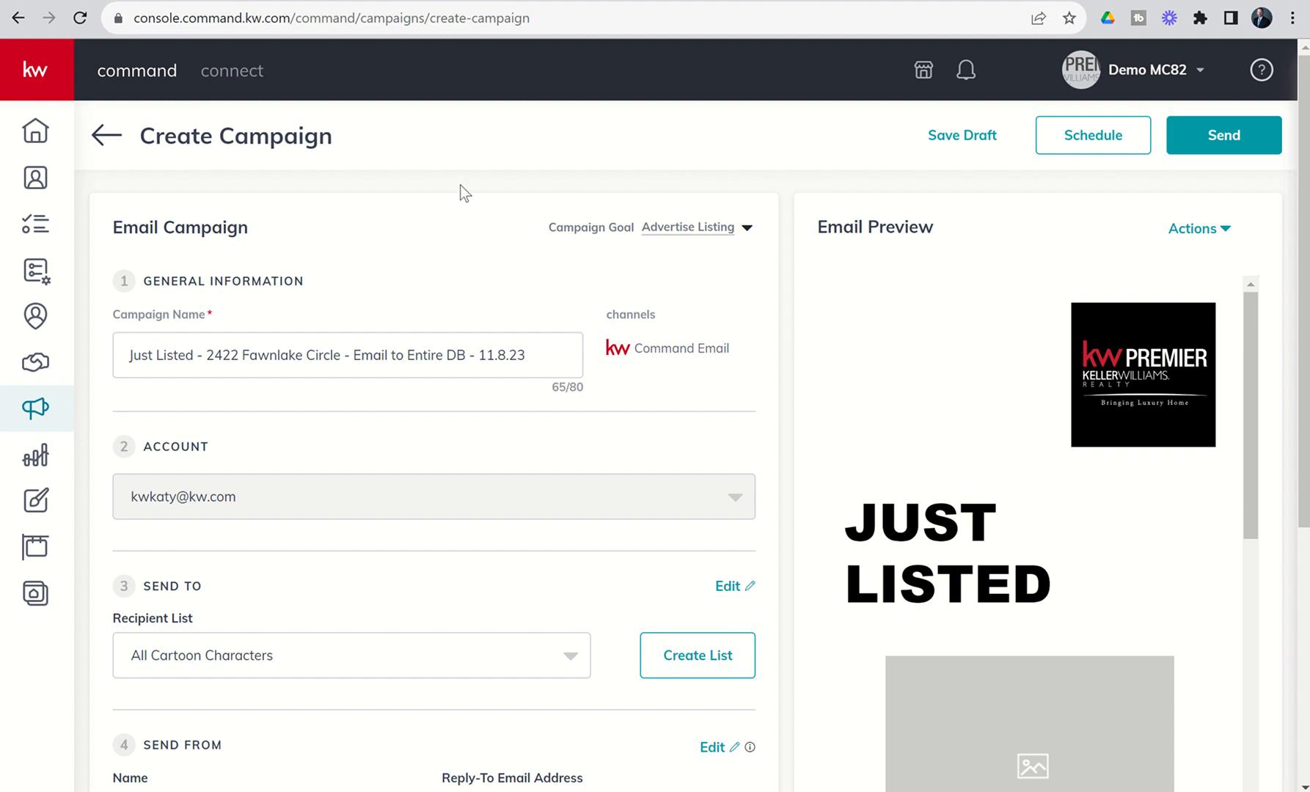
{"action": "mouse_move", "coordinate": [380, 206]}
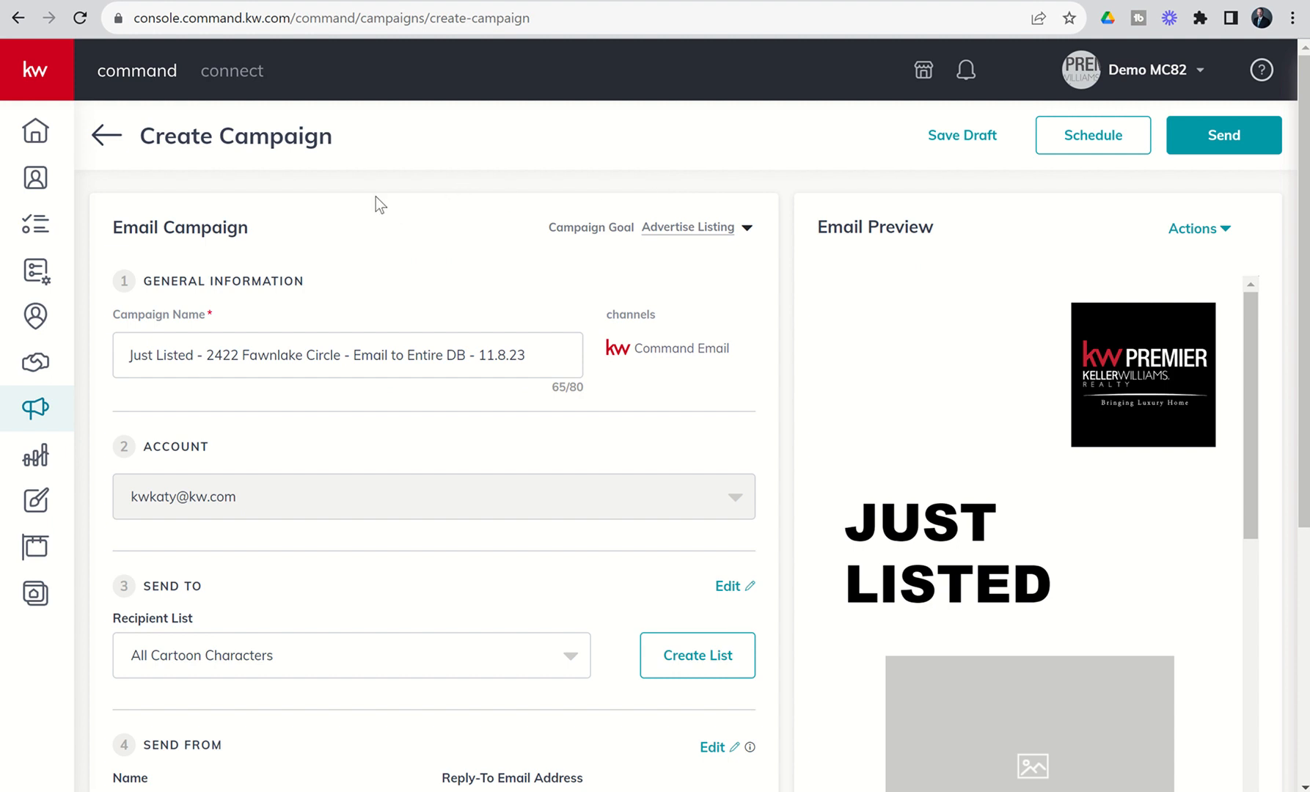
{"action": "mouse_move", "coordinate": [449, 172]}
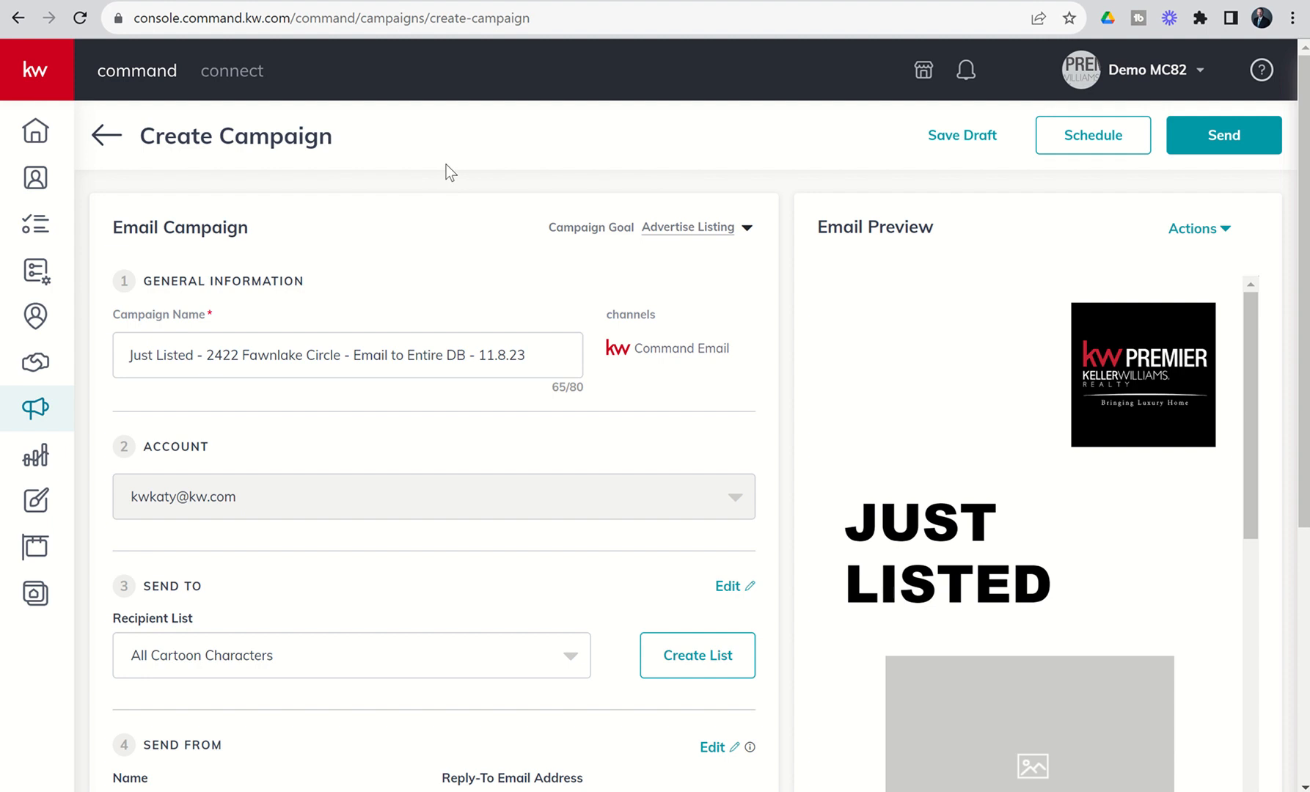
{"action": "mouse_move", "coordinate": [960, 147]}
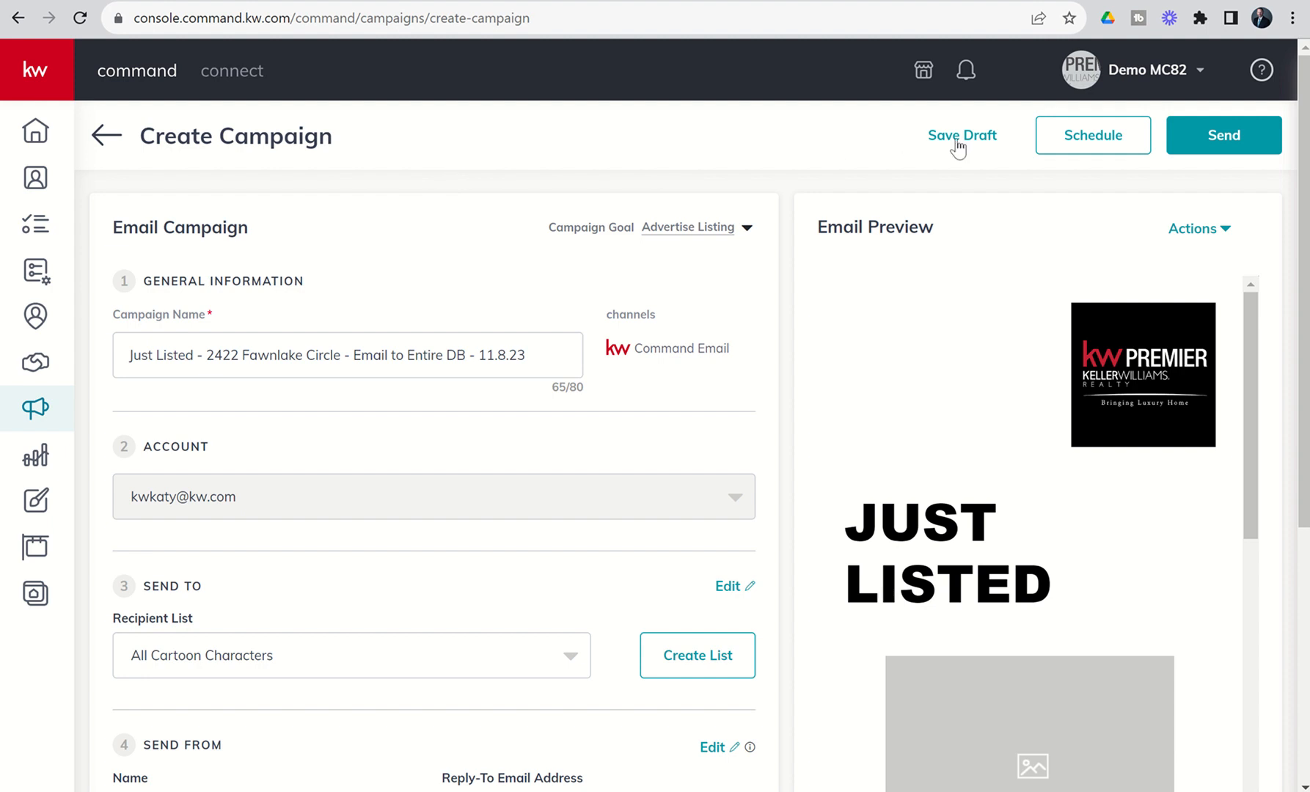
{"action": "left_click", "coordinate": [962, 135]}
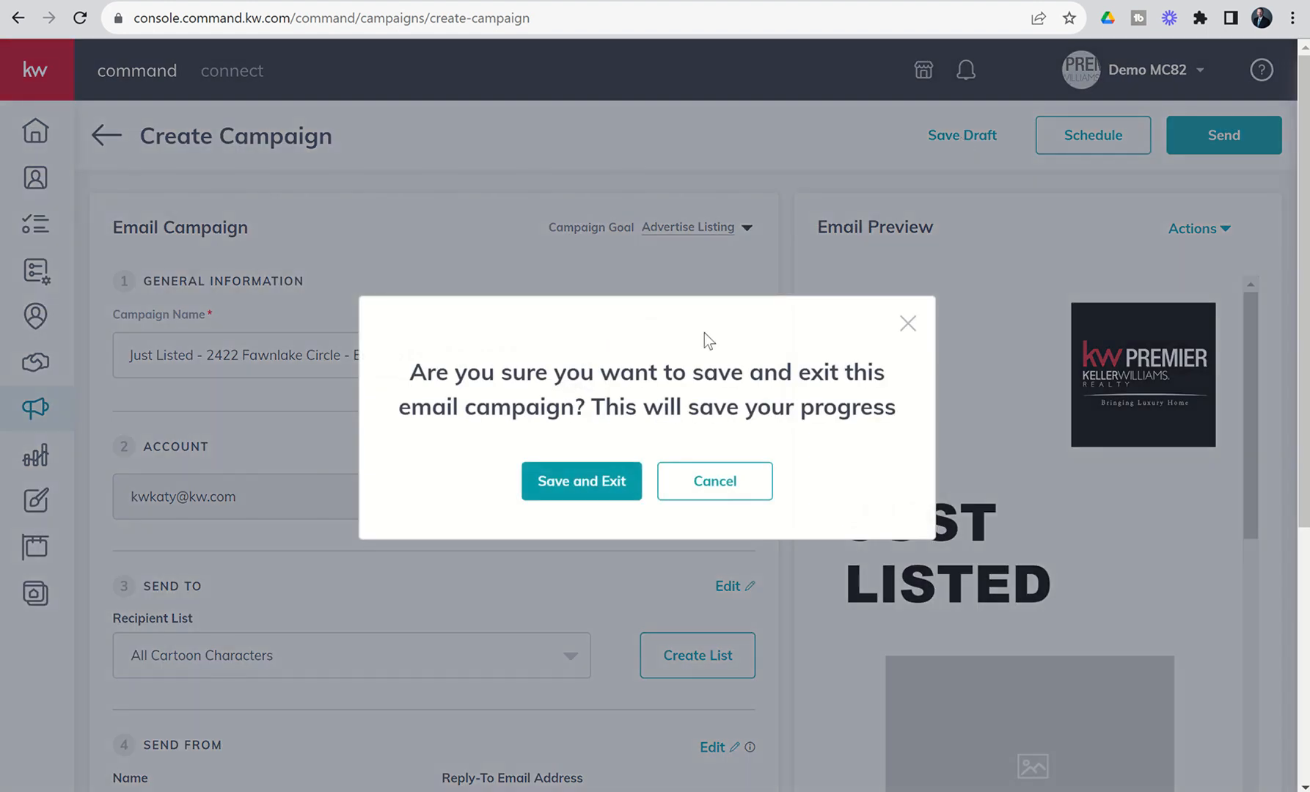
{"action": "left_click", "coordinate": [581, 481]}
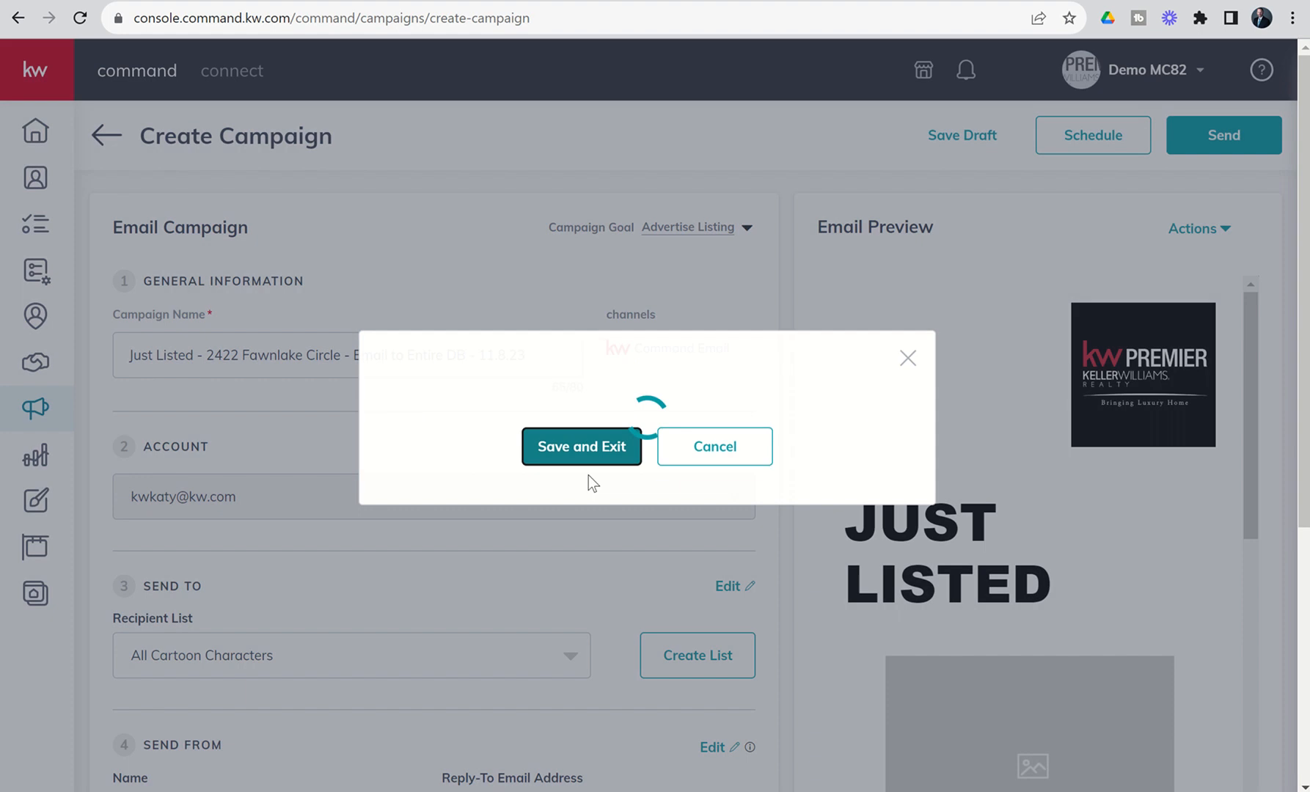
{"action": "left_click", "coordinate": [581, 446]}
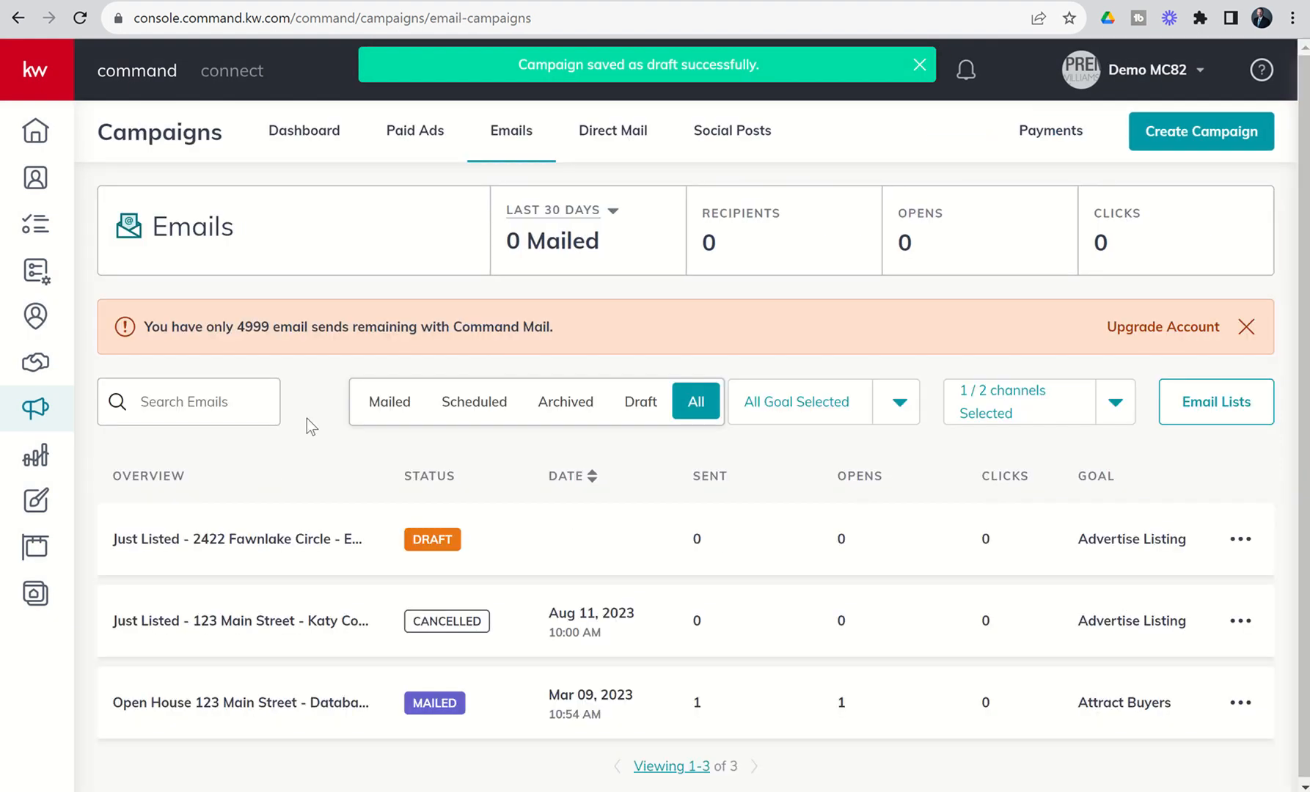
{"action": "mouse_move", "coordinate": [374, 556]}
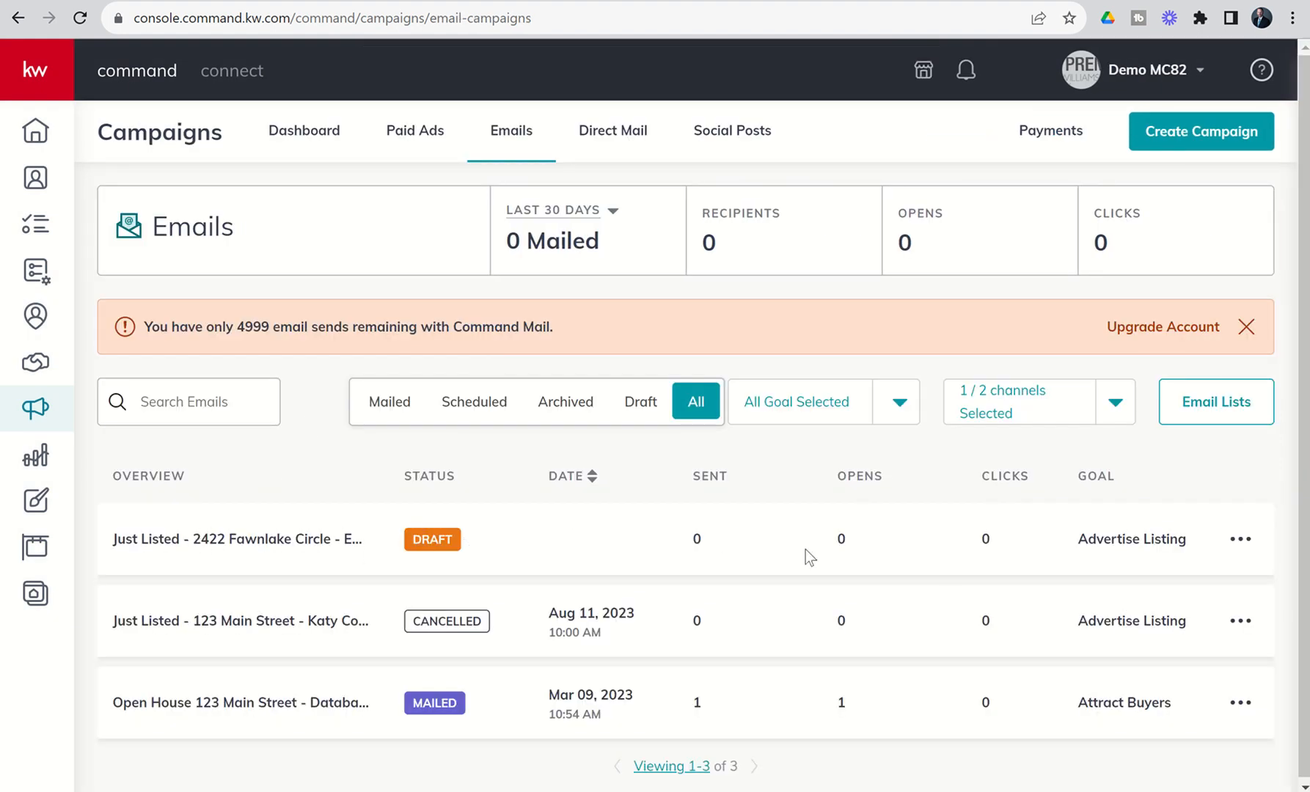
{"action": "left_click", "coordinate": [1241, 538]}
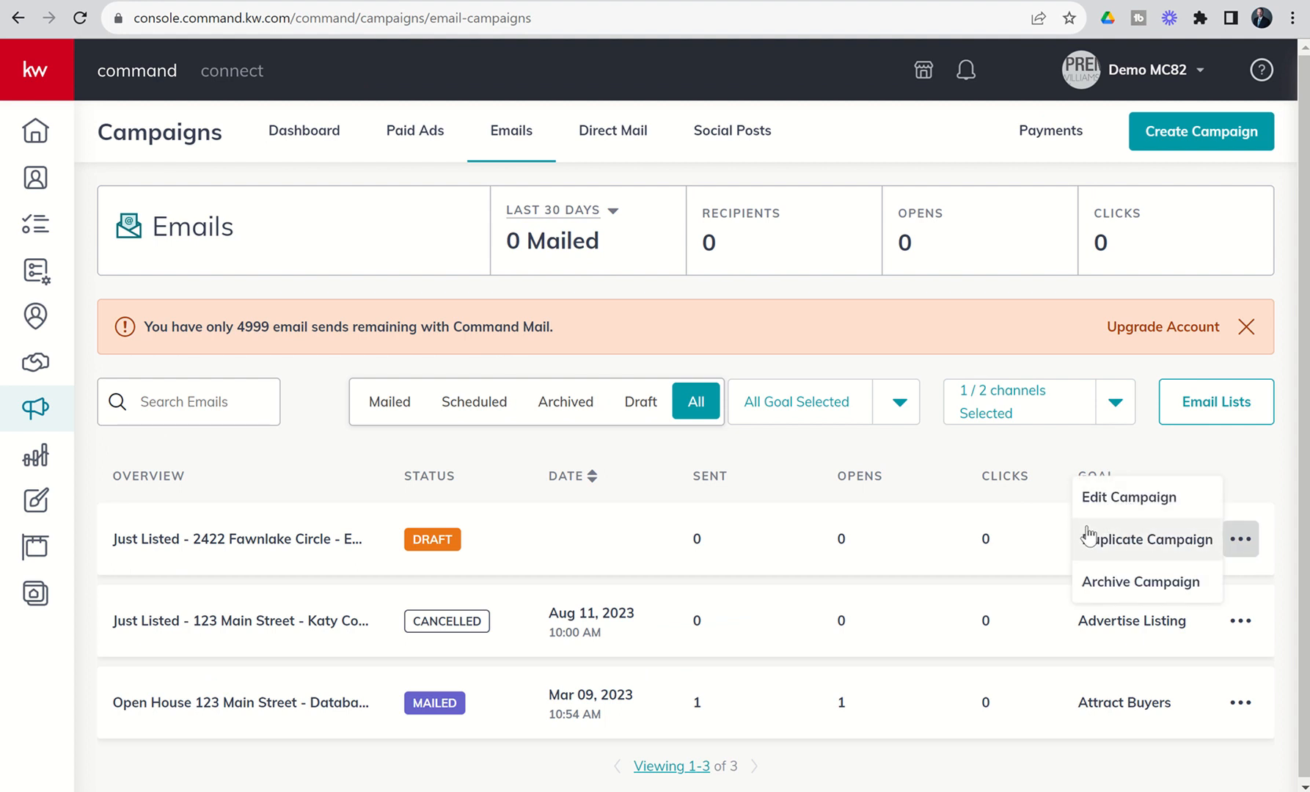
{"action": "mouse_move", "coordinate": [1065, 588]}
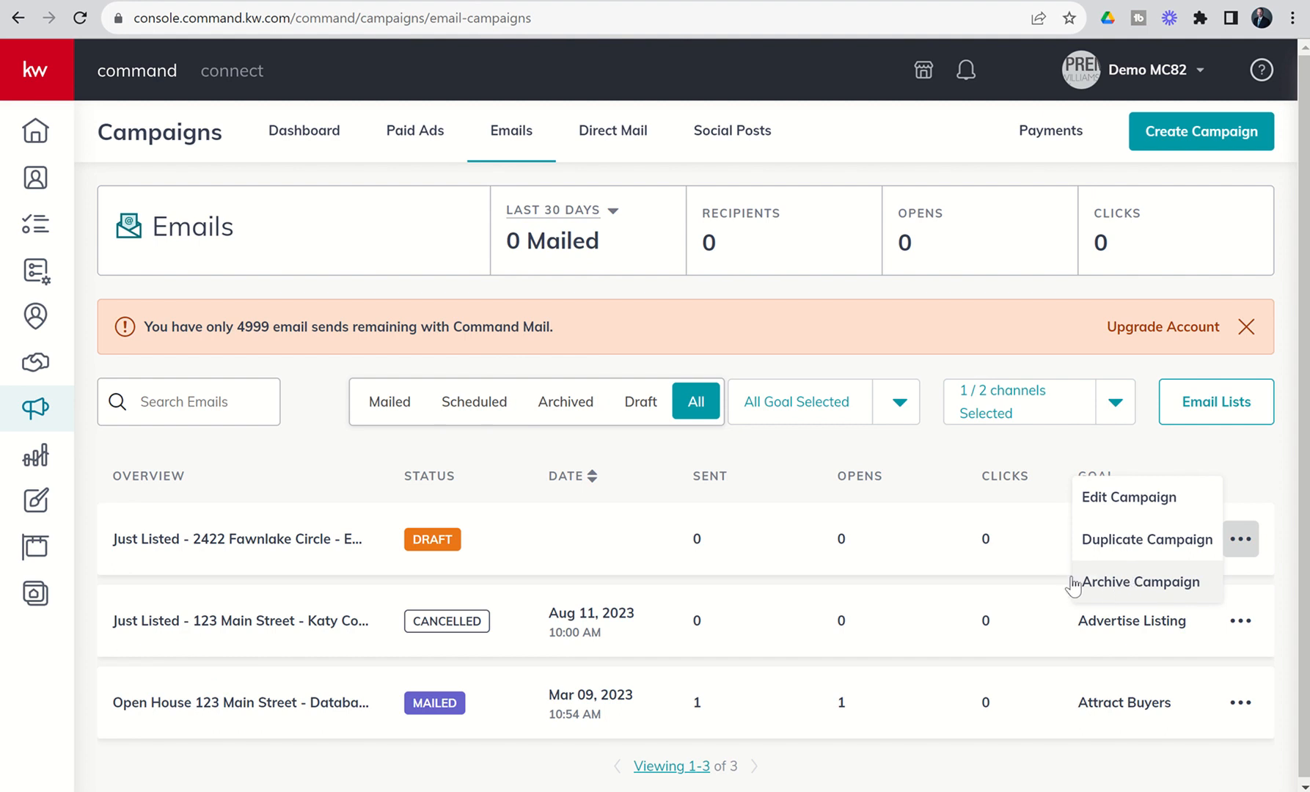
{"action": "mouse_move", "coordinate": [926, 490]}
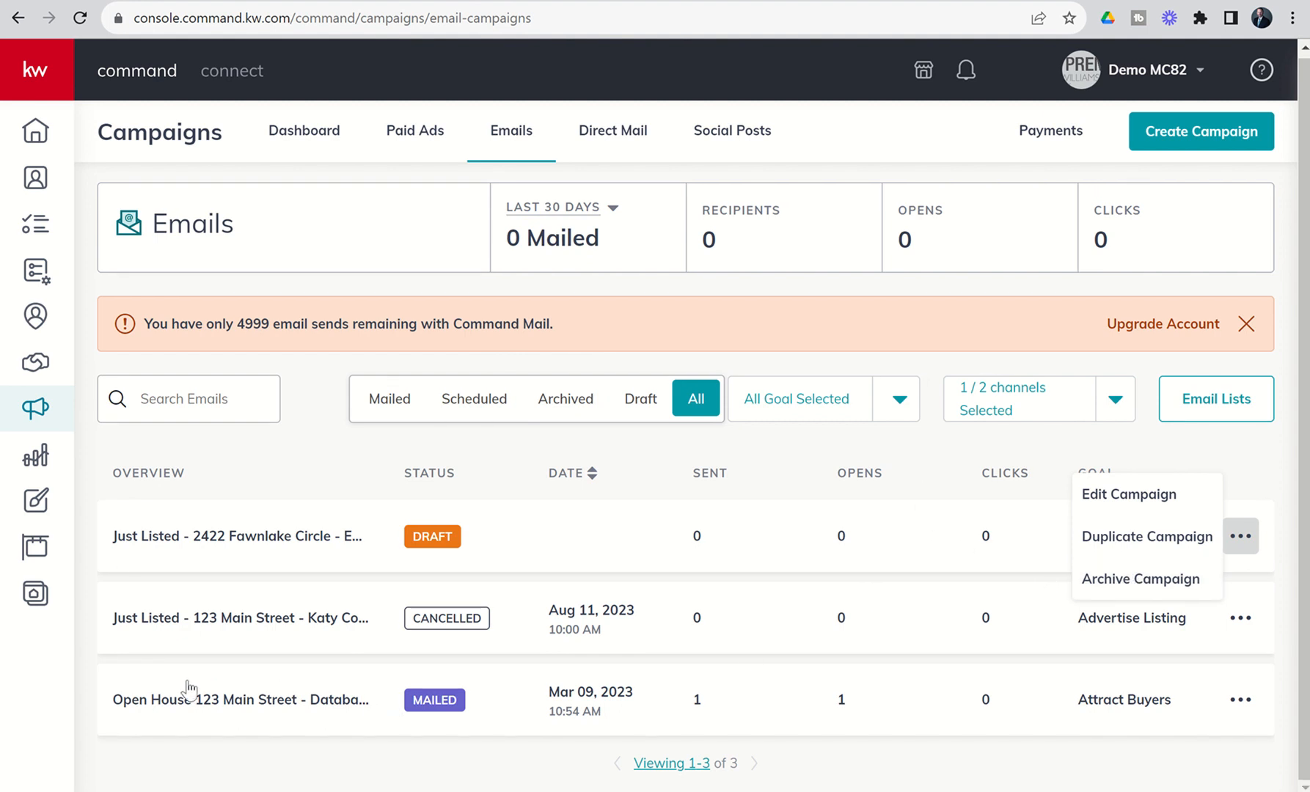
{"action": "mouse_move", "coordinate": [693, 699]}
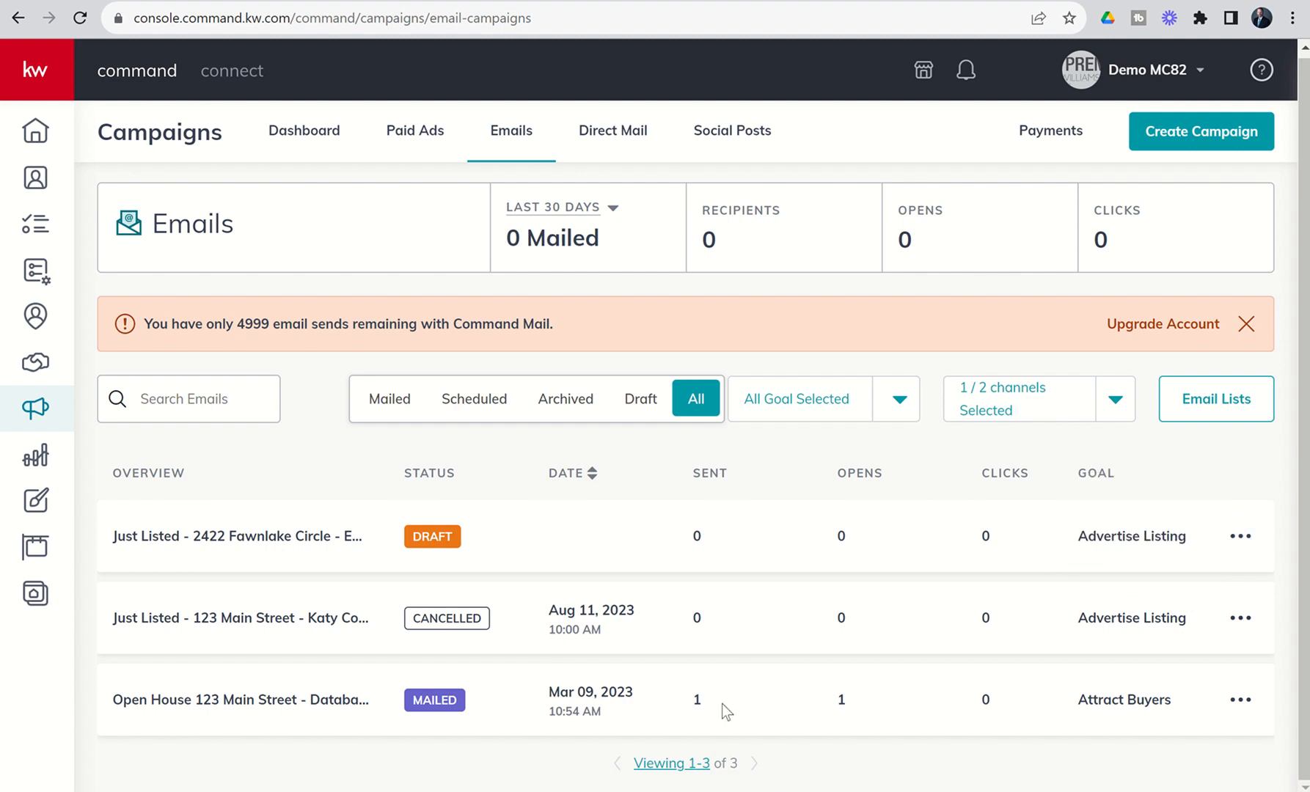
{"action": "mouse_move", "coordinate": [708, 707]}
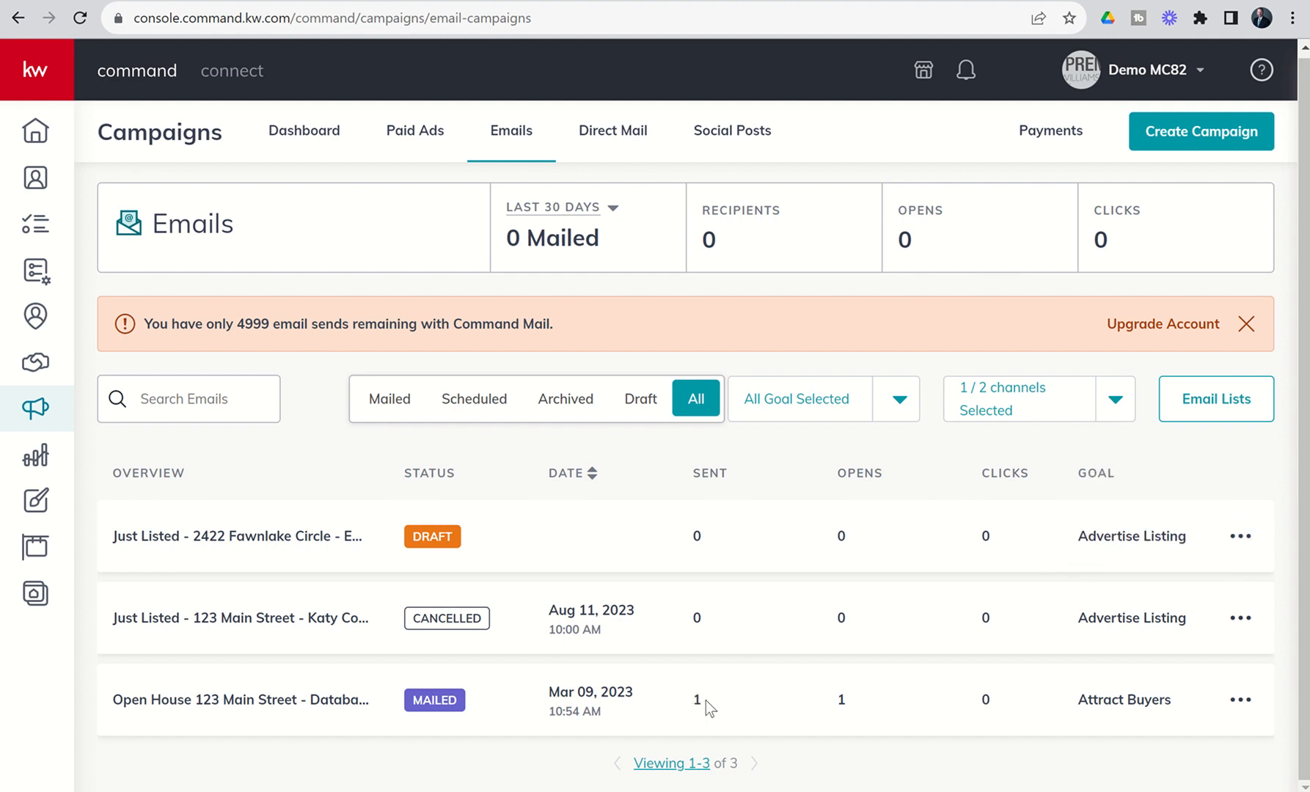
{"action": "mouse_move", "coordinate": [862, 725]}
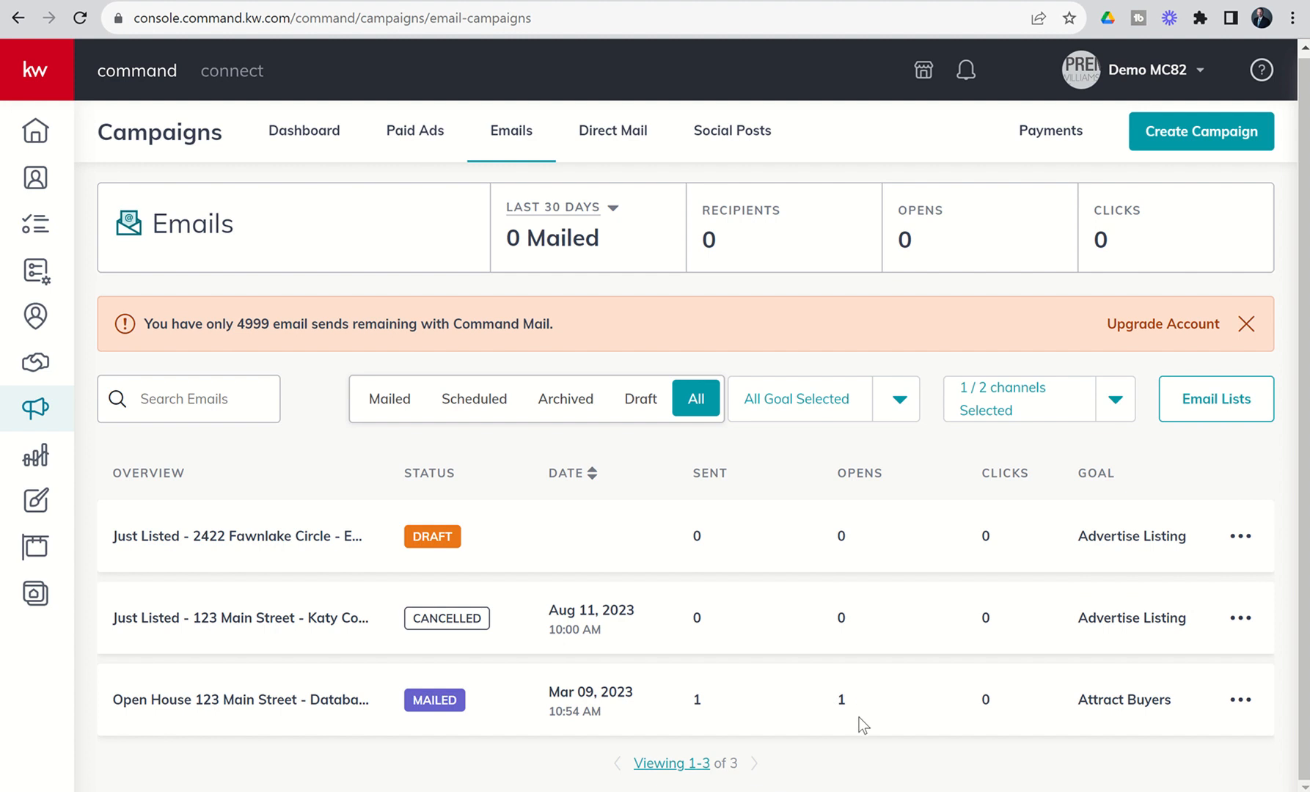
{"action": "mouse_move", "coordinate": [977, 721]}
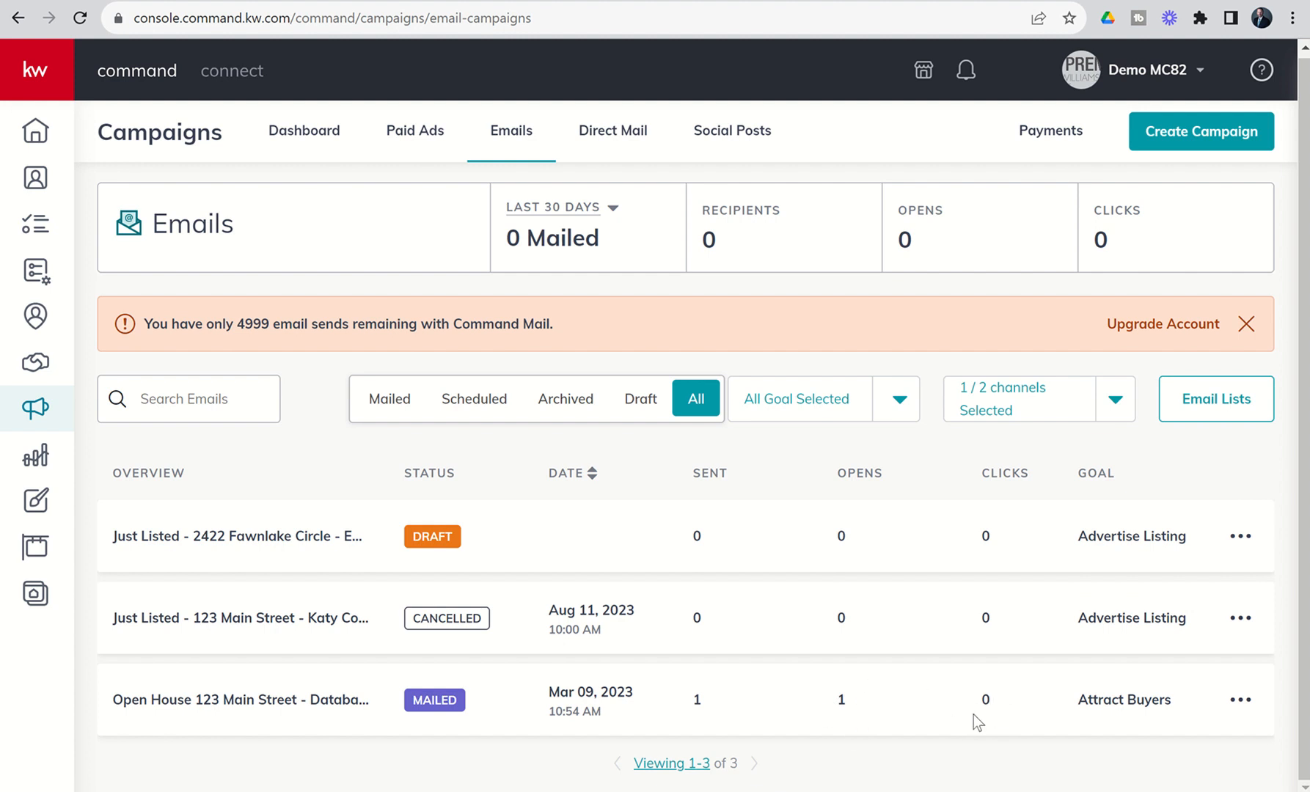
{"action": "mouse_move", "coordinate": [1002, 697]}
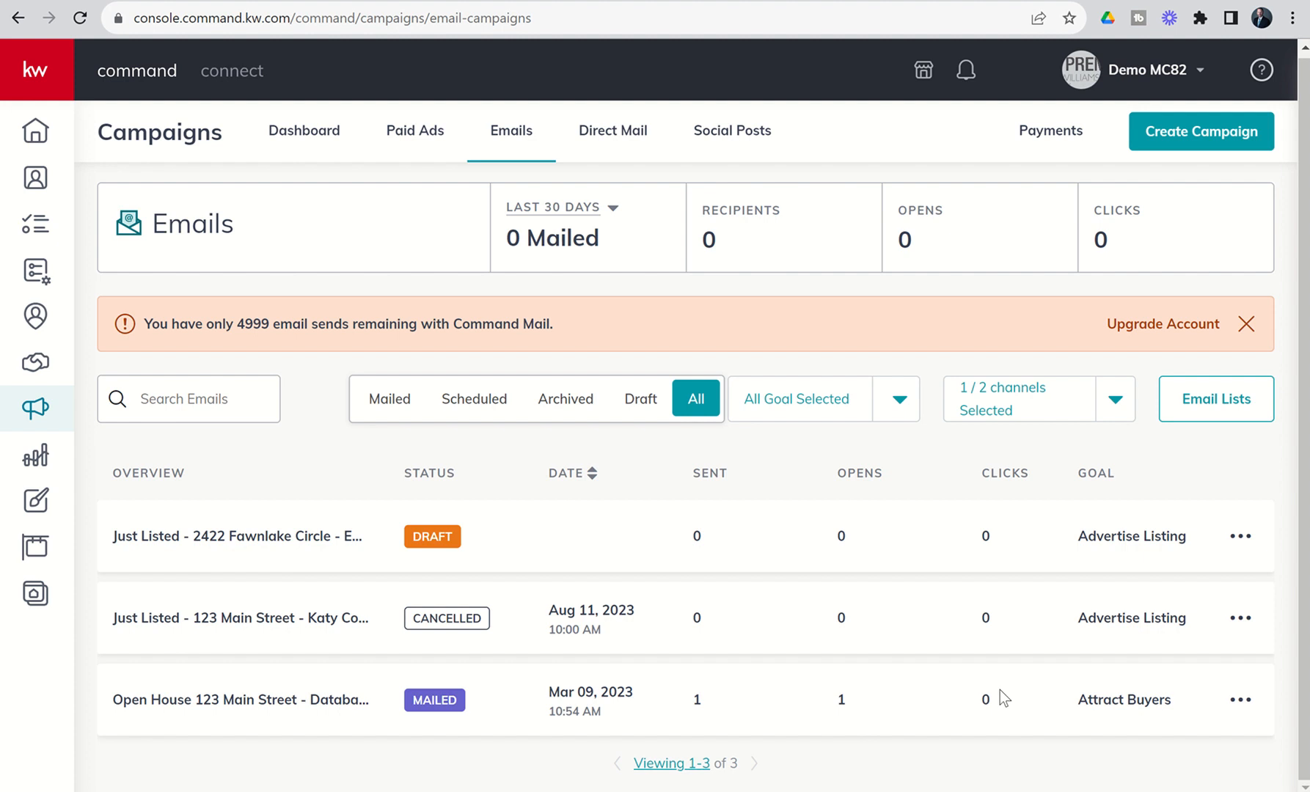
{"action": "mouse_move", "coordinate": [977, 668]}
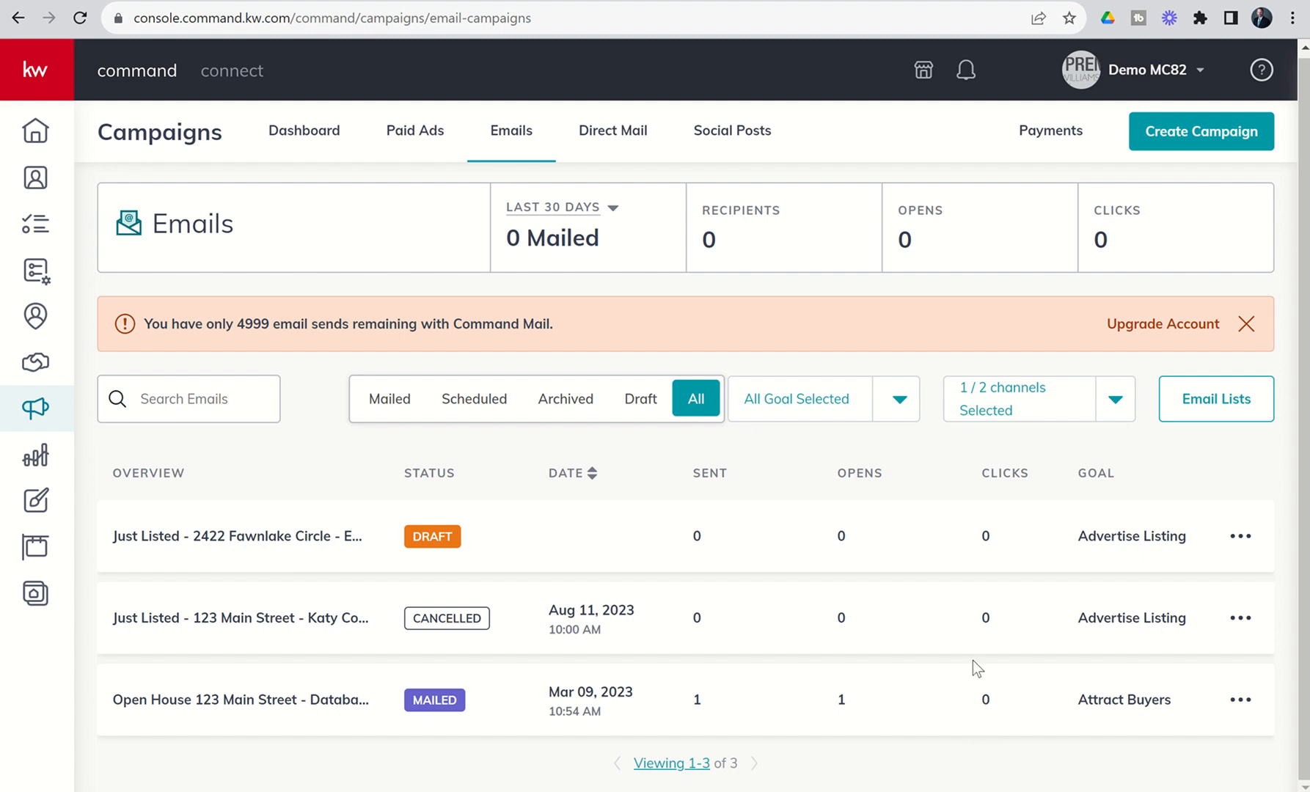
{"action": "mouse_move", "coordinate": [990, 503]}
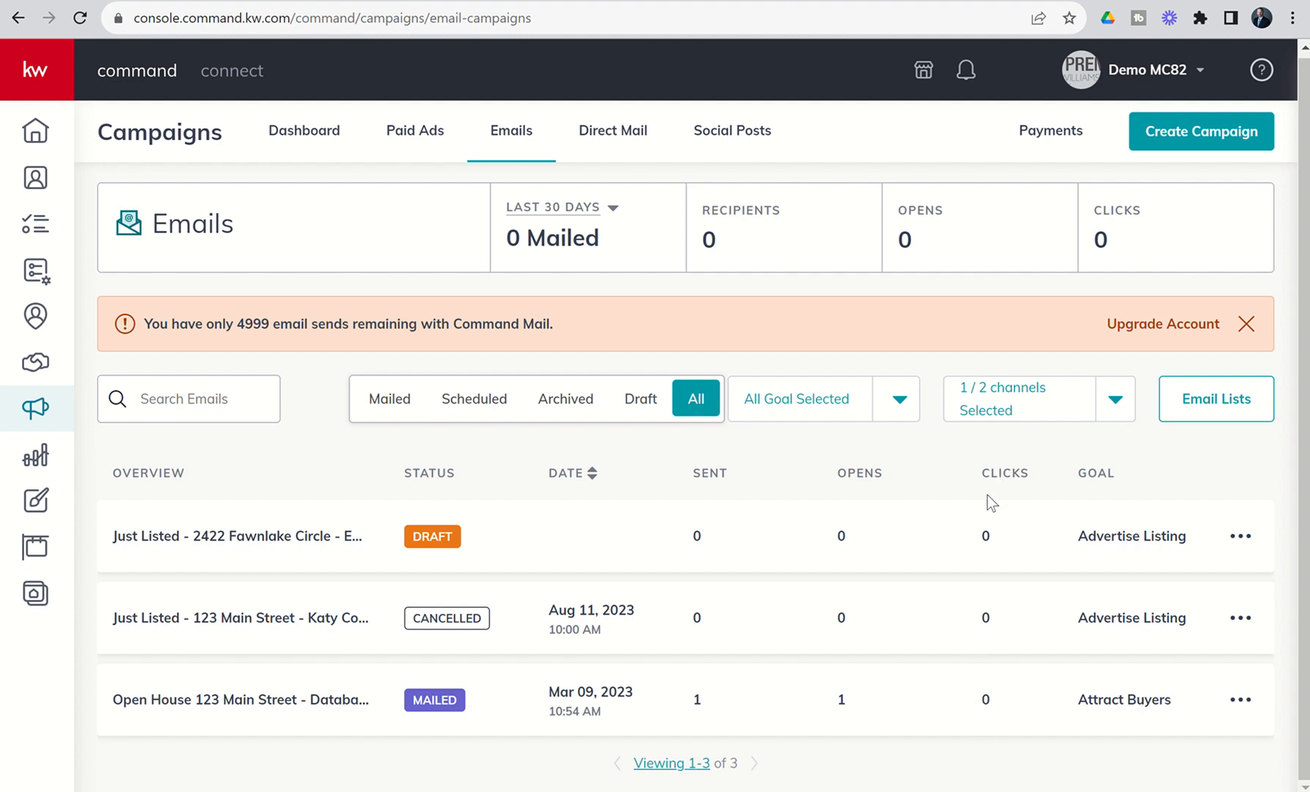
{"action": "mouse_move", "coordinate": [858, 508]}
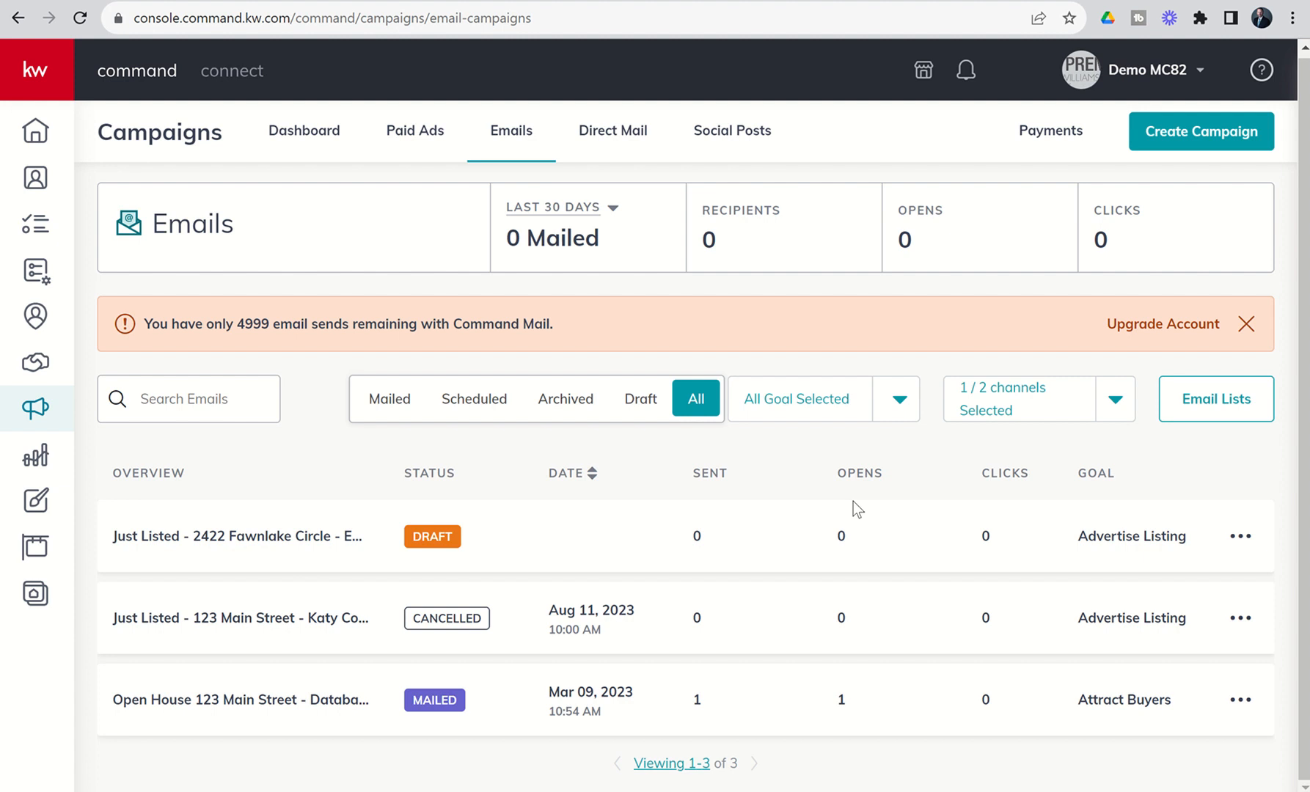
{"action": "mouse_move", "coordinate": [839, 424]}
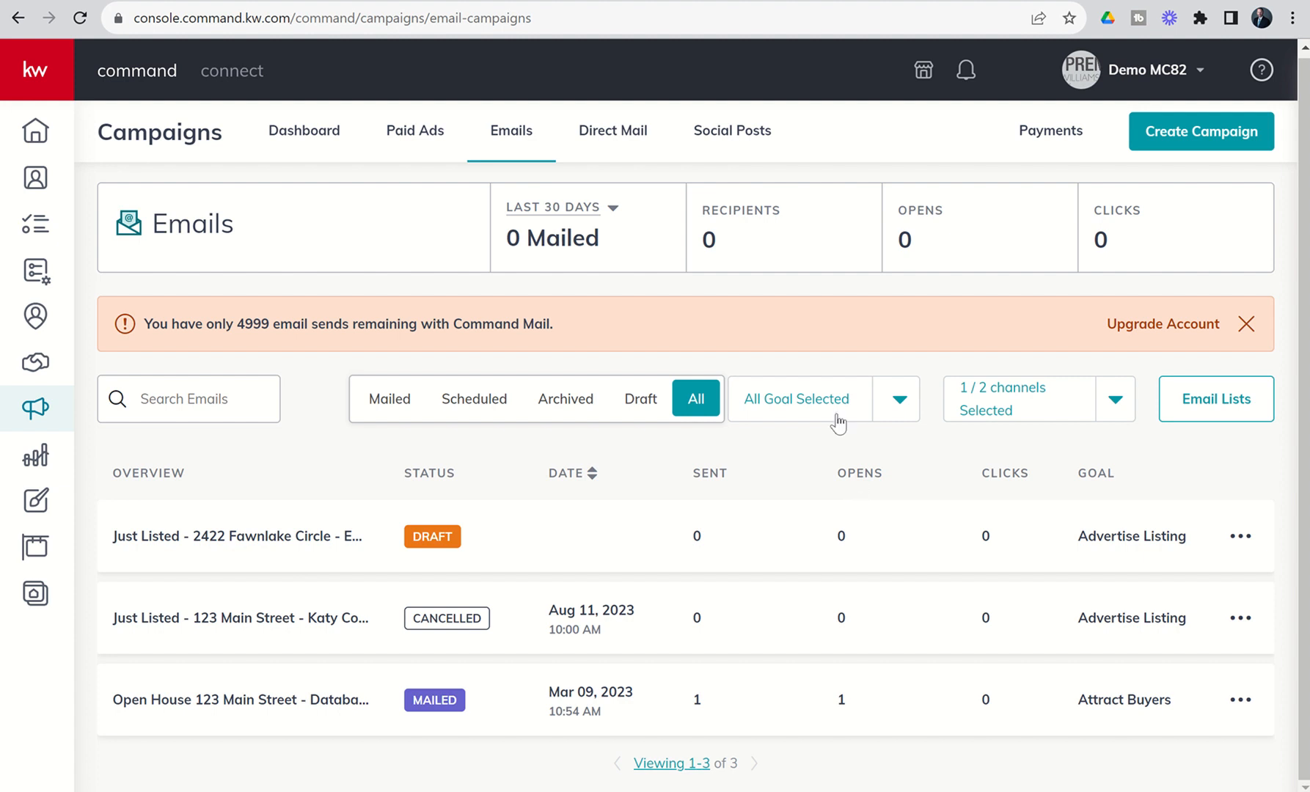
{"action": "mouse_move", "coordinate": [874, 128]}
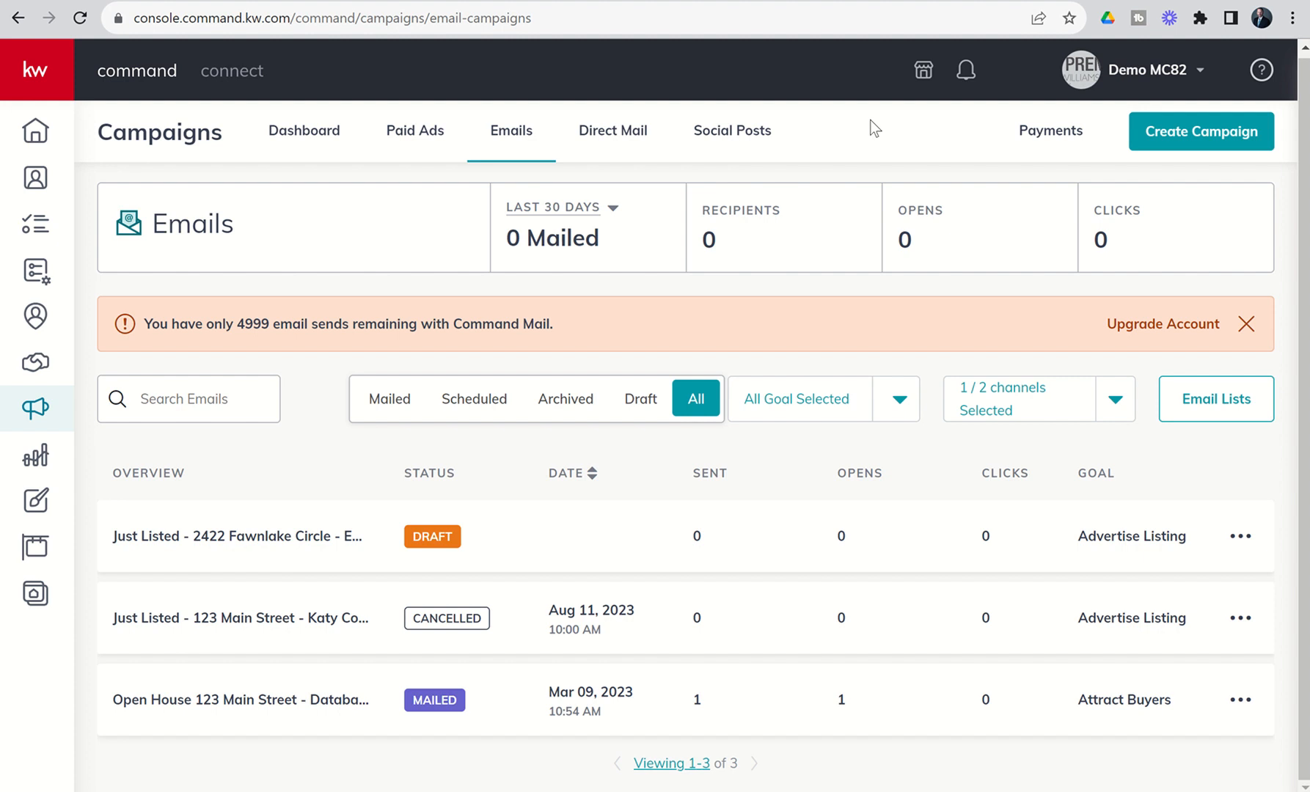
{"action": "mouse_move", "coordinate": [770, 167]}
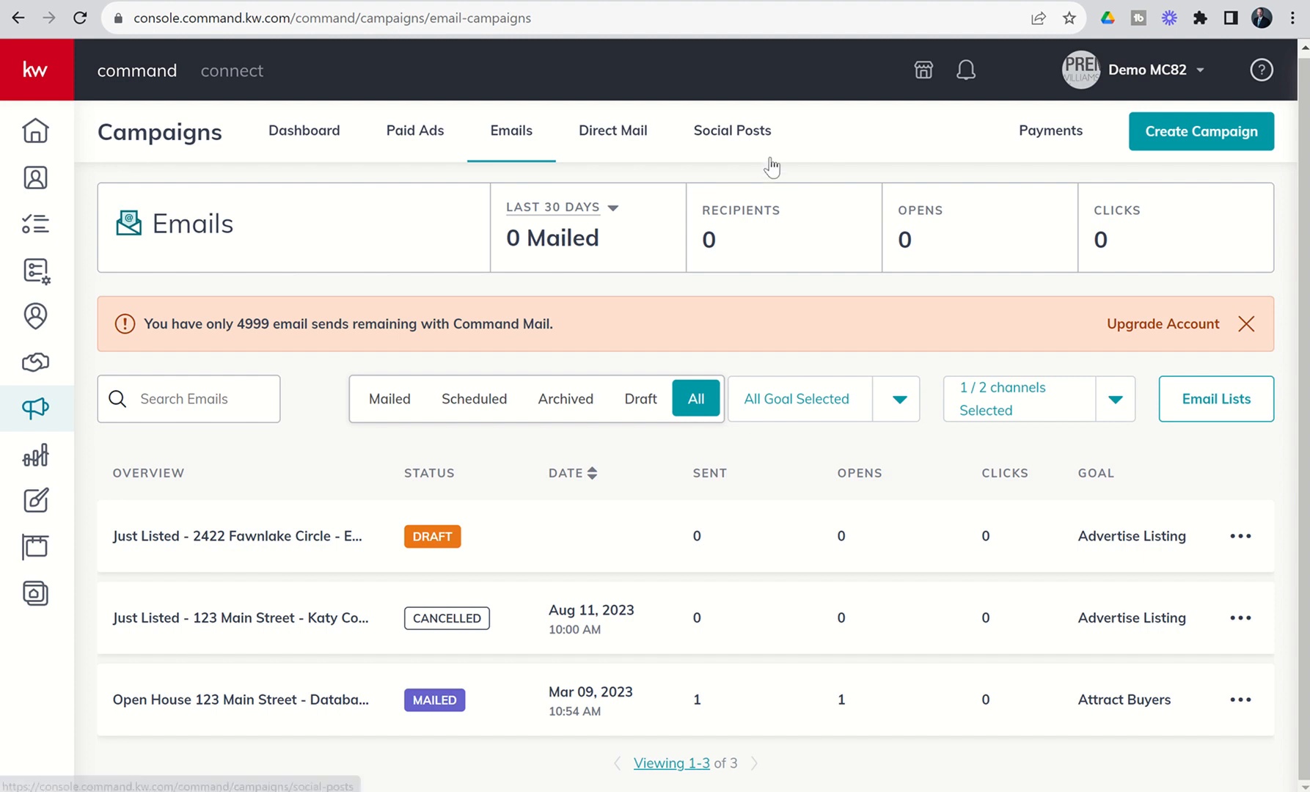